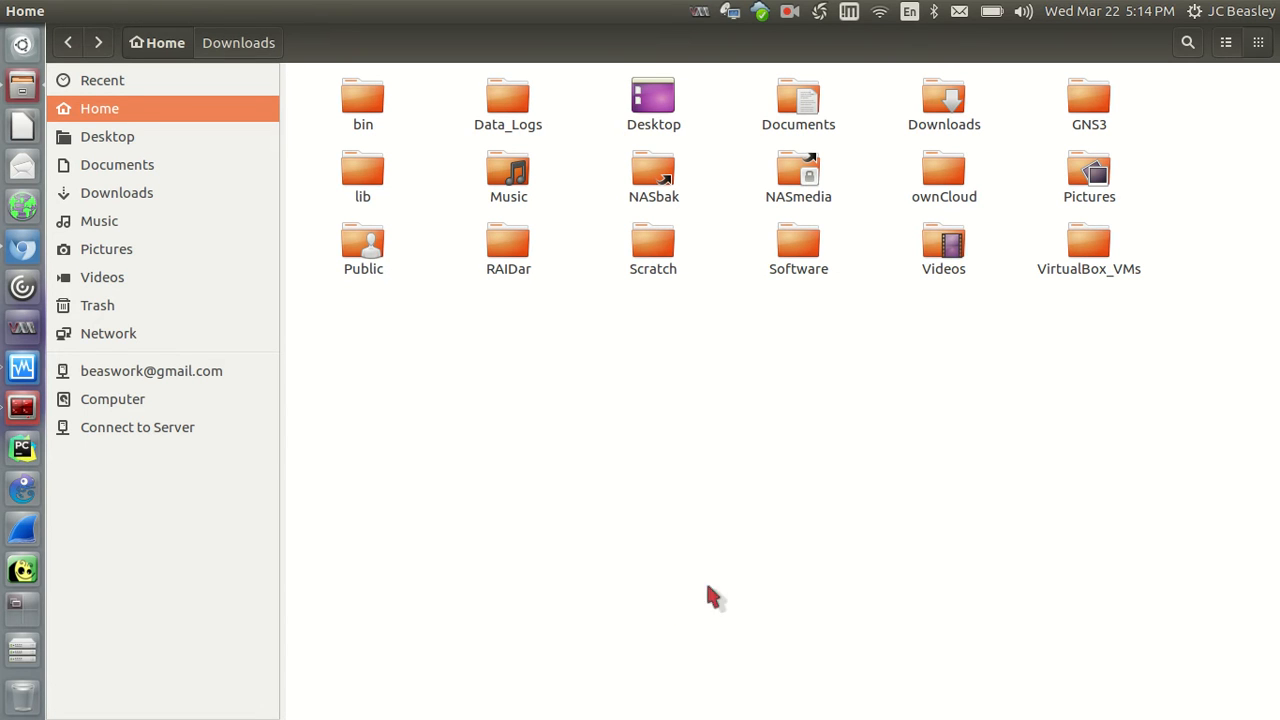
mouse_move(804, 440)
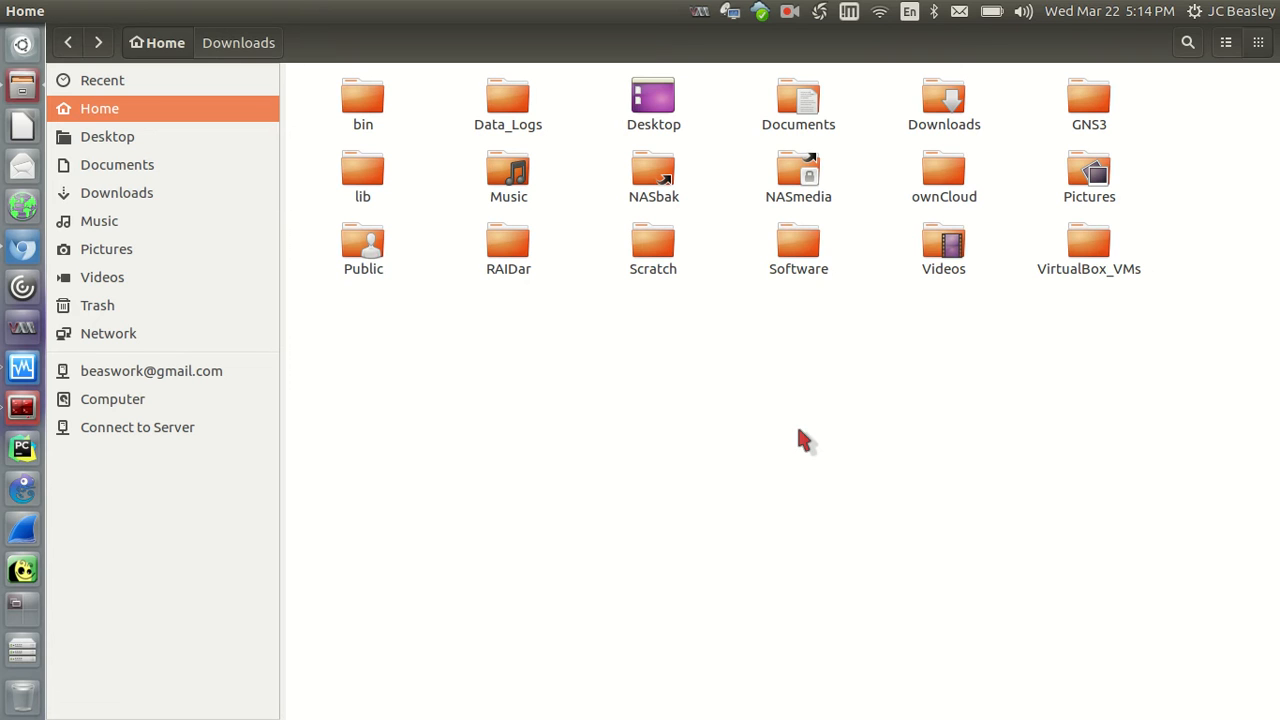
mouse_move(612, 218)
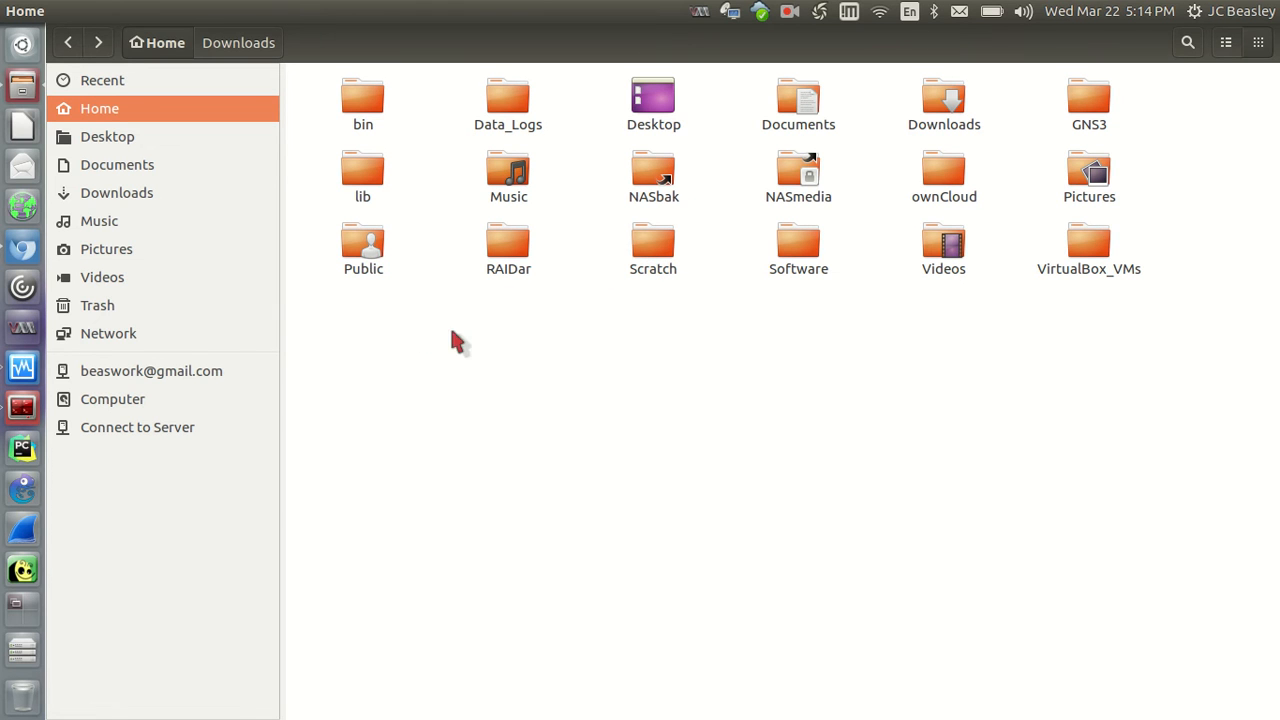
mouse_move(376, 350)
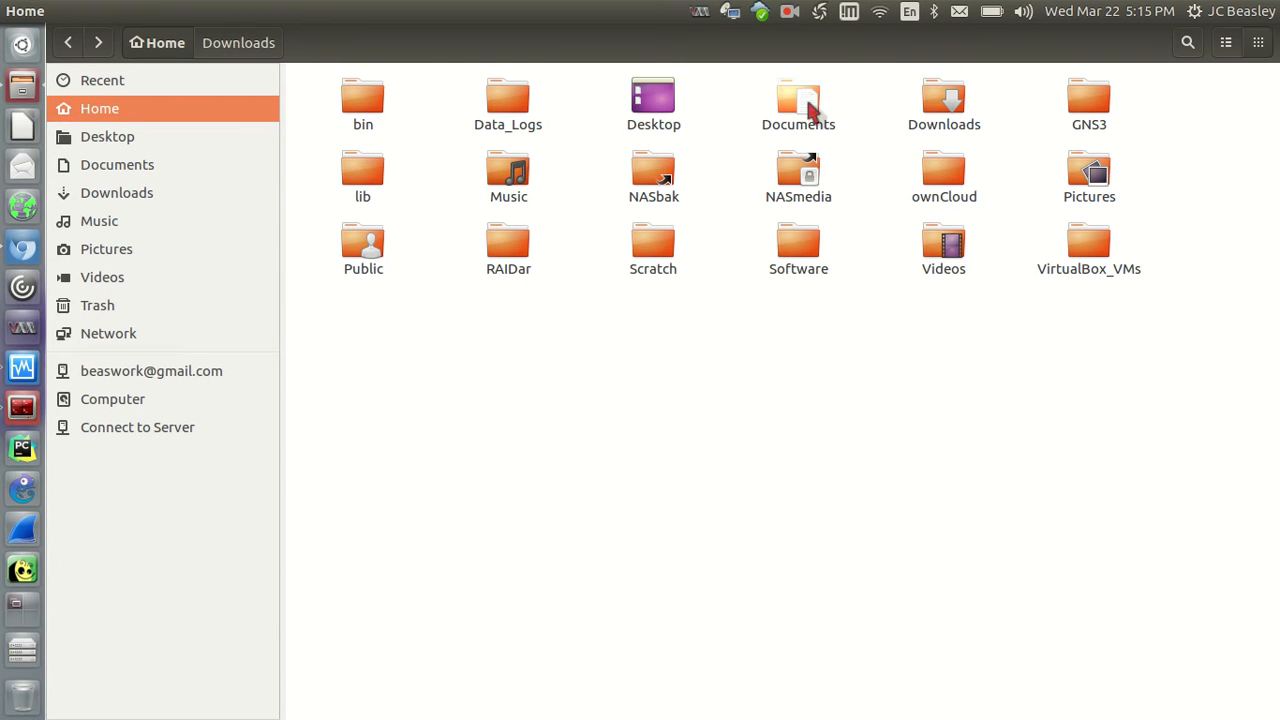
Inside Documents, create a new folder and name it Demo
double_click(798, 100)
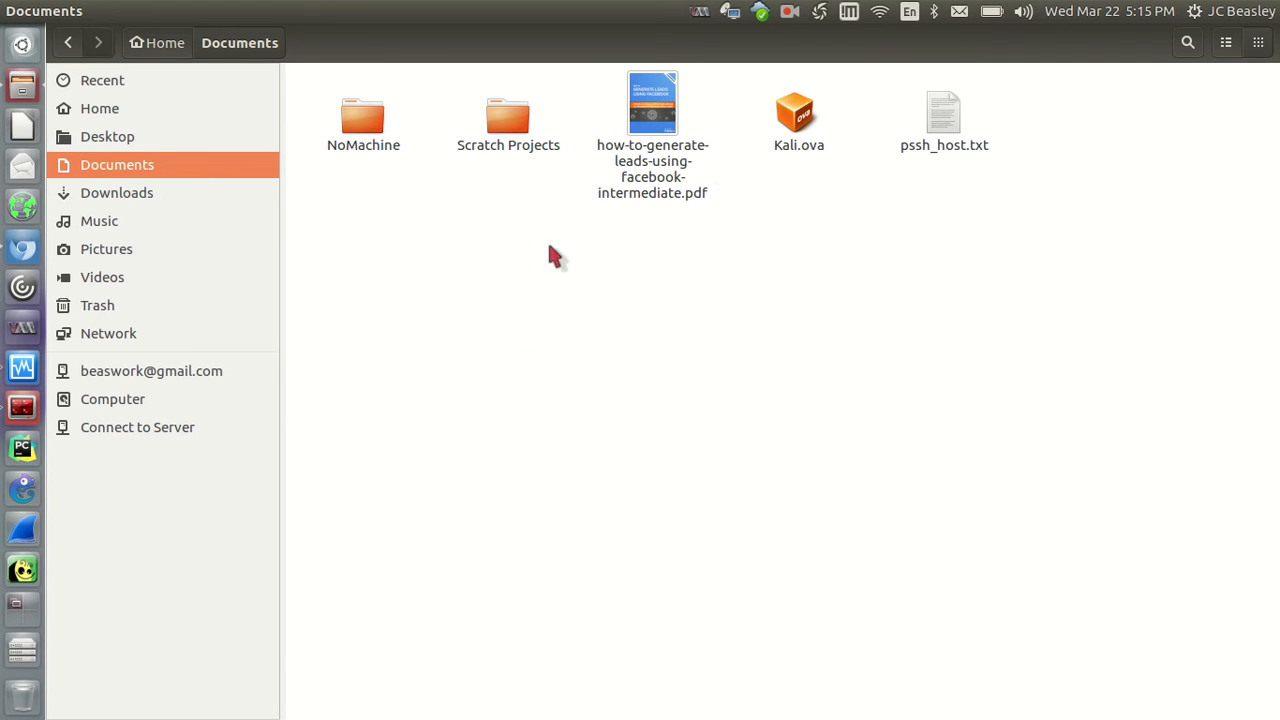
mouse_move(392, 284)
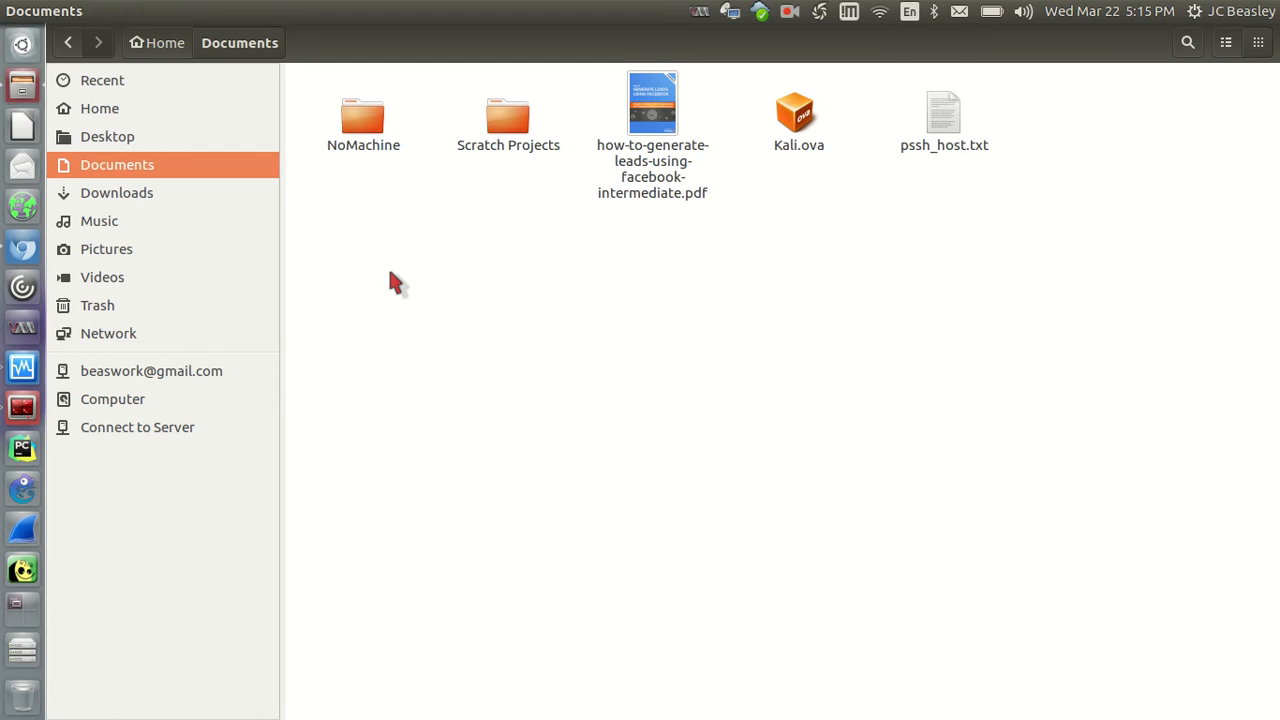
mouse_move(444, 258)
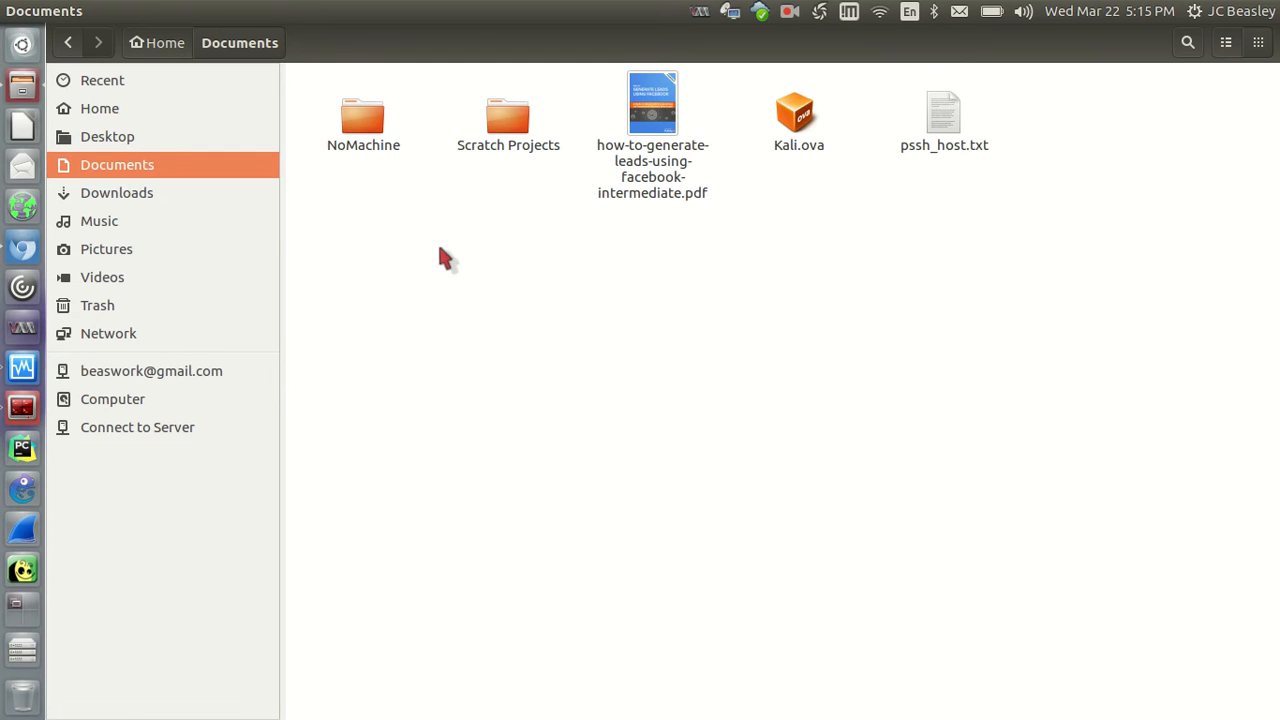
right_click(444, 258)
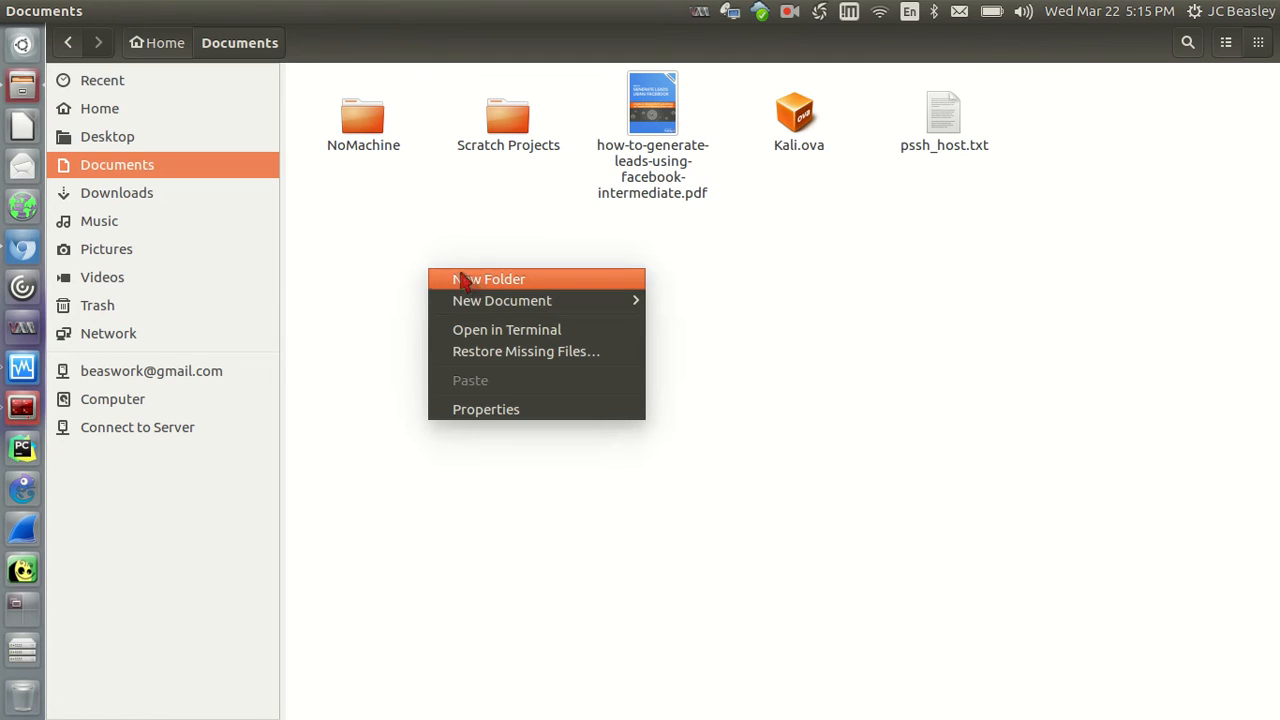
click(488, 278)
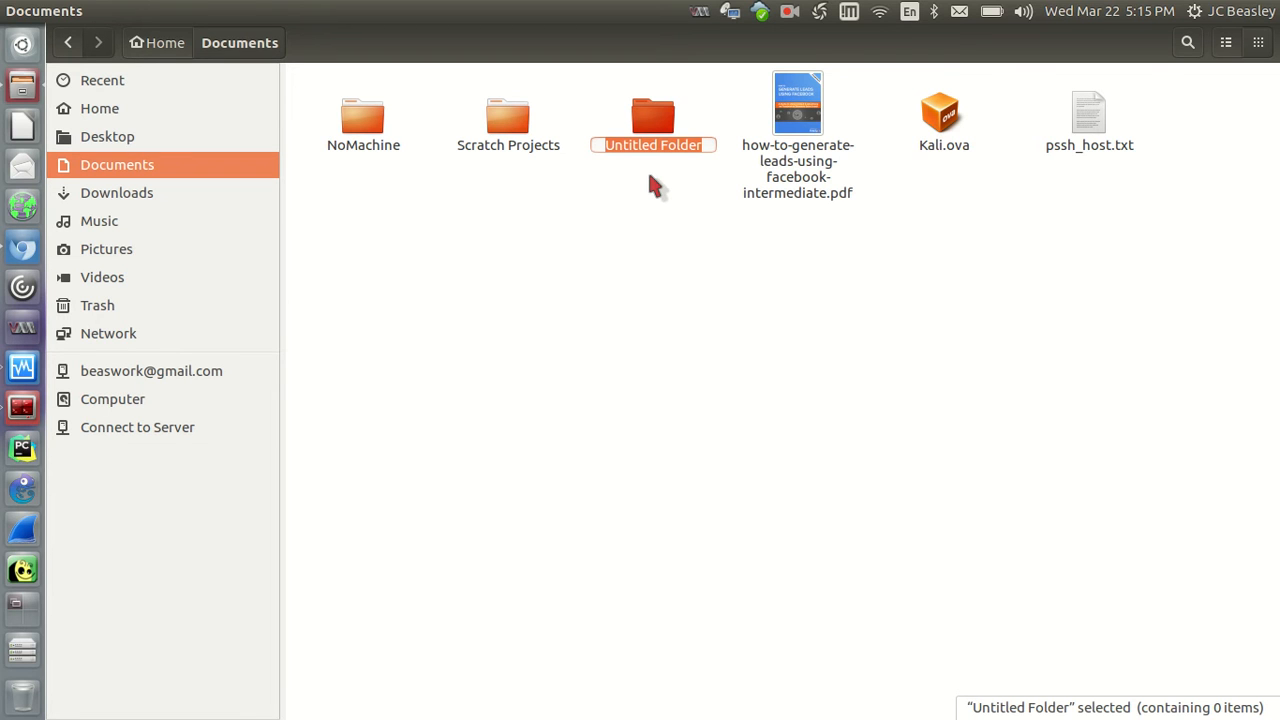
text(D)
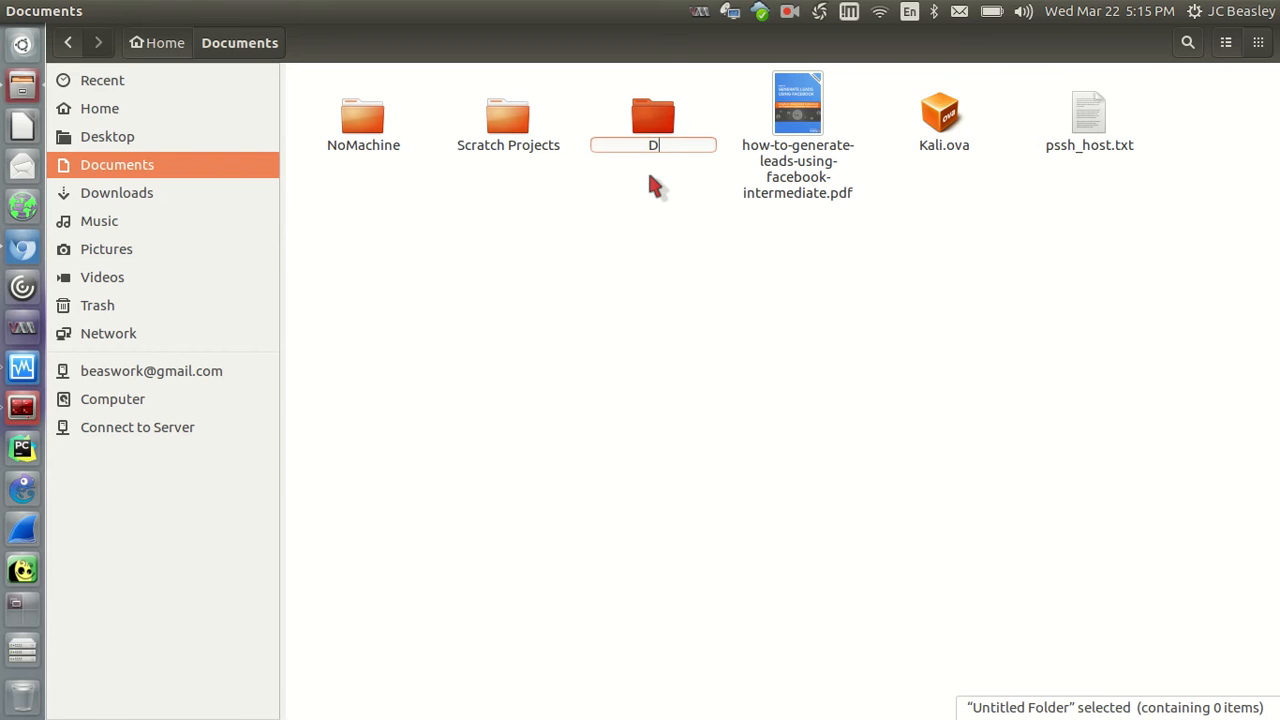
text(emo)
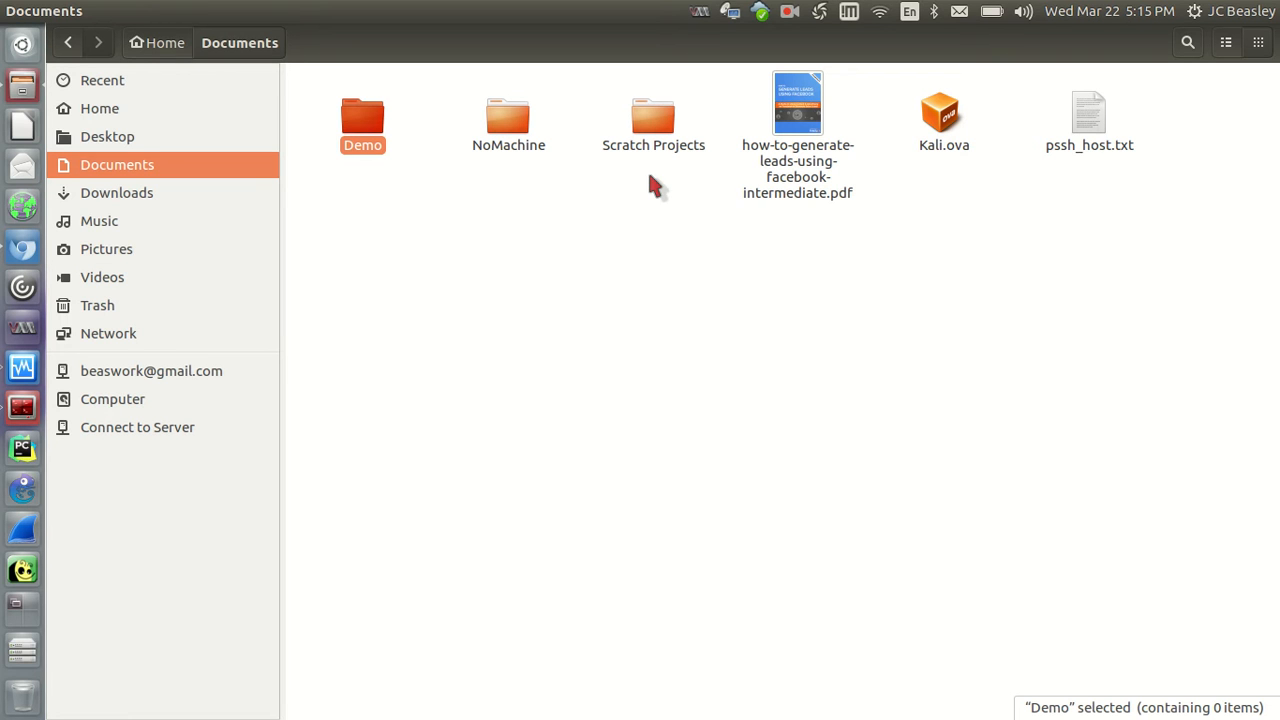
mouse_move(420, 132)
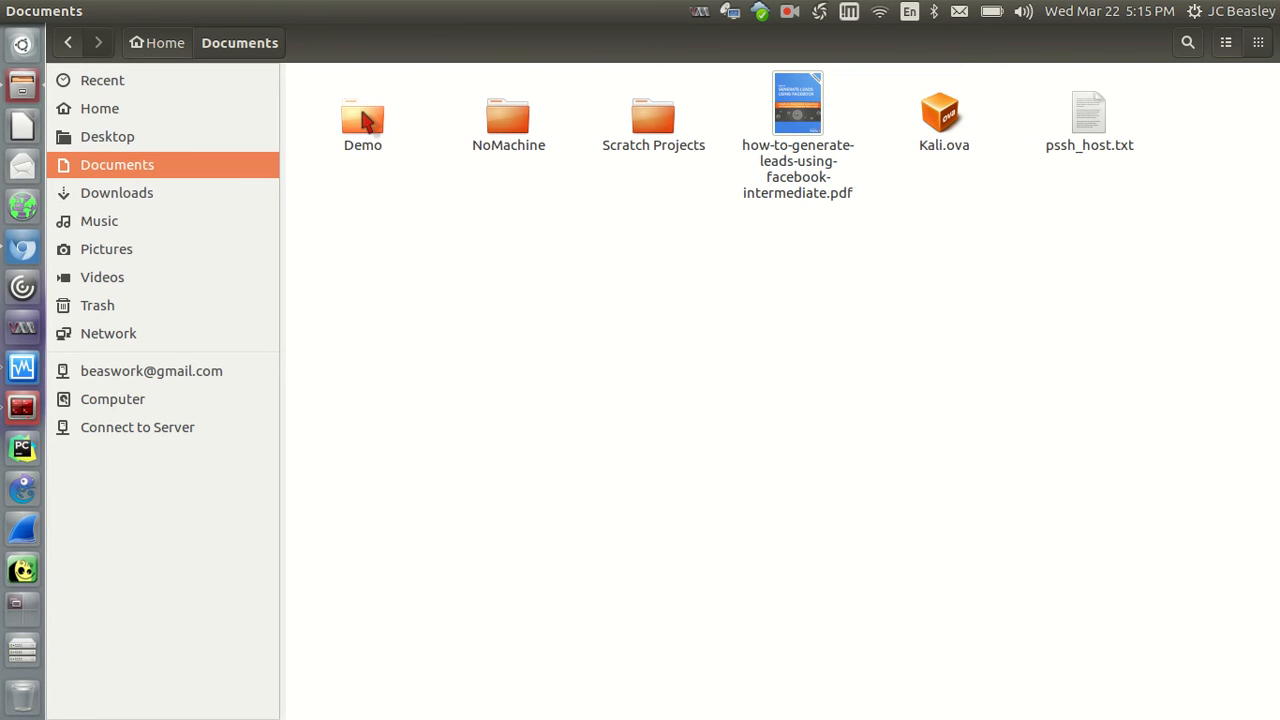
double_click(362, 114)
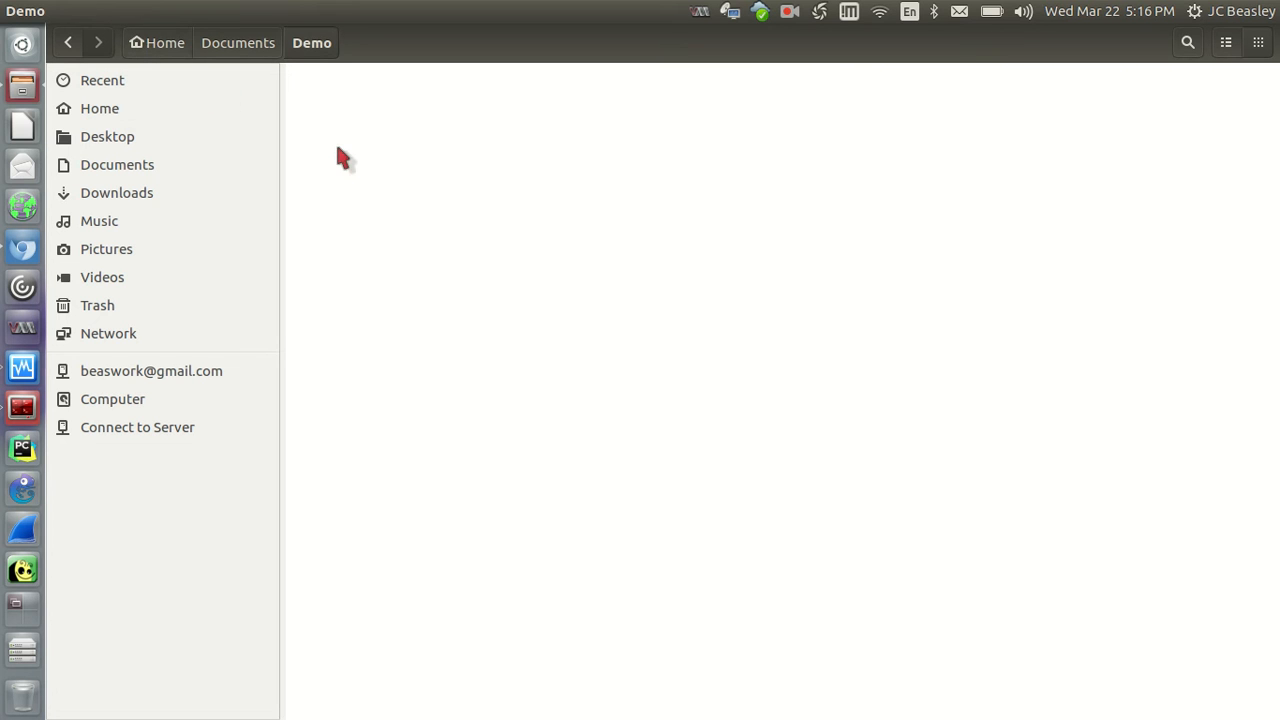
mouse_move(202, 76)
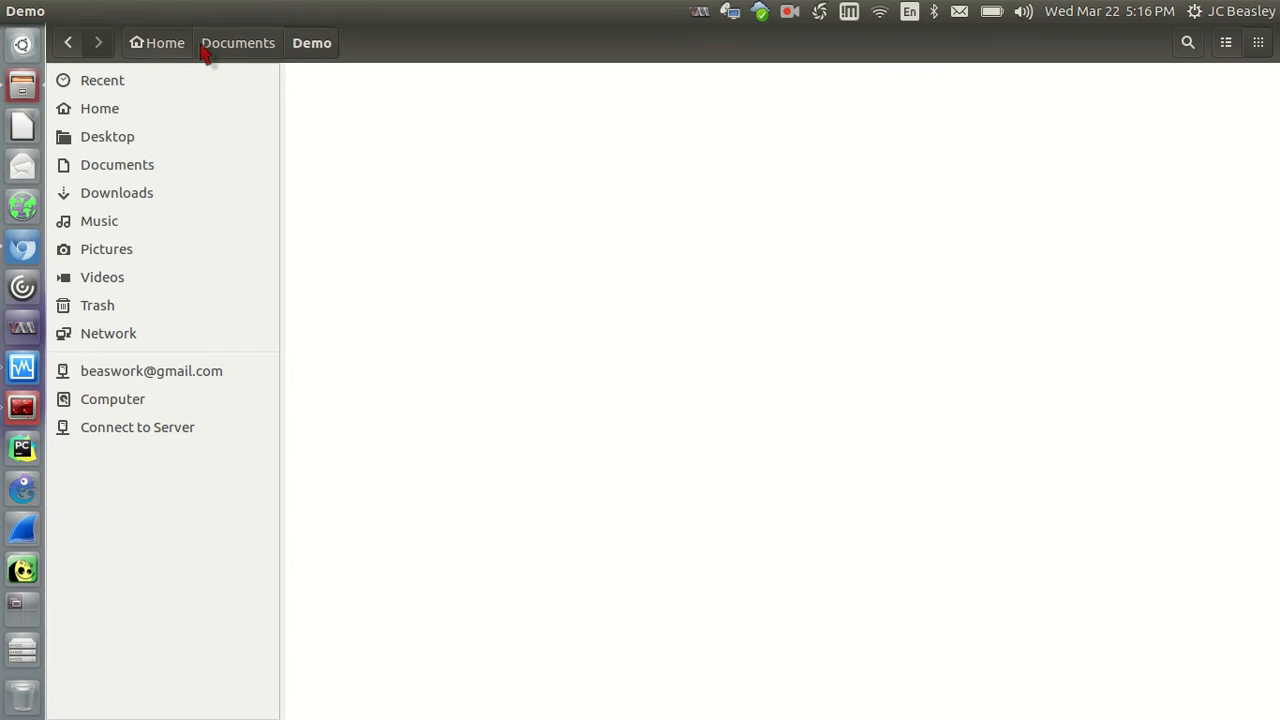
mouse_move(242, 58)
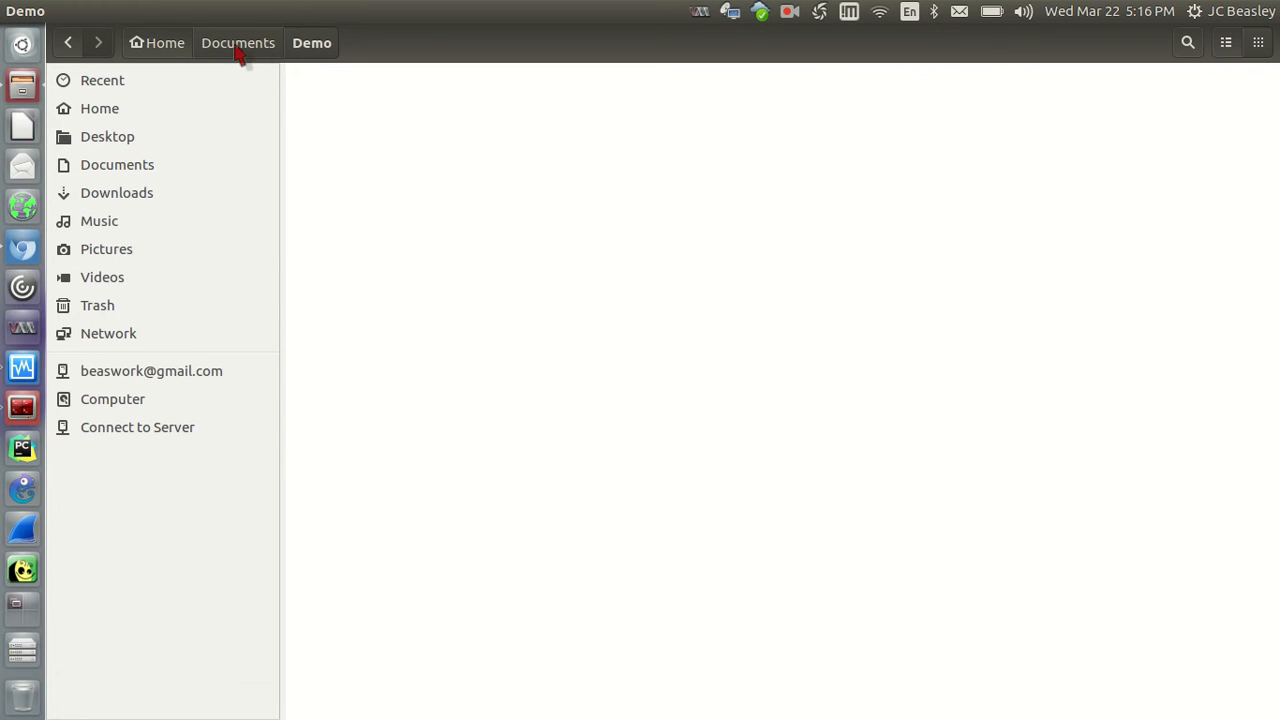
click(238, 42)
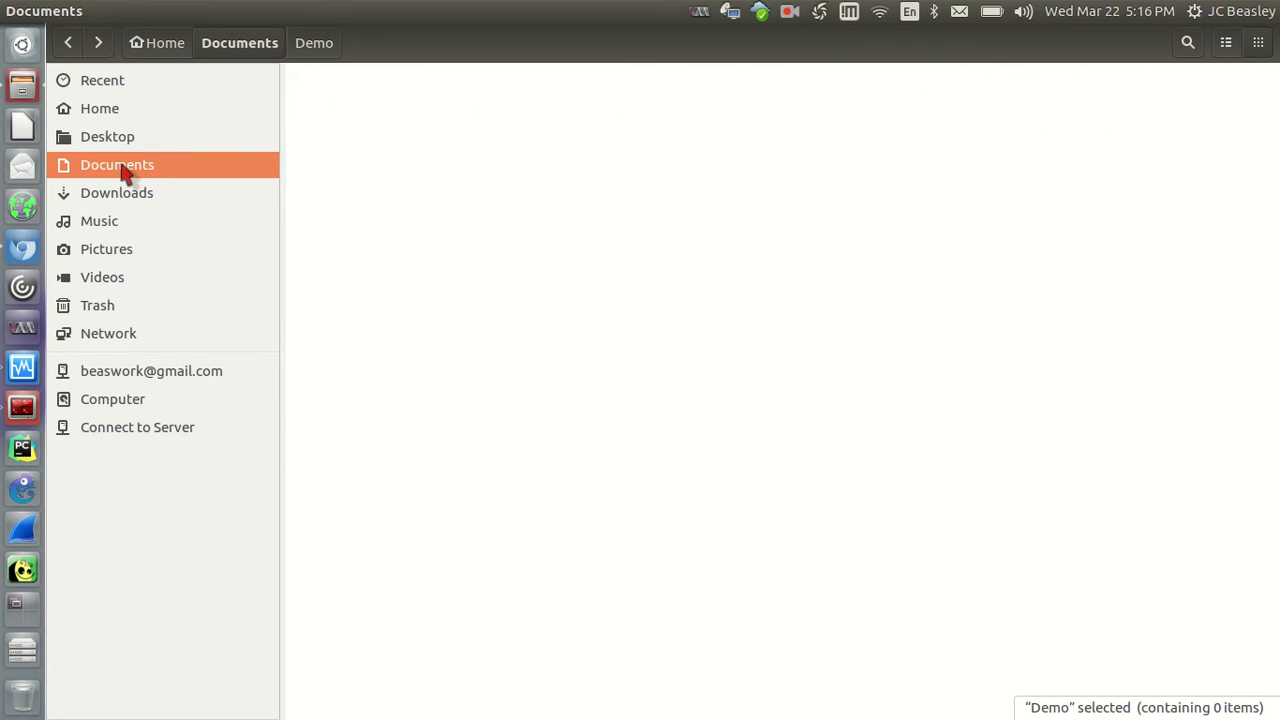
click(116, 164)
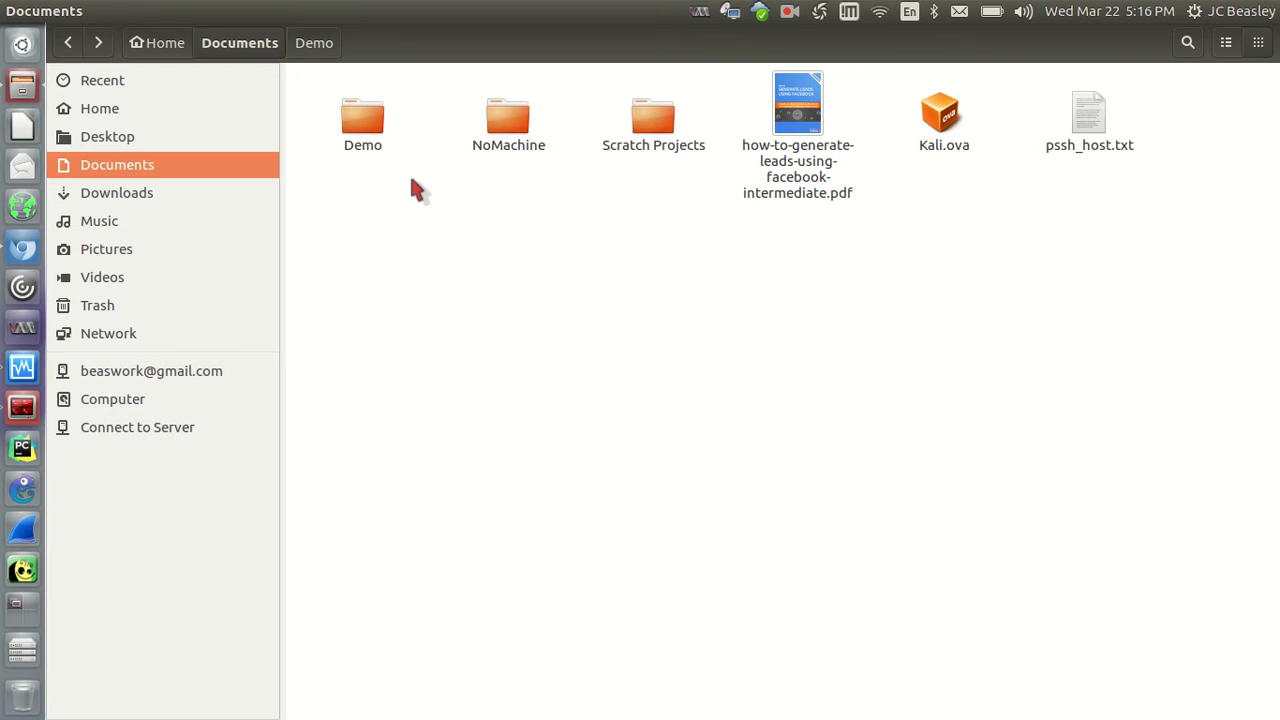
Select the Demo folder in Documents and bring up its context actions to cut it
click(362, 116)
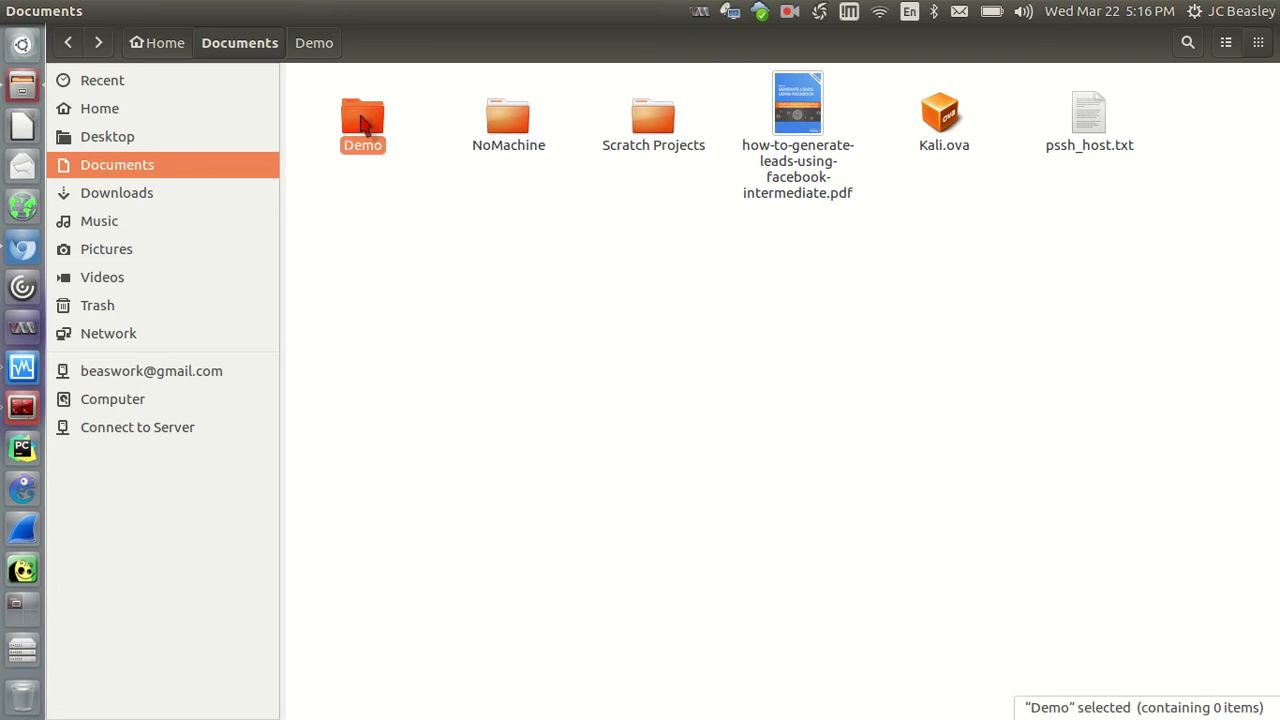
right_click(362, 120)
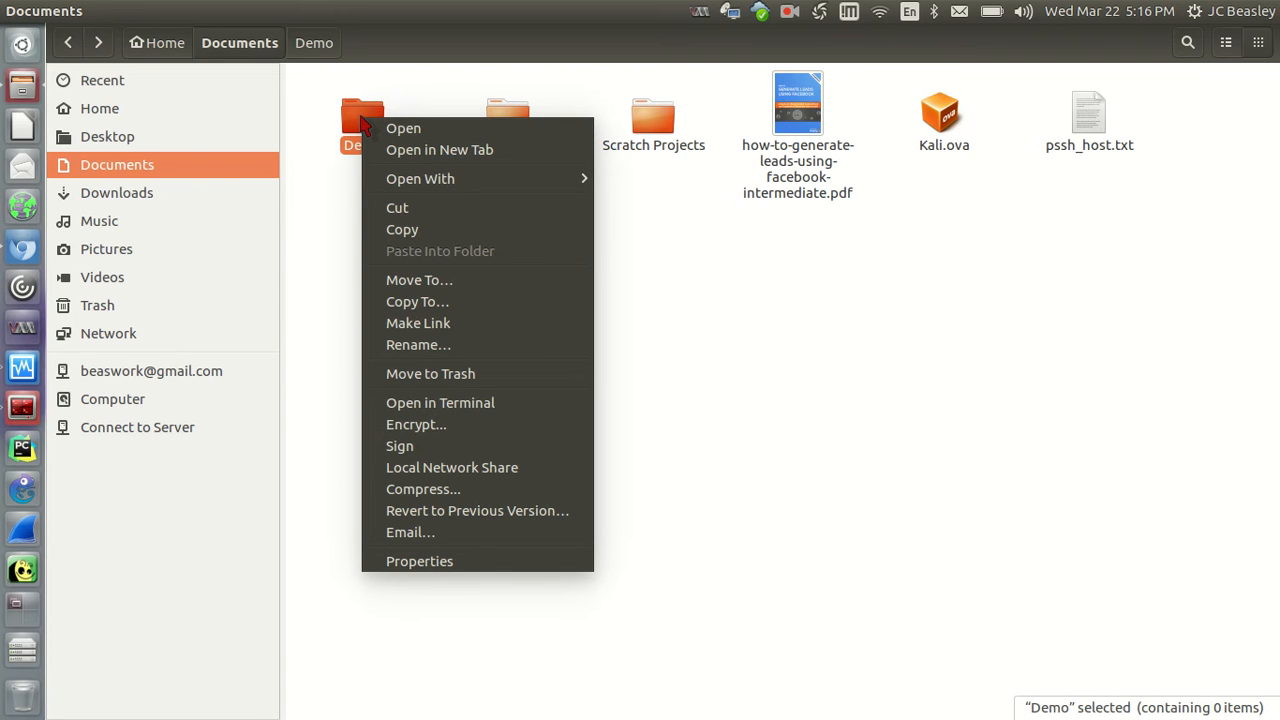
mouse_move(430, 206)
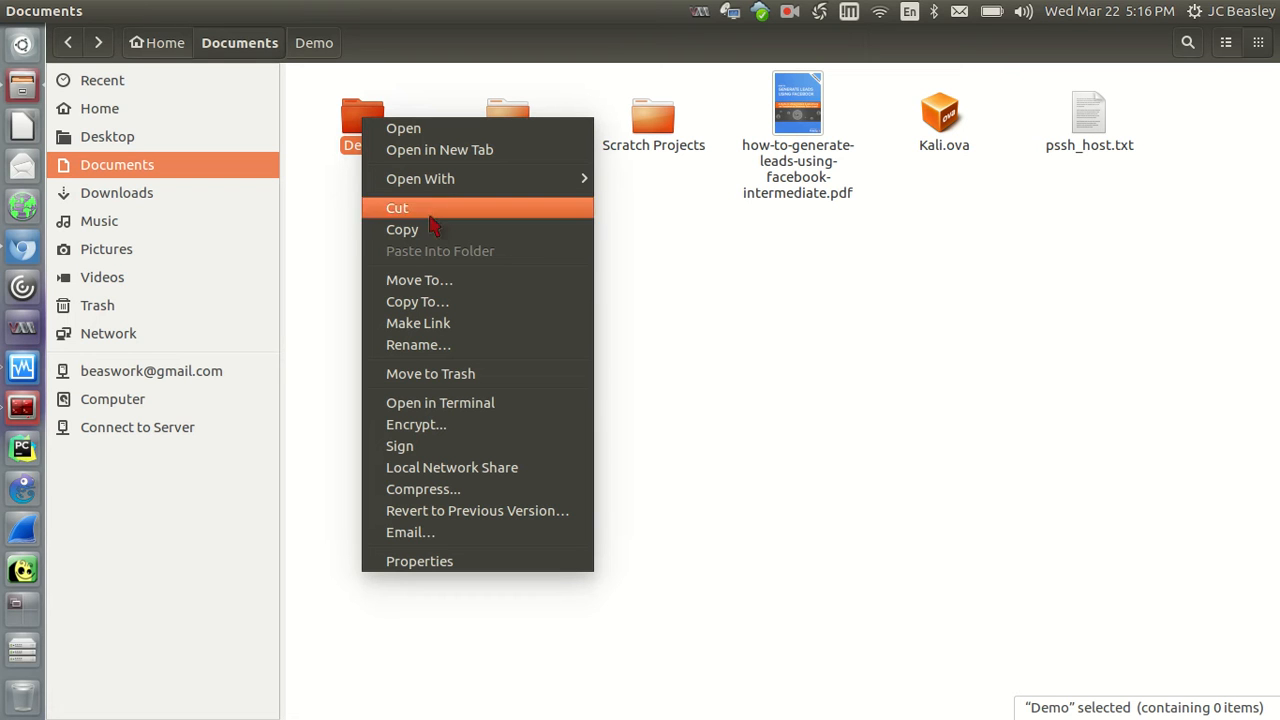
mouse_move(424, 210)
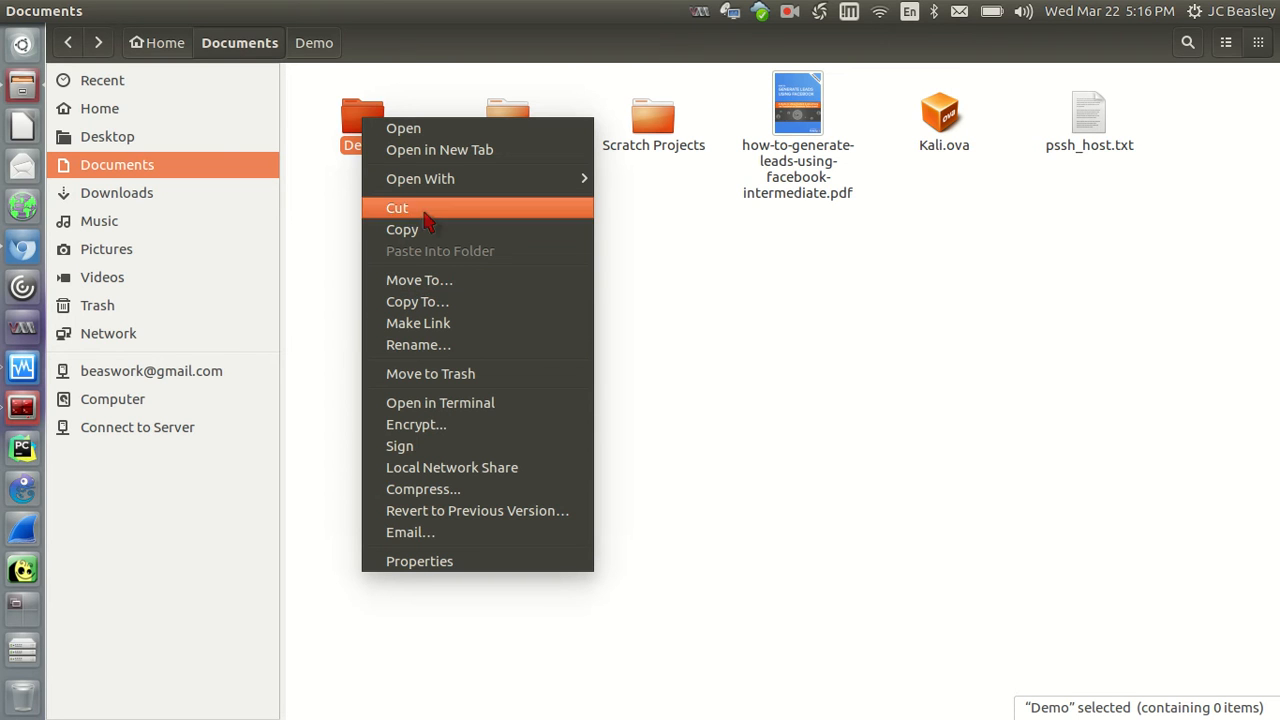
mouse_move(496, 218)
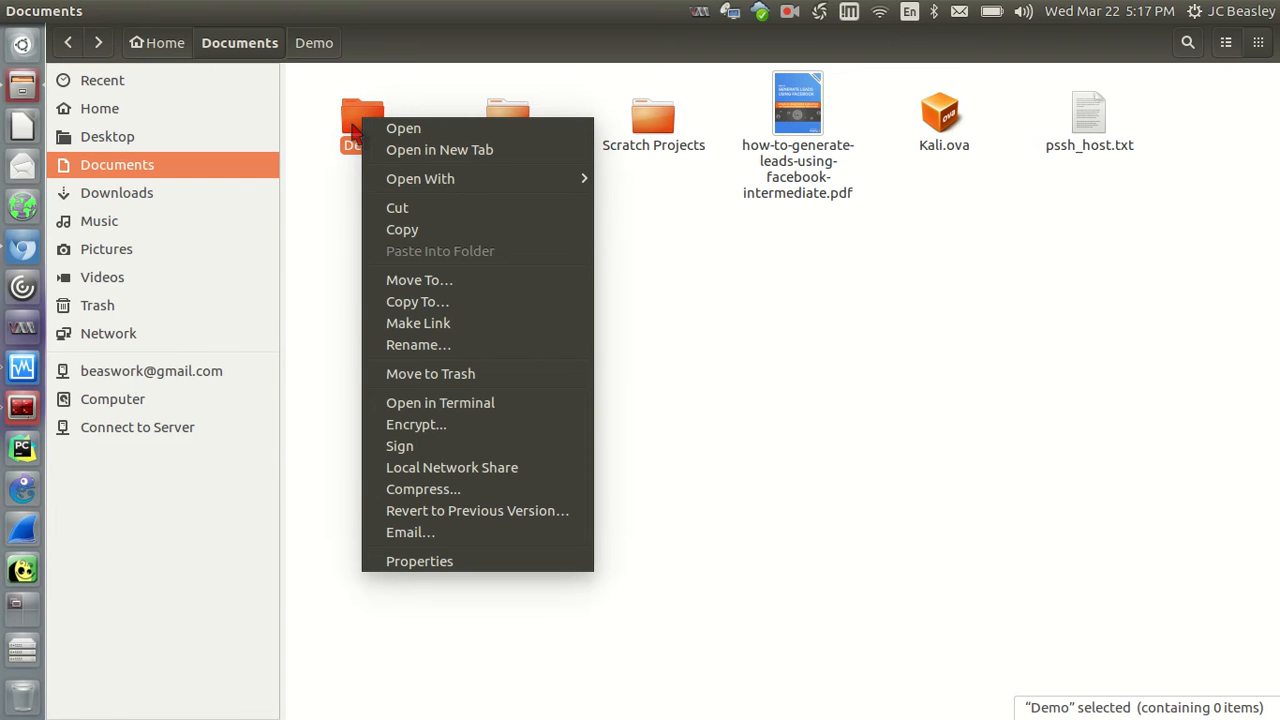
mouse_move(342, 168)
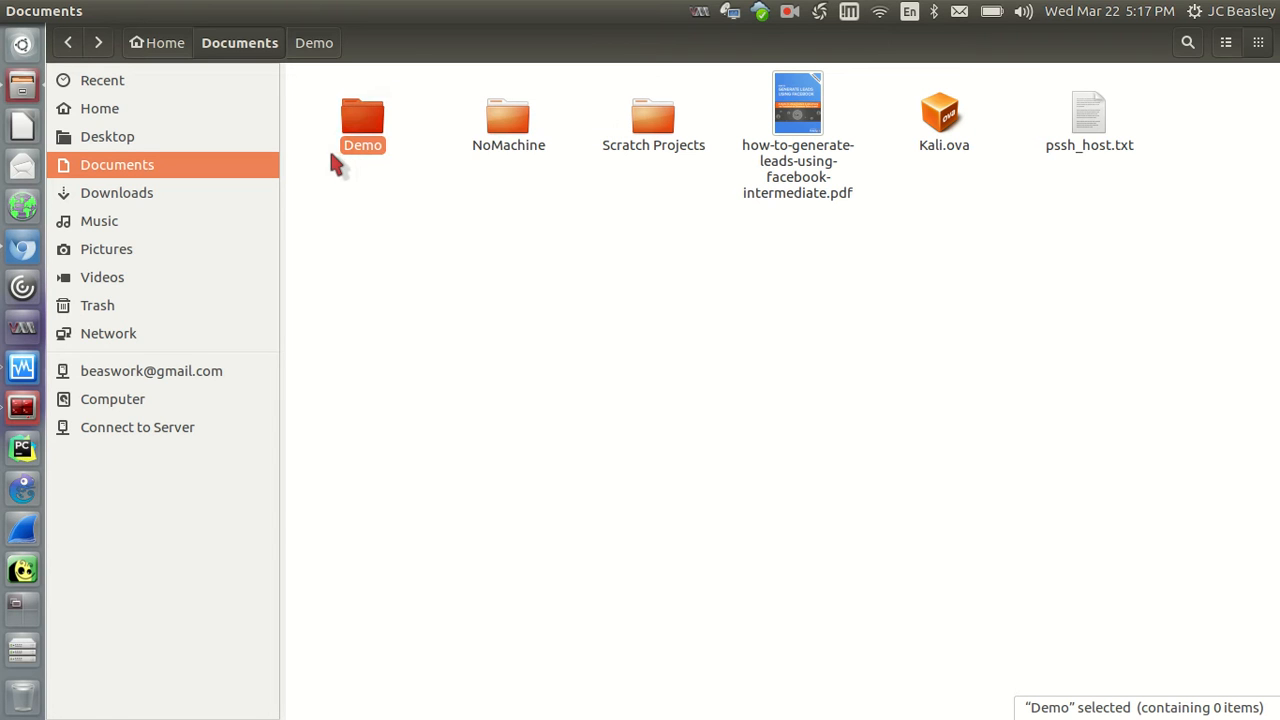
right_click(362, 114)
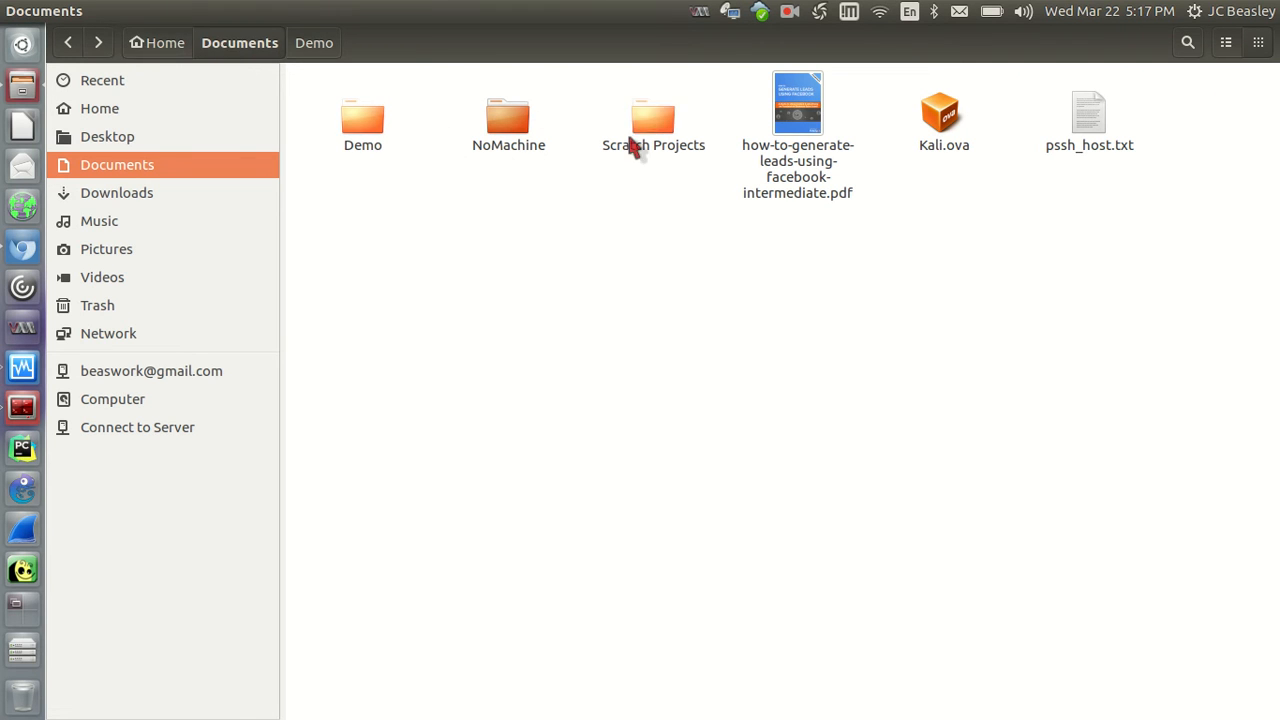
Paste the cut Demo folder into Downloads, completing the move from Documents
click(164, 42)
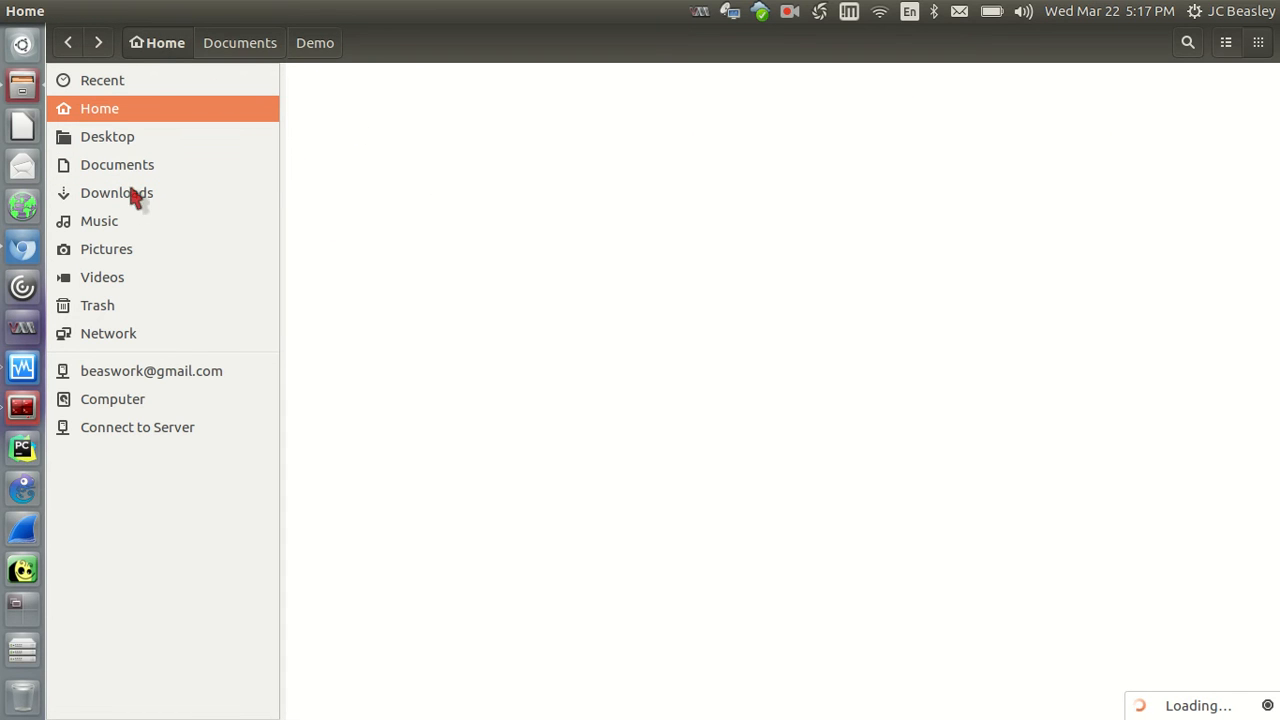
mouse_move(128, 204)
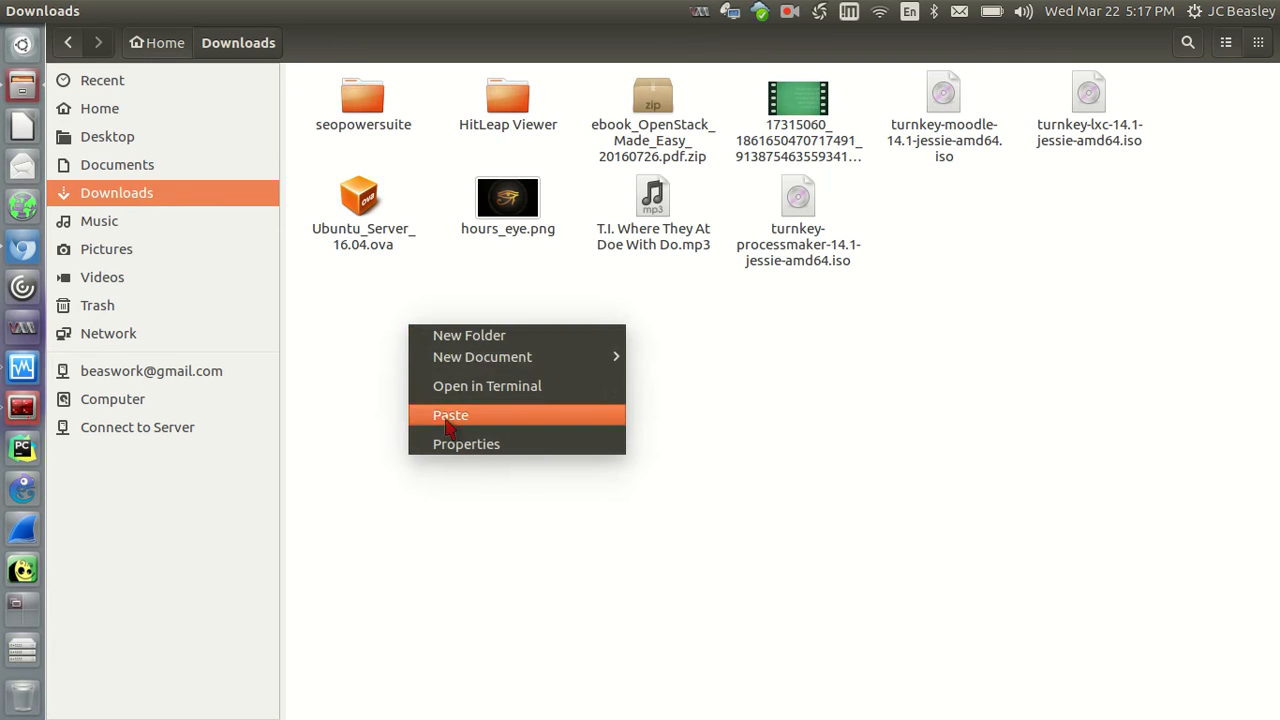
click(450, 414)
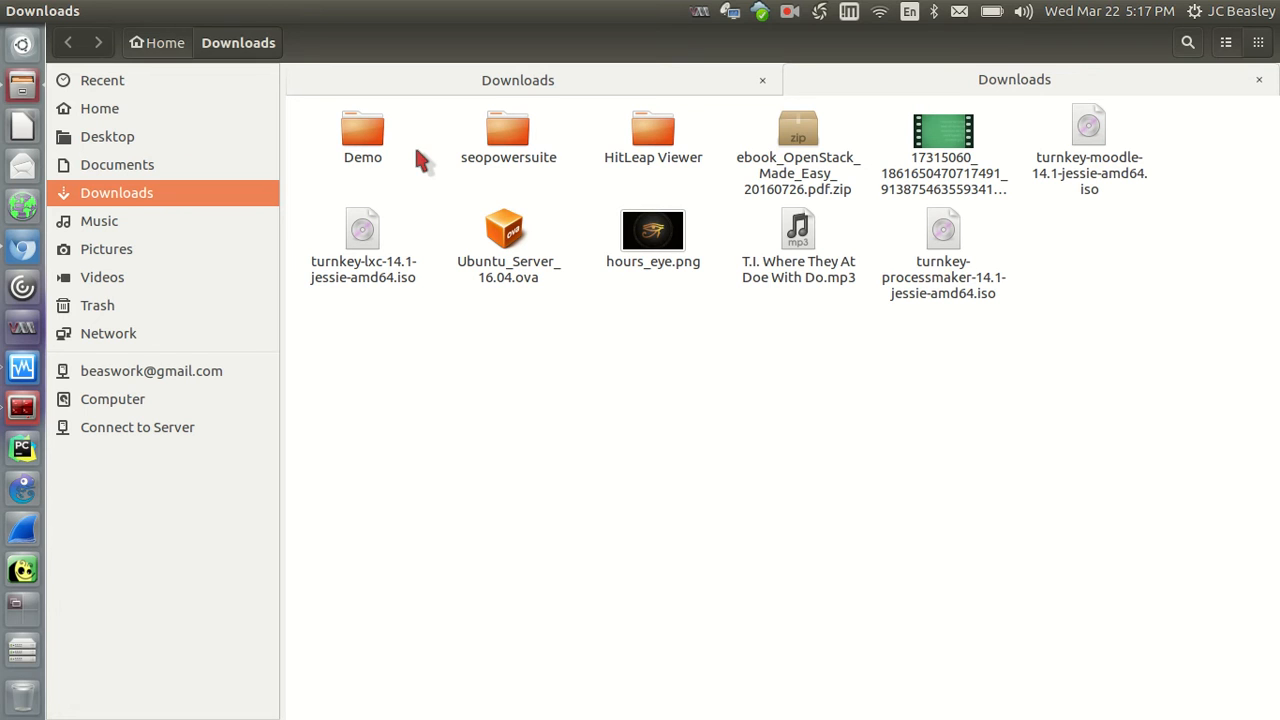
mouse_move(216, 84)
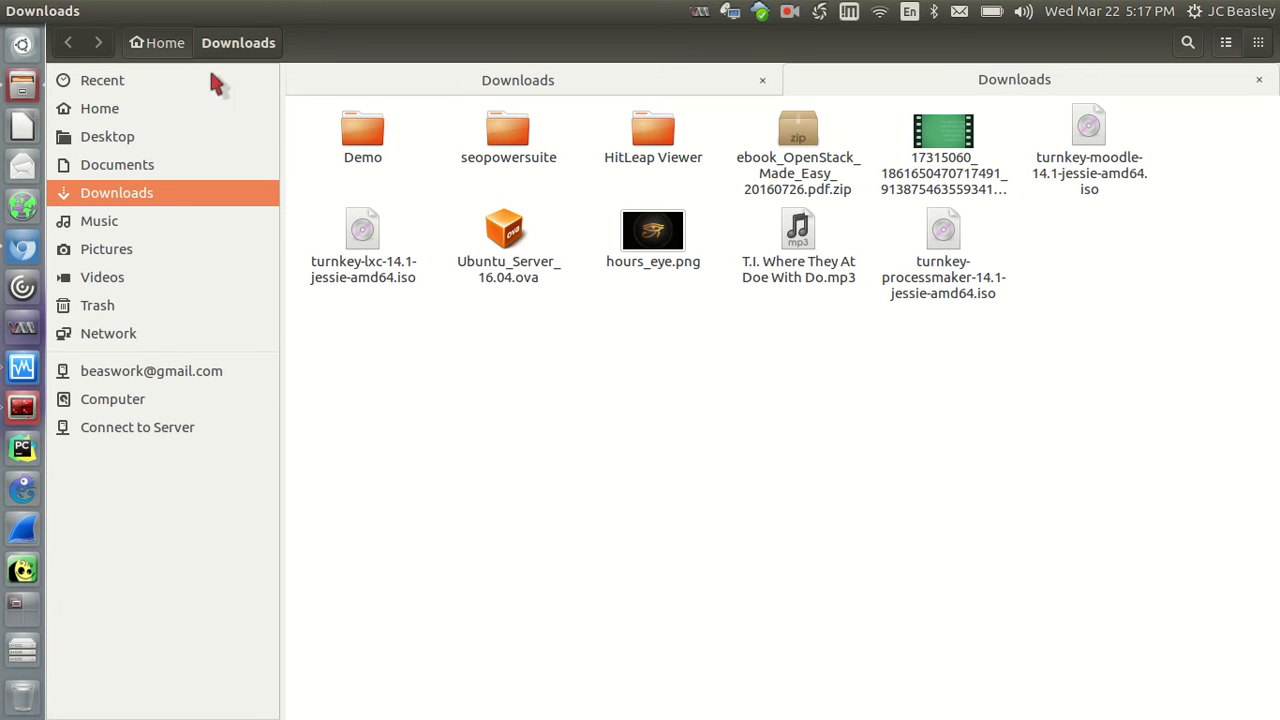
mouse_move(136, 130)
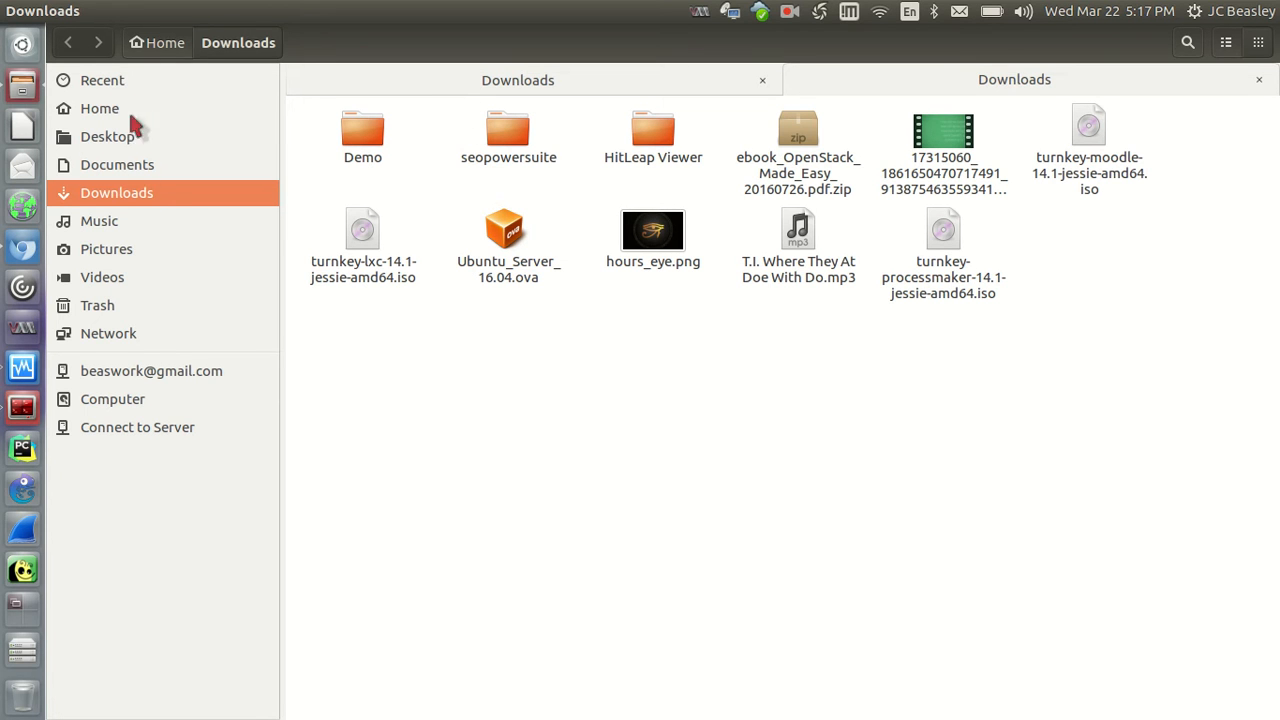
mouse_move(104, 238)
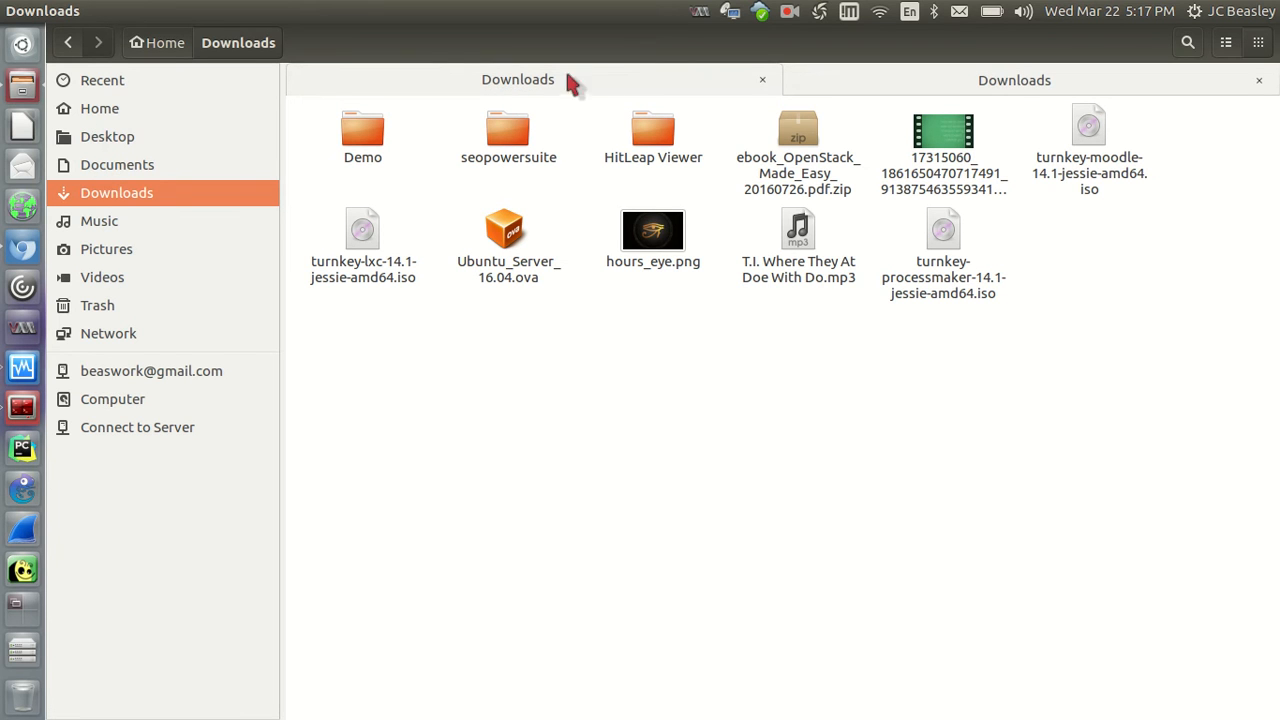
mouse_move(524, 104)
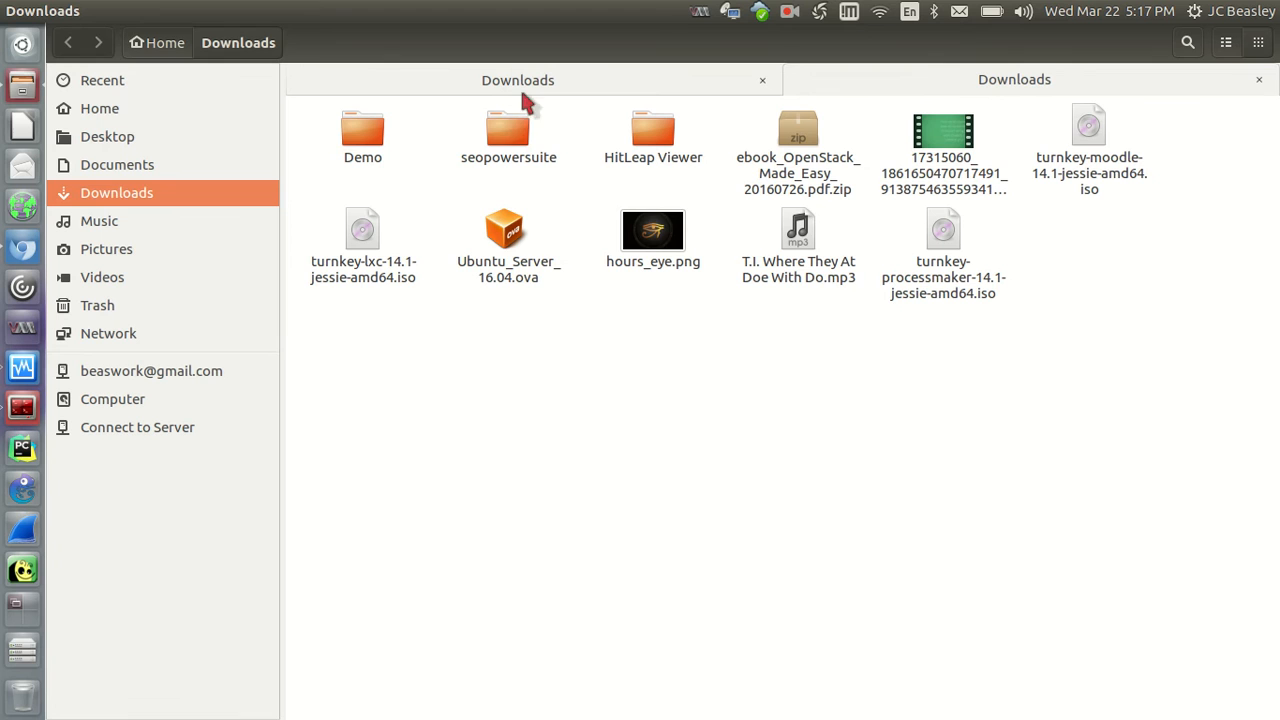
Navigate the second tab from Home into Documents so it sits alongside the Downloads tab
click(100, 108)
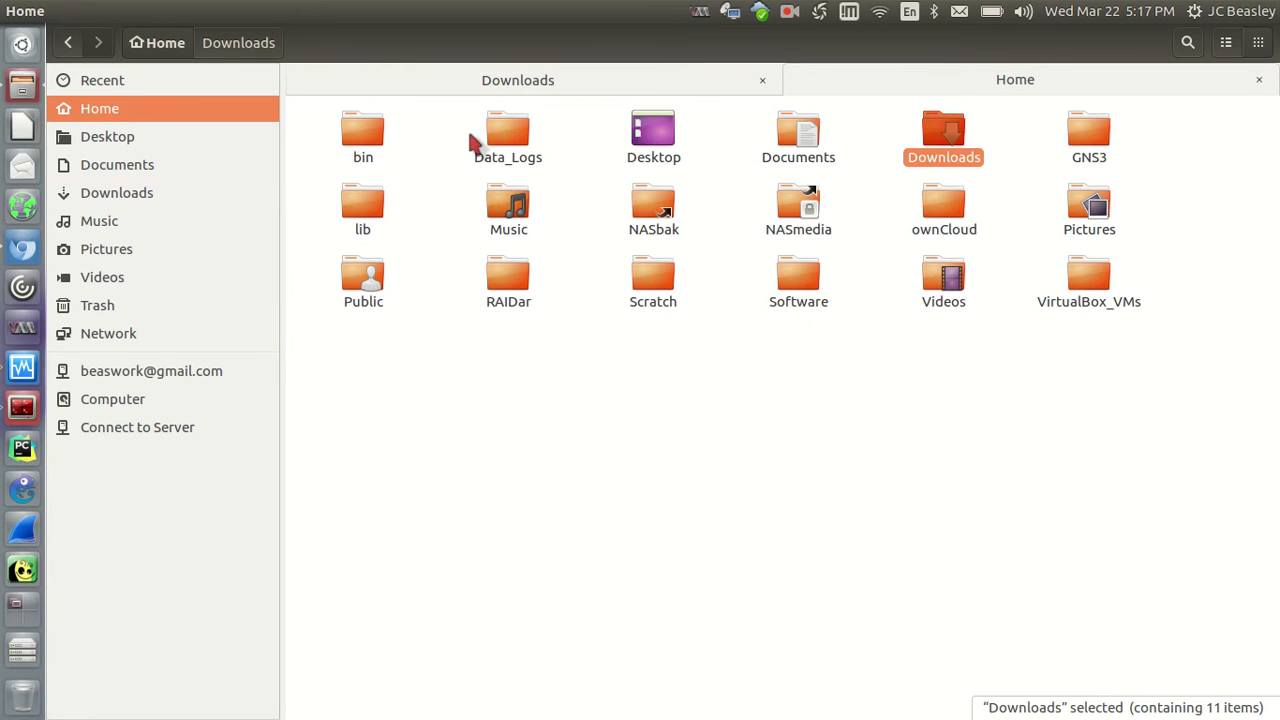
click(116, 164)
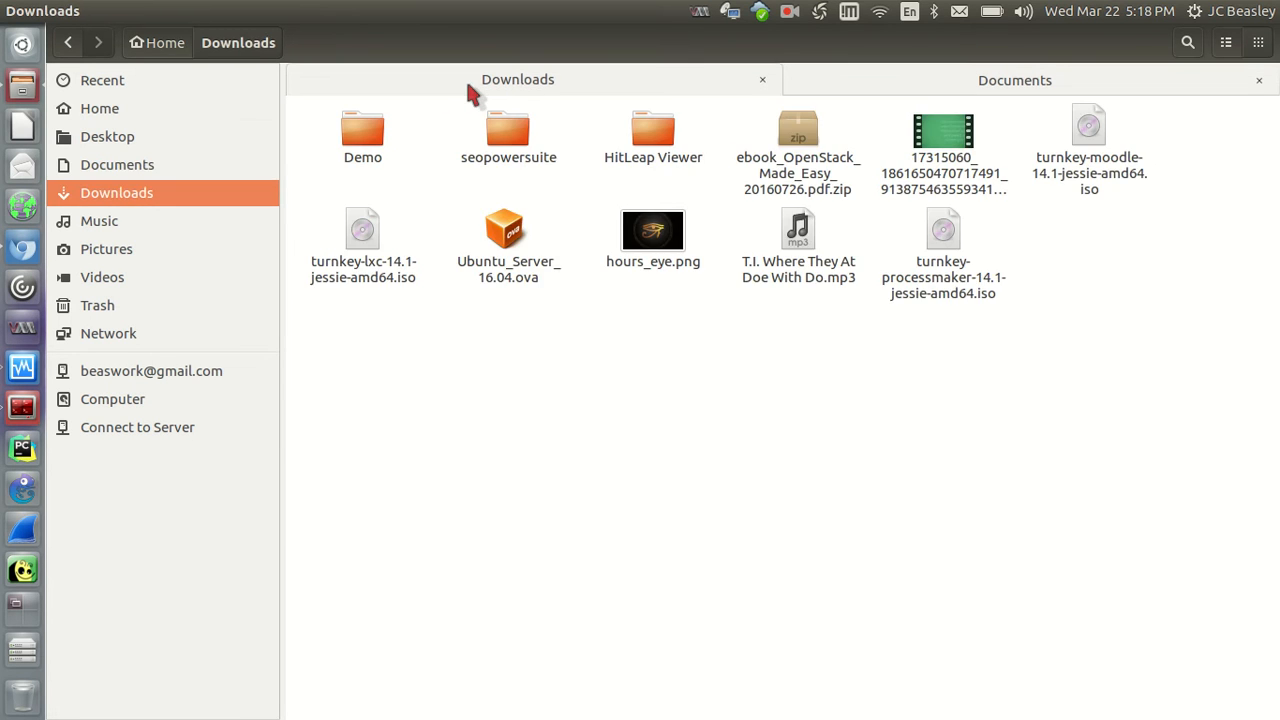
mouse_move(560, 114)
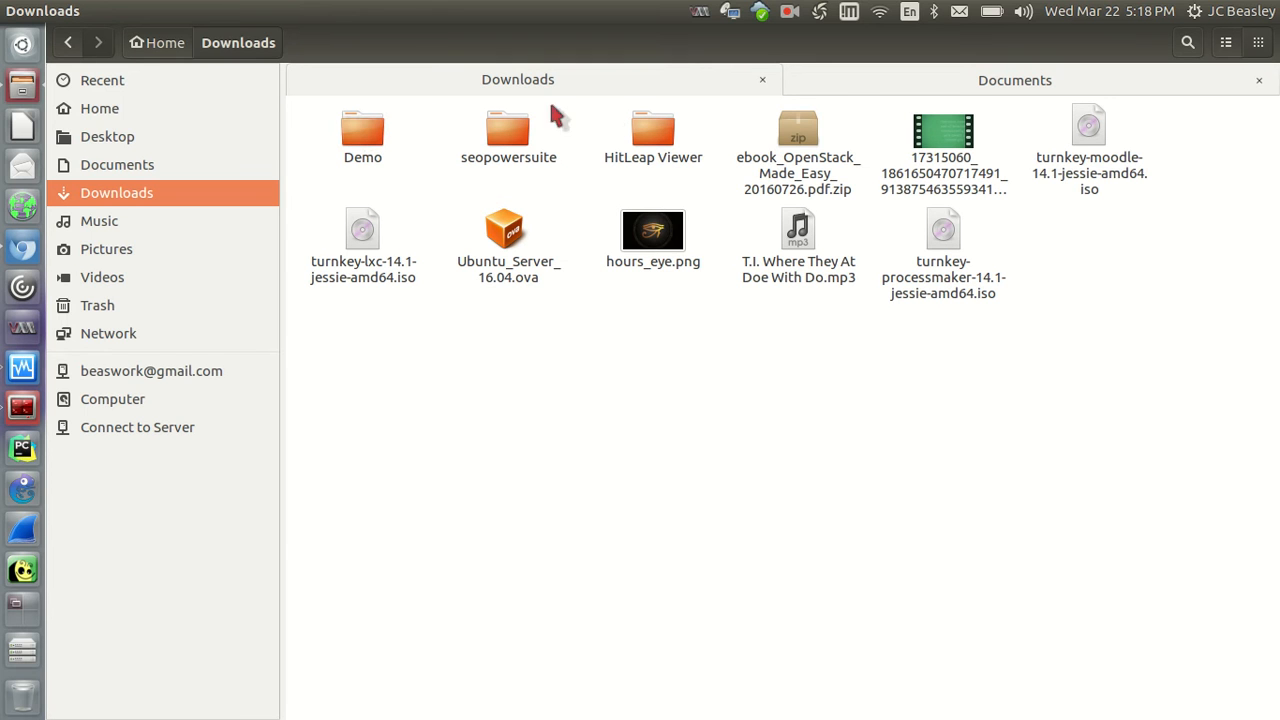
mouse_move(832, 88)
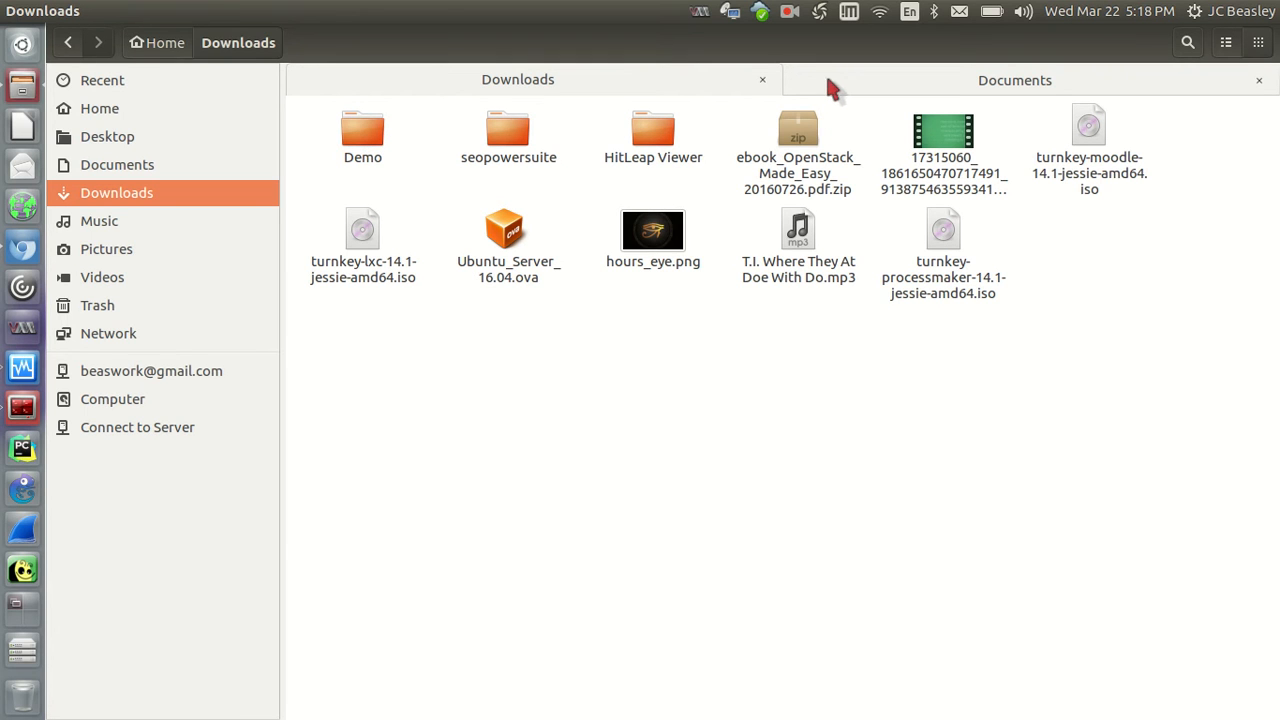
Copy Demo from Downloads, paste it into Documents, and return to the Downloads tab
click(362, 136)
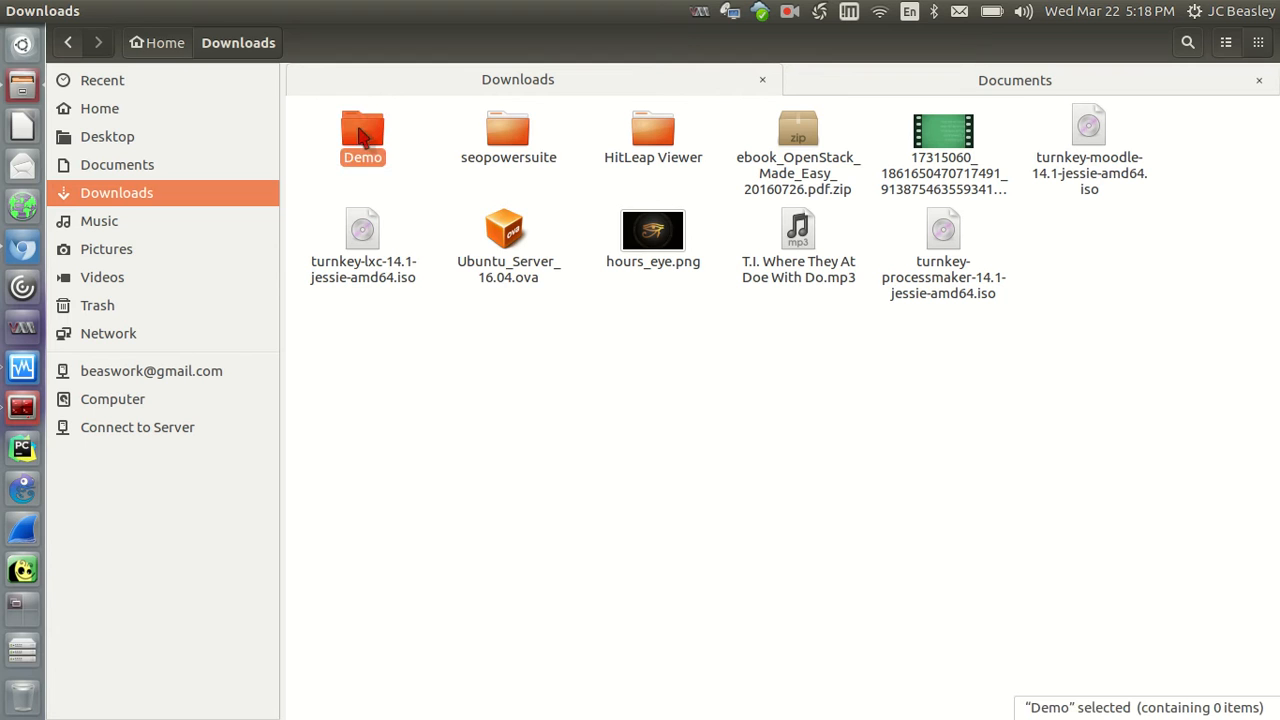
right_click(362, 136)
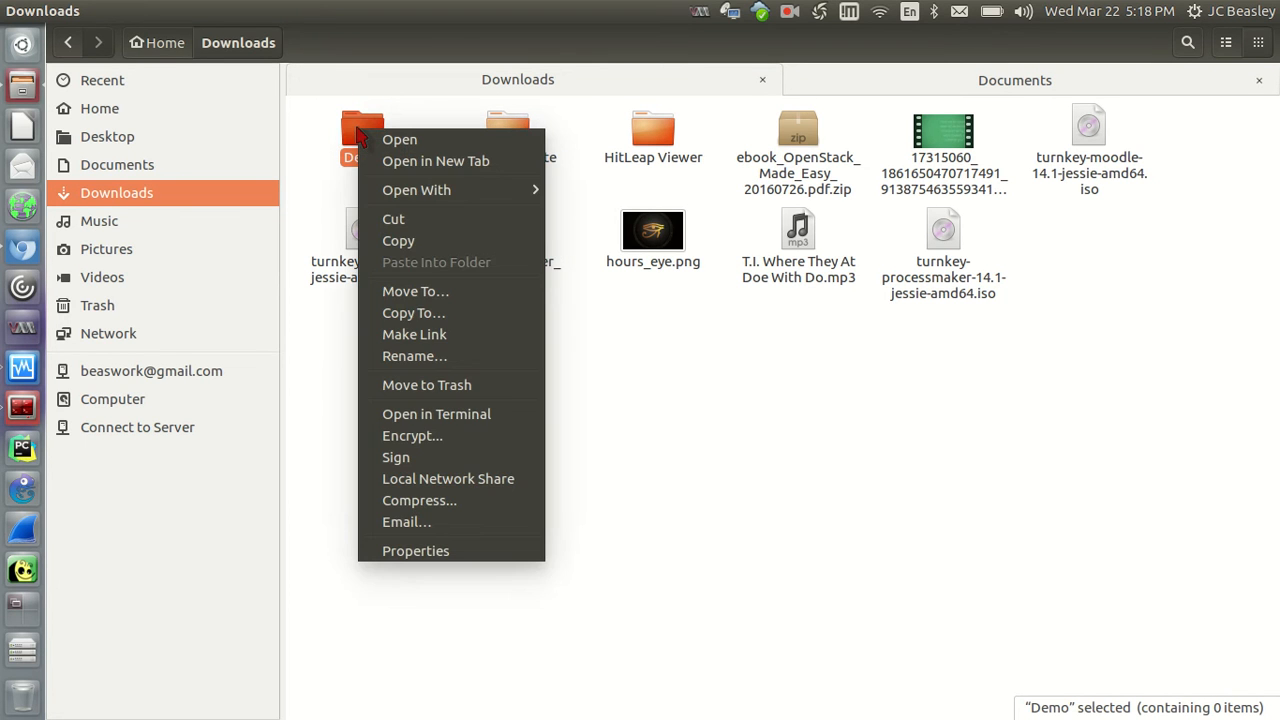
mouse_move(398, 240)
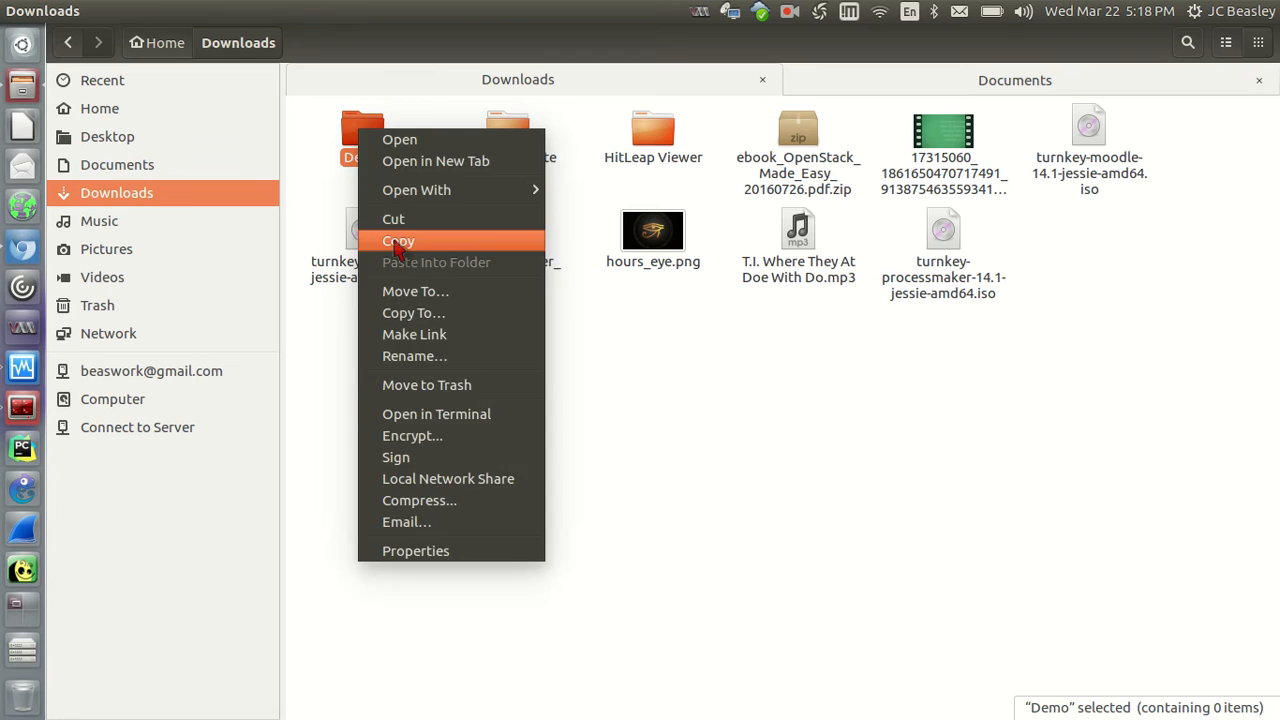
click(398, 240)
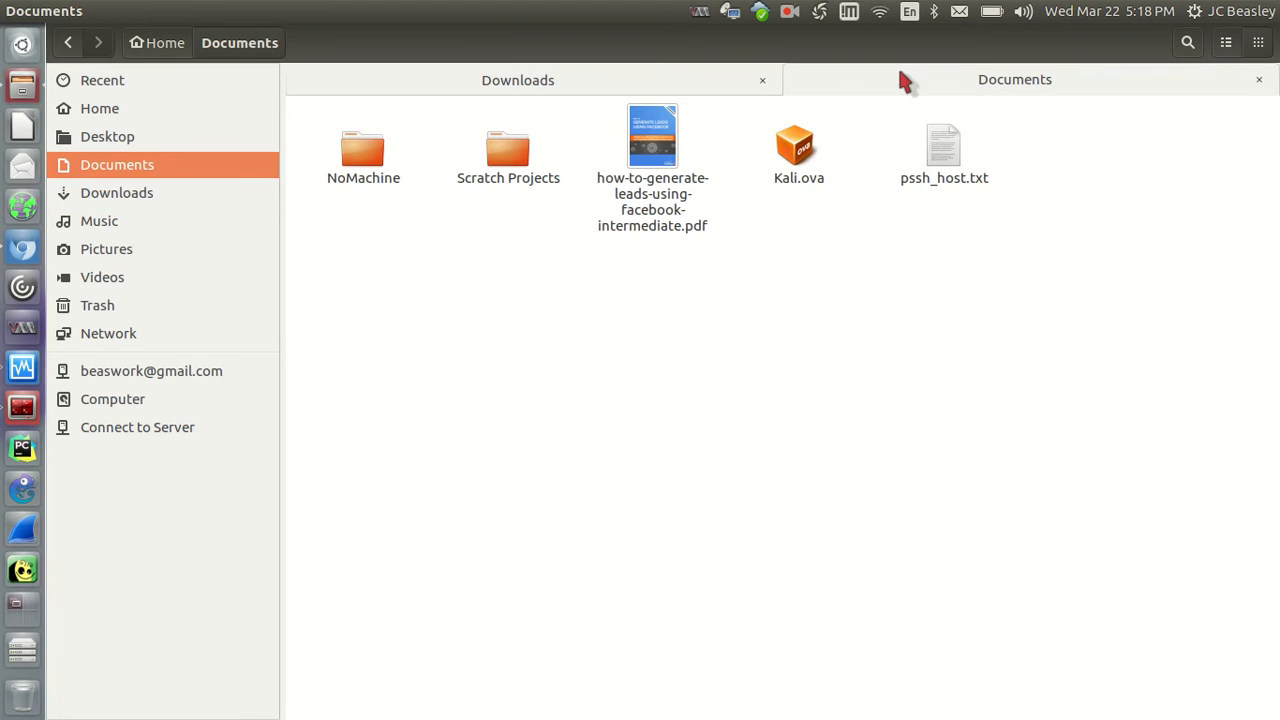
mouse_move(450, 344)
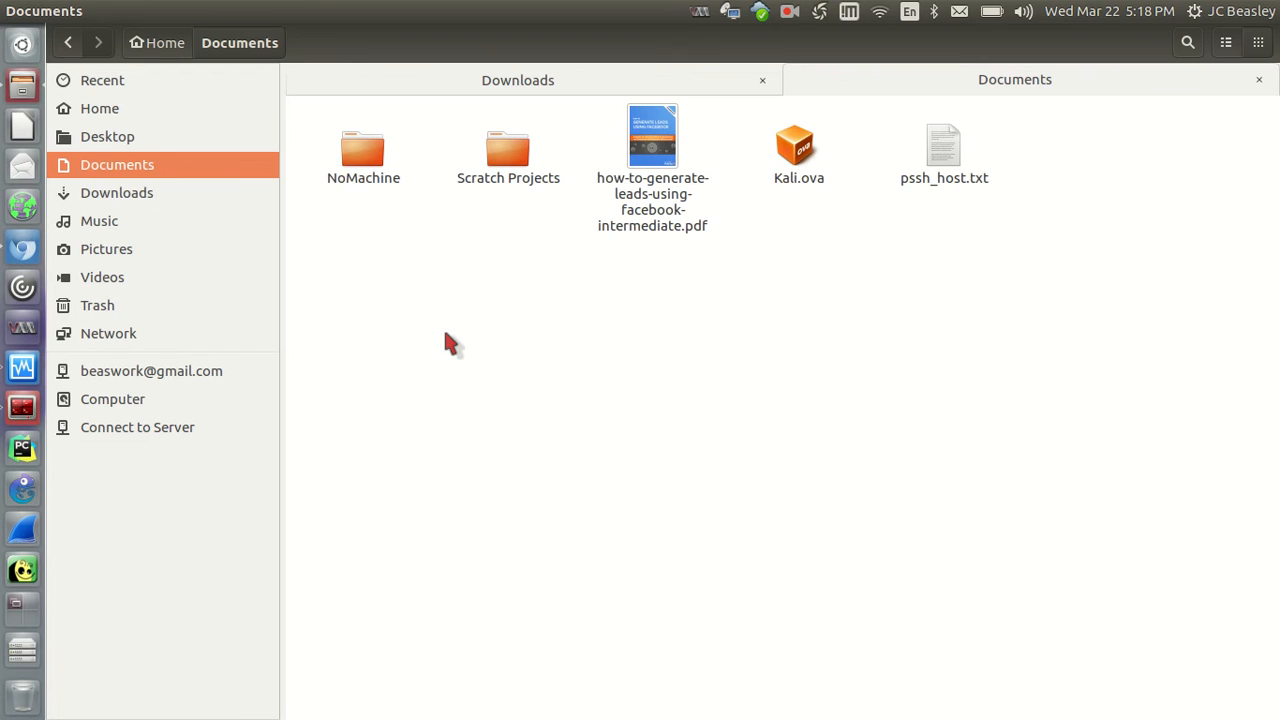
right_click(444, 344)
text(Demo)
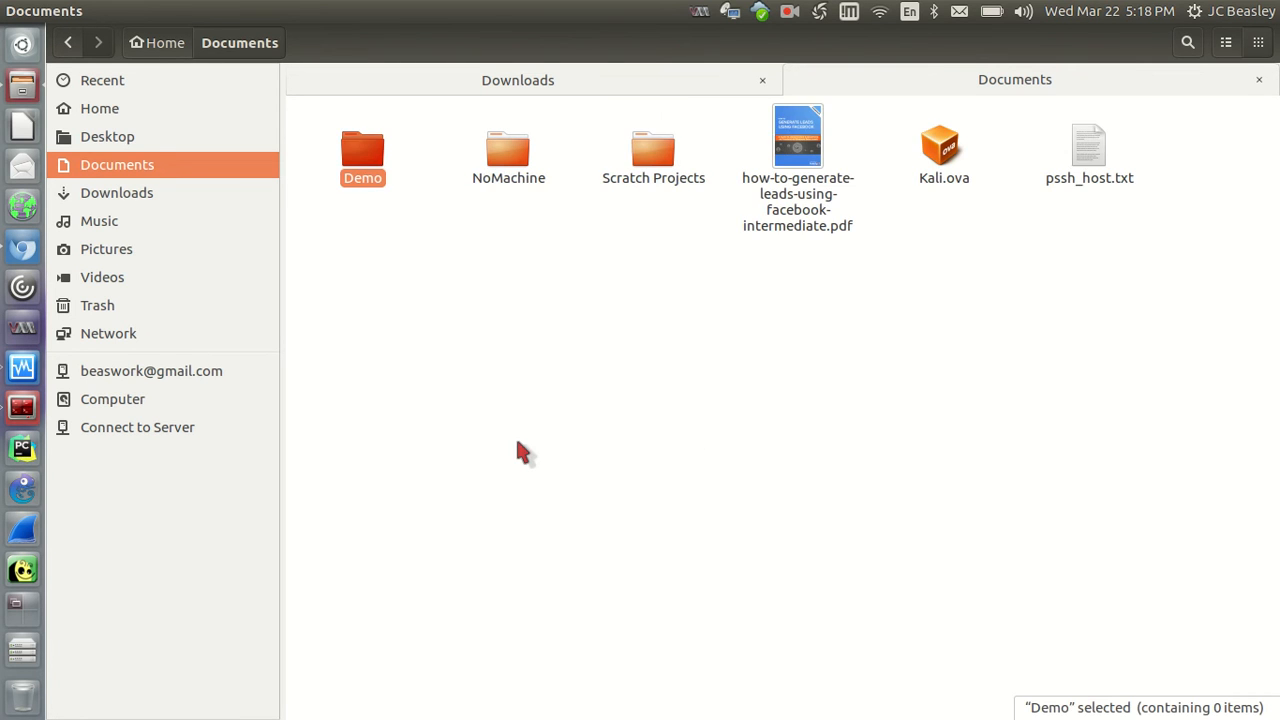
mouse_move(484, 96)
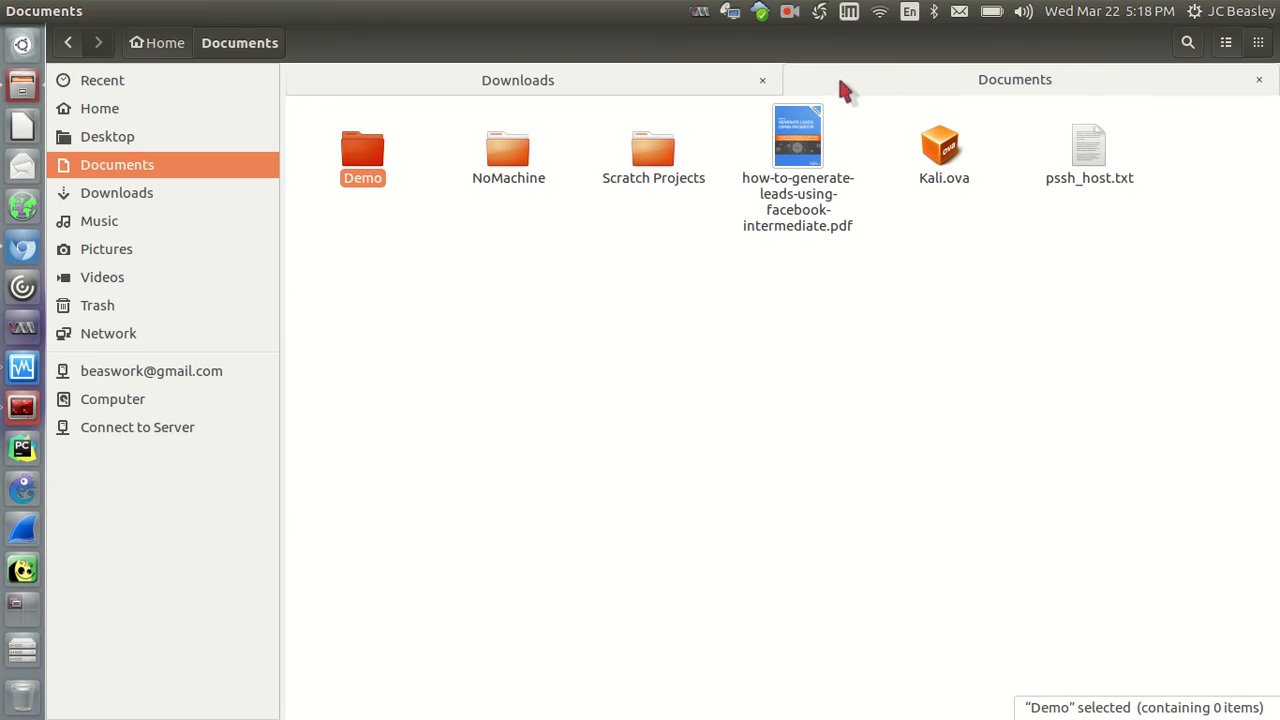
mouse_move(362, 150)
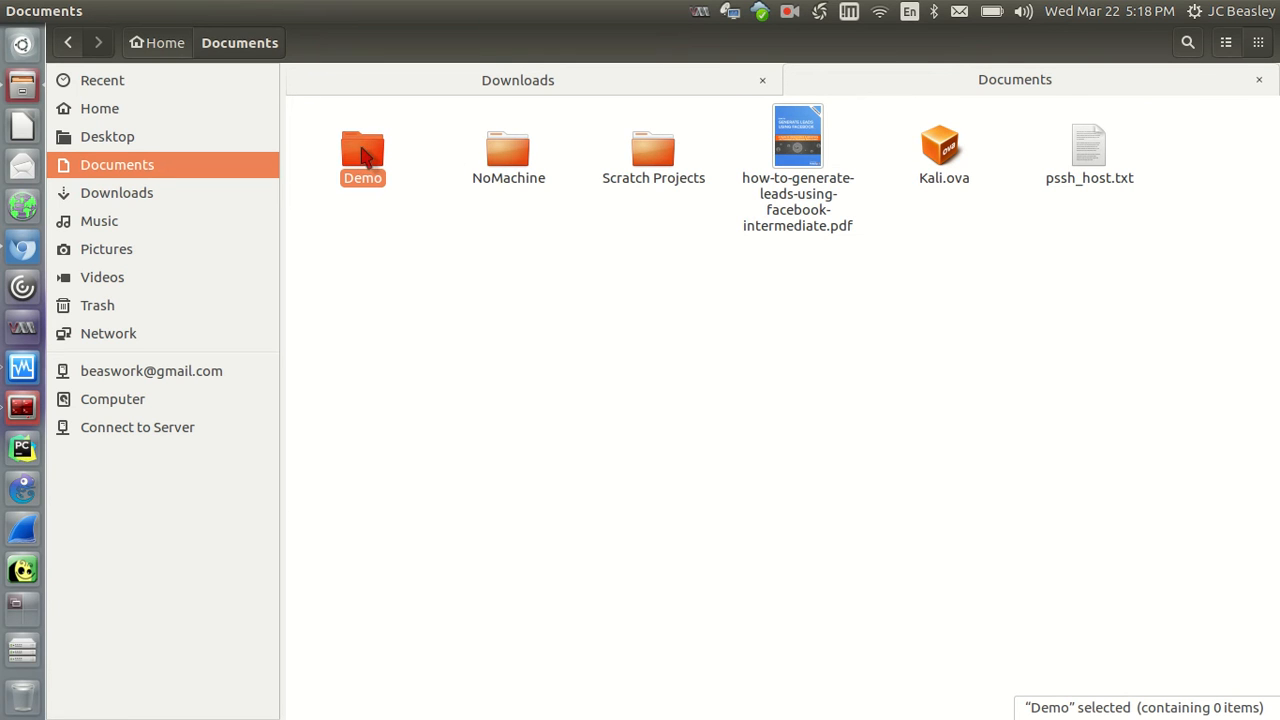
mouse_move(516, 80)
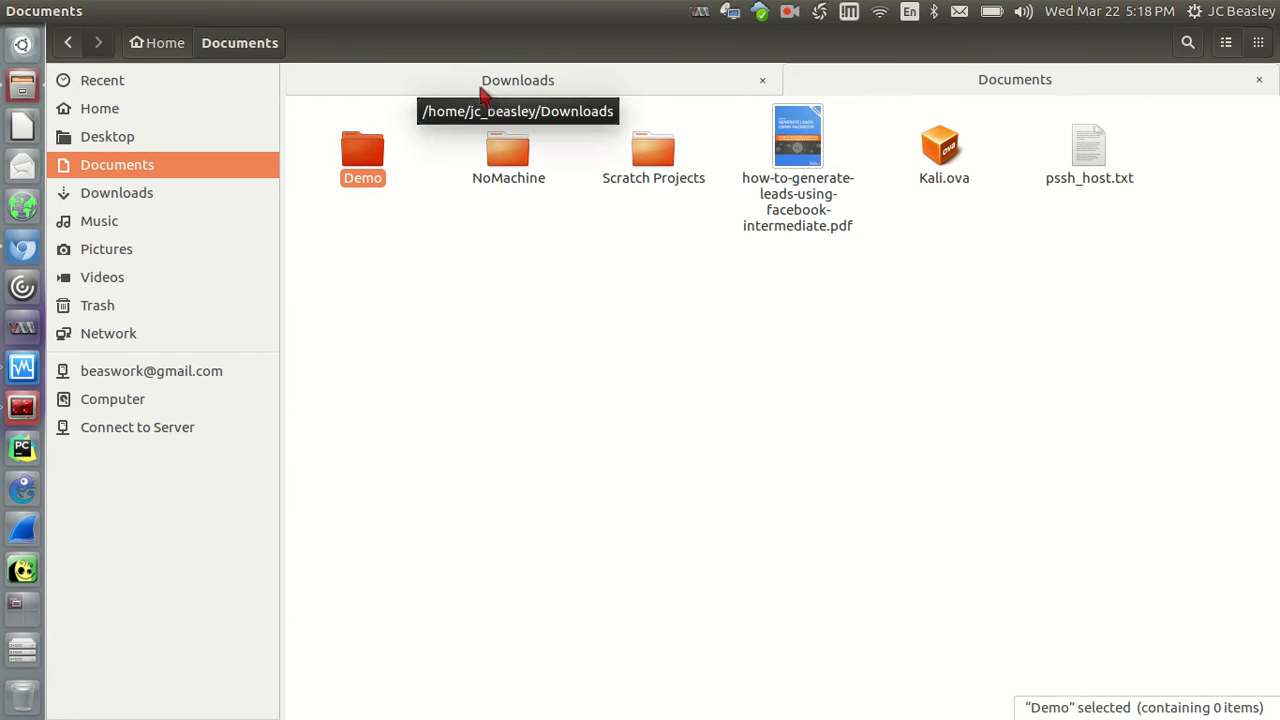
mouse_move(884, 80)
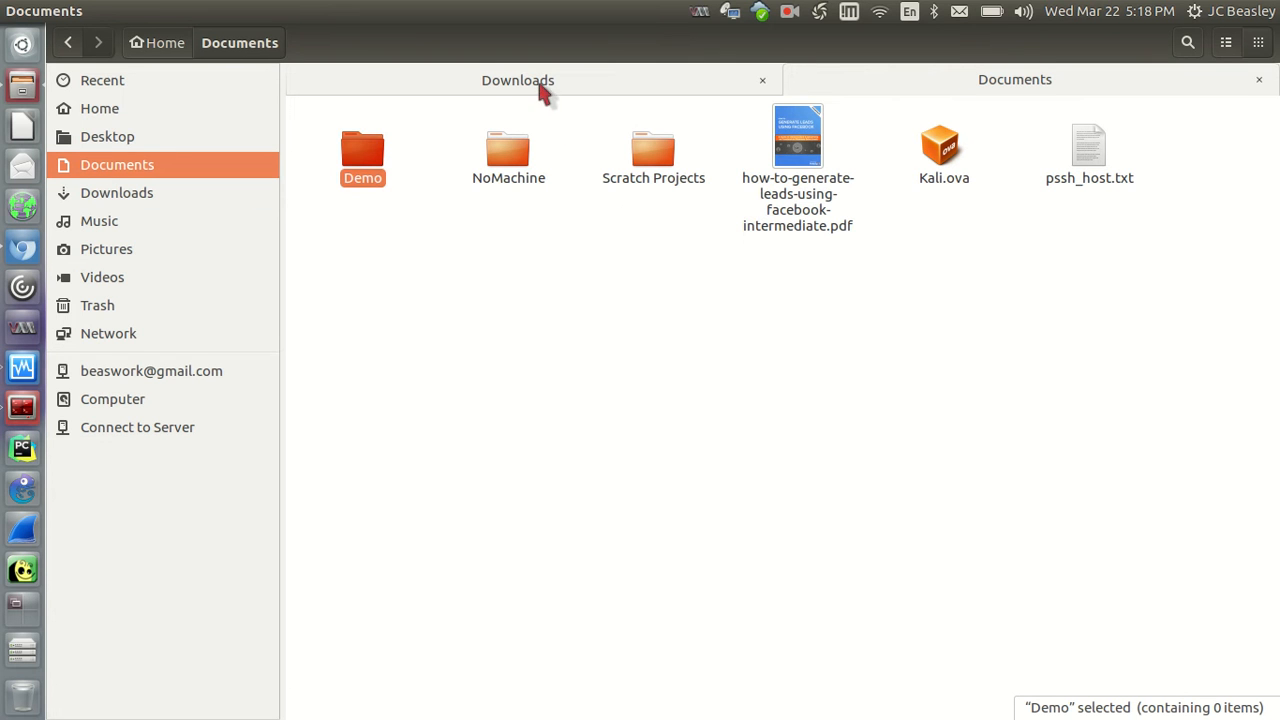
click(116, 192)
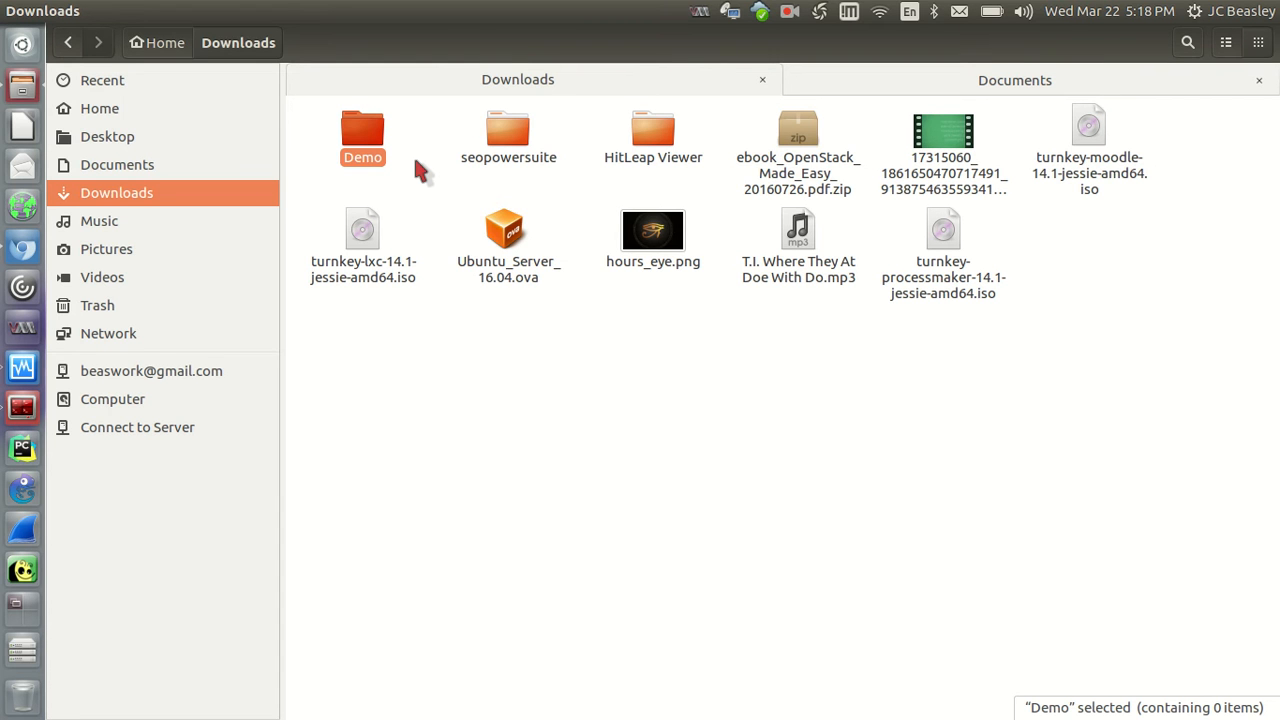
mouse_move(918, 316)
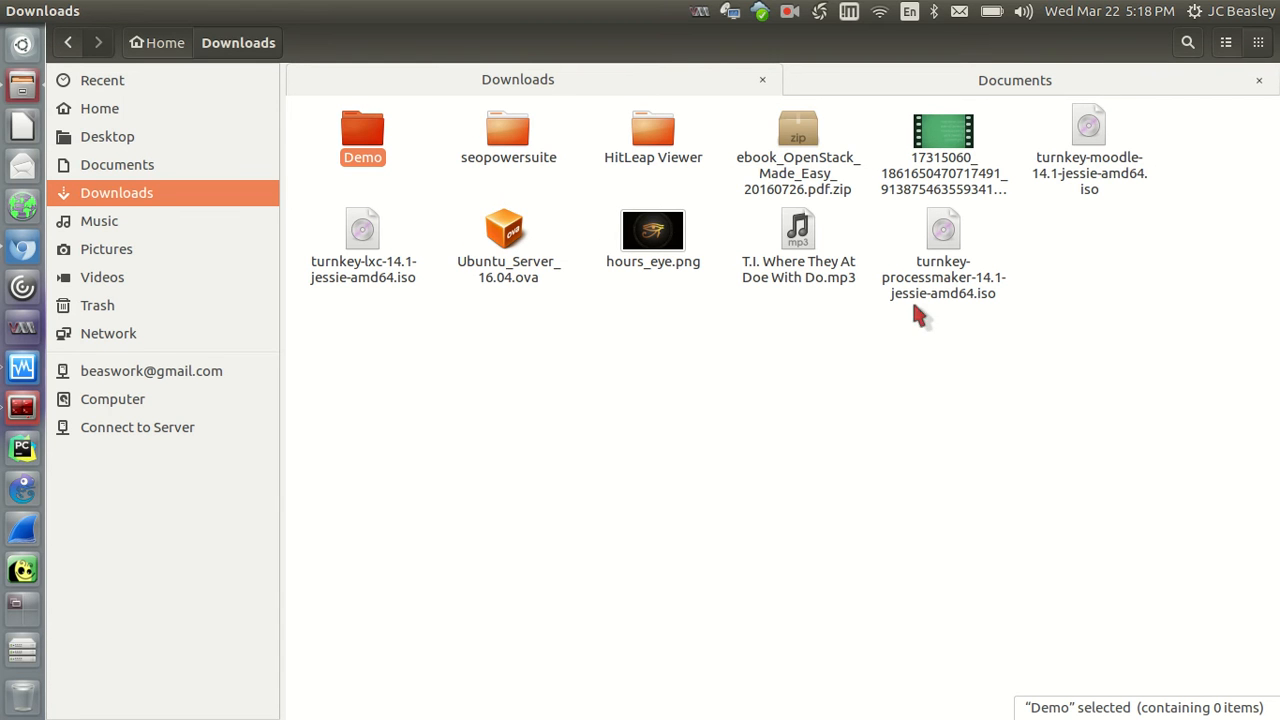
mouse_move(520, 222)
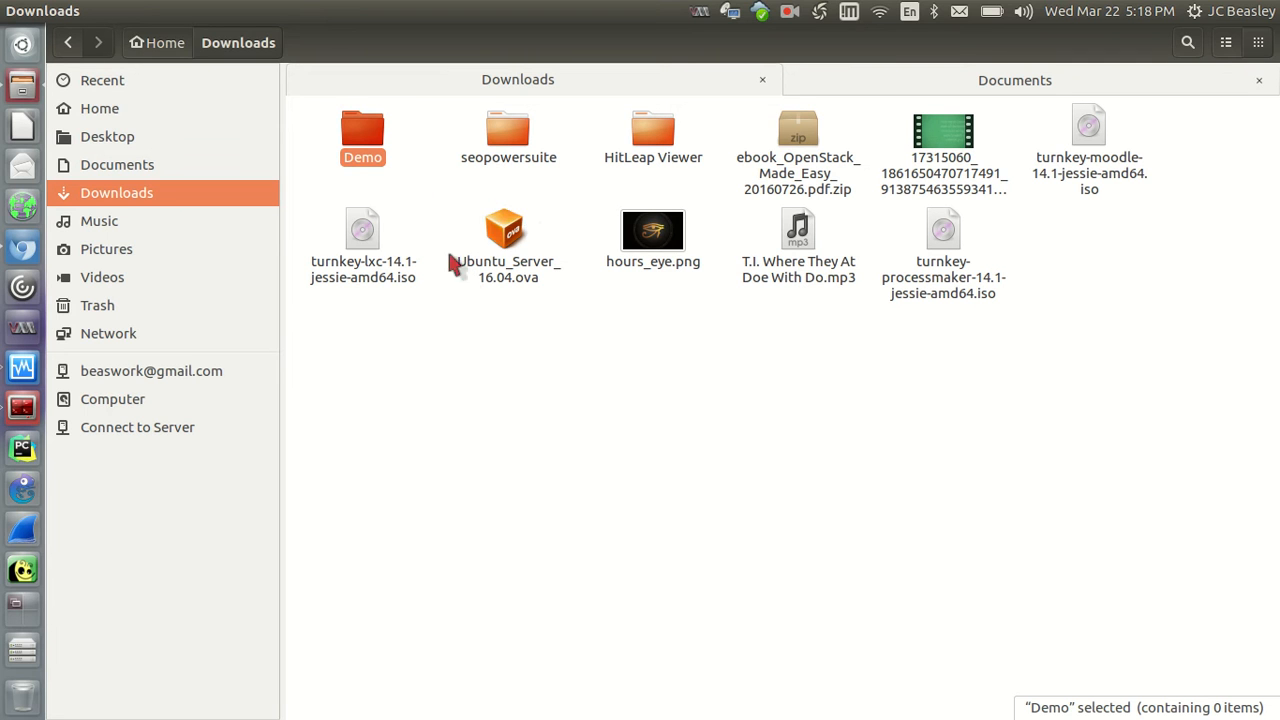
Move the T.I. Where They At Doe With Do.mp3 into Music, verify it there, and go to Home
click(798, 244)
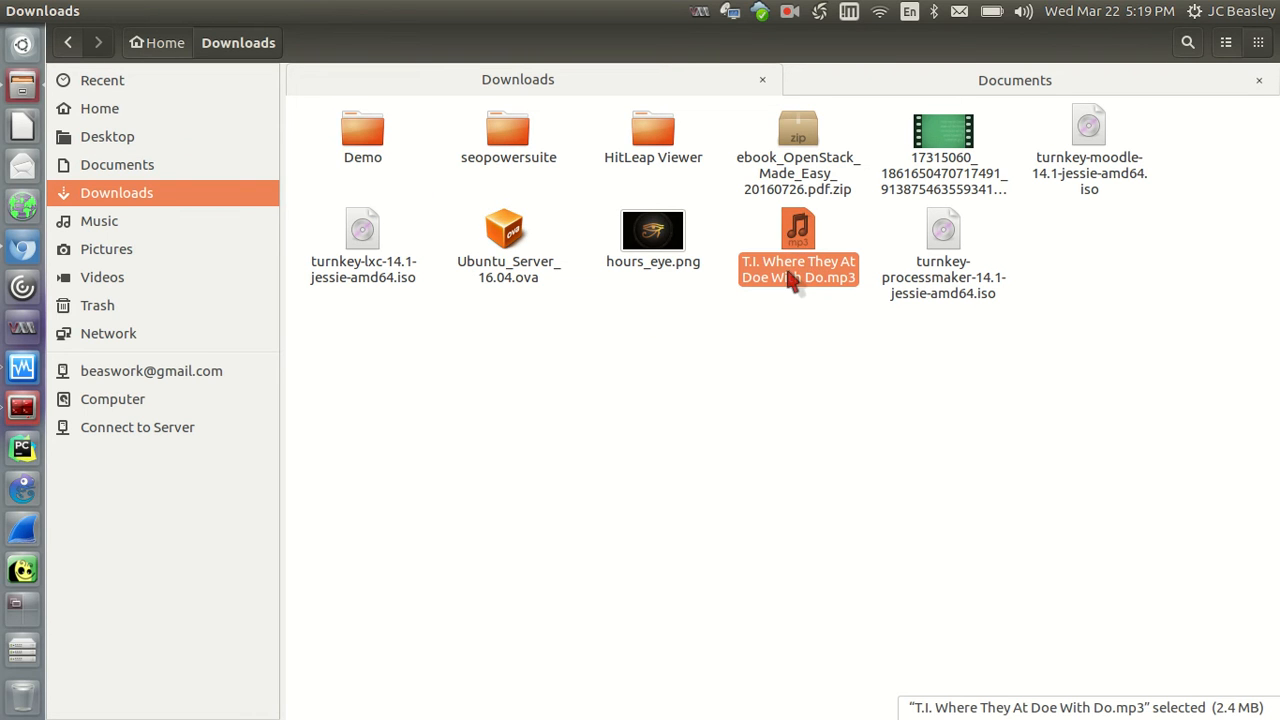
mouse_move(796, 260)
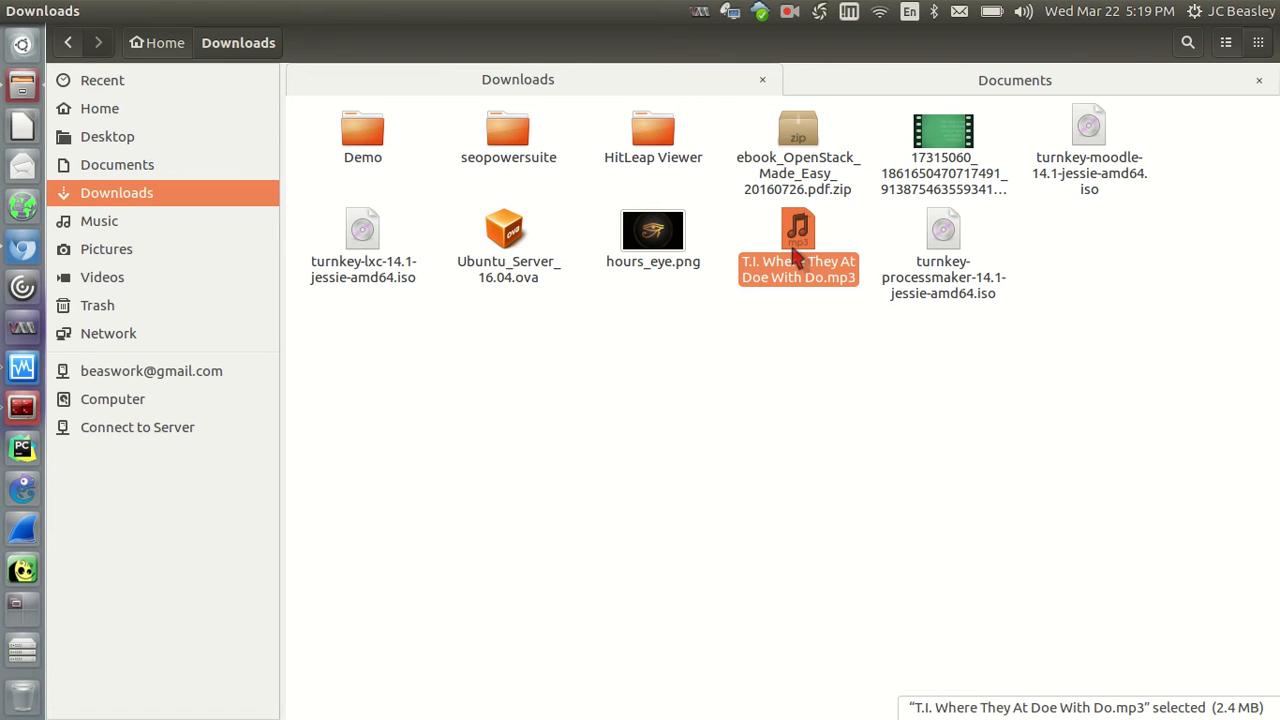
right_click(798, 240)
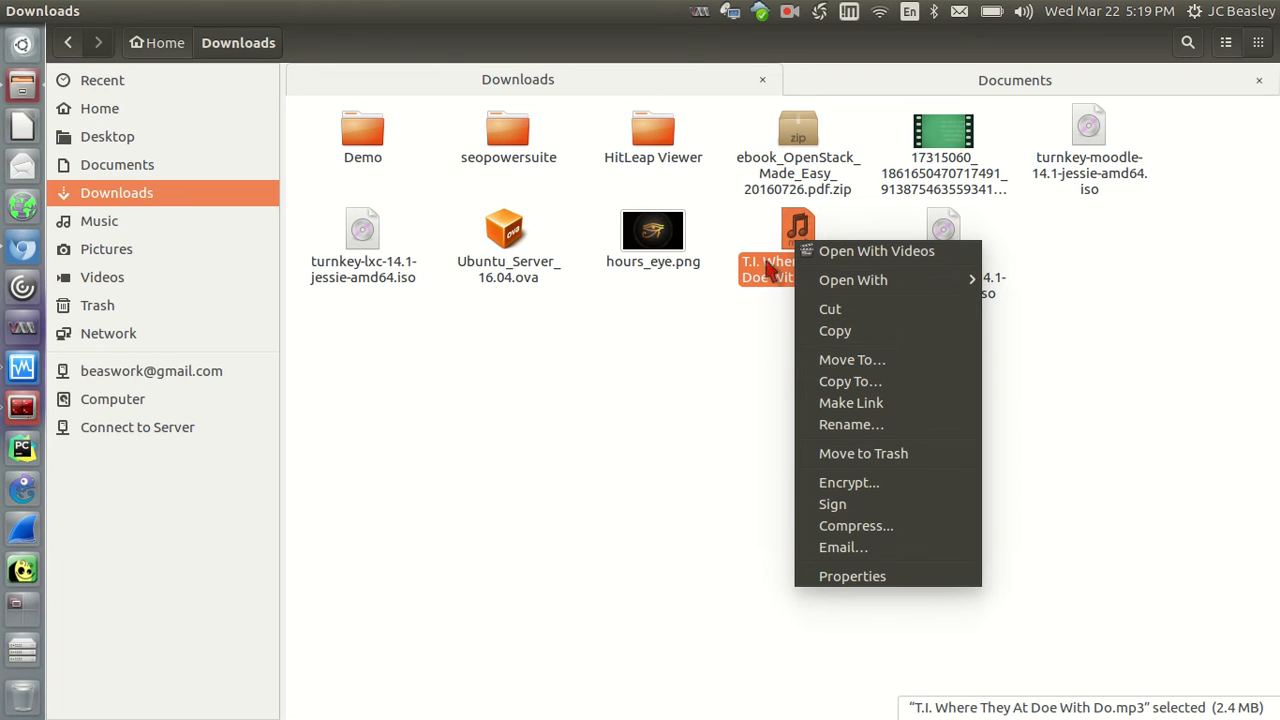
mouse_move(852, 360)
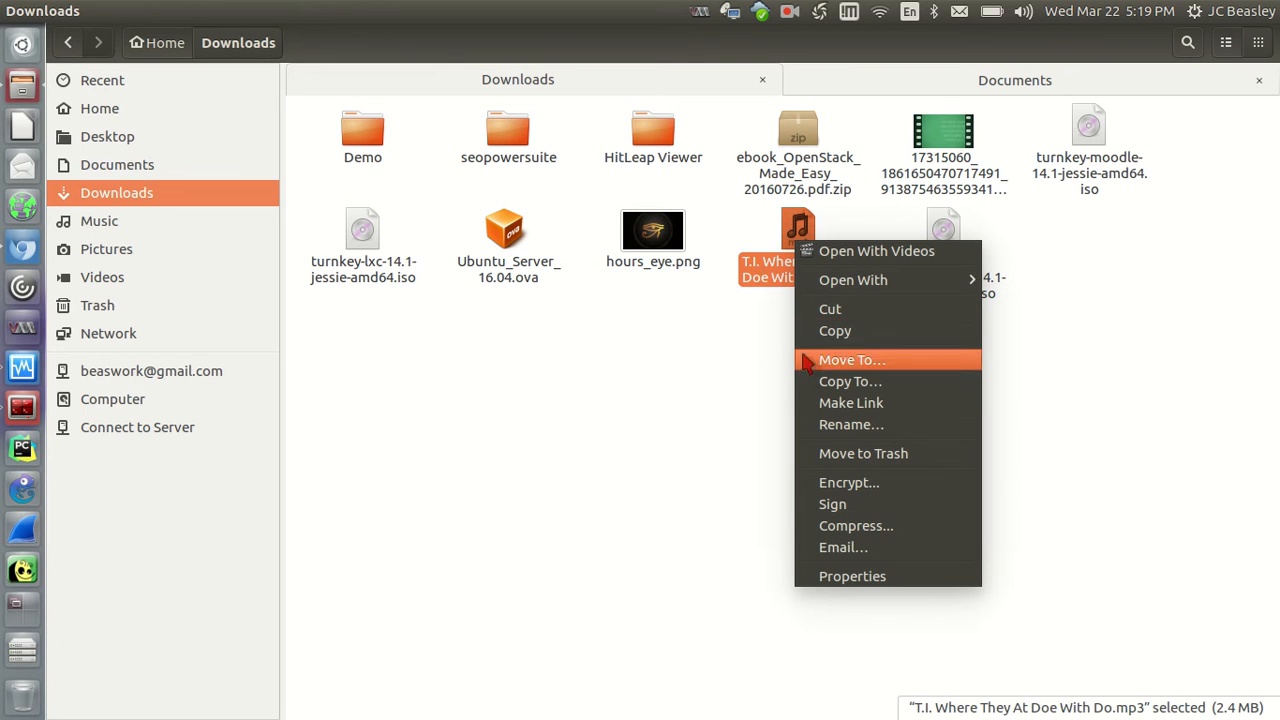
mouse_move(508, 192)
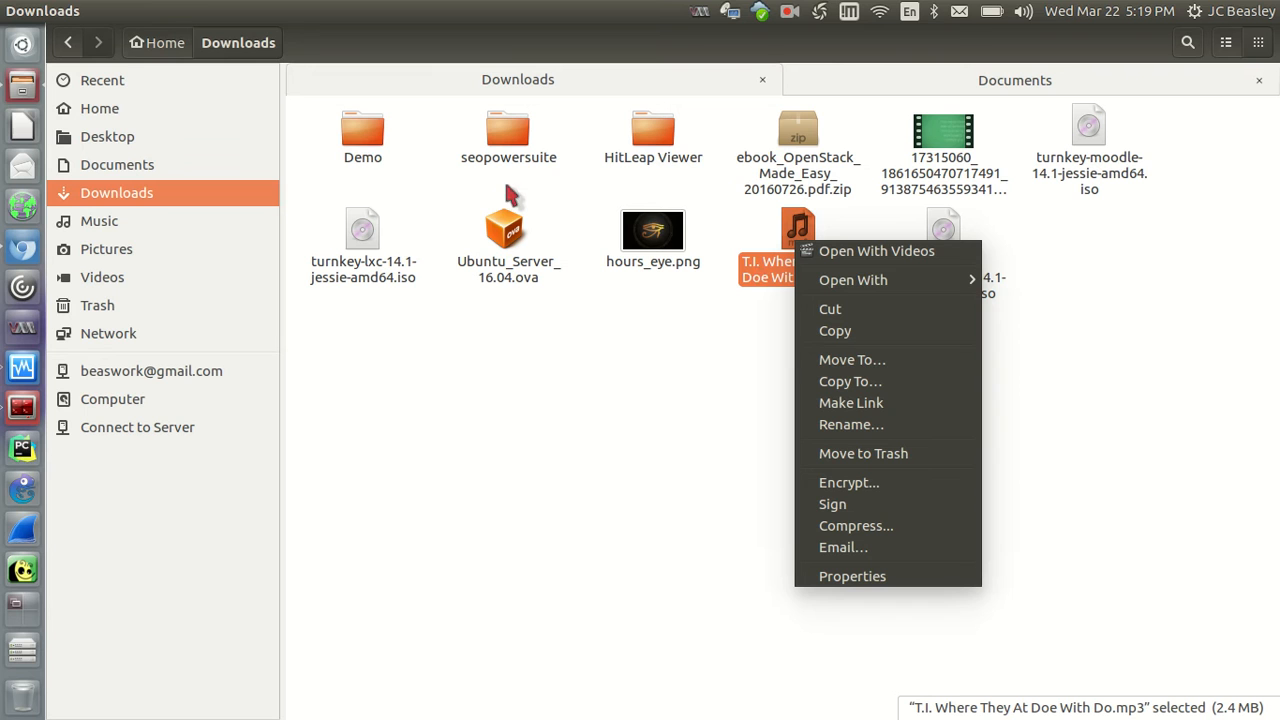
mouse_move(428, 222)
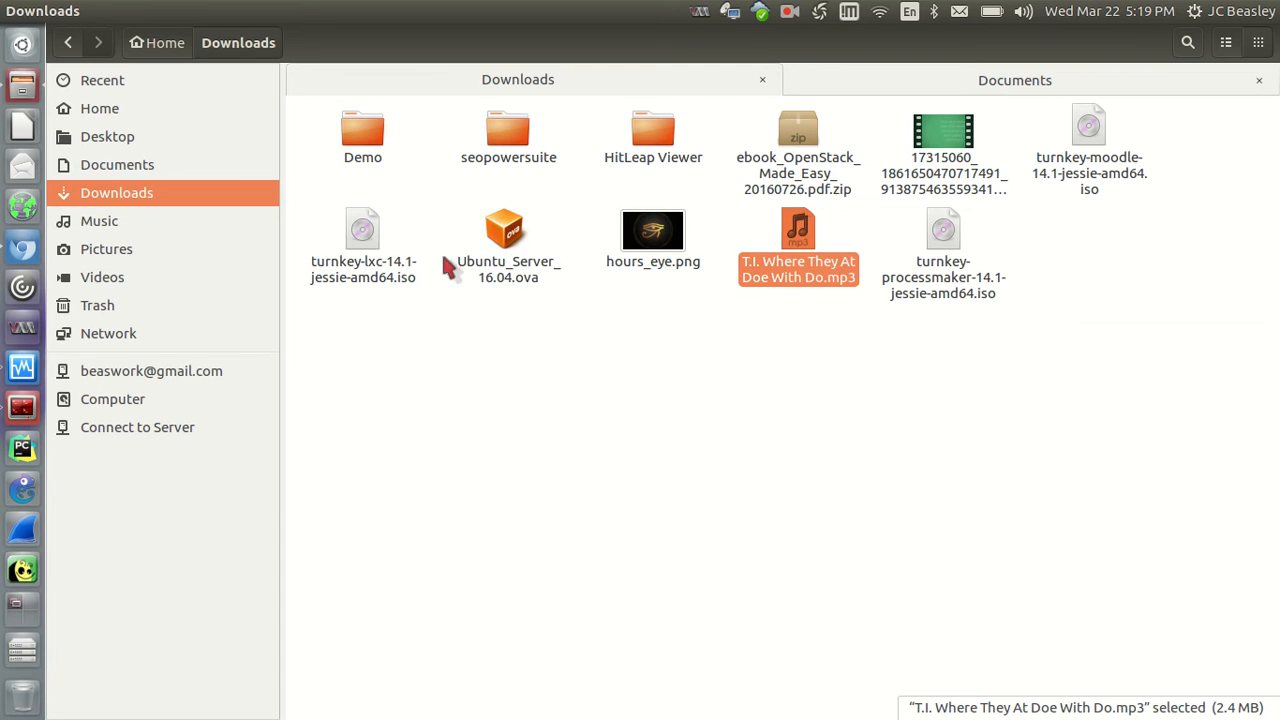
click(100, 220)
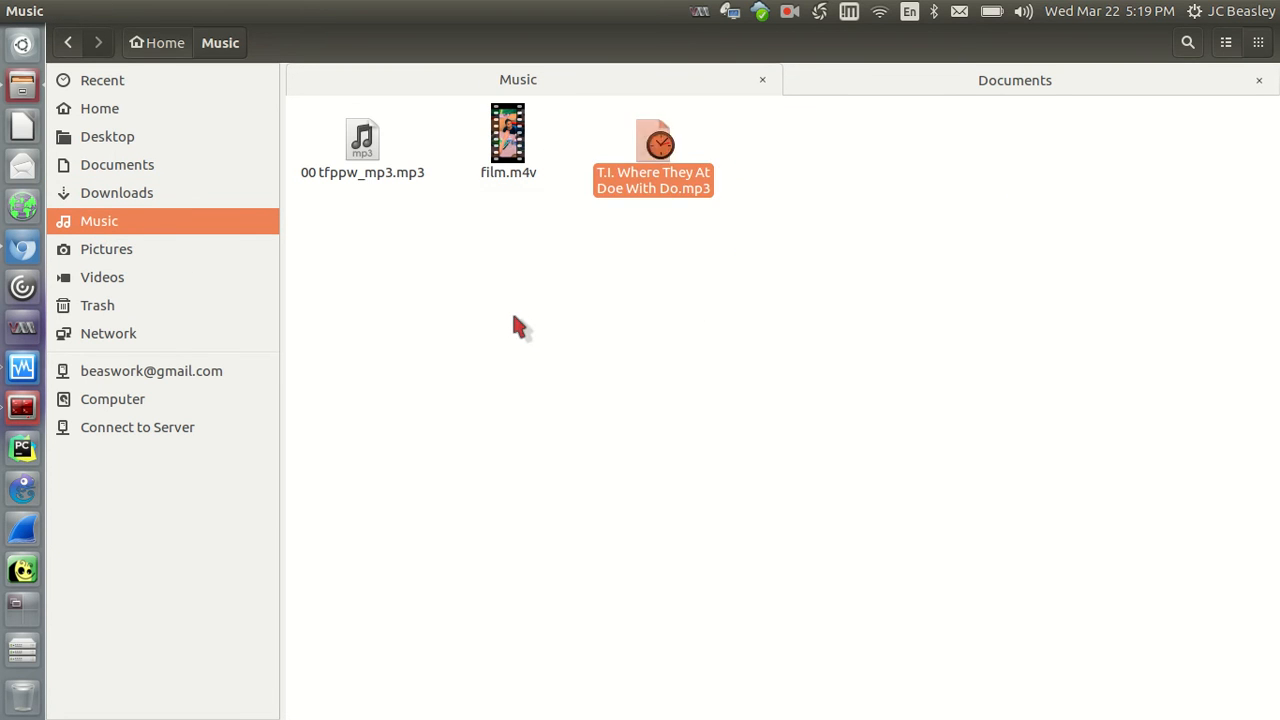
click(652, 140)
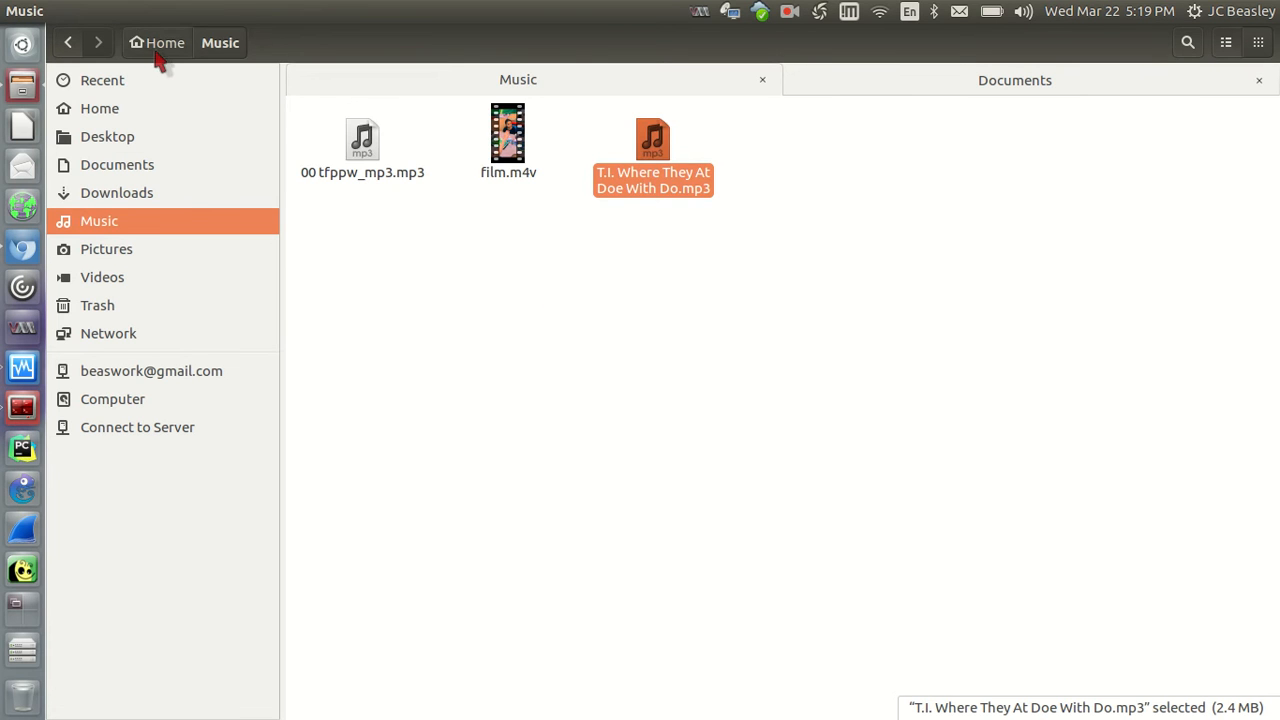
click(156, 42)
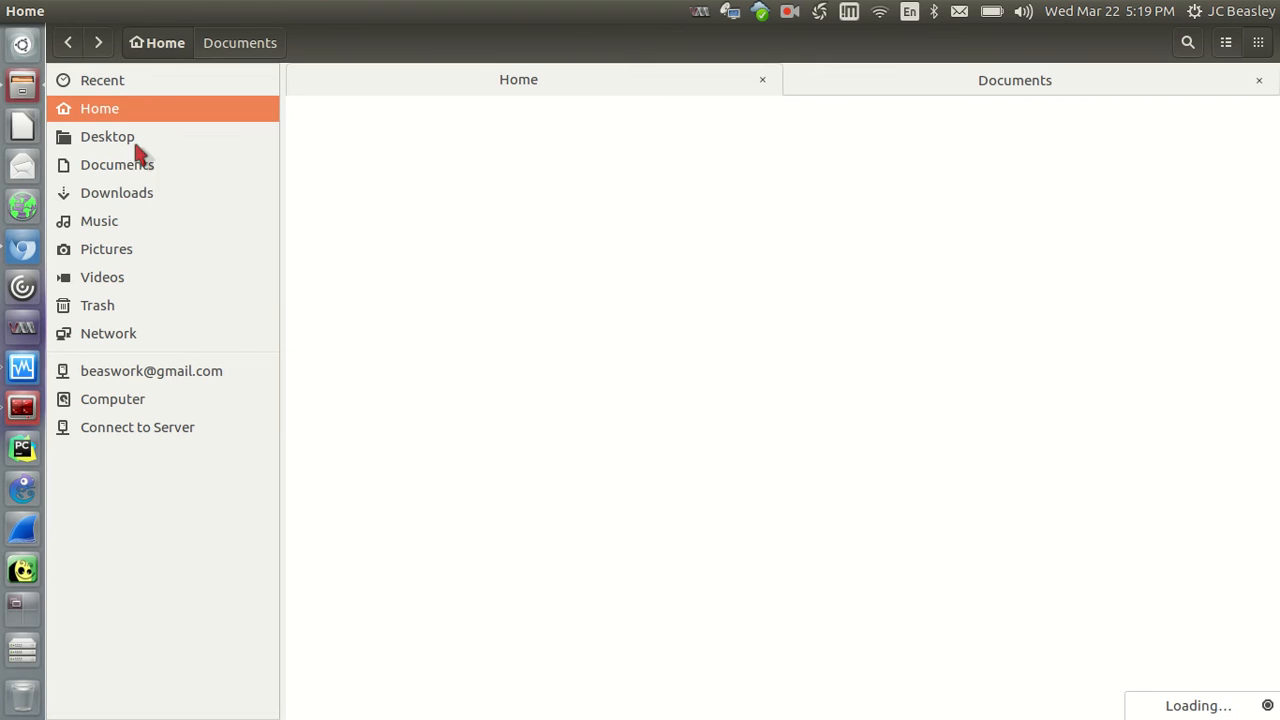
Switch between the Documents and Downloads tabs to check their contents
click(116, 164)
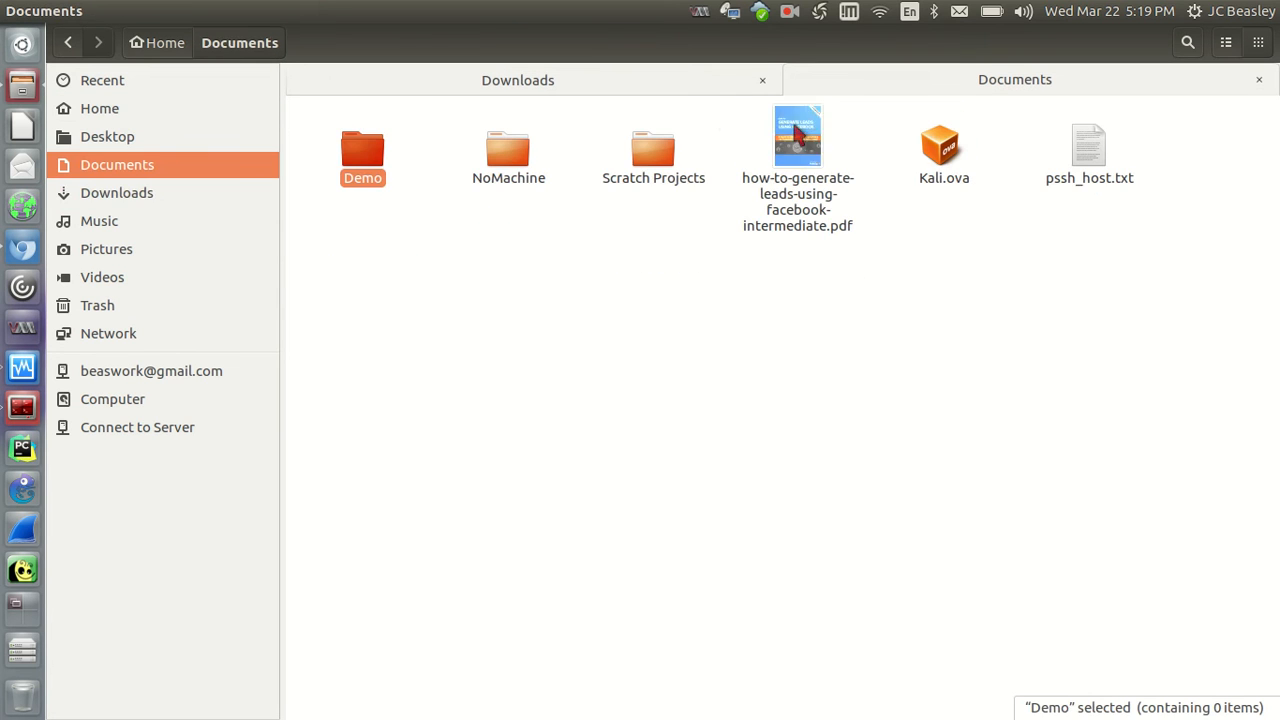
click(116, 192)
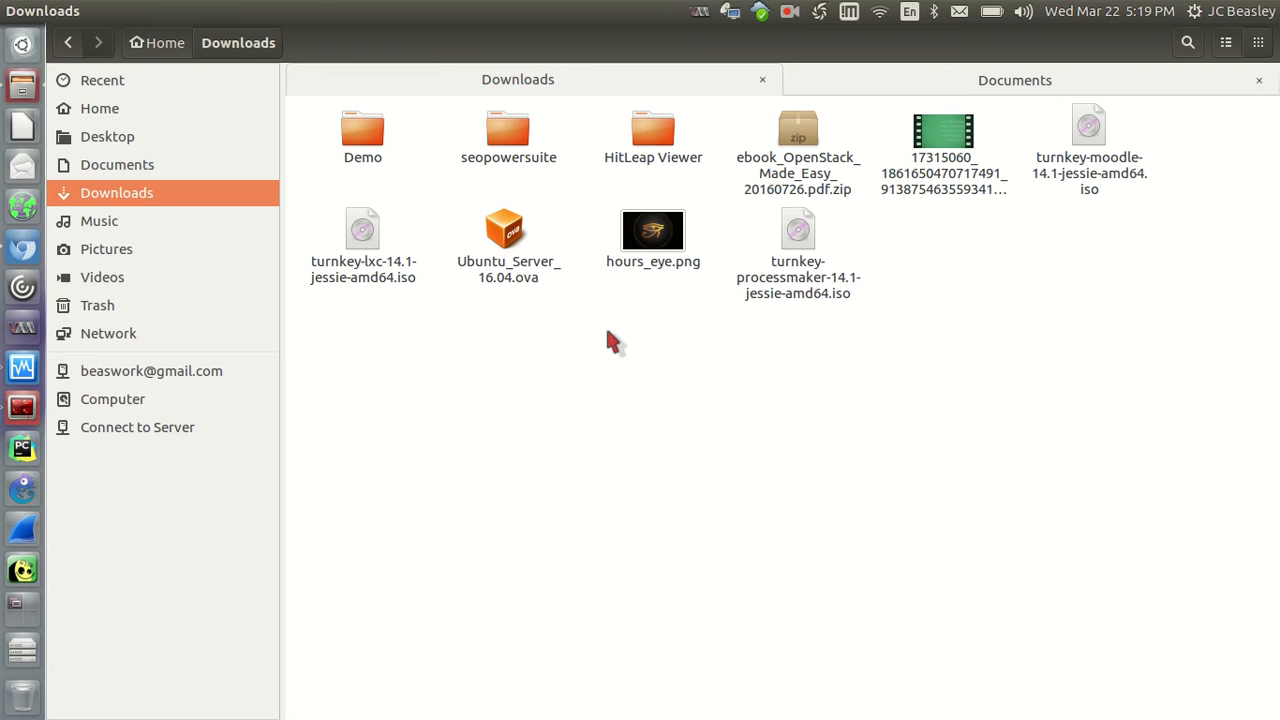
mouse_move(634, 378)
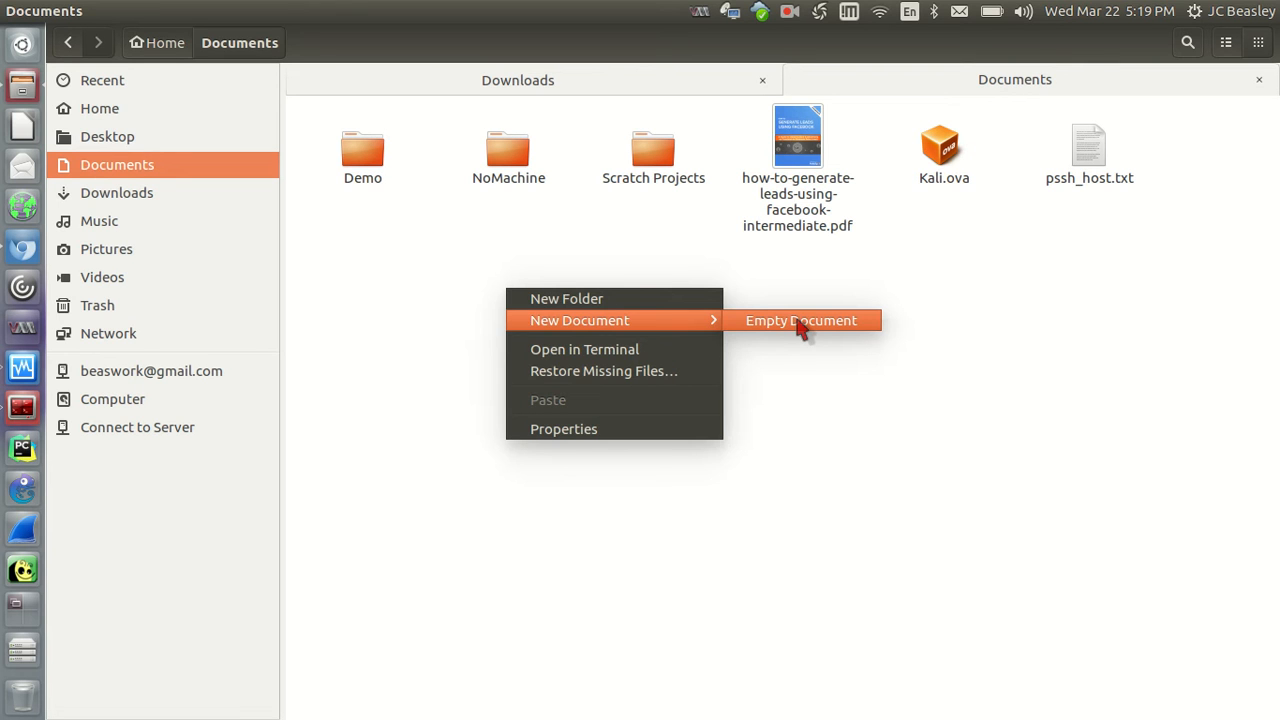
Create a new empty document in Documents and rename it demo_doc.txt
click(800, 320)
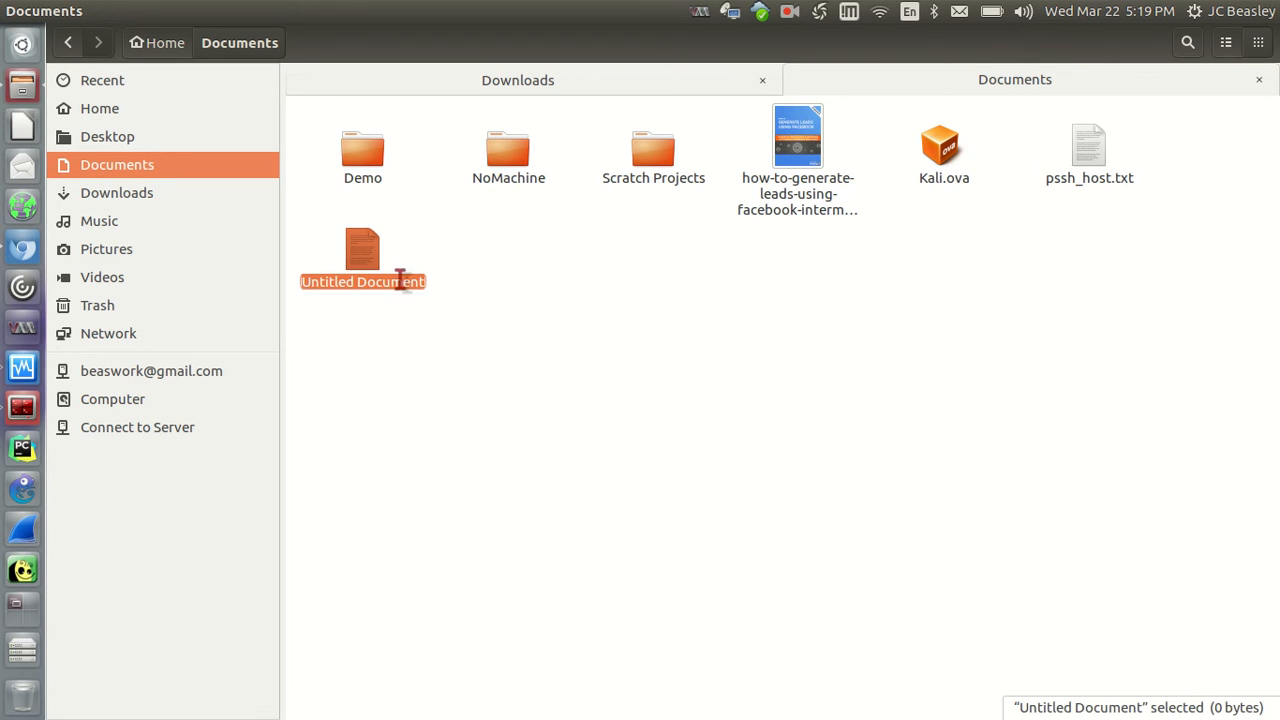
right_click(362, 250)
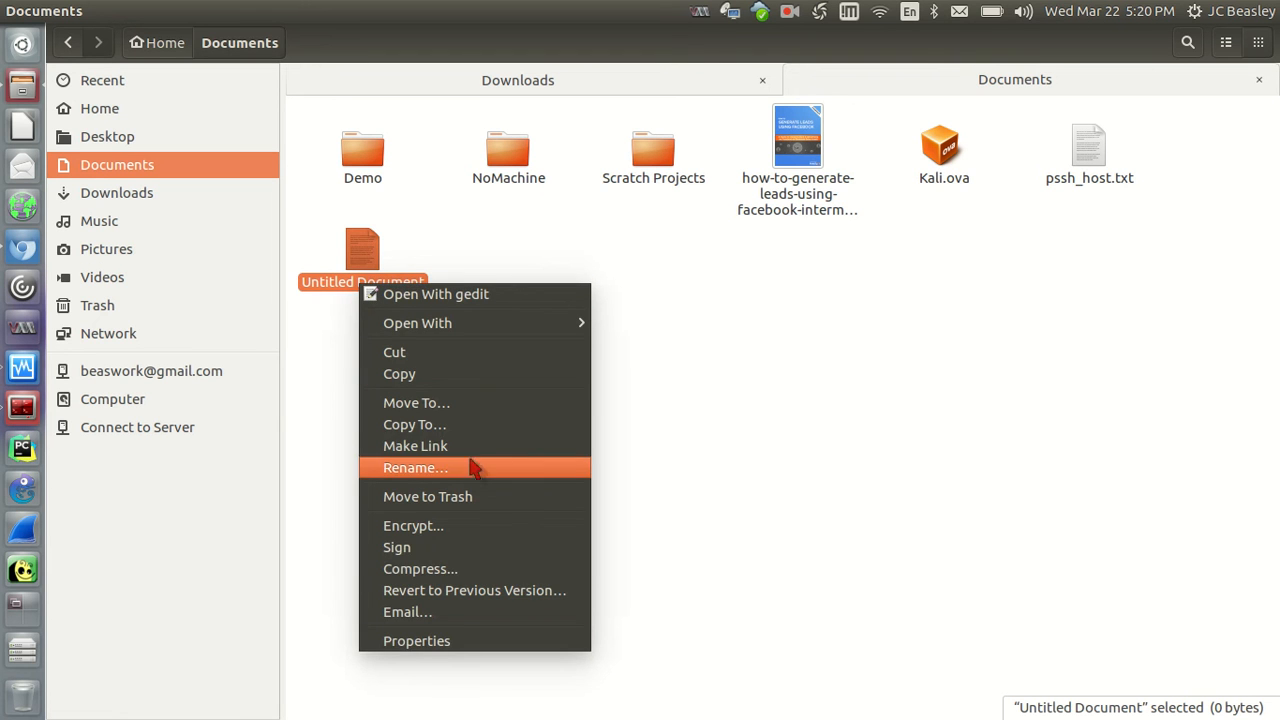
click(416, 468)
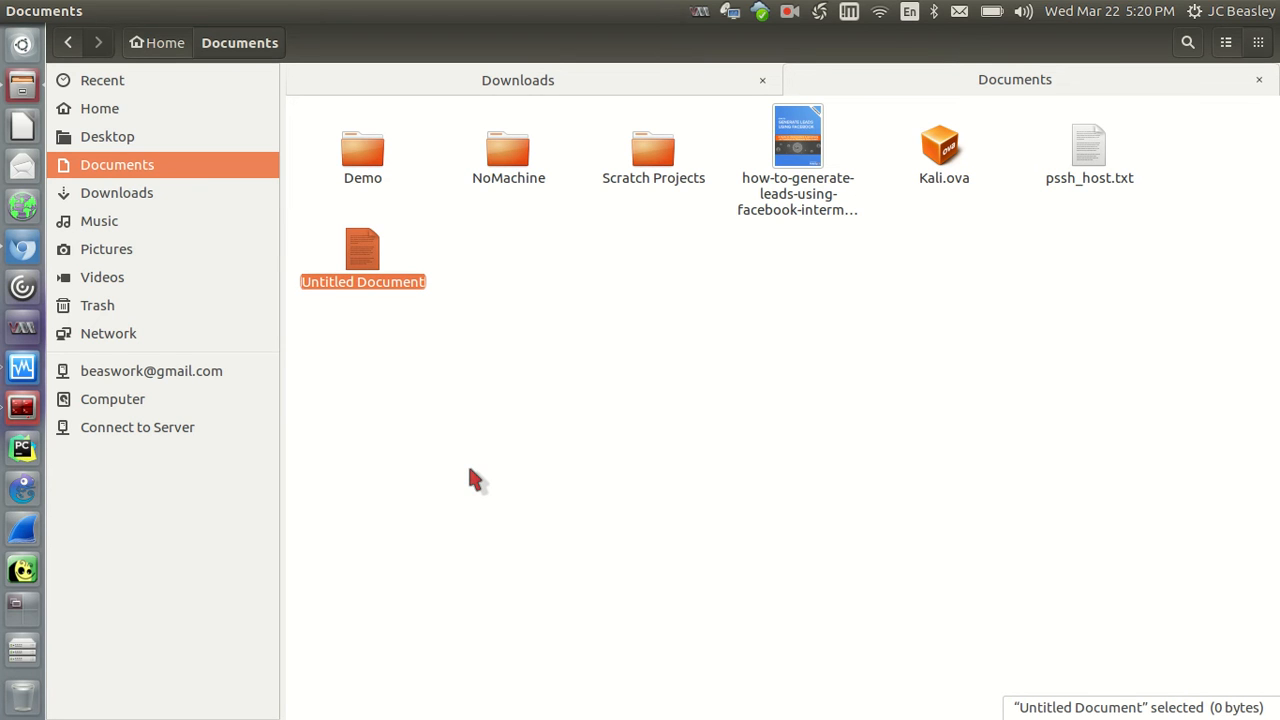
text(demo)
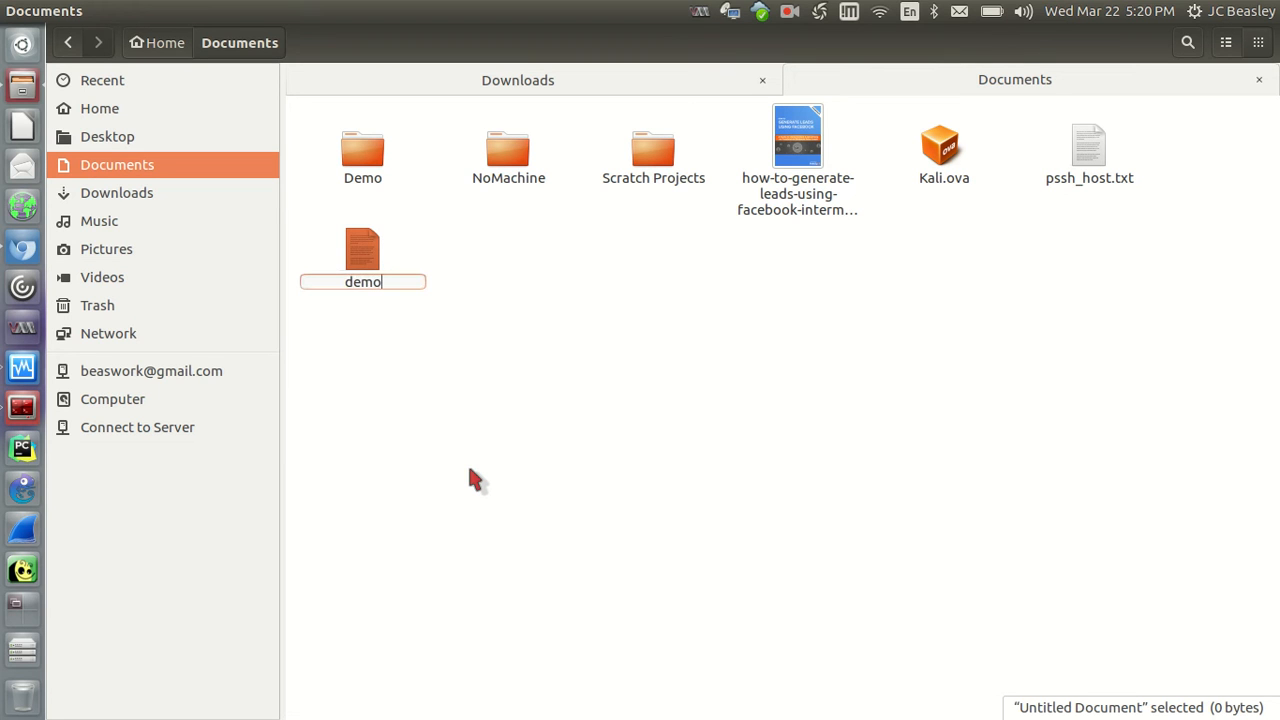
text(_doc)
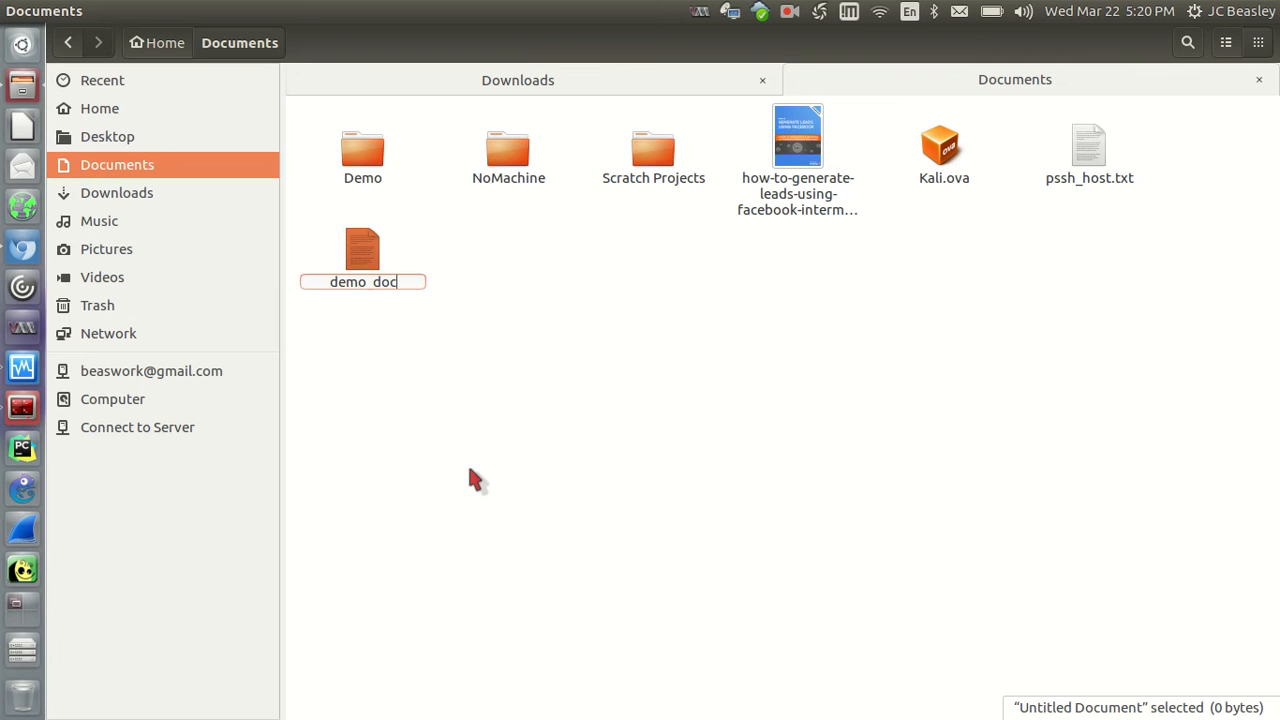
text(.)
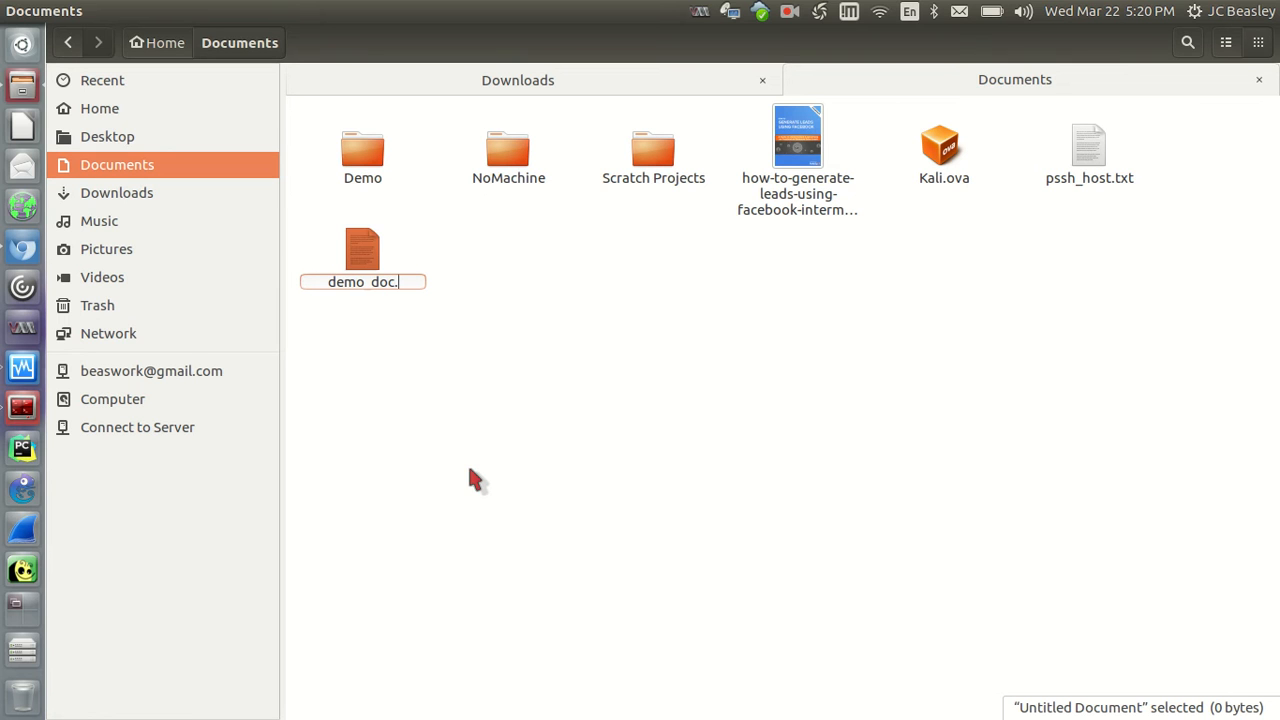
text(txt)
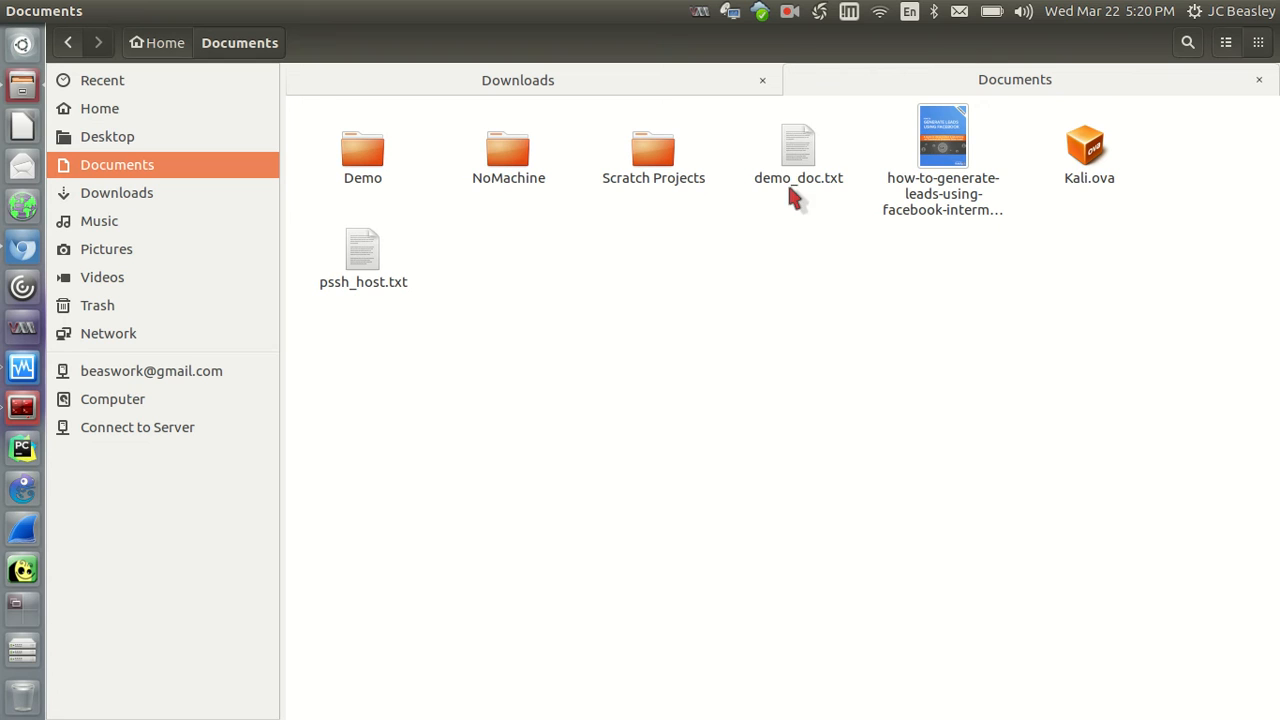
Select demo_doc.txt and bring up its context actions (Cut, Copy, Move To…)
click(798, 150)
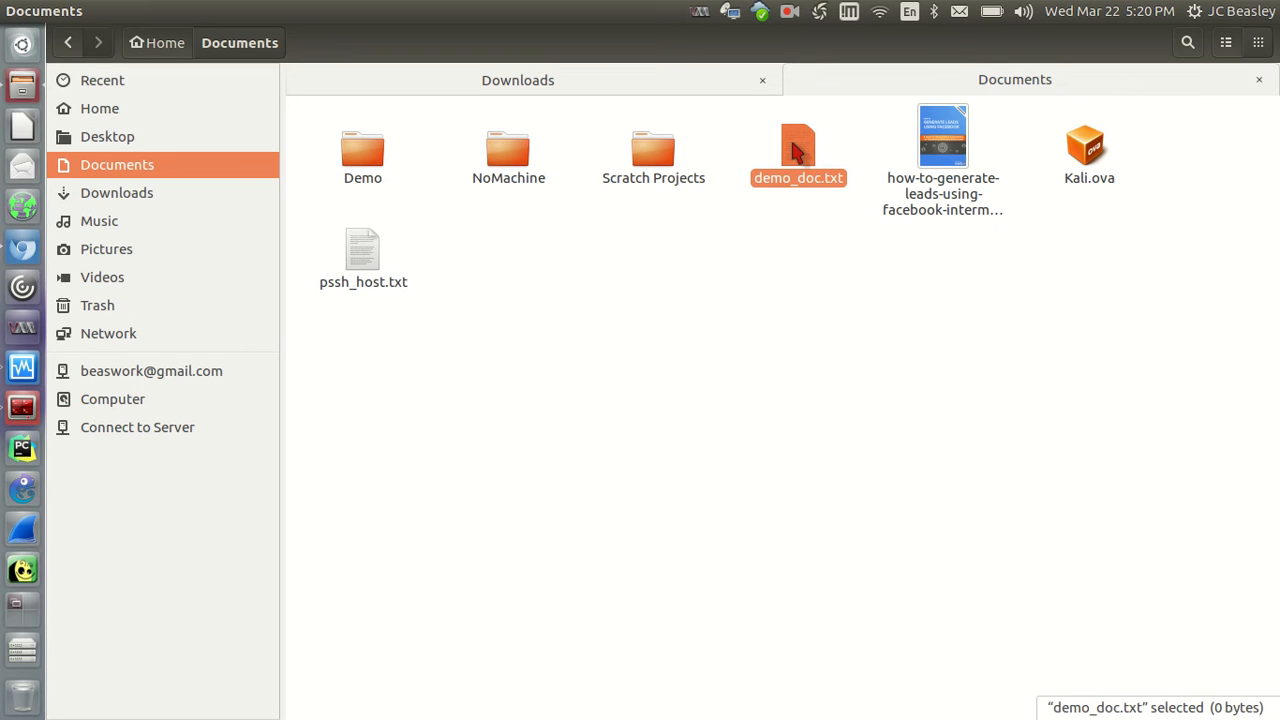
mouse_move(804, 188)
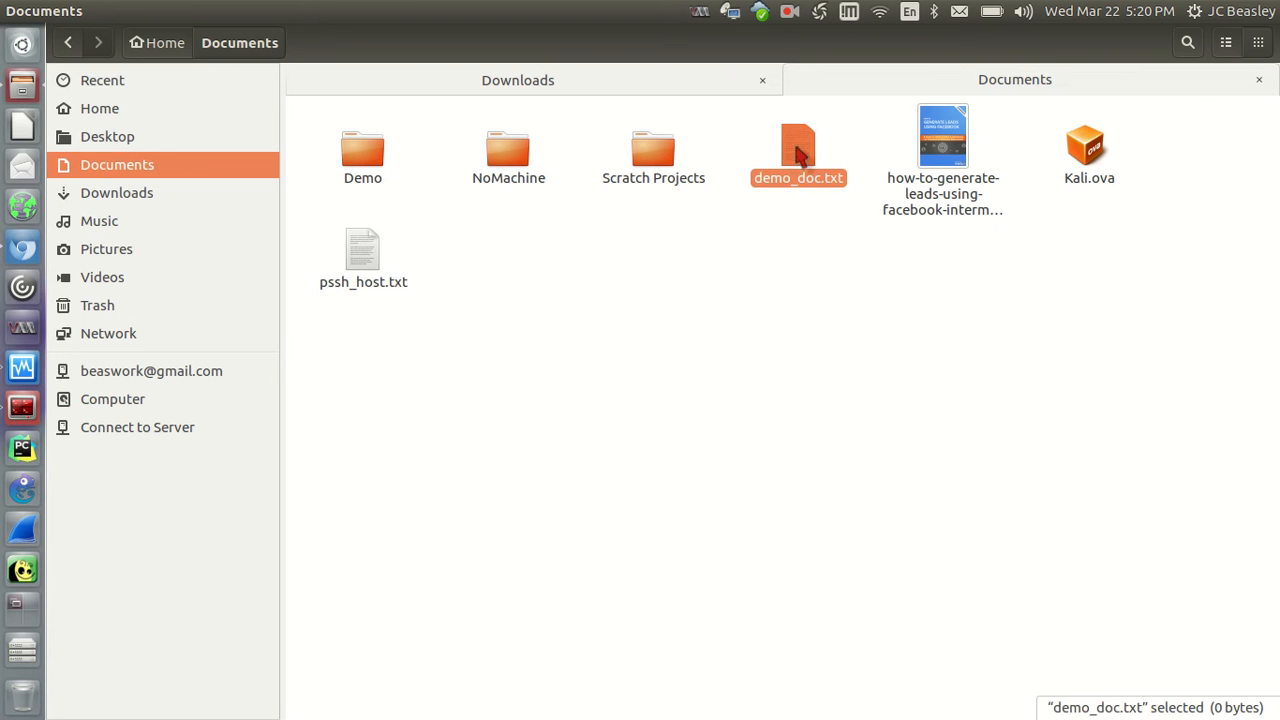
mouse_move(740, 158)
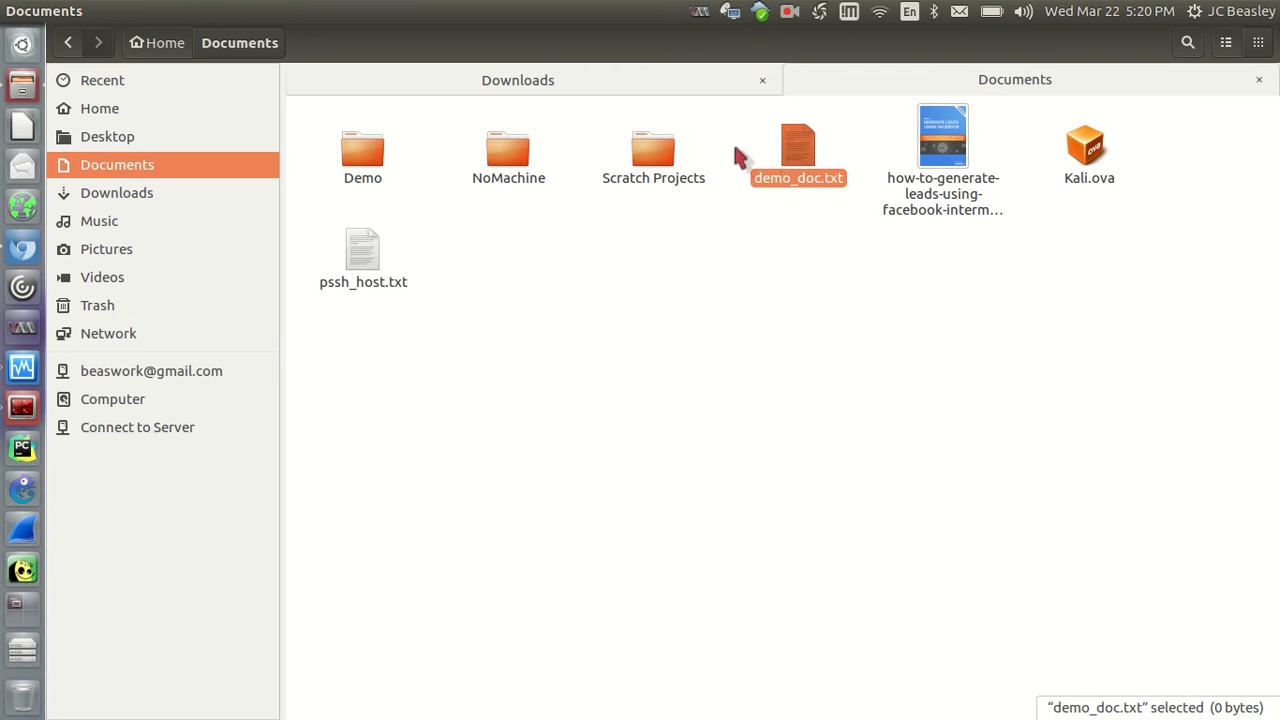
right_click(798, 150)
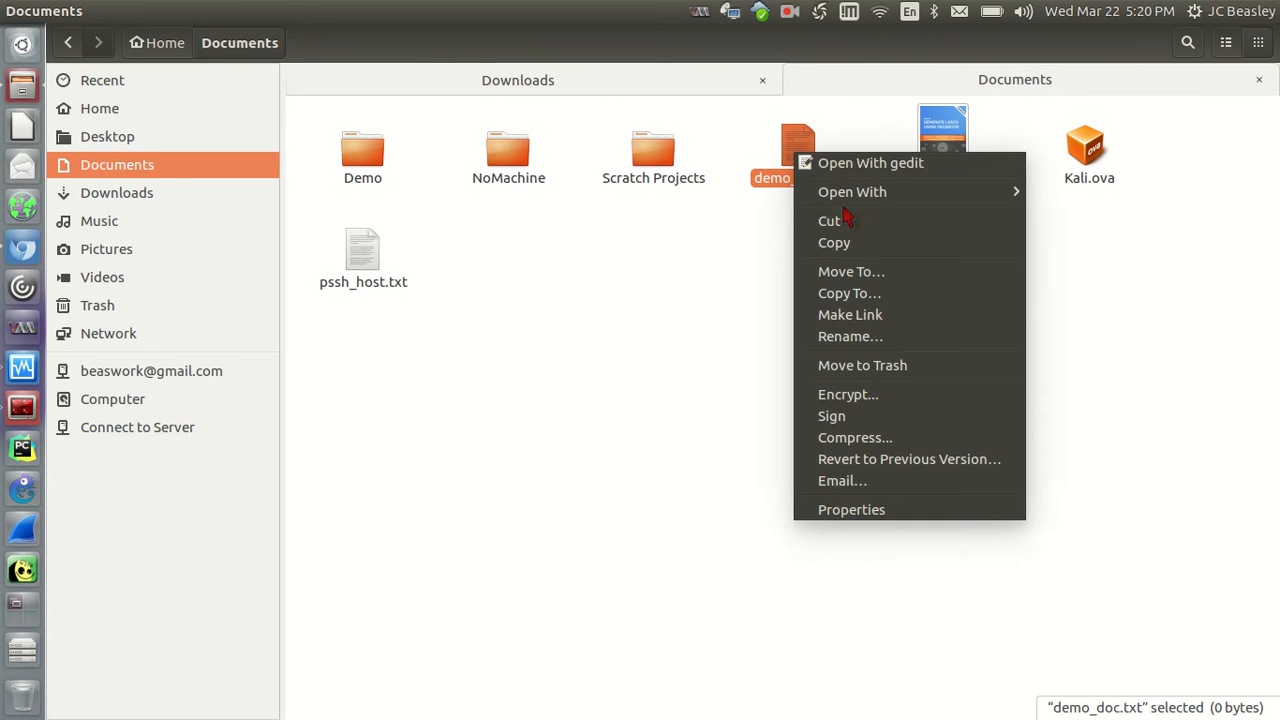
mouse_move(852, 272)
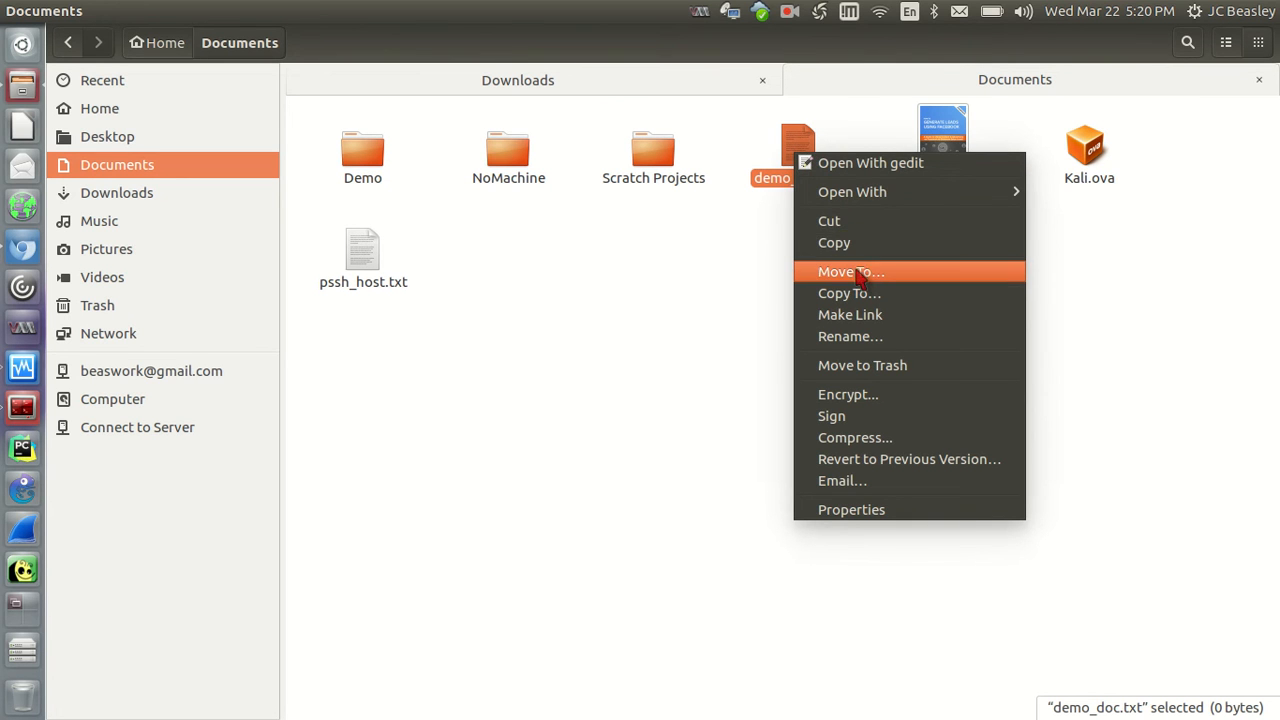
mouse_move(860, 242)
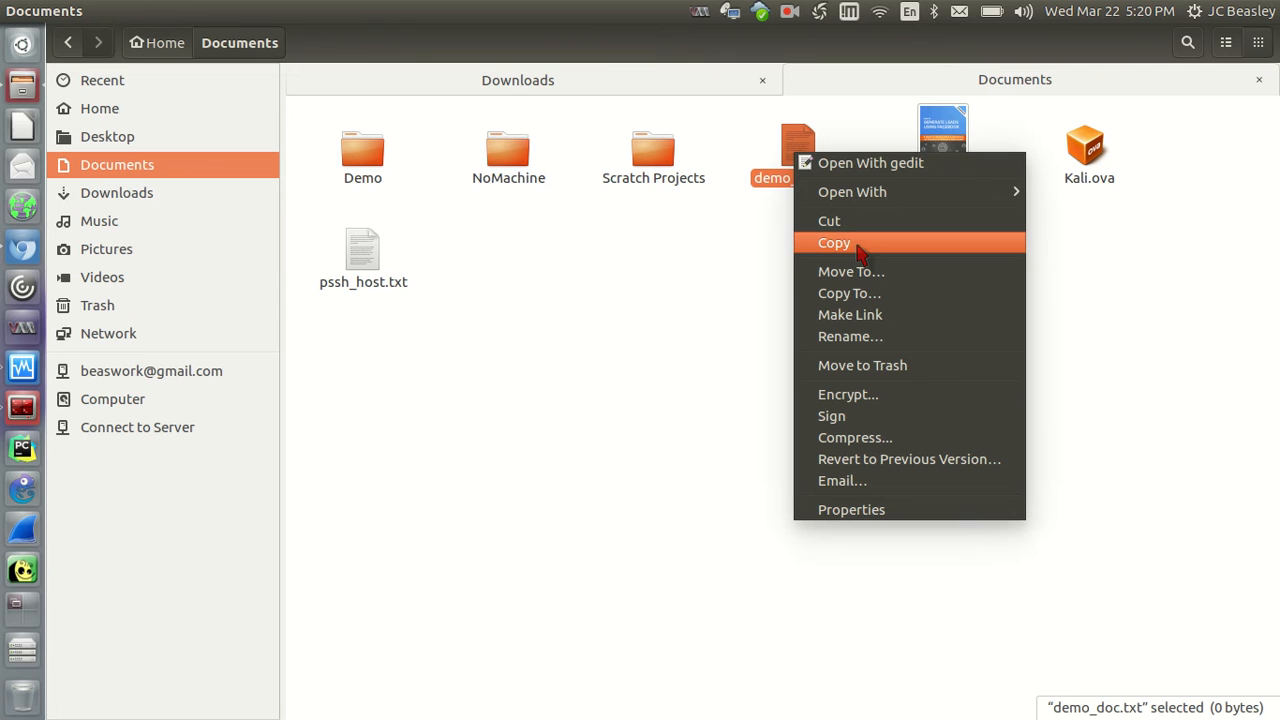
mouse_move(824, 248)
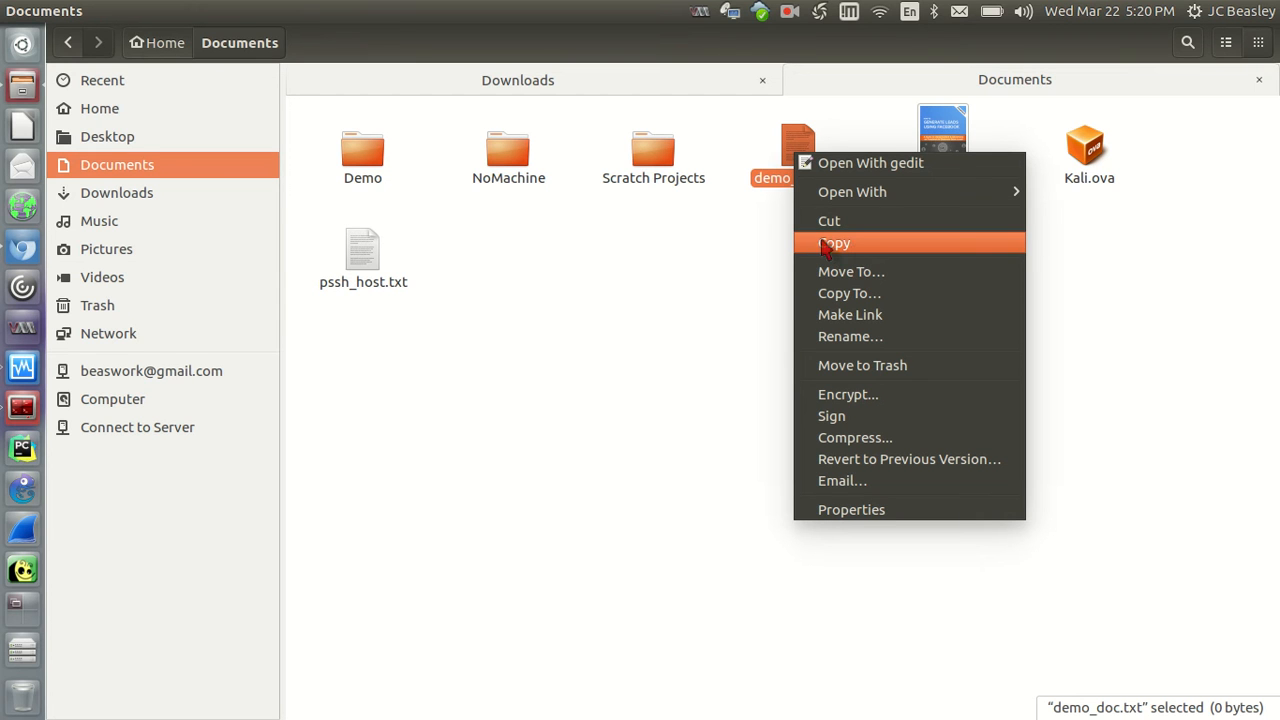
mouse_move(828, 220)
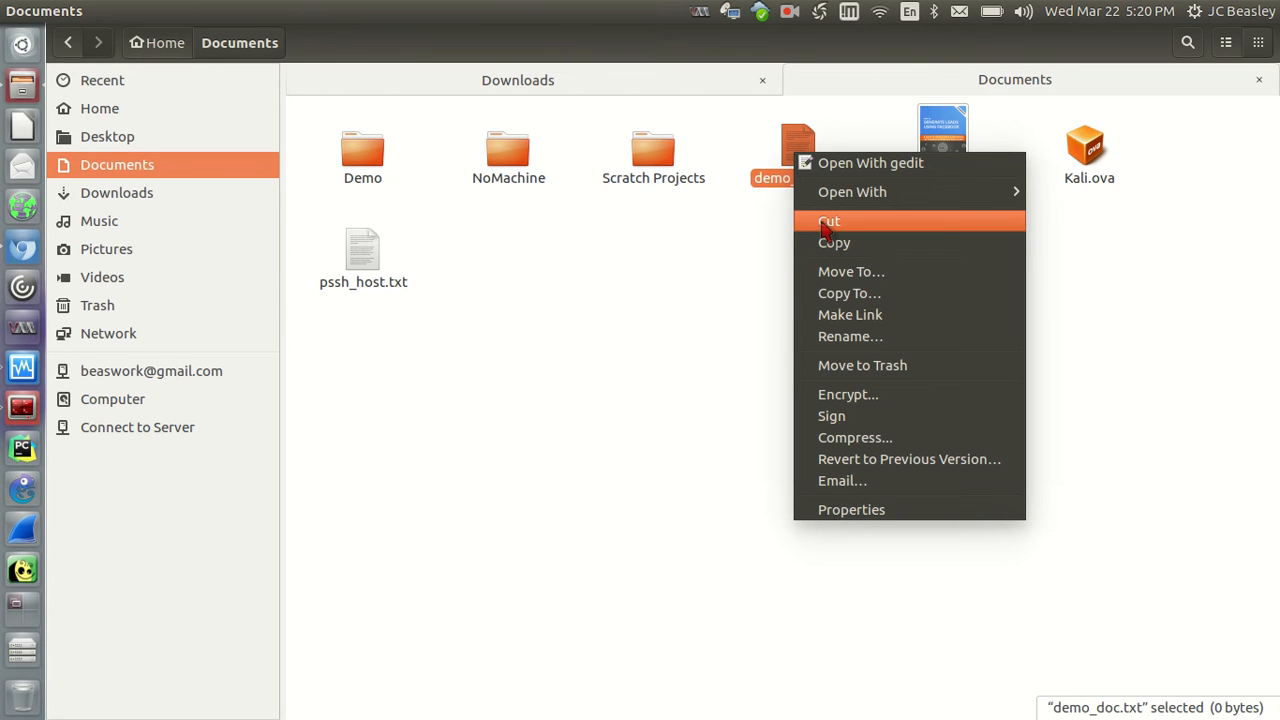
mouse_move(834, 242)
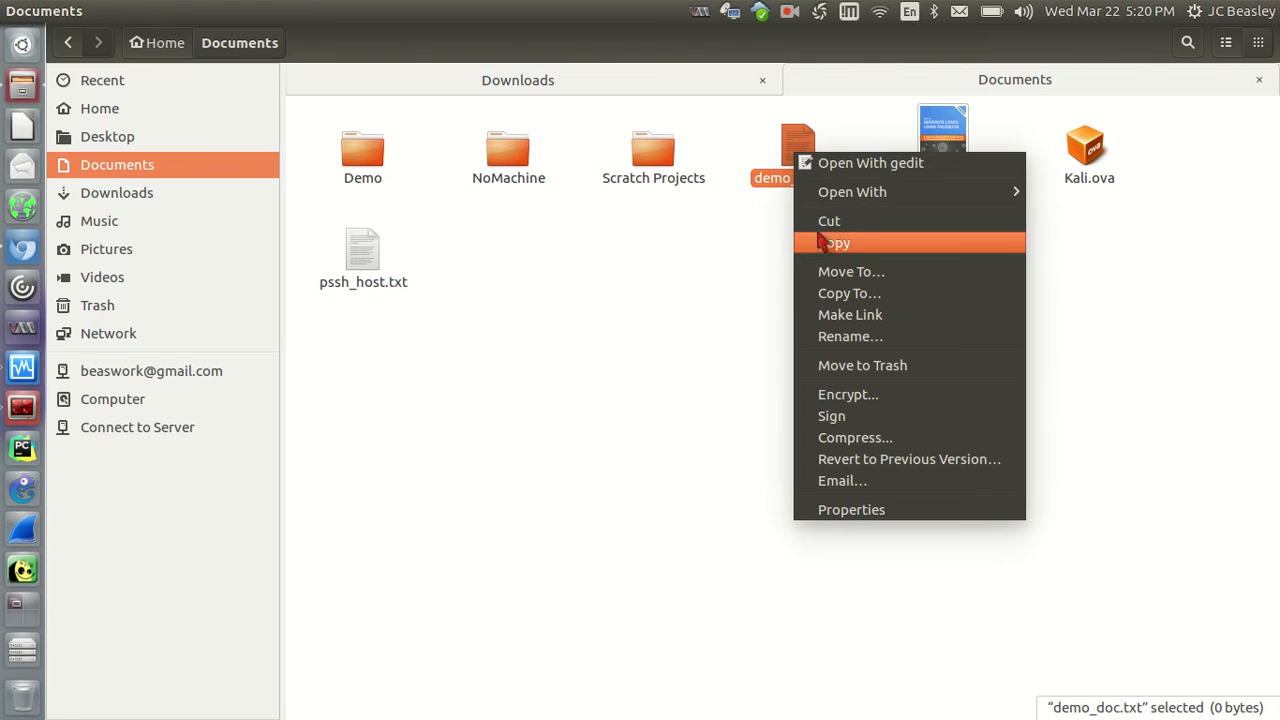
mouse_move(856, 244)
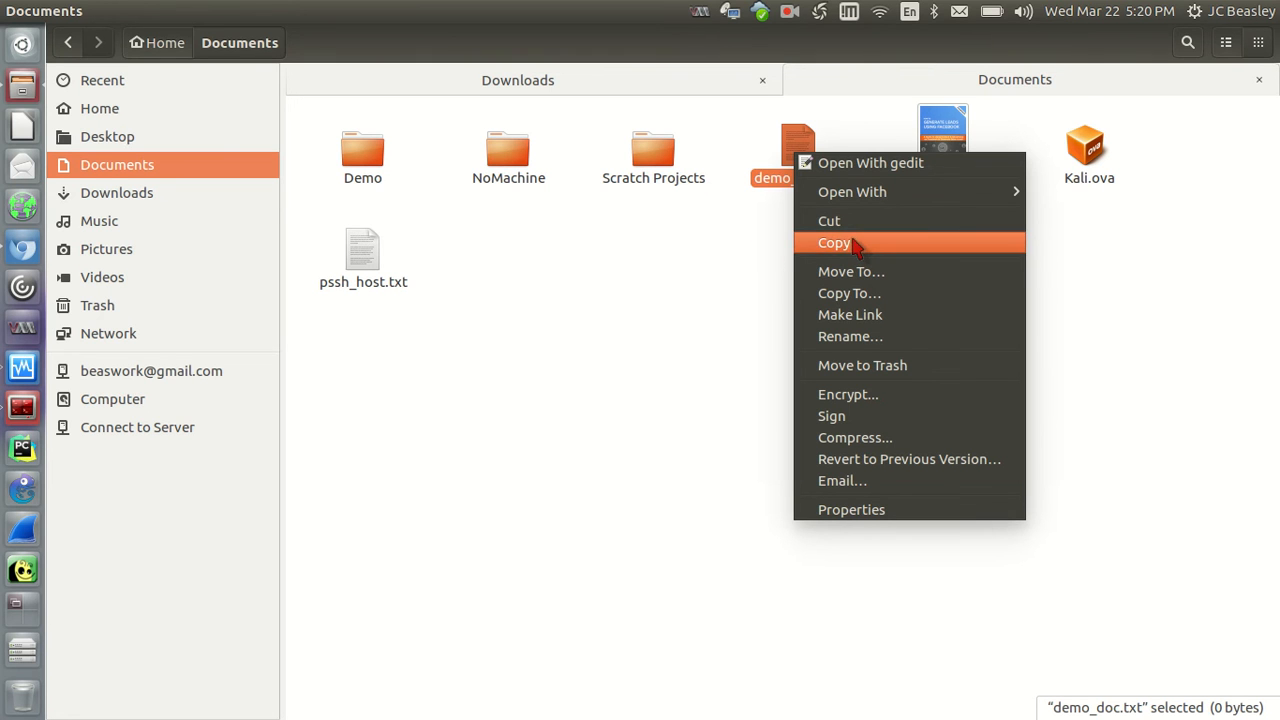
mouse_move(840, 220)
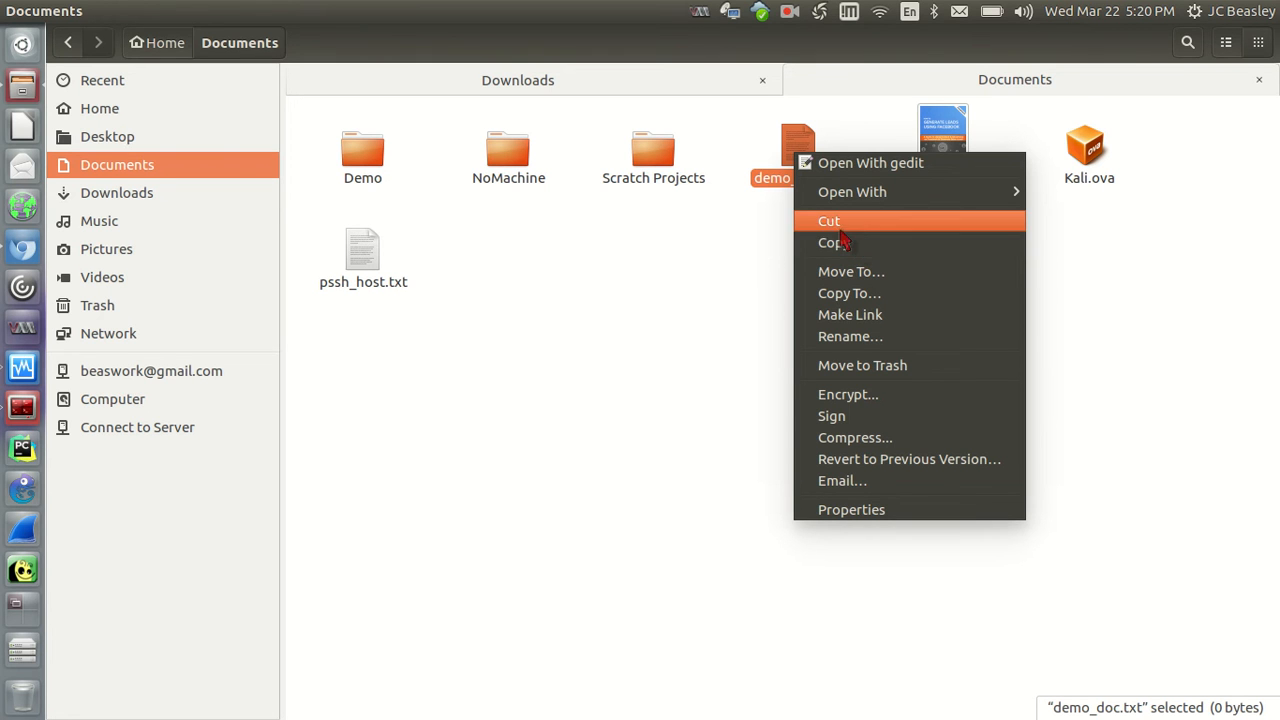
mouse_move(834, 242)
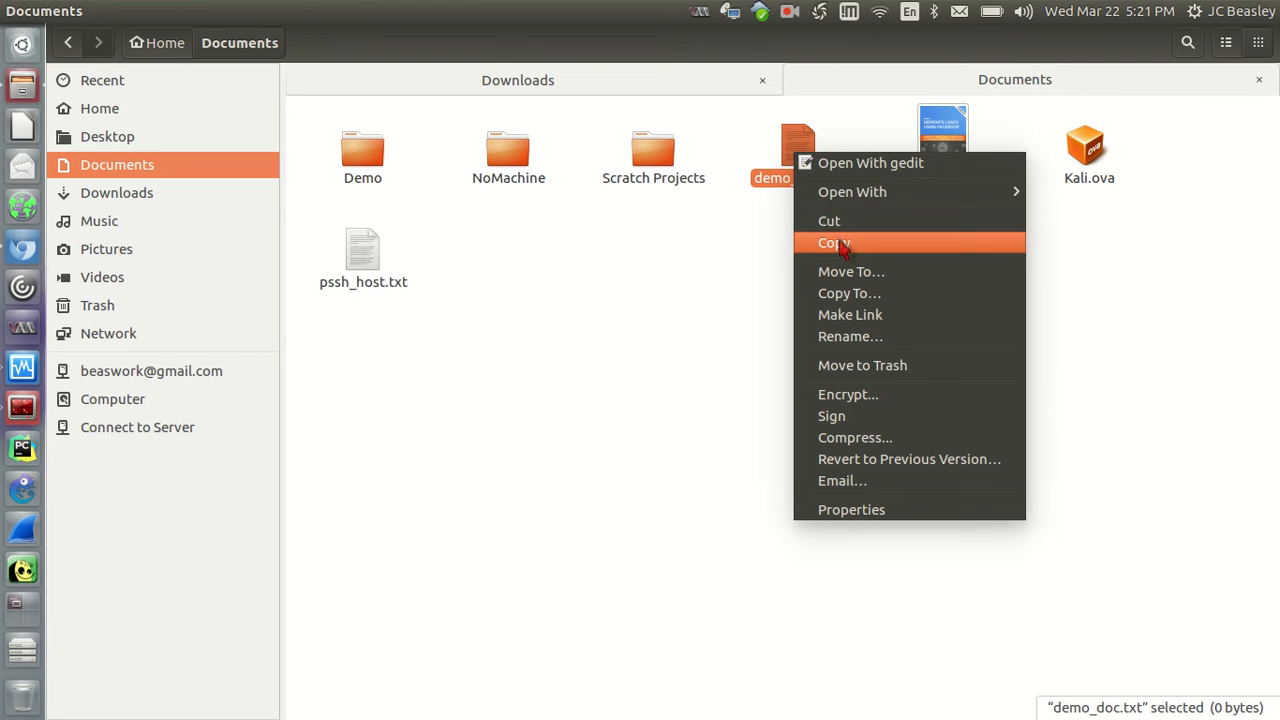
mouse_move(844, 272)
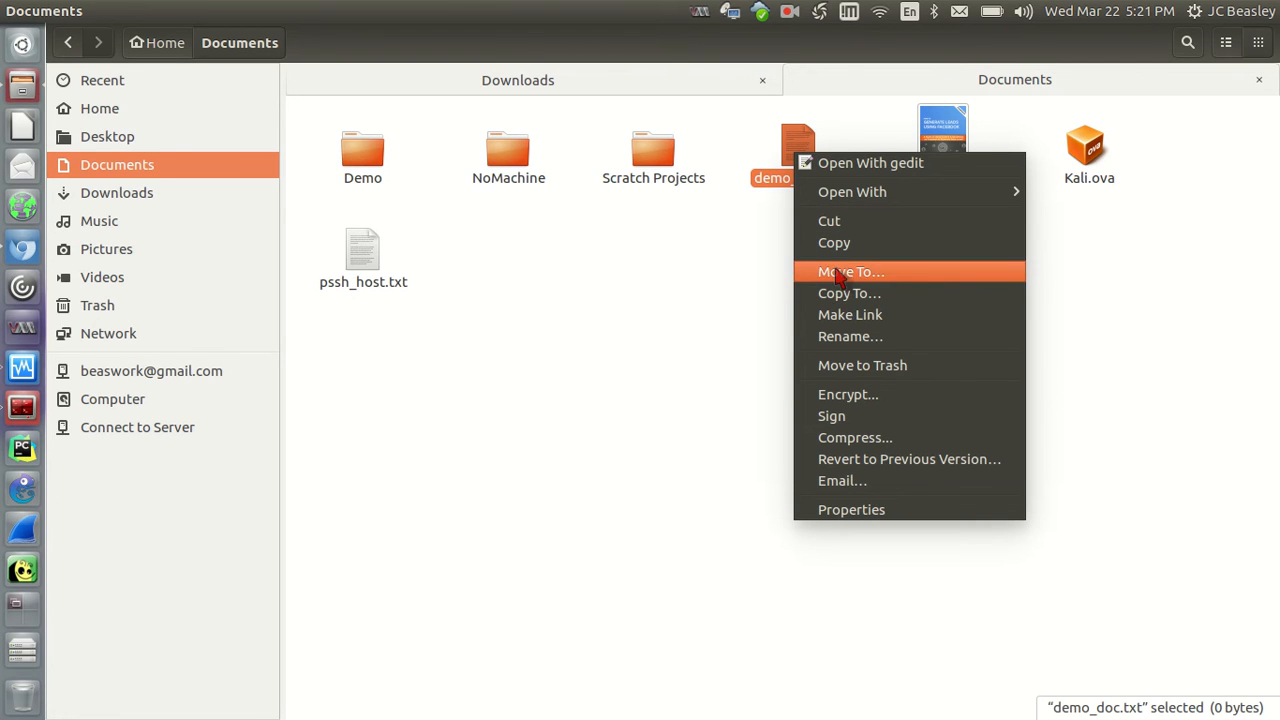
mouse_move(838, 272)
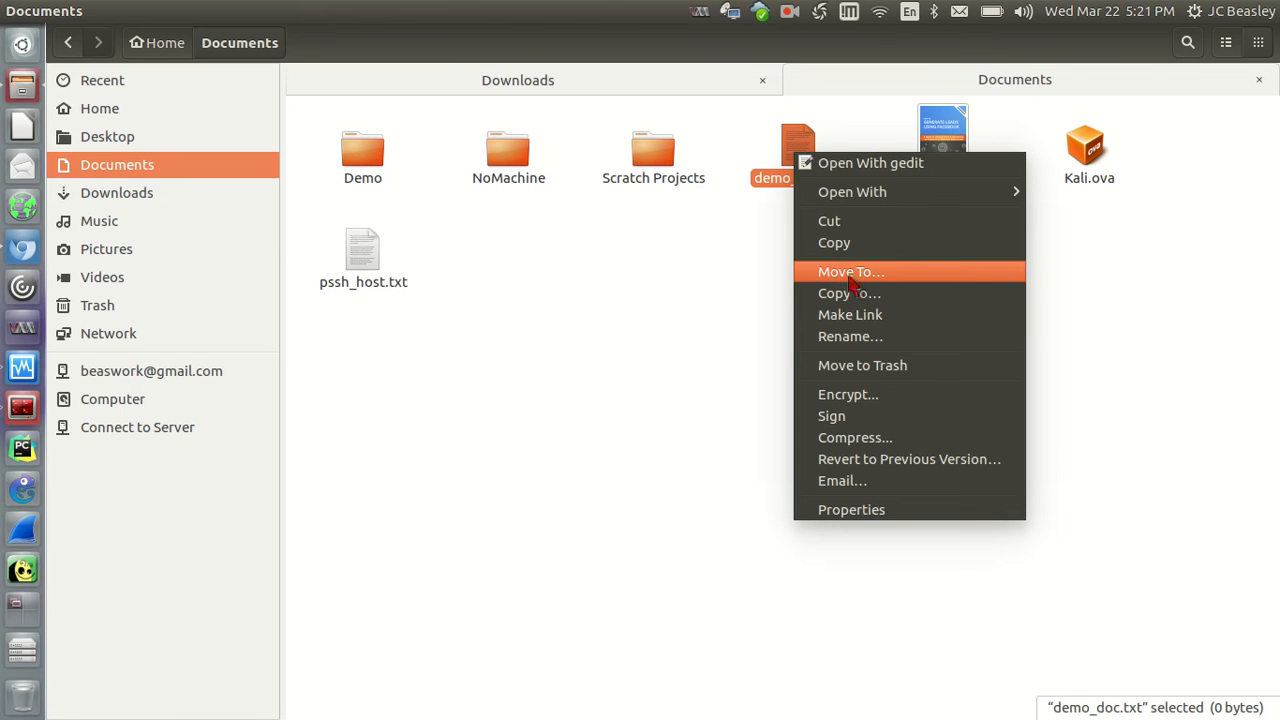
Use Move To… to send demo_doc.txt from Documents into Downloads, after checking Desktop as a destination
click(852, 272)
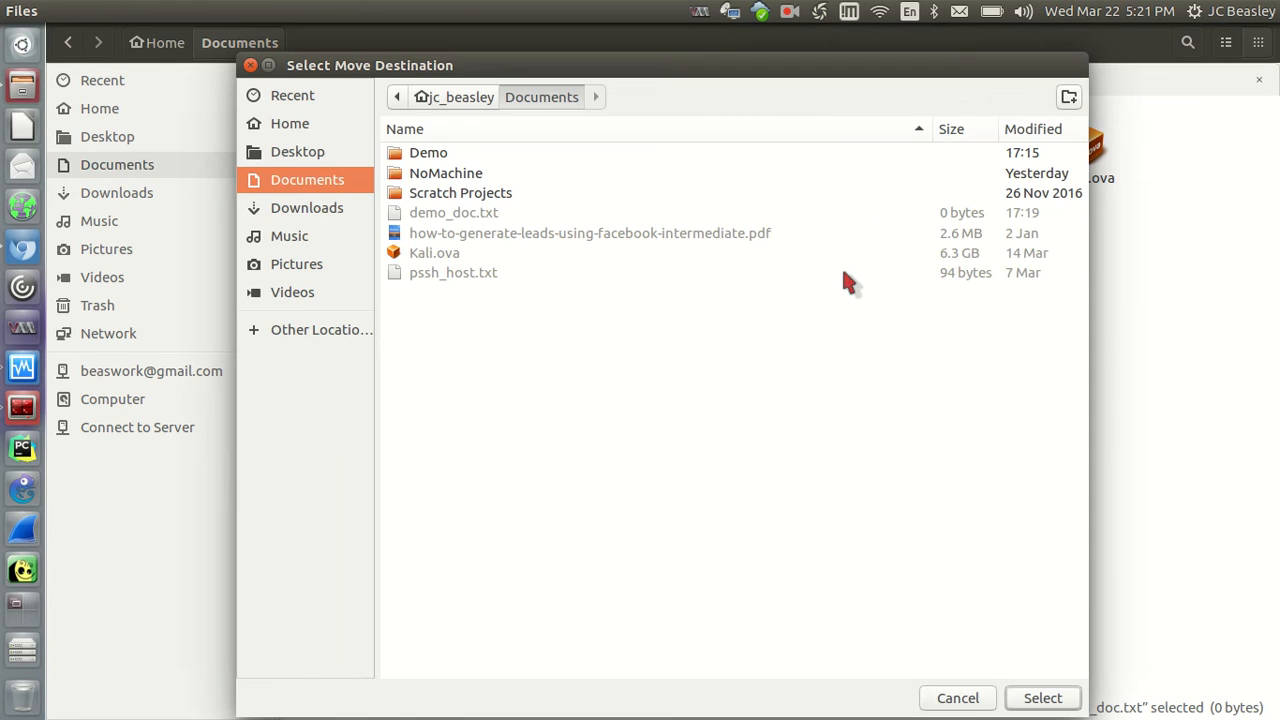
mouse_move(510, 188)
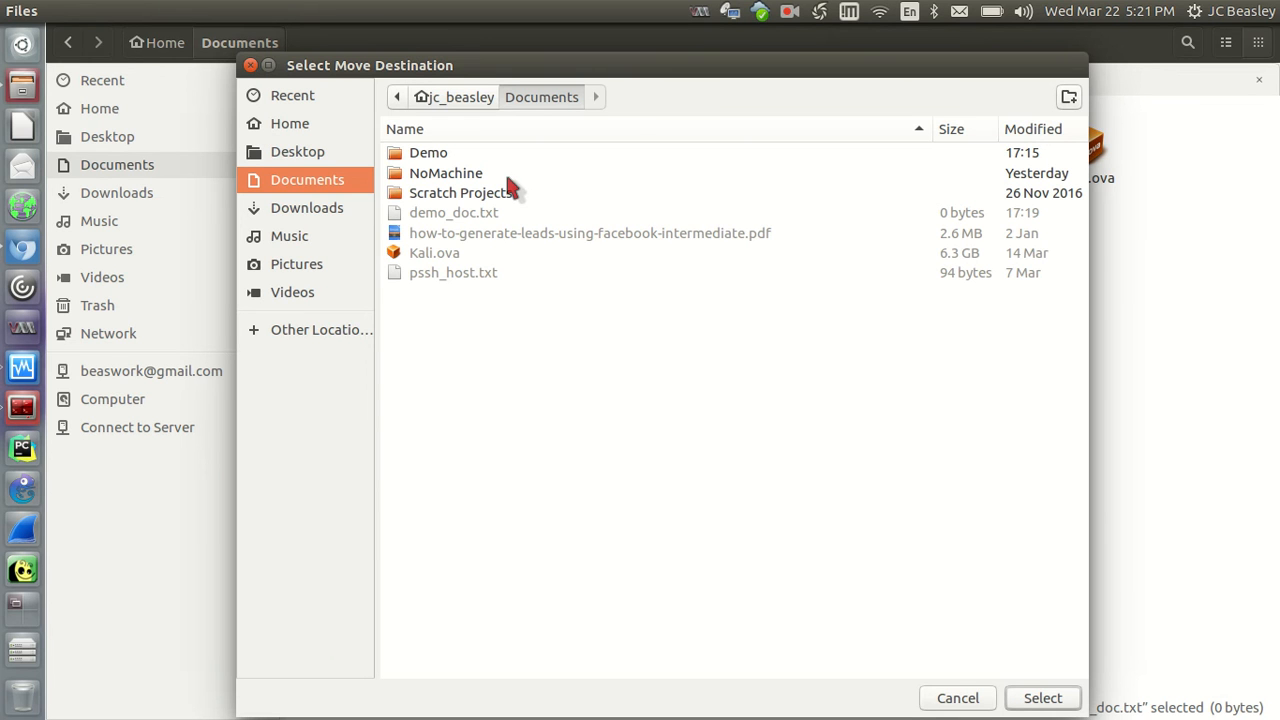
mouse_move(344, 84)
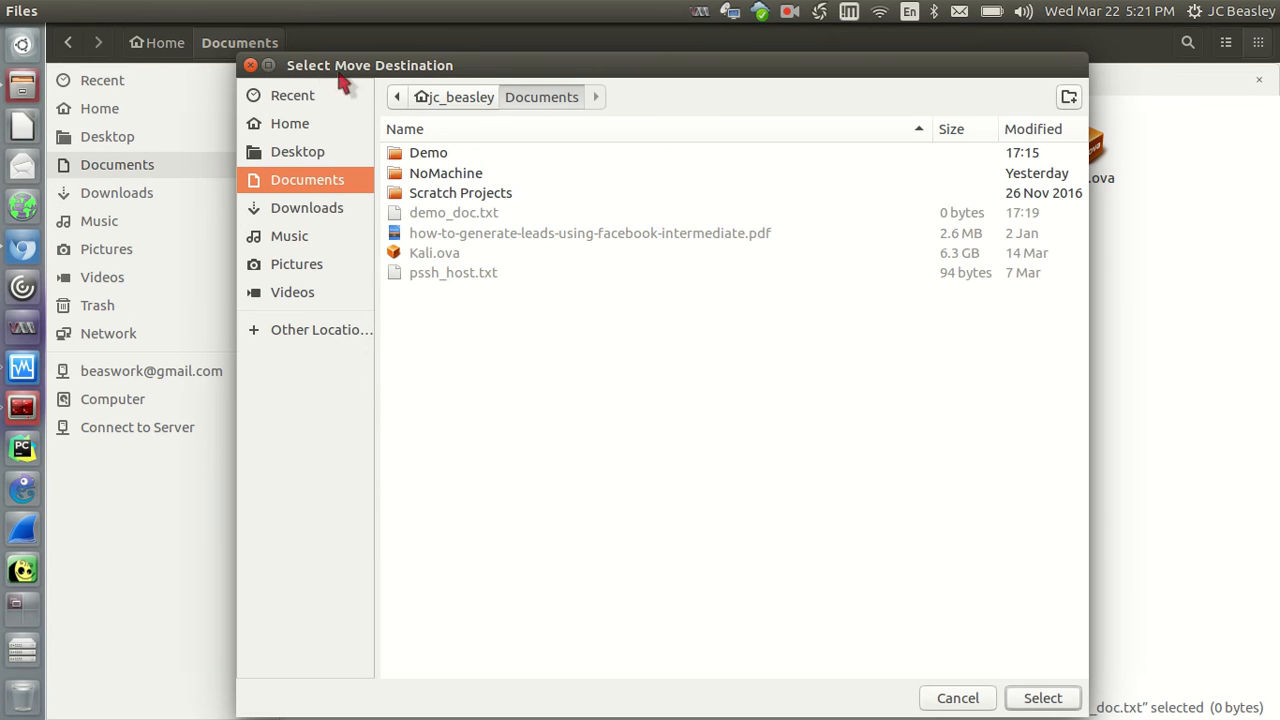
click(296, 152)
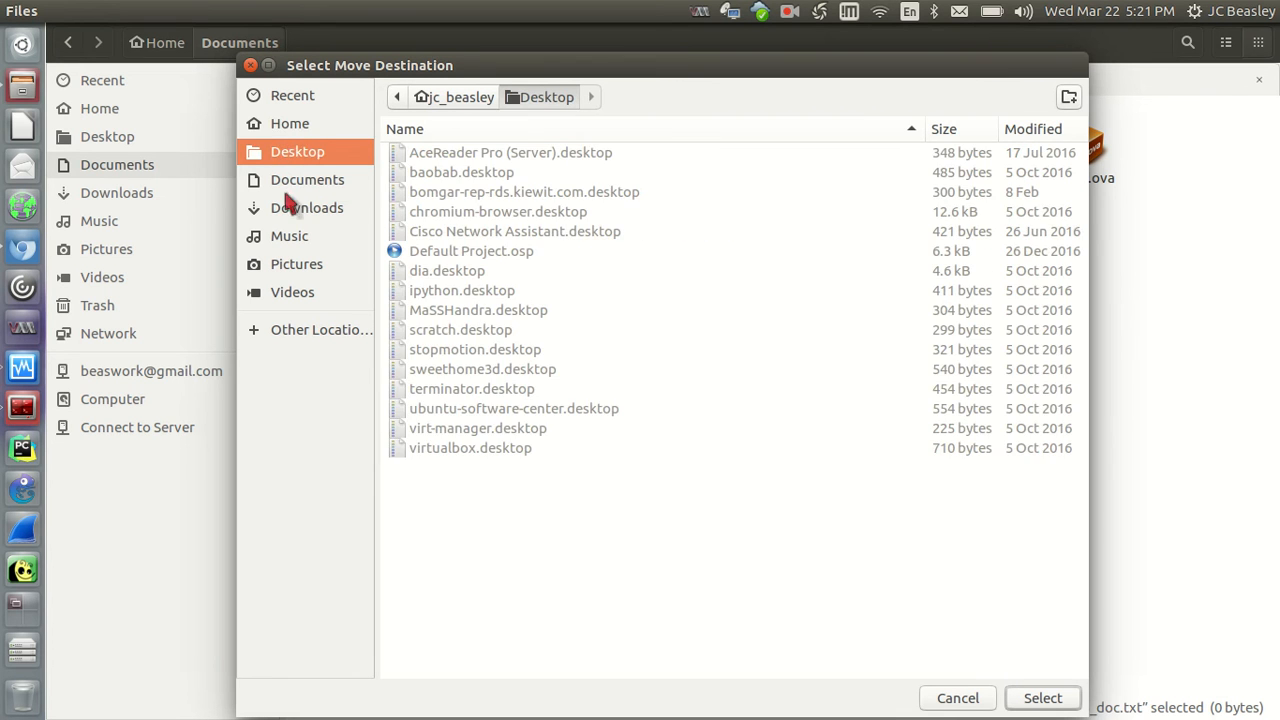
click(296, 264)
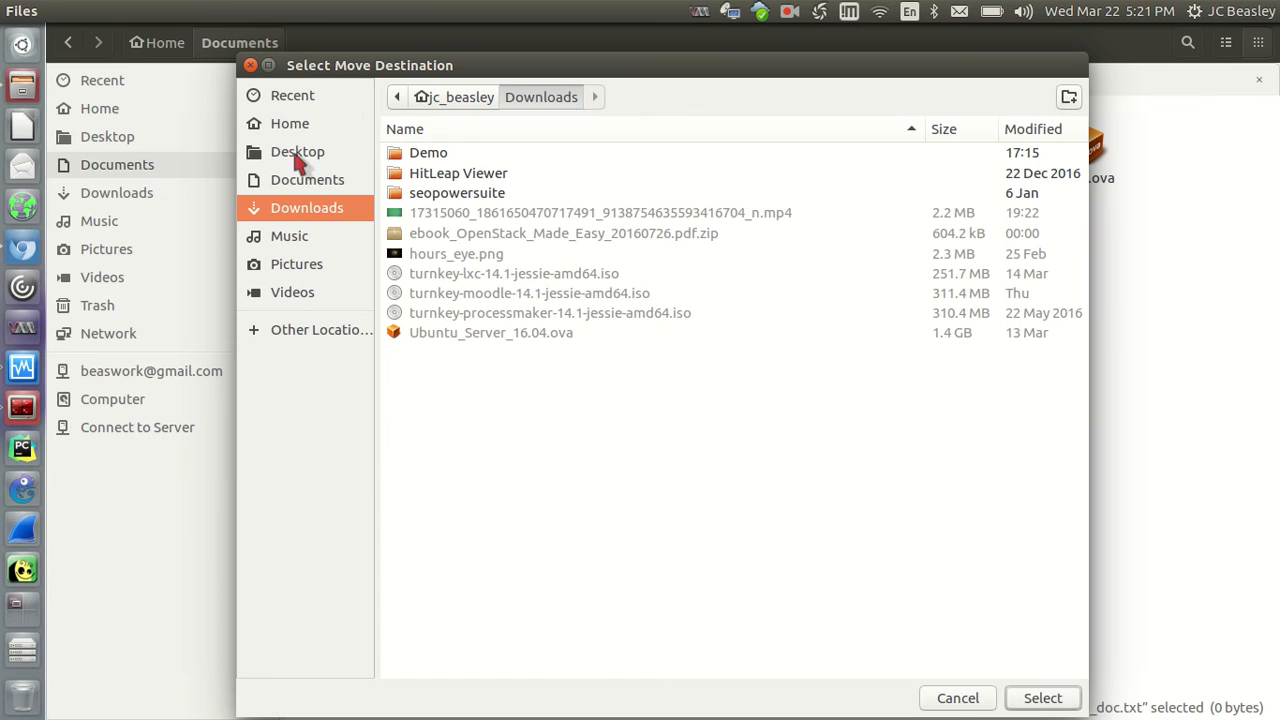
mouse_move(292, 198)
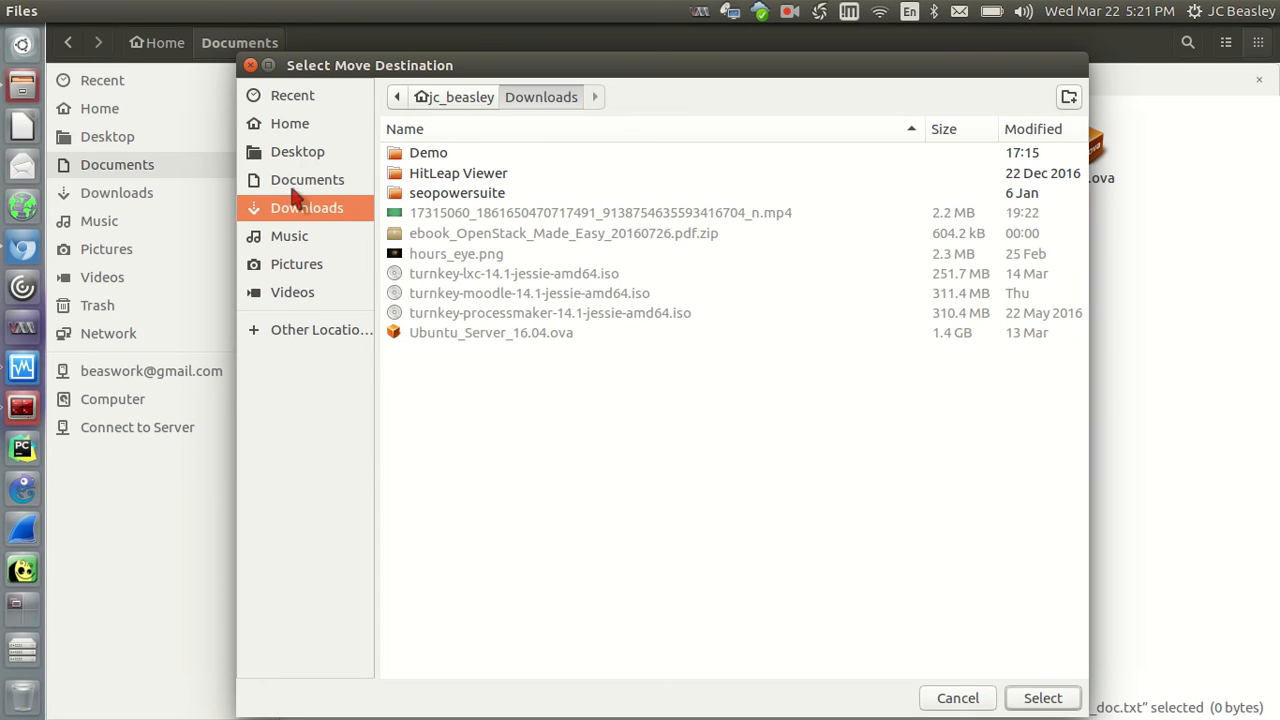
mouse_move(556, 104)
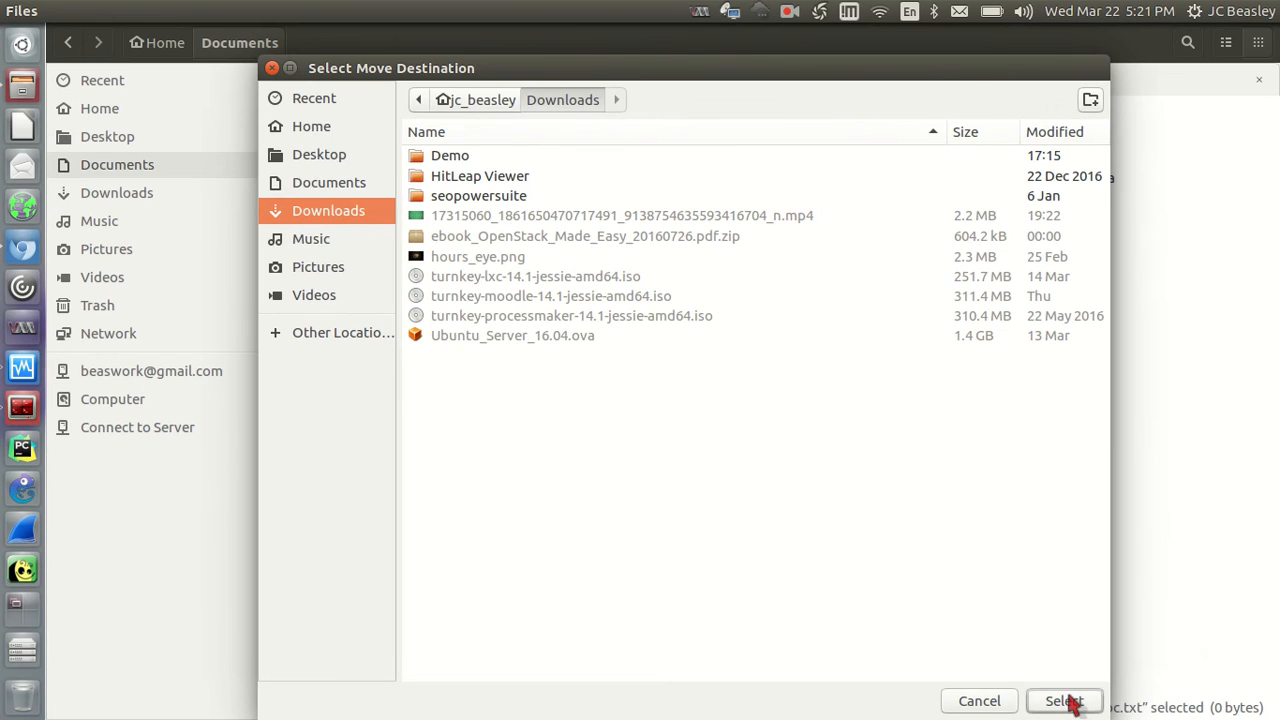
click(1064, 700)
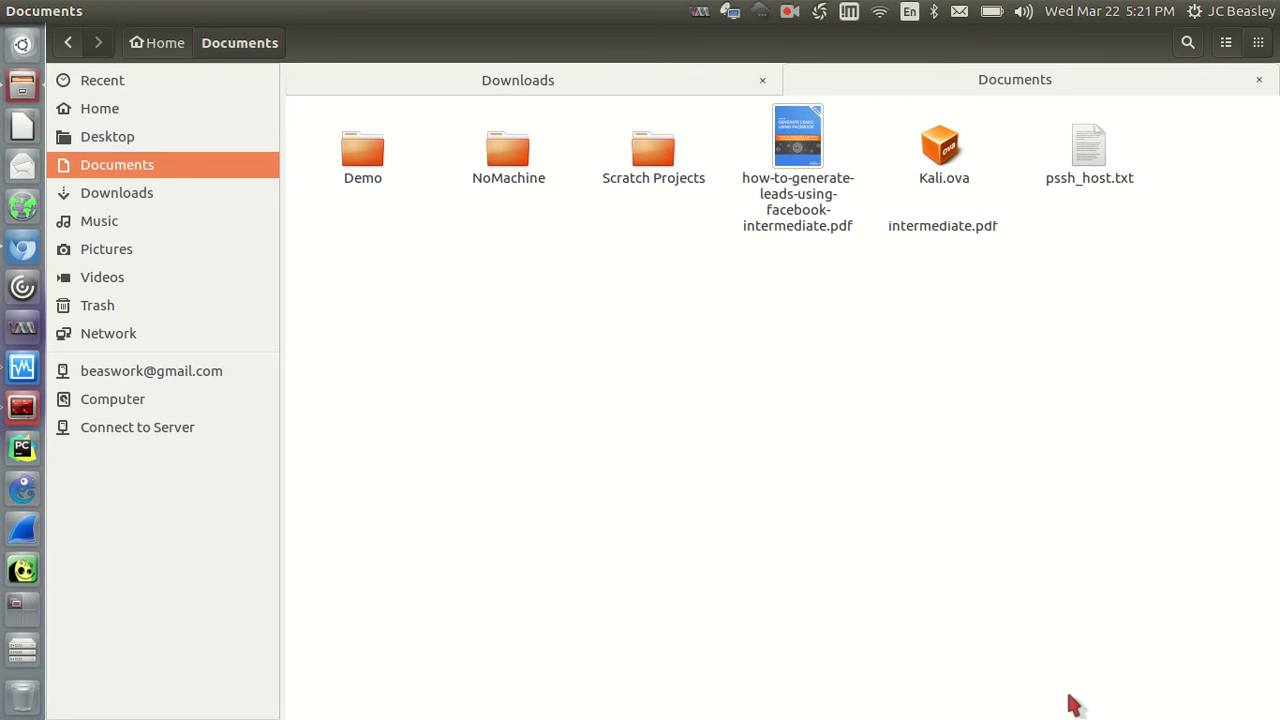
mouse_move(676, 352)
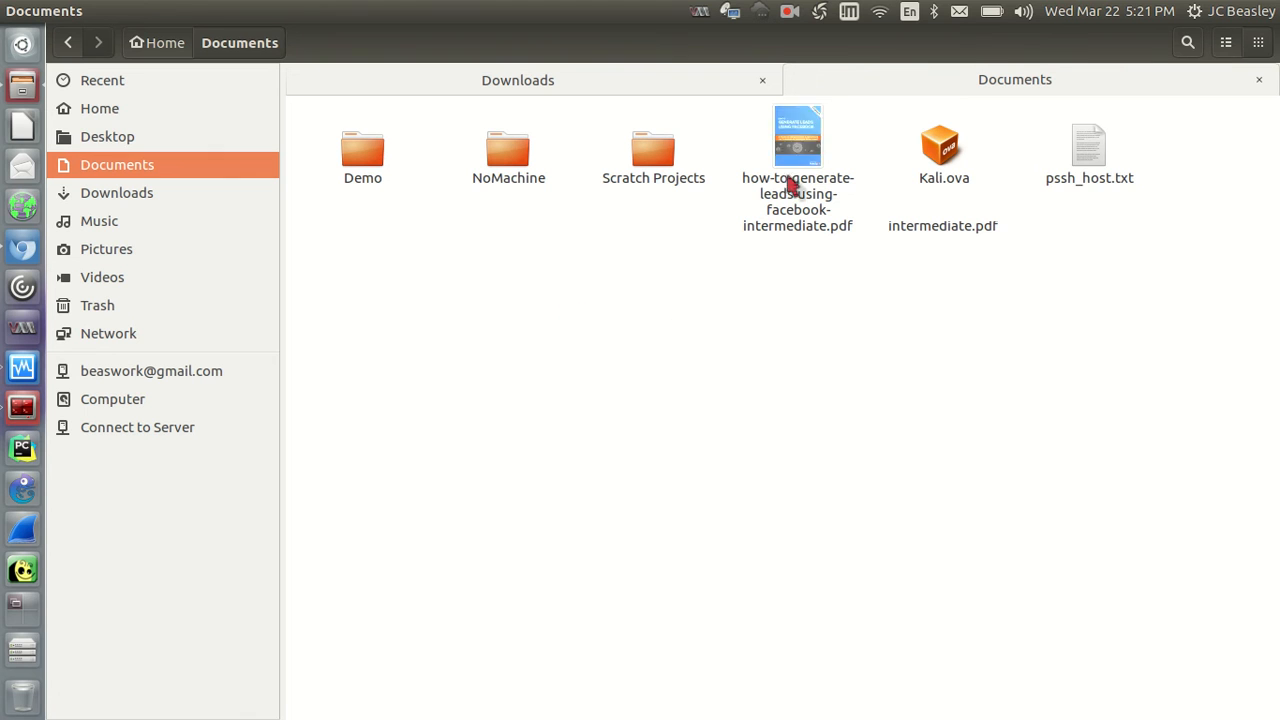
Make a link to pssh_host.txt from its context menu in Documents
right_click(1088, 144)
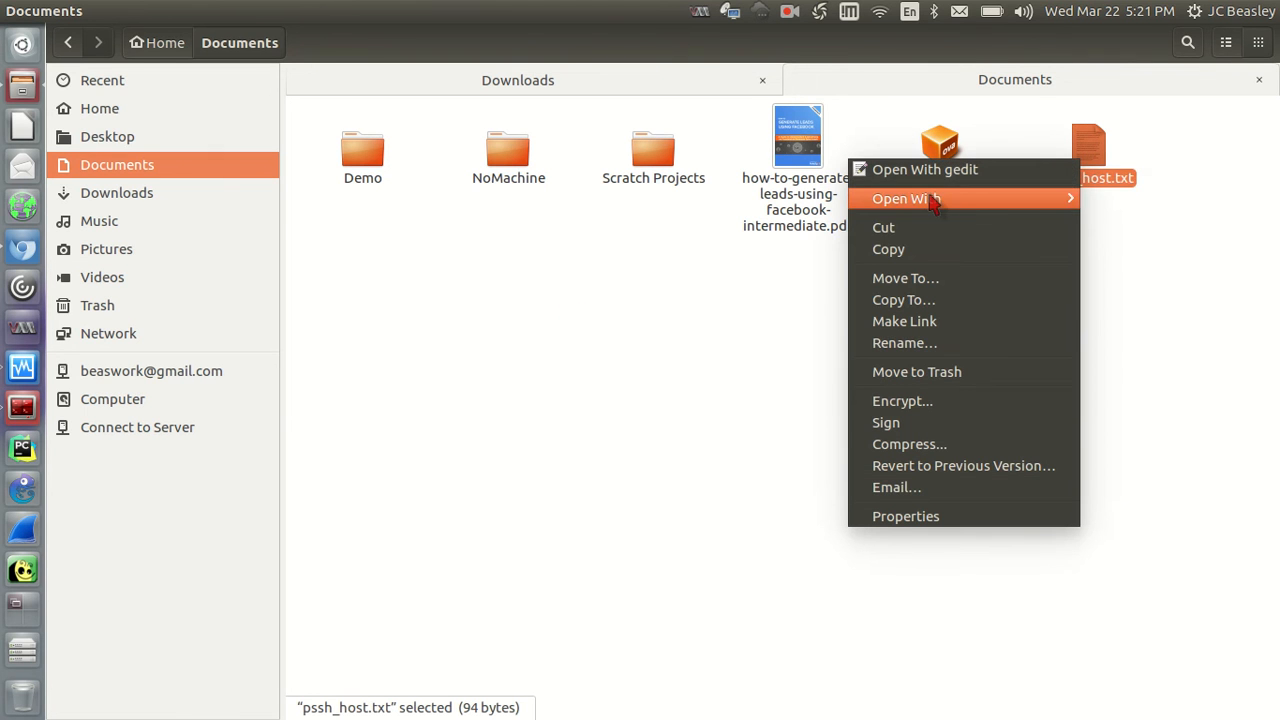
mouse_move(912, 290)
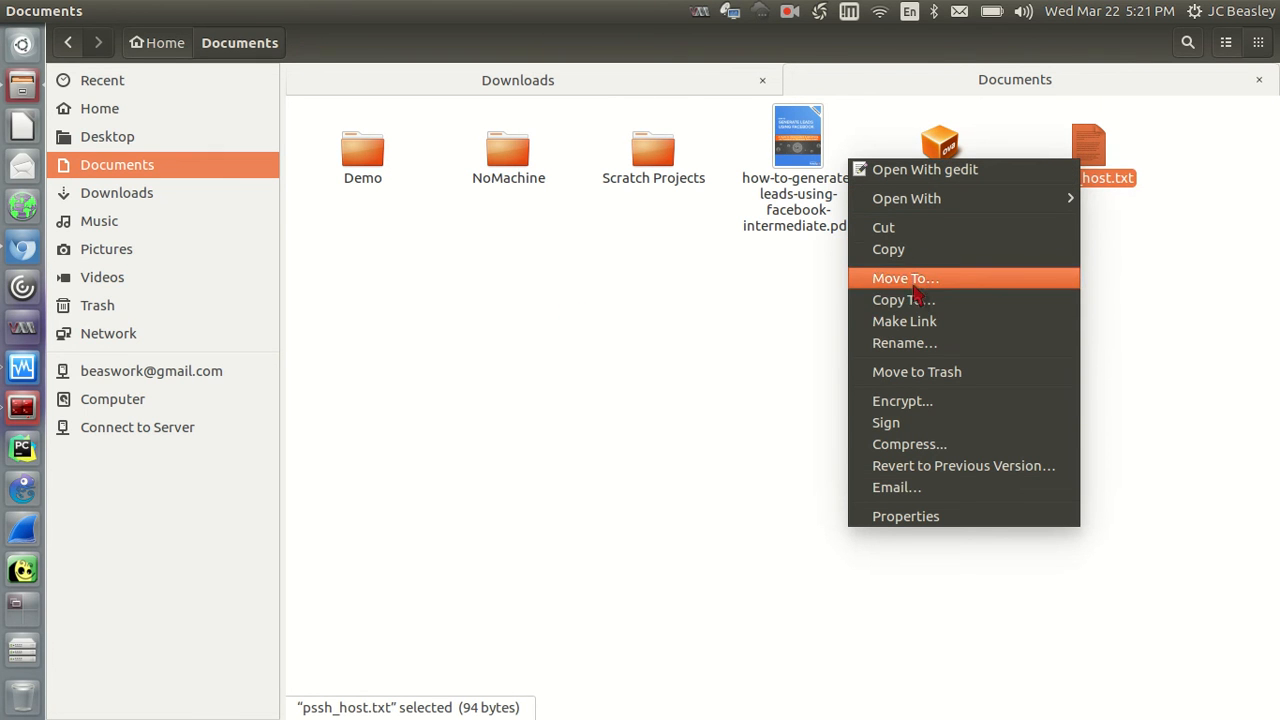
mouse_move(904, 300)
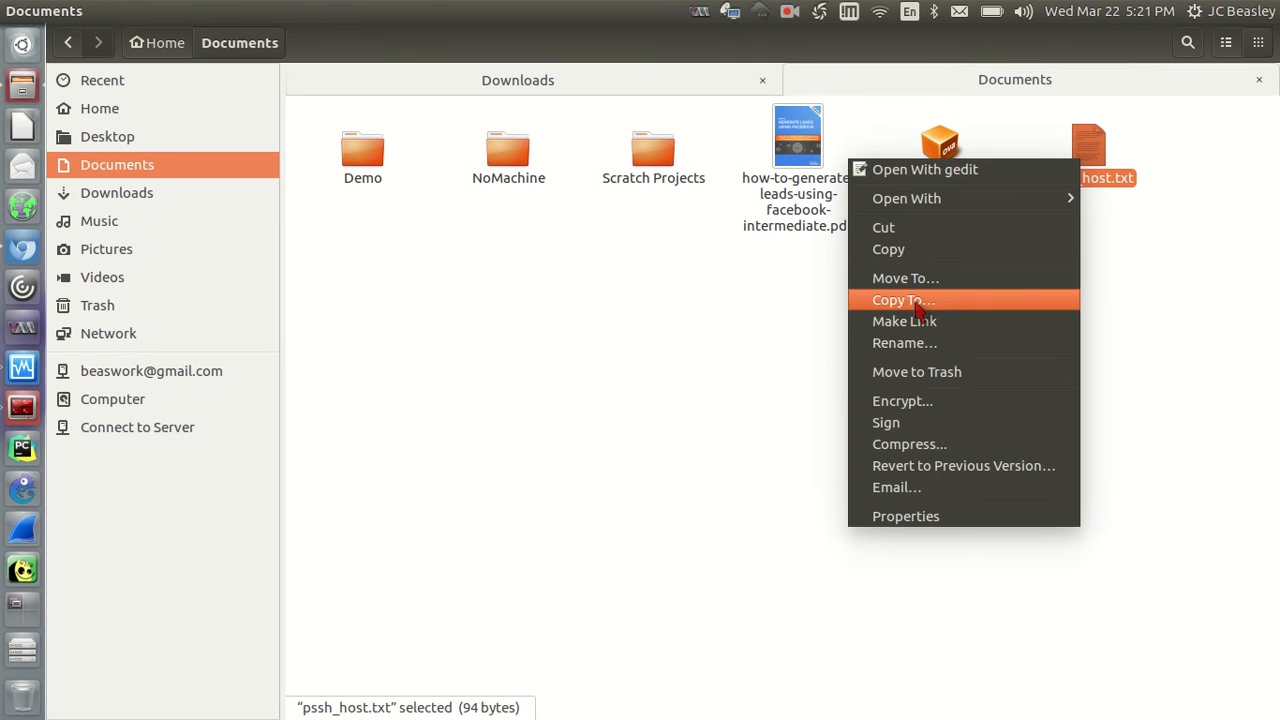
mouse_move(890, 350)
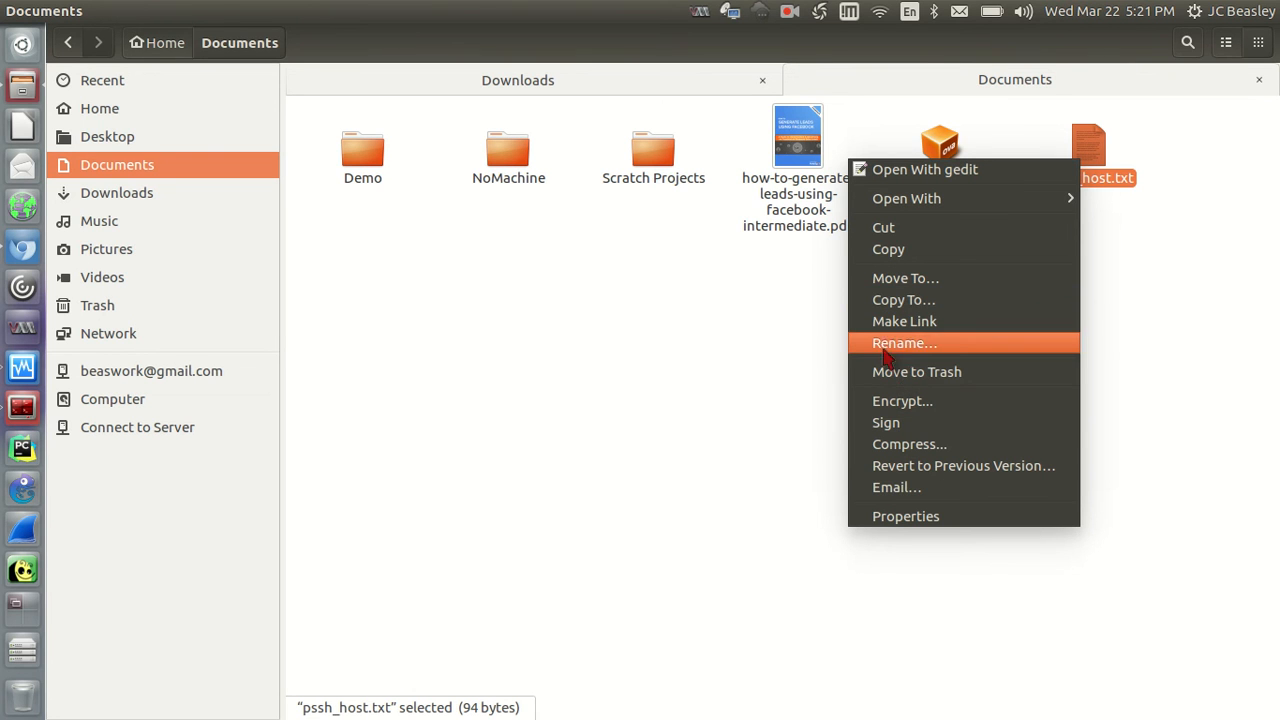
mouse_move(904, 320)
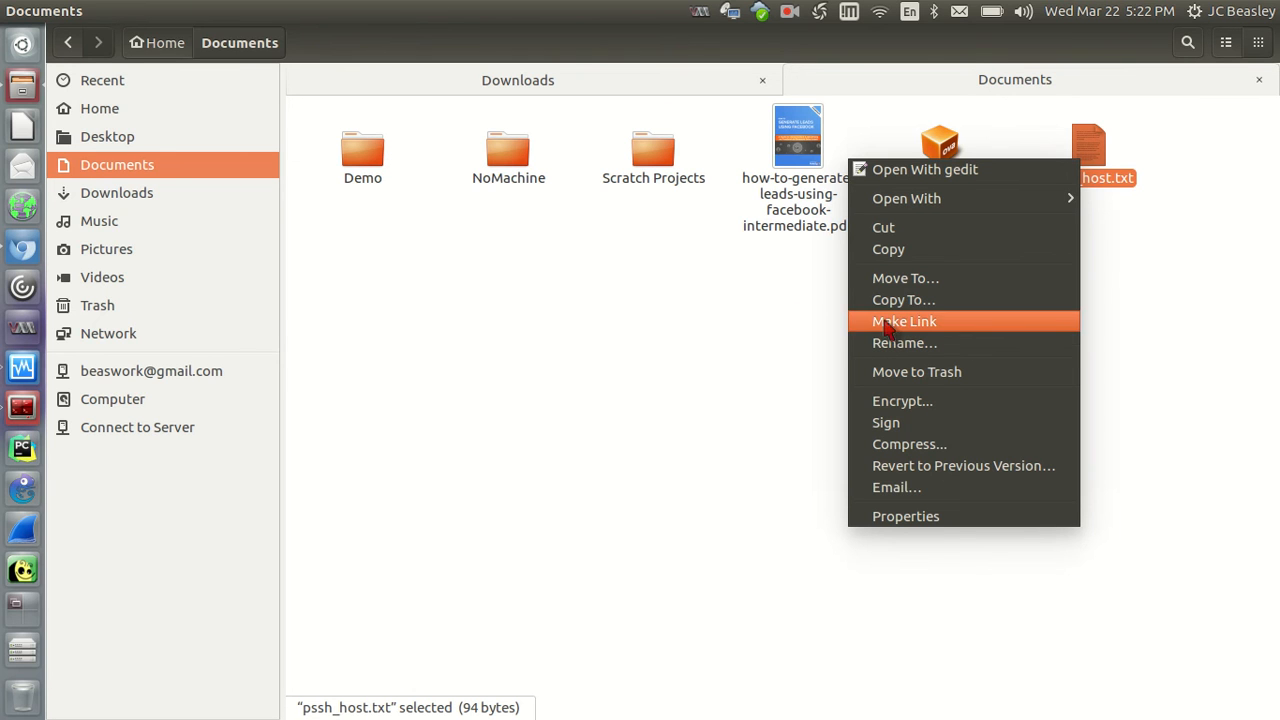
click(904, 320)
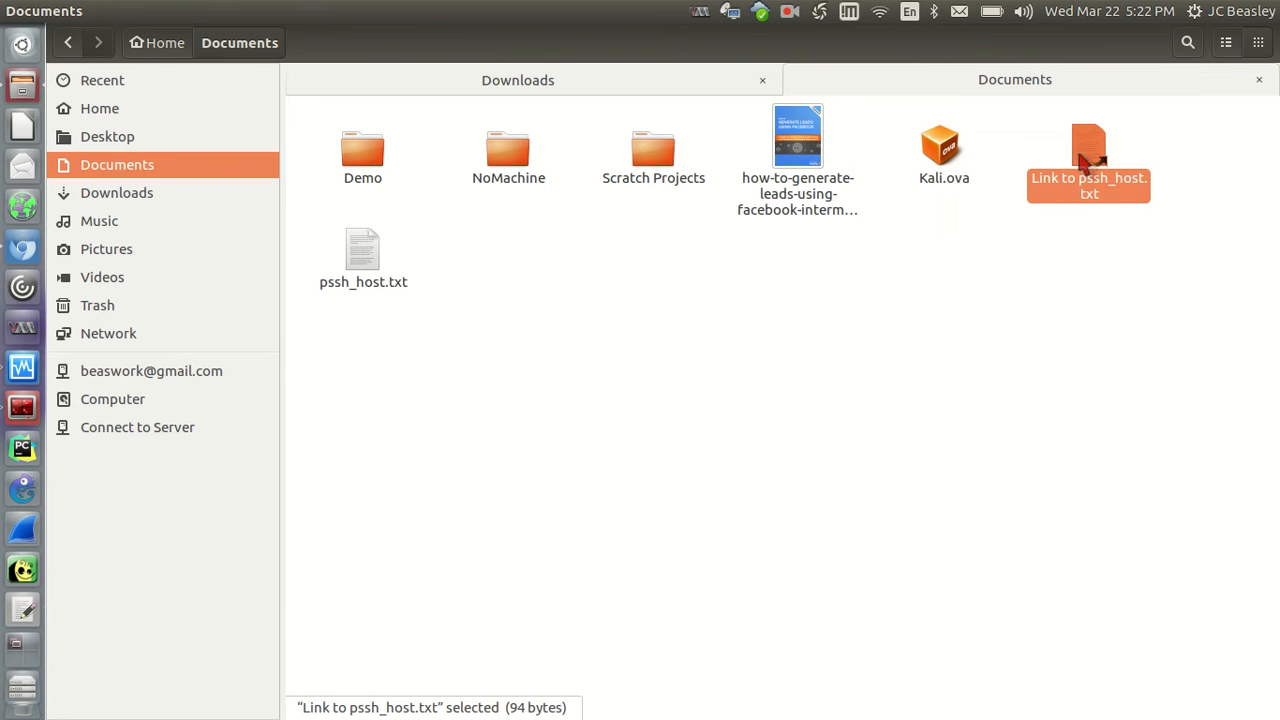
Select Link to pssh_host.txt and choose Move To… from its actions
double_click(1088, 160)
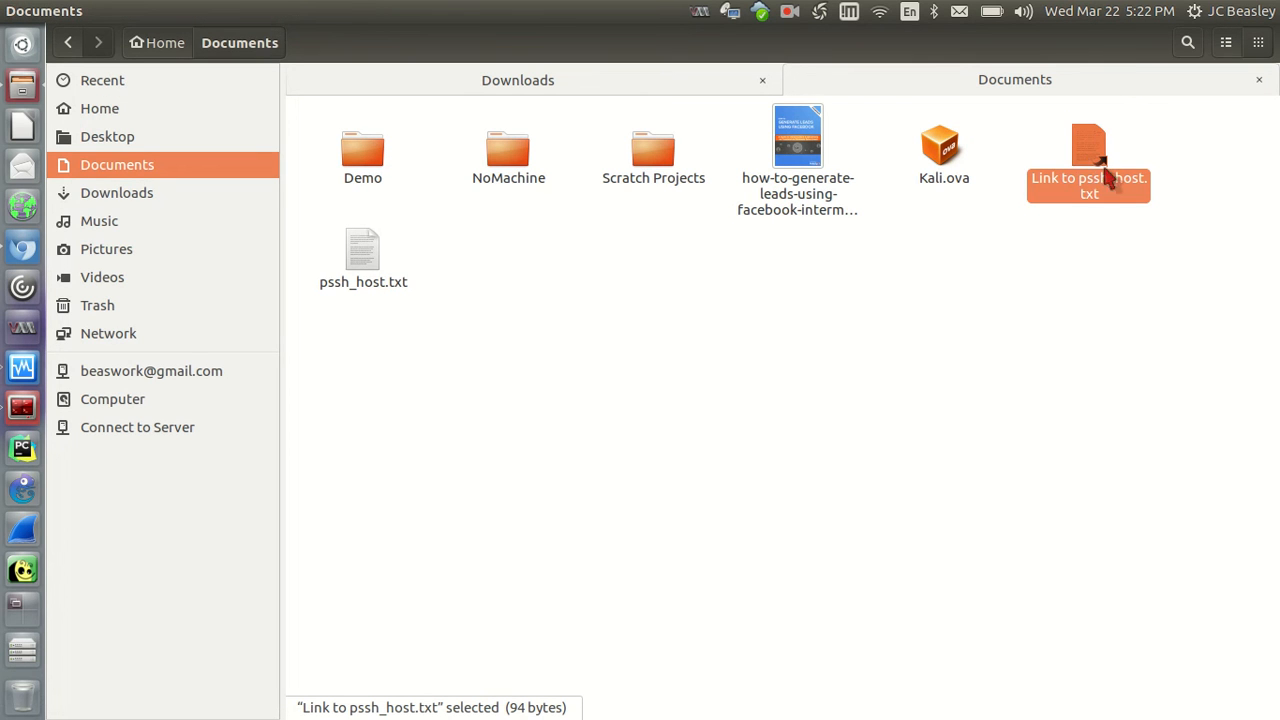
right_click(1088, 160)
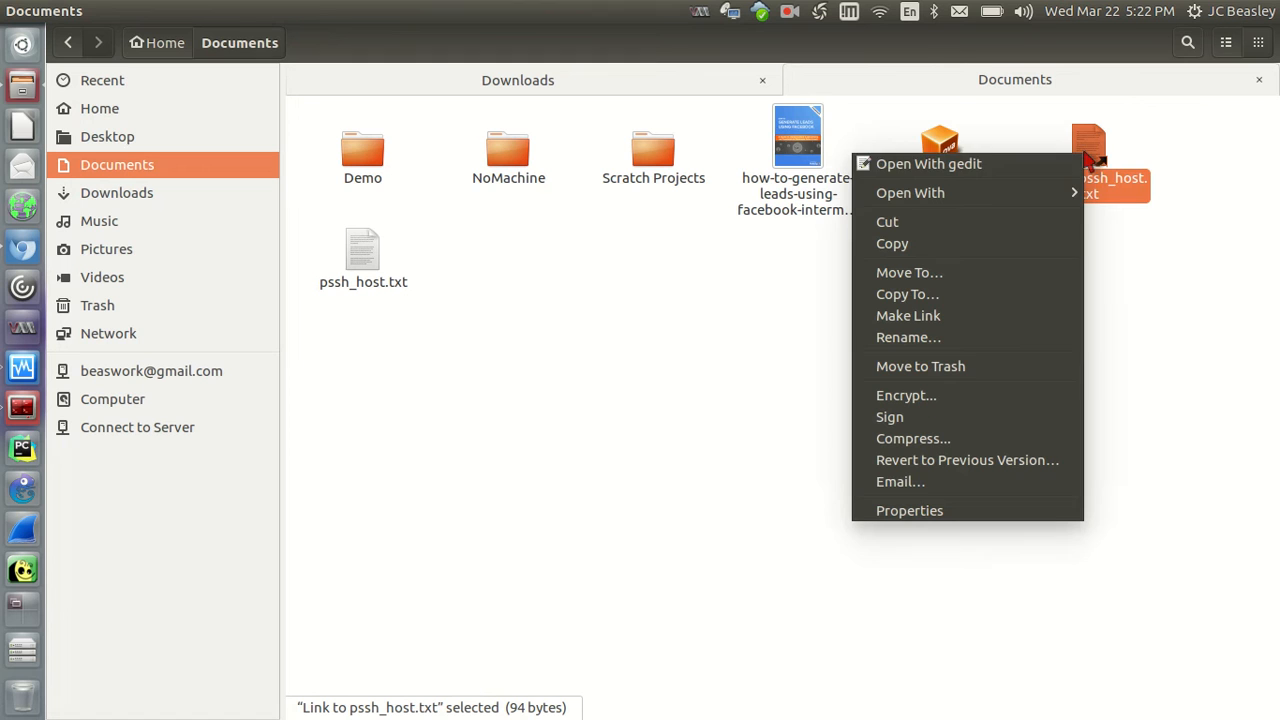
click(656, 336)
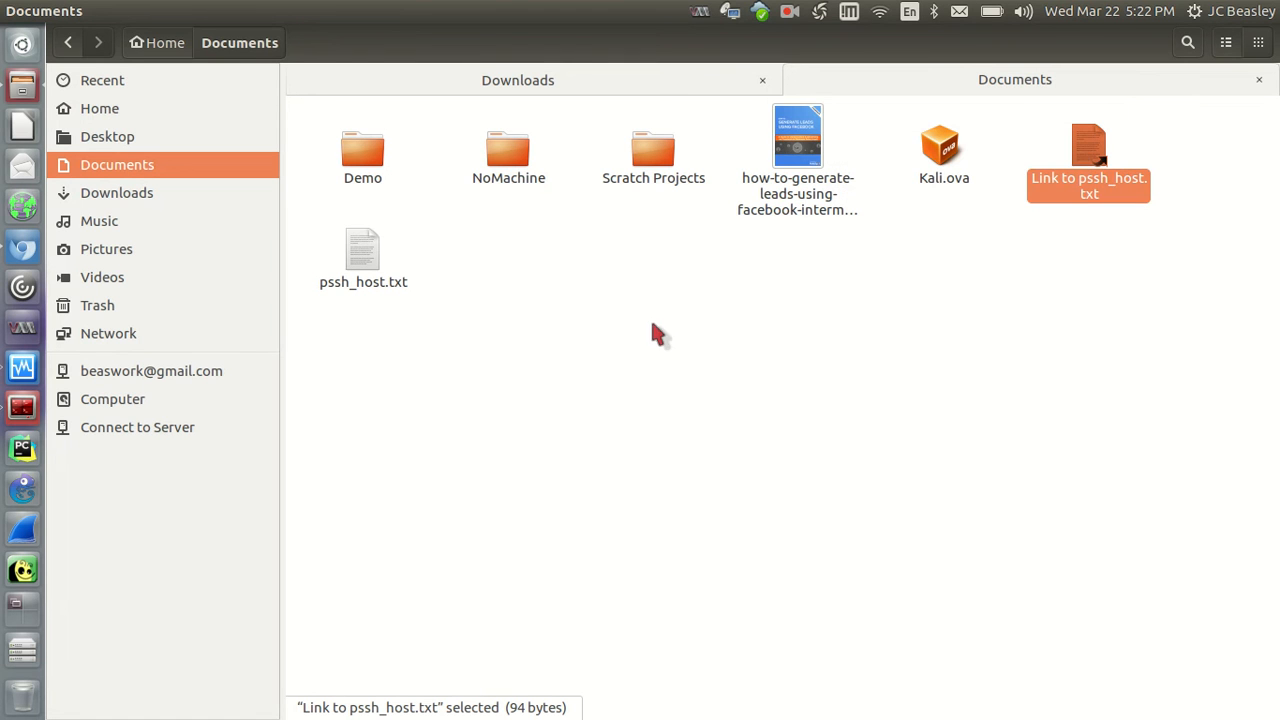
mouse_move(940, 156)
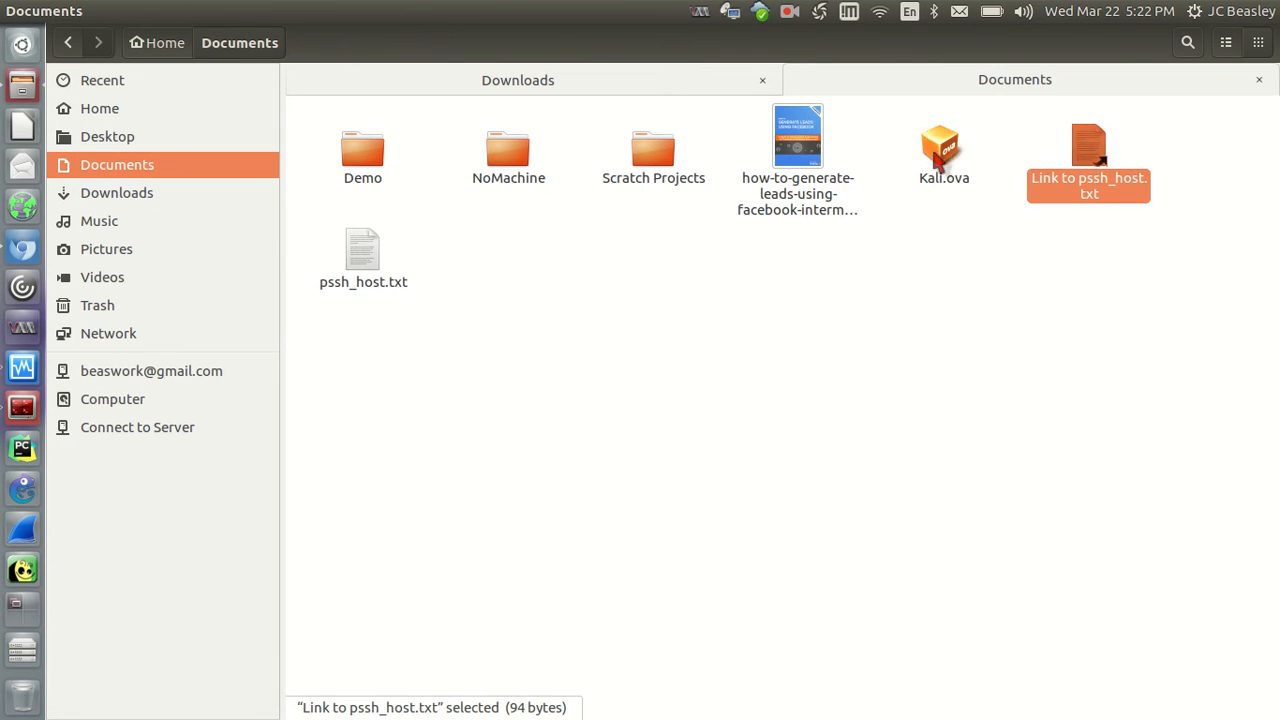
click(364, 256)
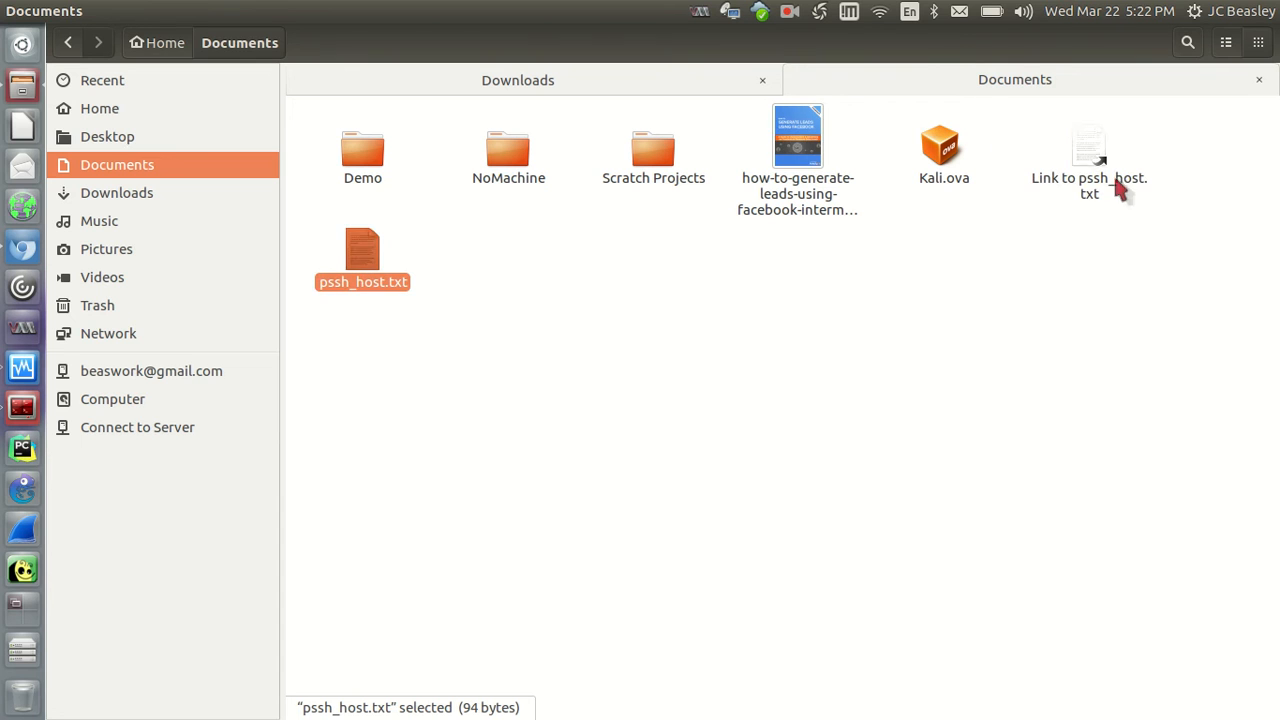
click(1088, 150)
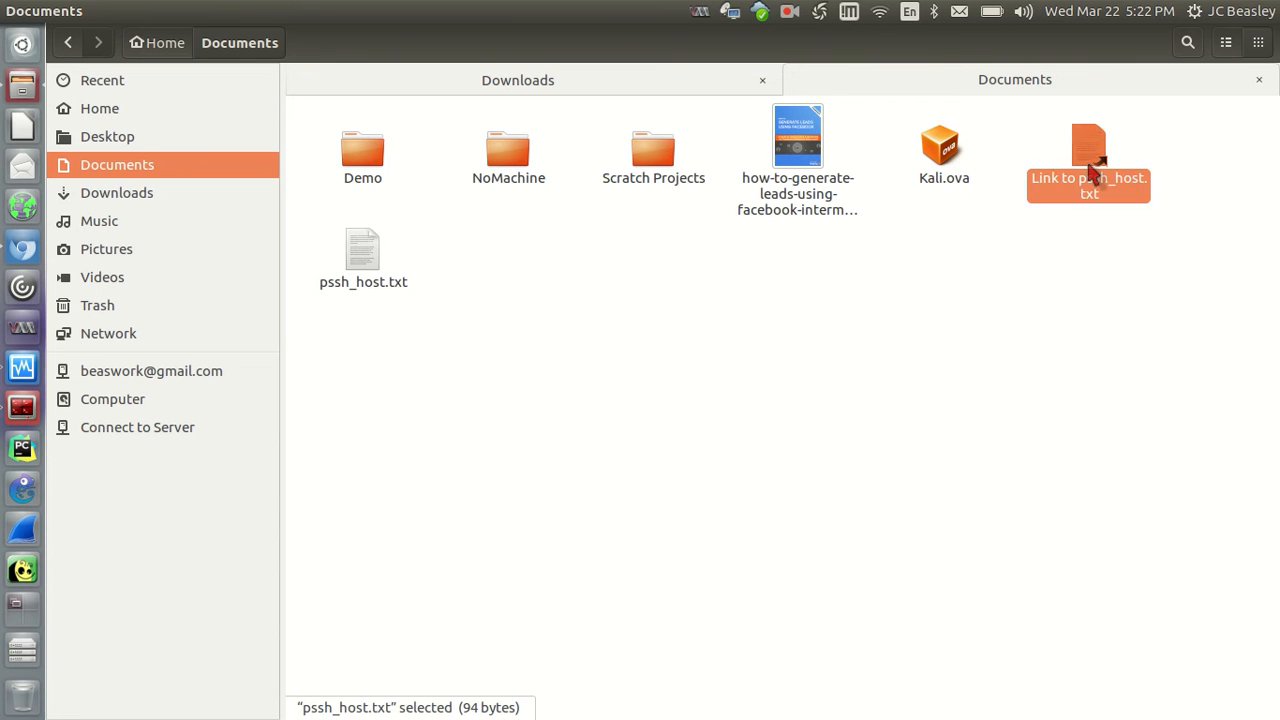
right_click(1088, 160)
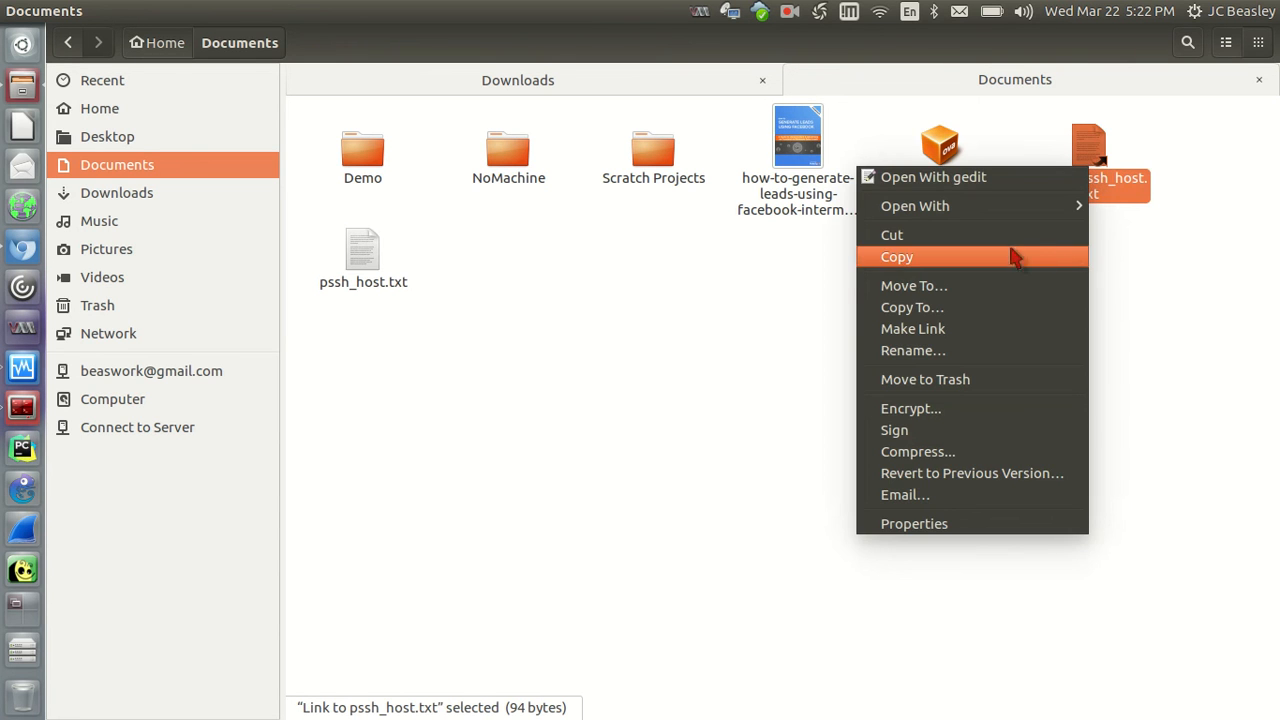
click(912, 284)
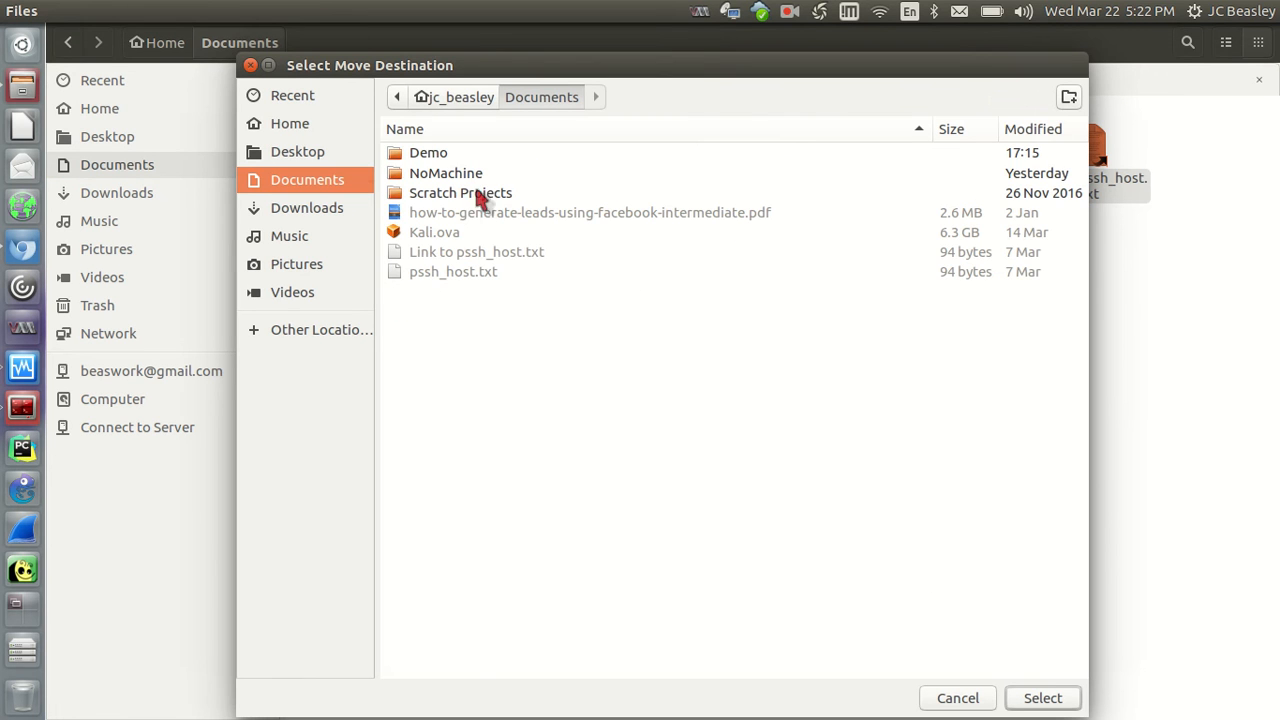
Browse Home, Videos and Pictures, then pick Music as the destination and confirm the move
click(290, 124)
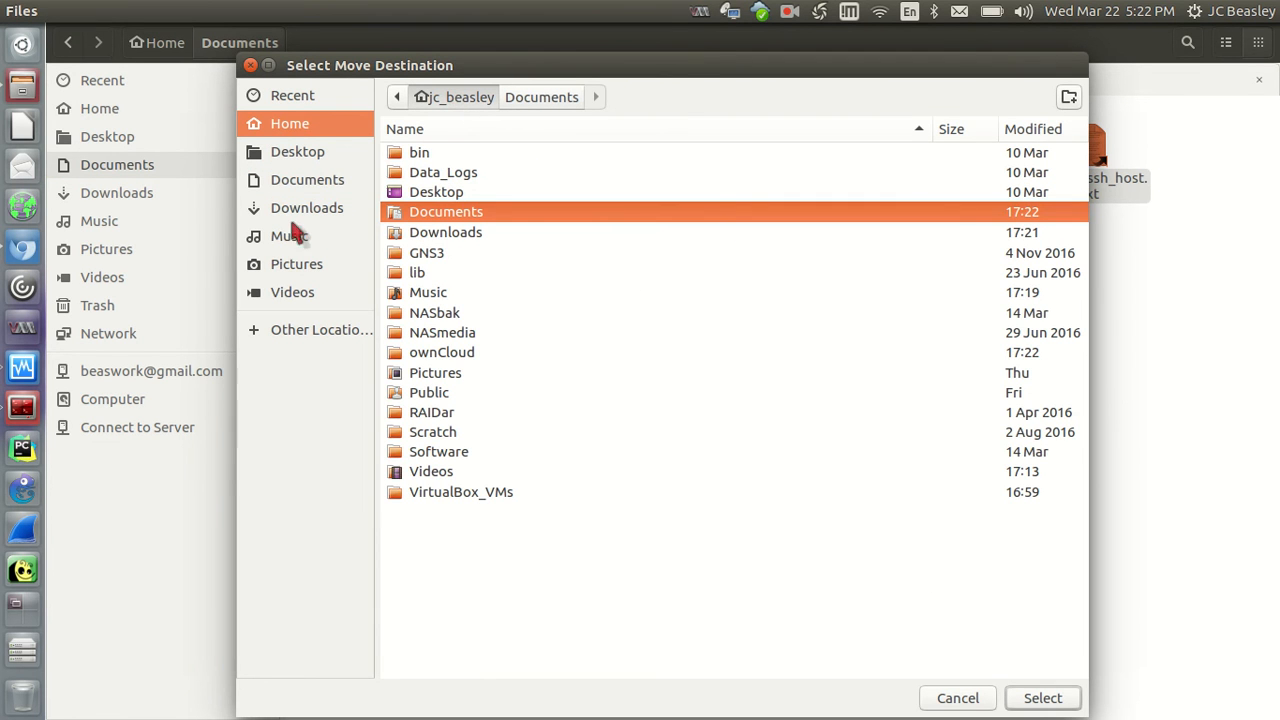
click(292, 292)
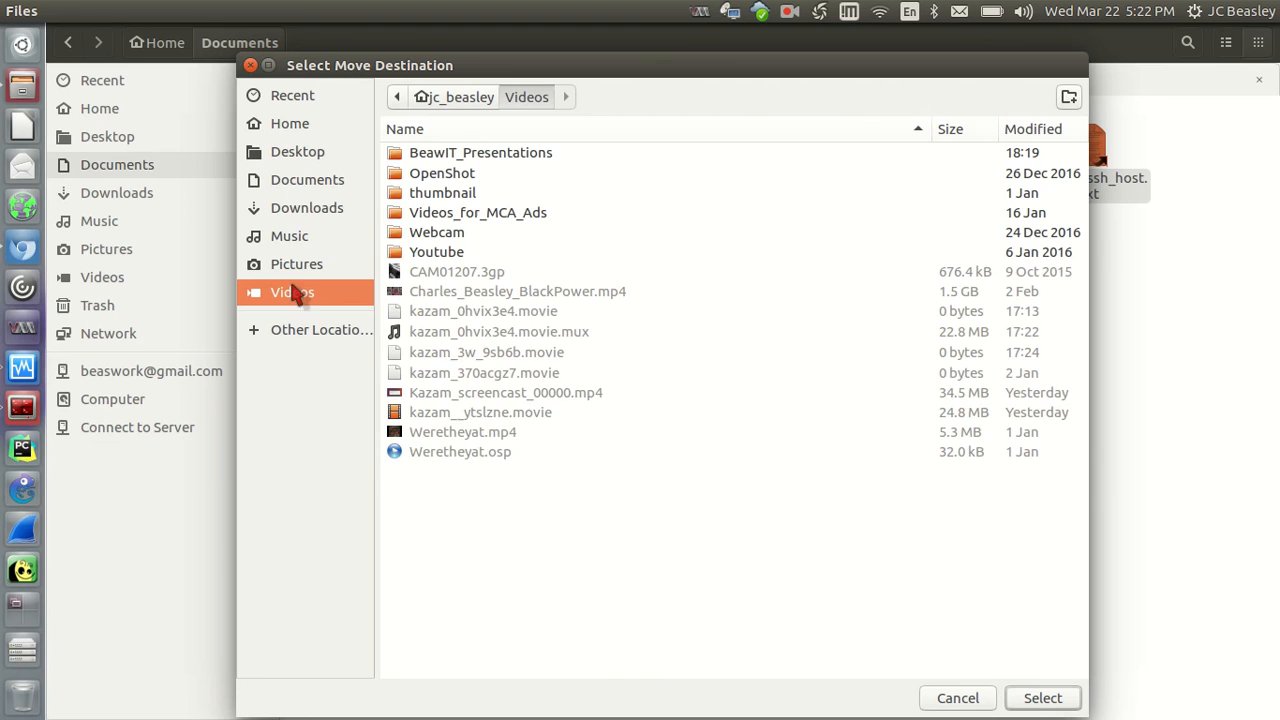
click(296, 264)
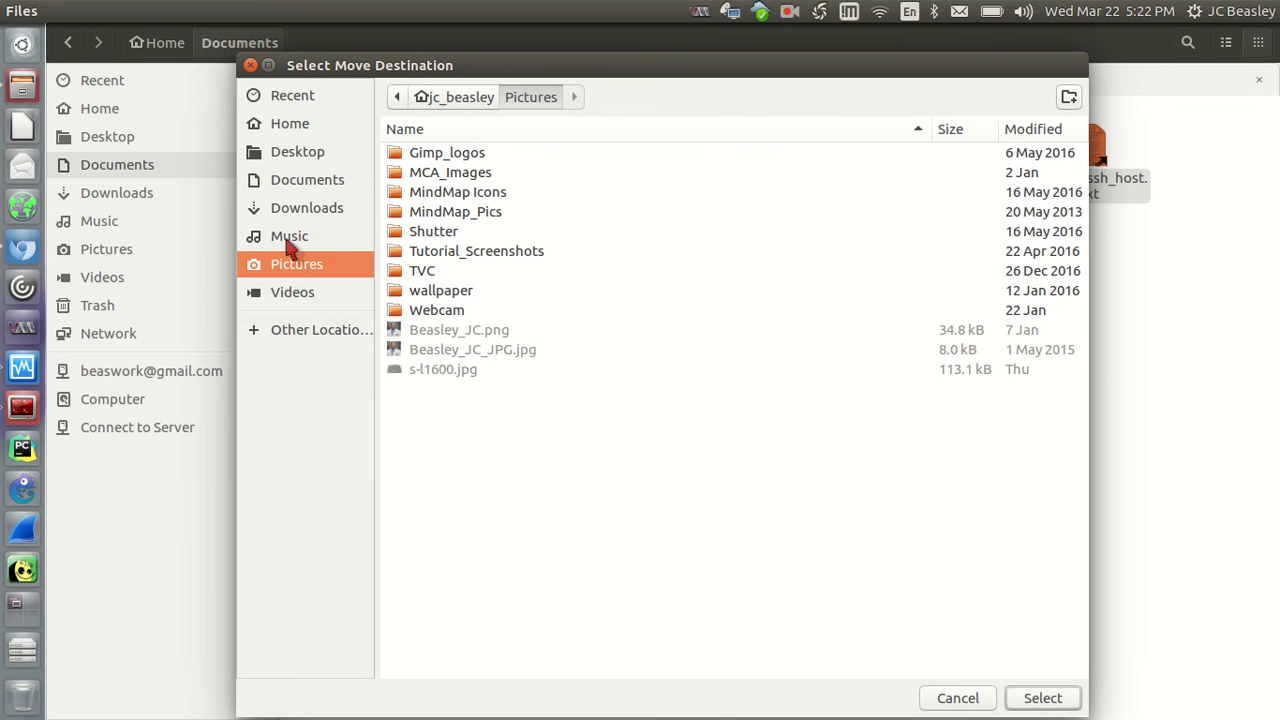
click(288, 236)
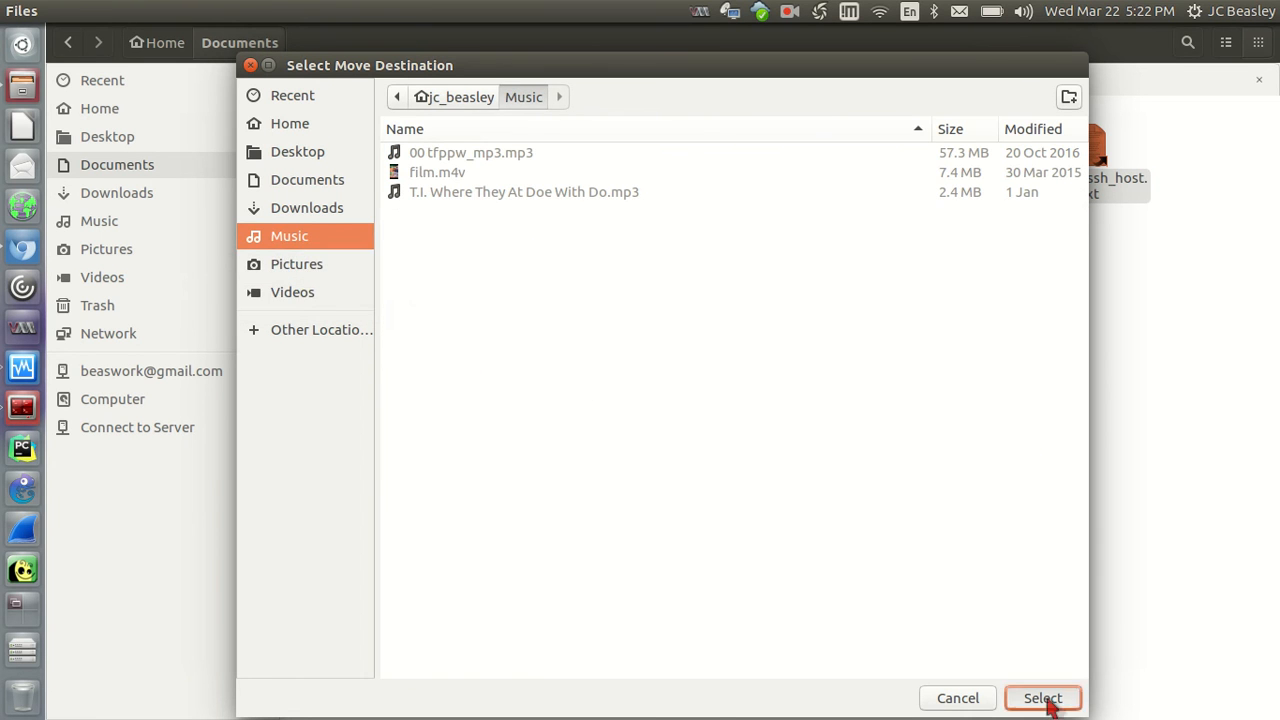
click(1042, 698)
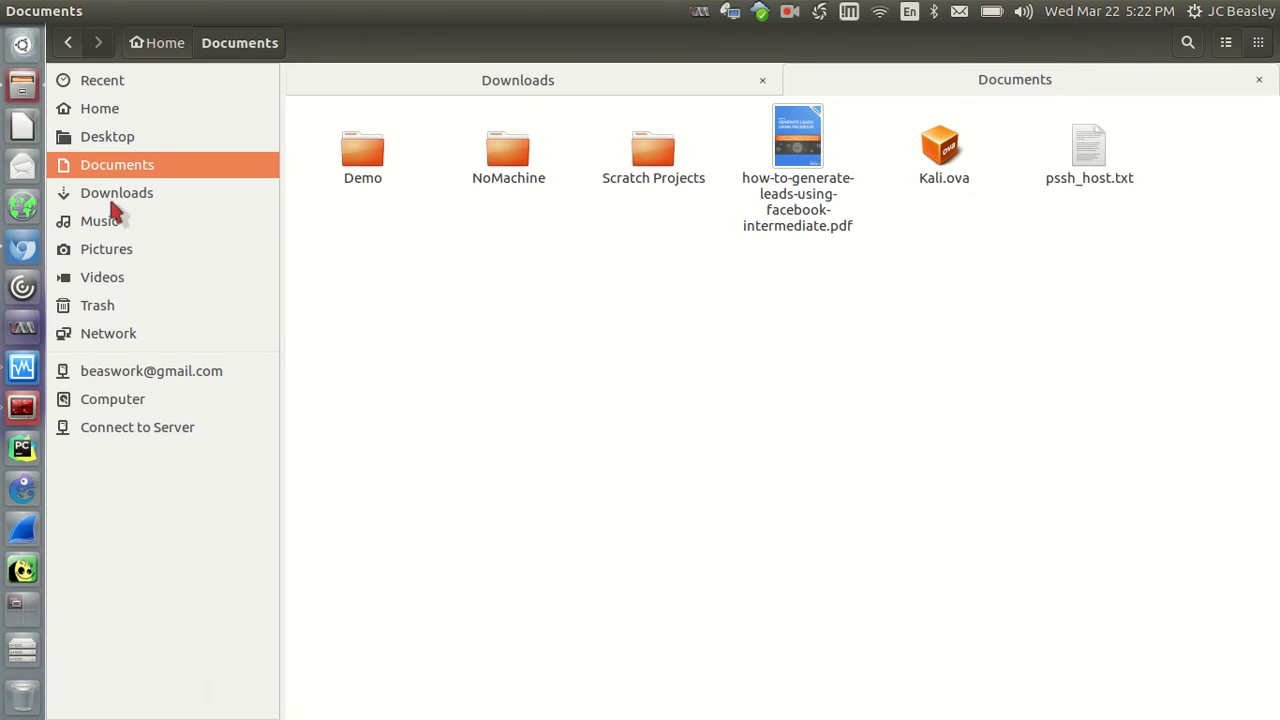
click(100, 220)
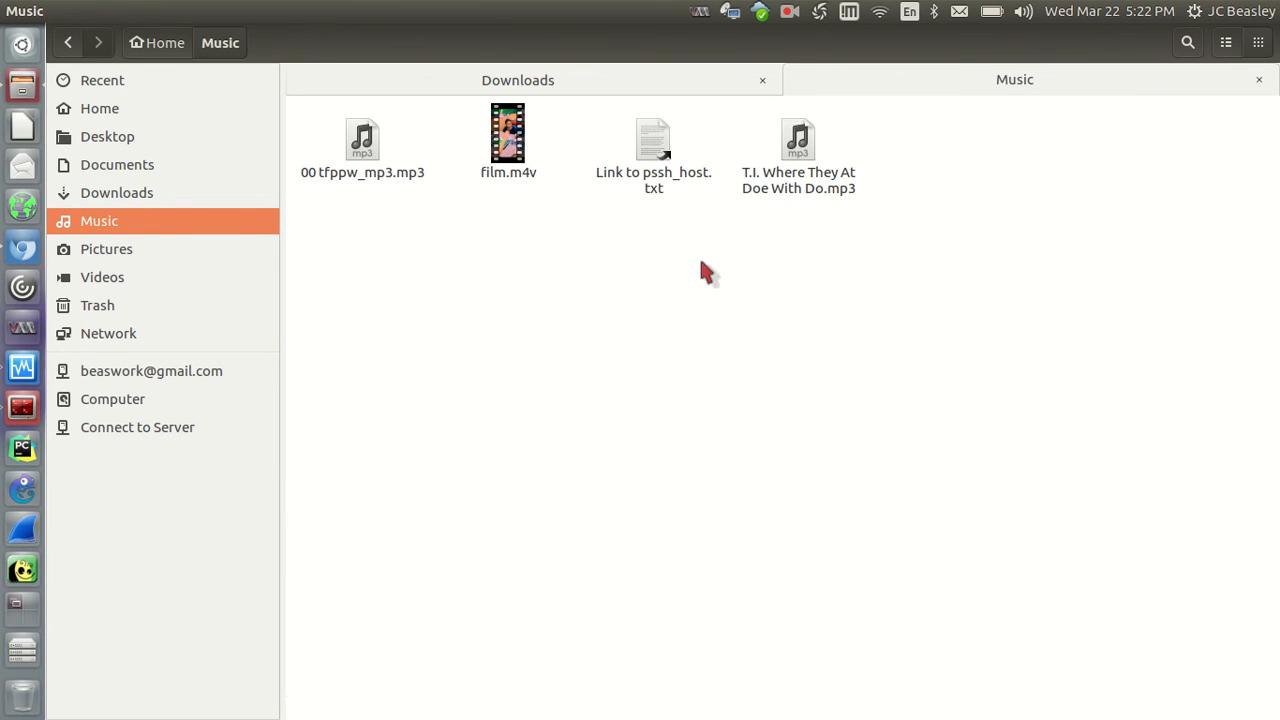
mouse_move(656, 160)
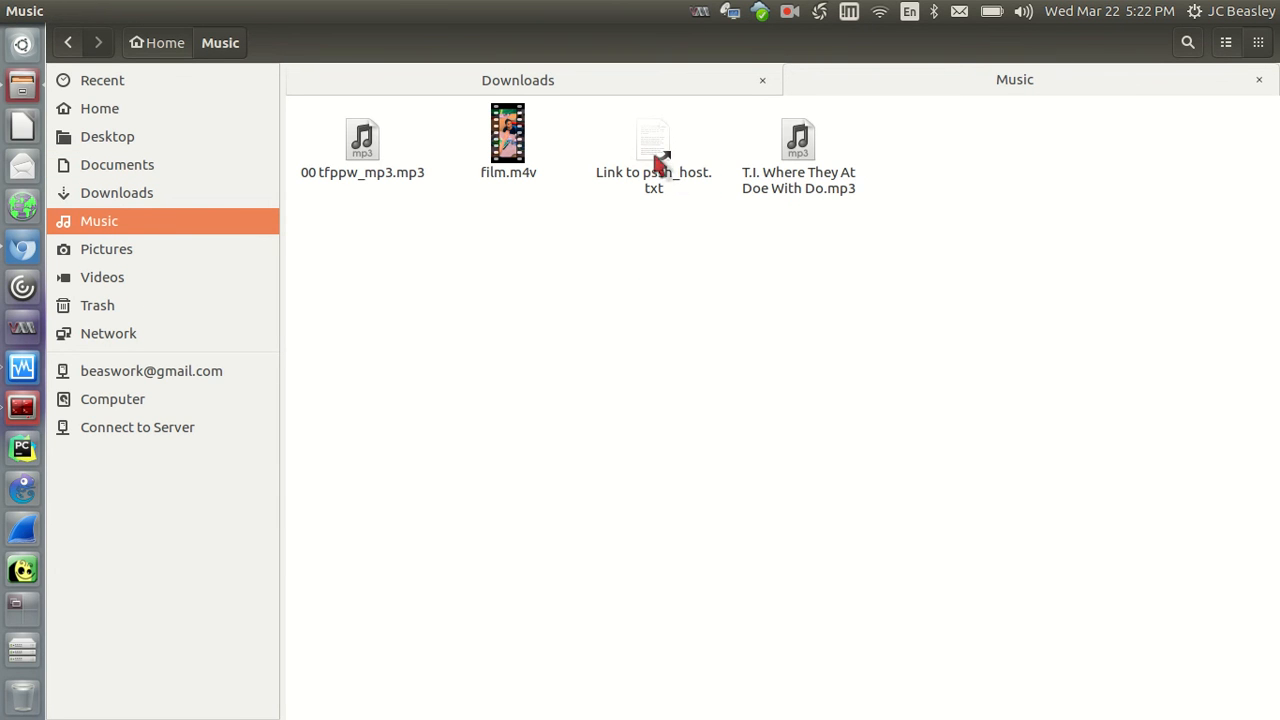
click(652, 144)
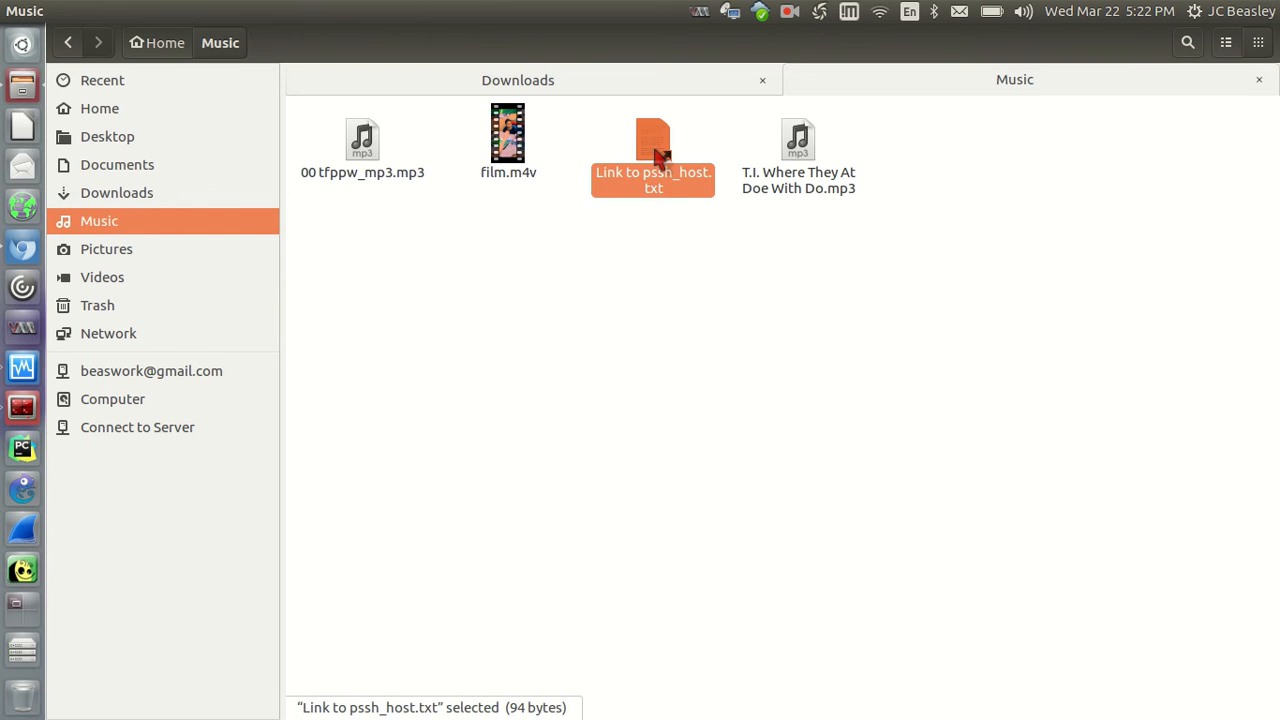
double_click(652, 140)
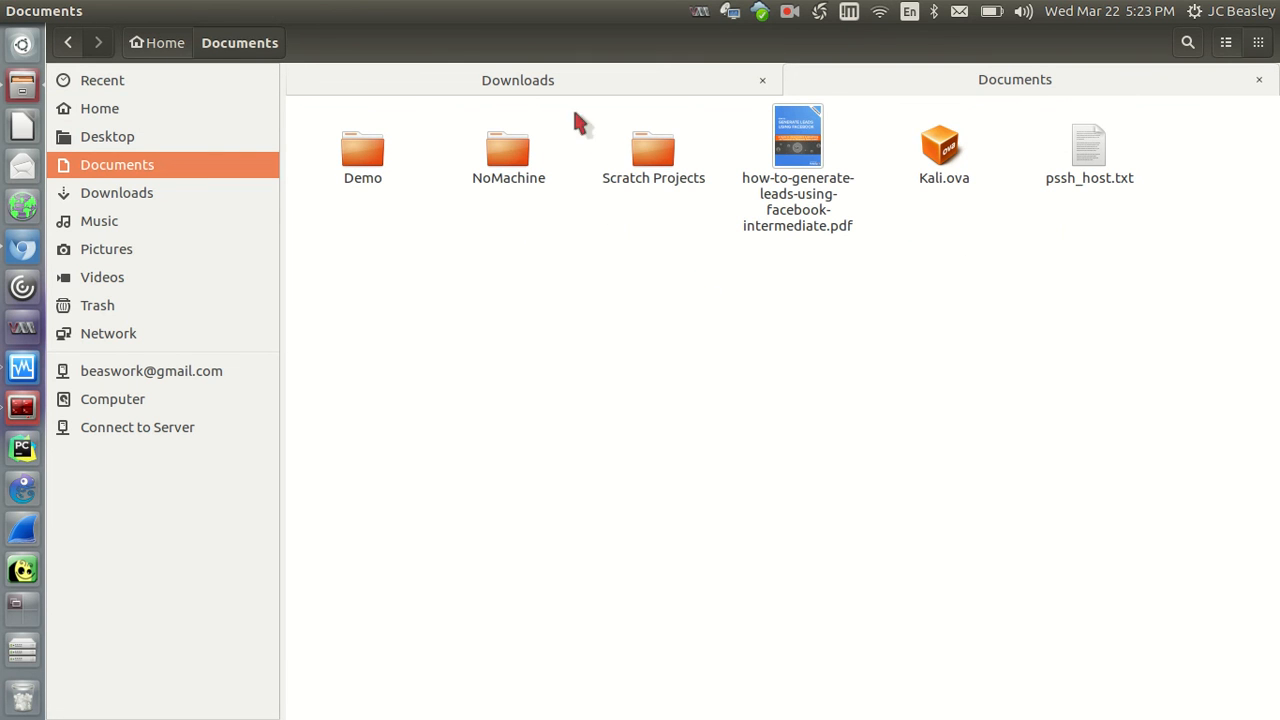
mouse_move(456, 368)
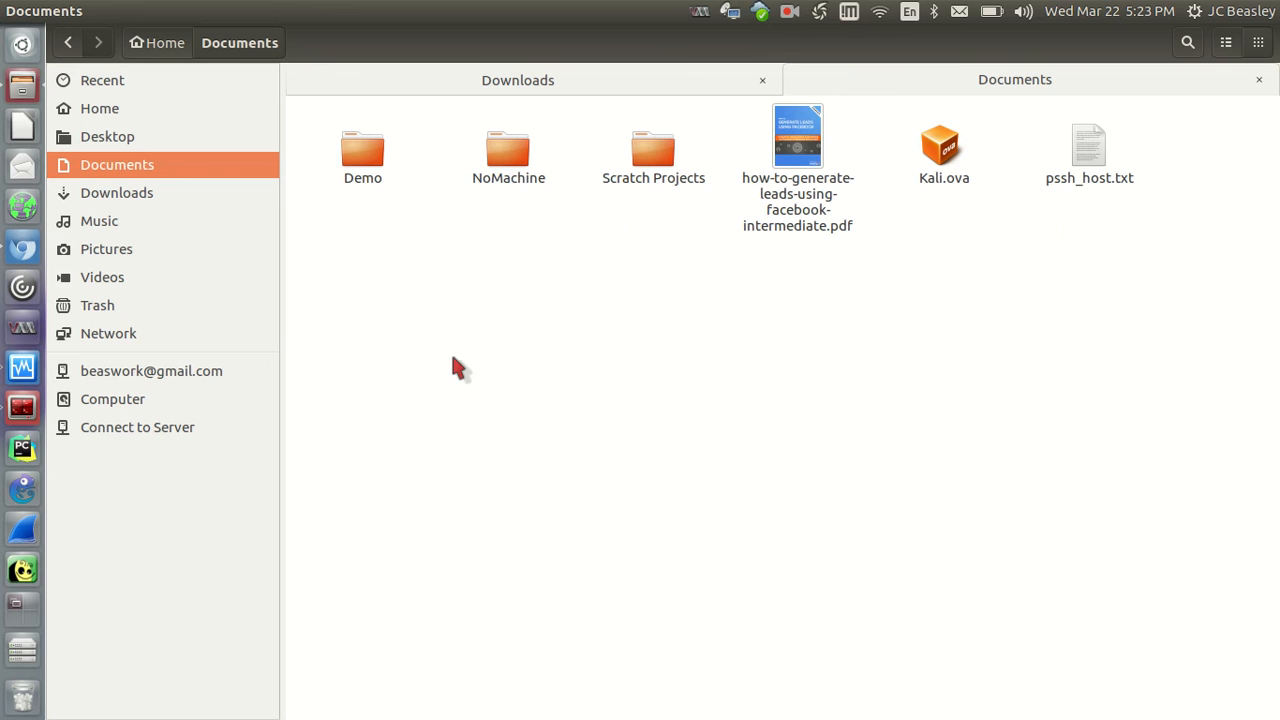
mouse_move(632, 288)
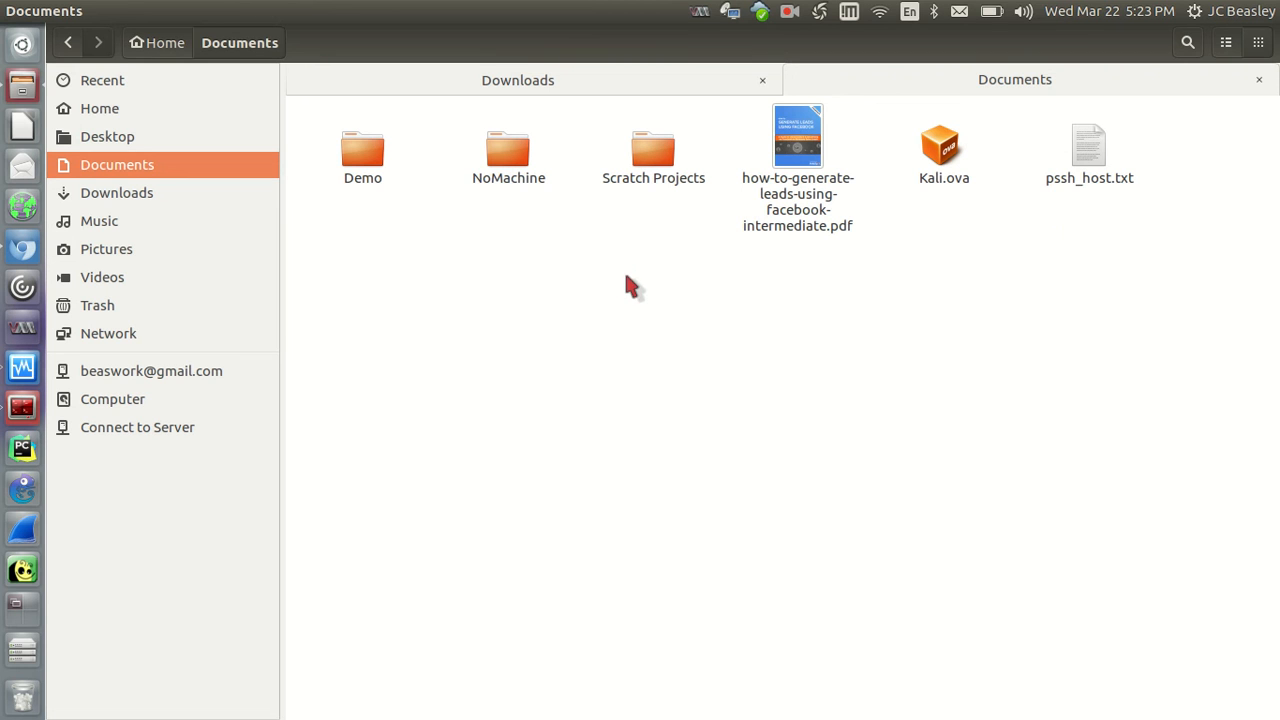
mouse_move(562, 268)
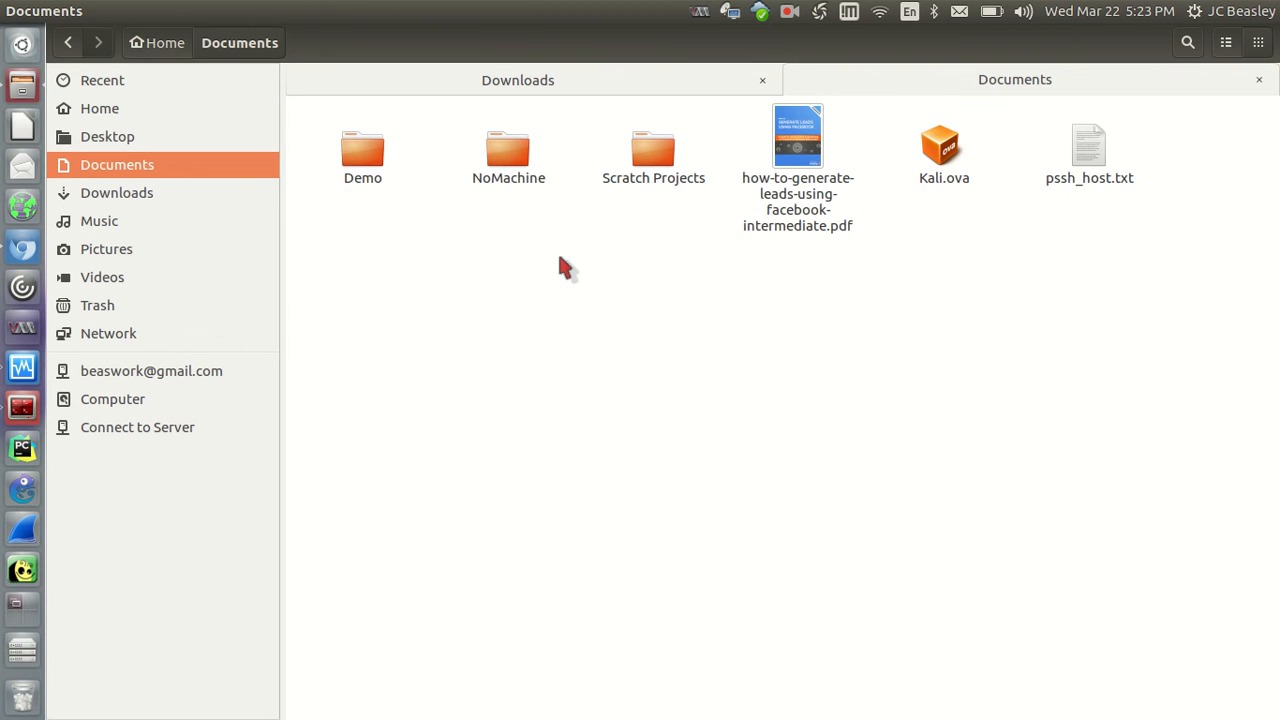
right_click(568, 268)
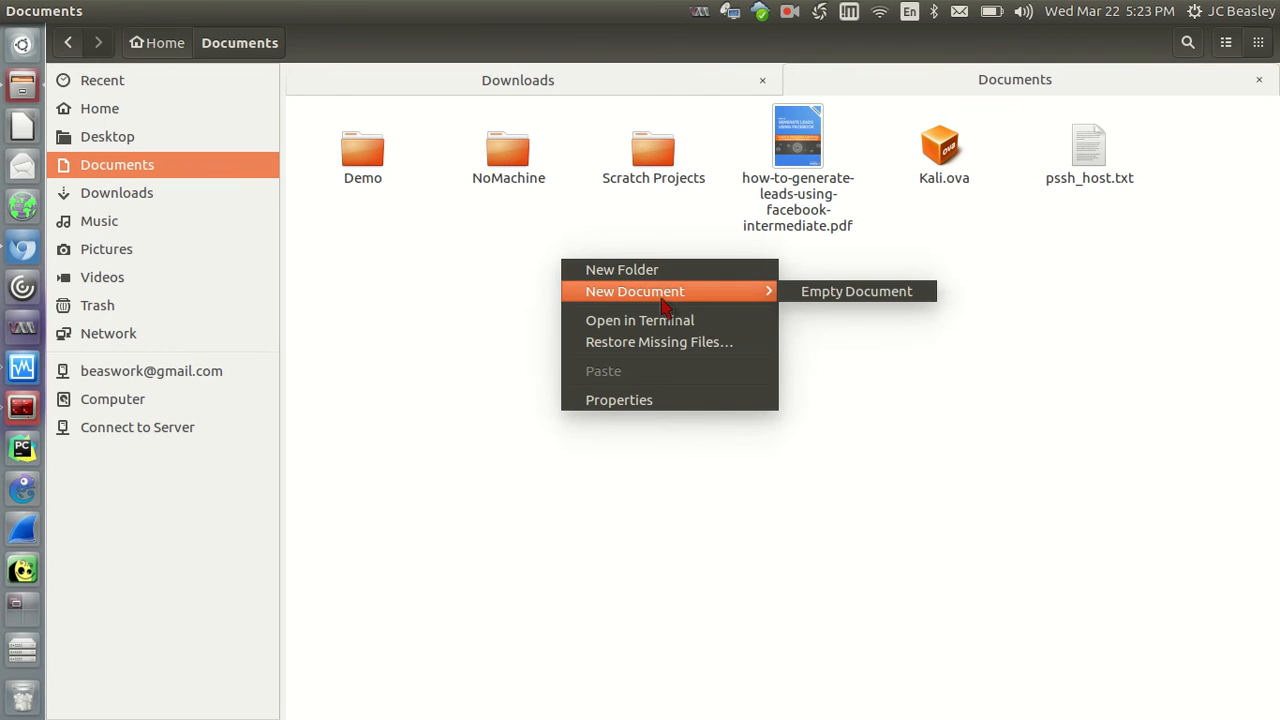
mouse_move(620, 350)
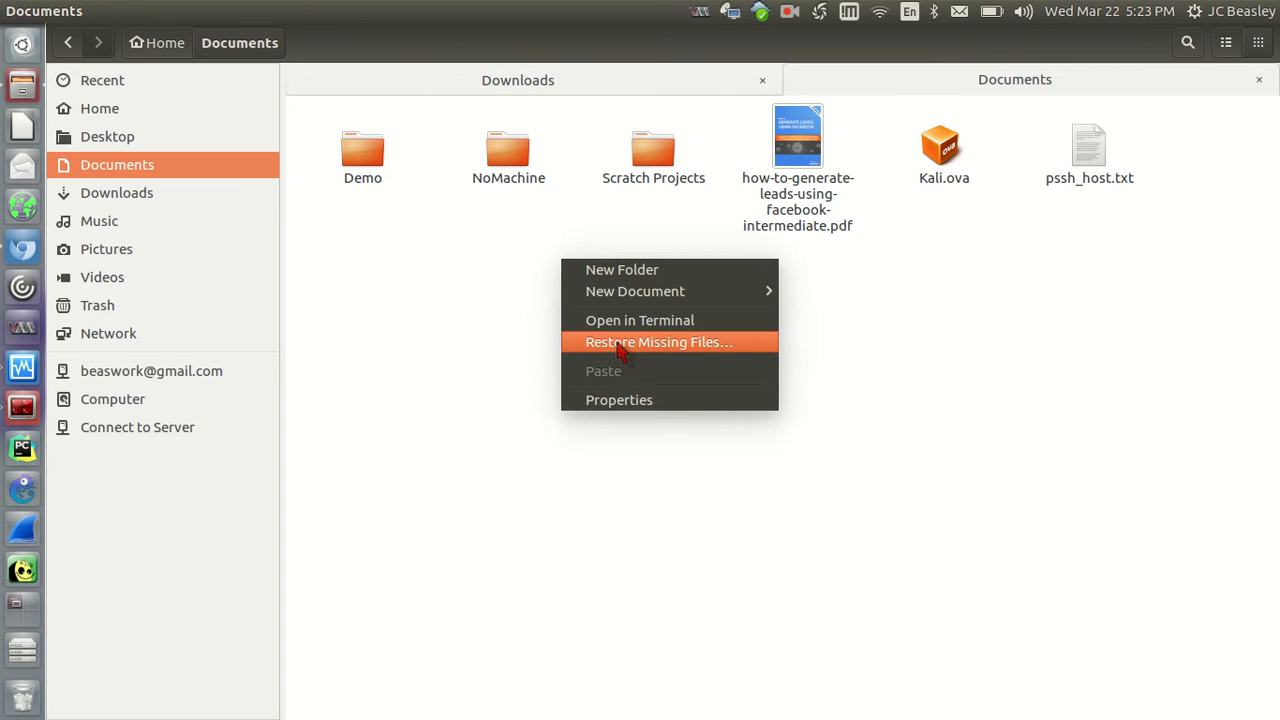
mouse_move(614, 410)
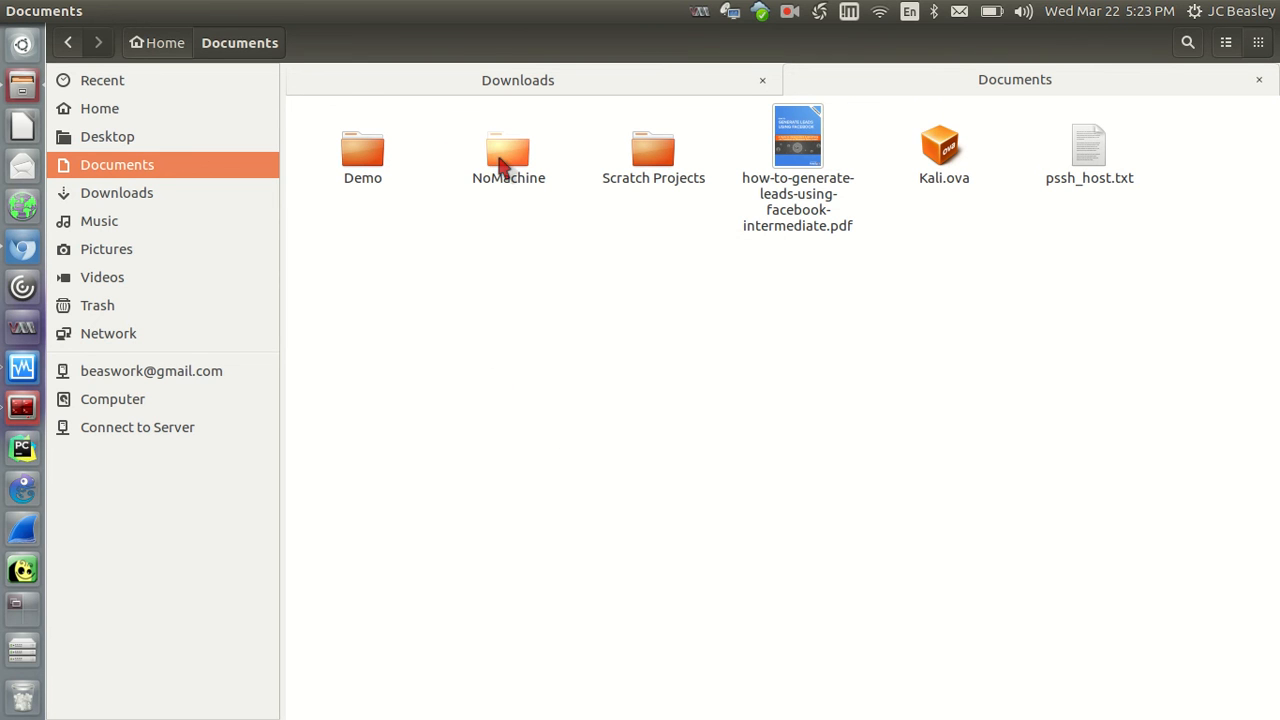
right_click(508, 150)
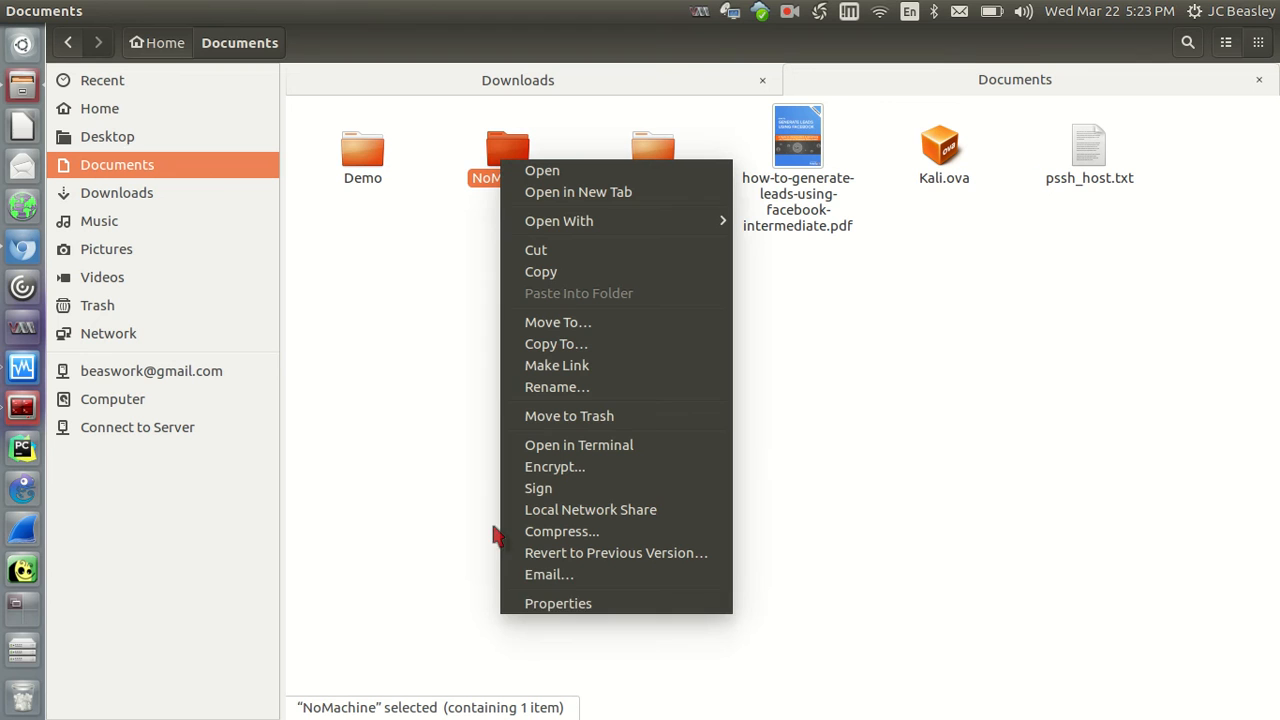
mouse_move(624, 360)
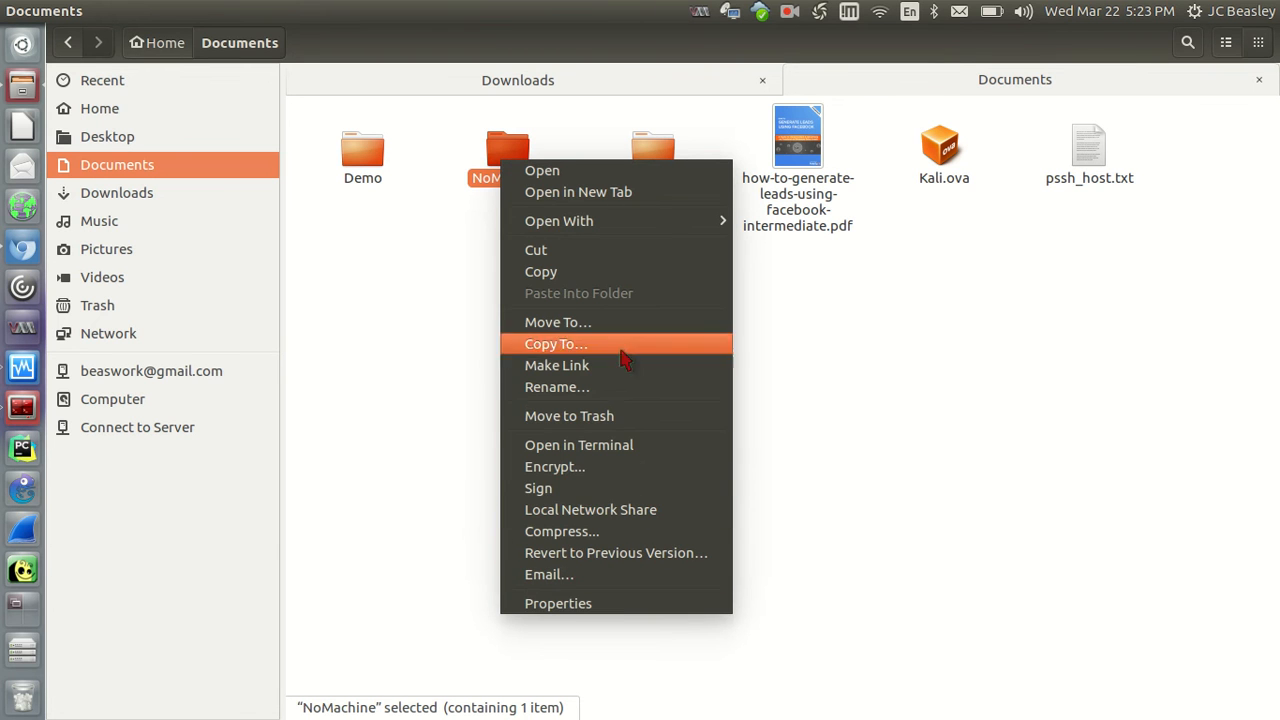
click(614, 520)
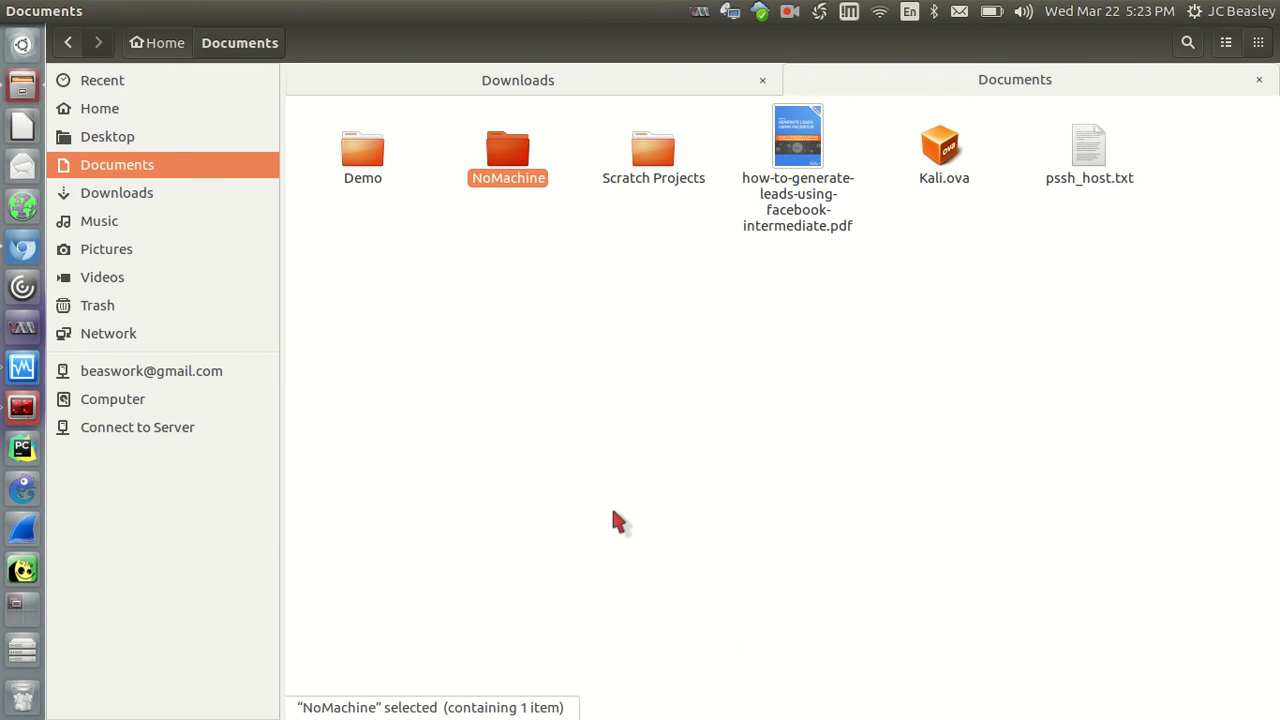
right_click(616, 518)
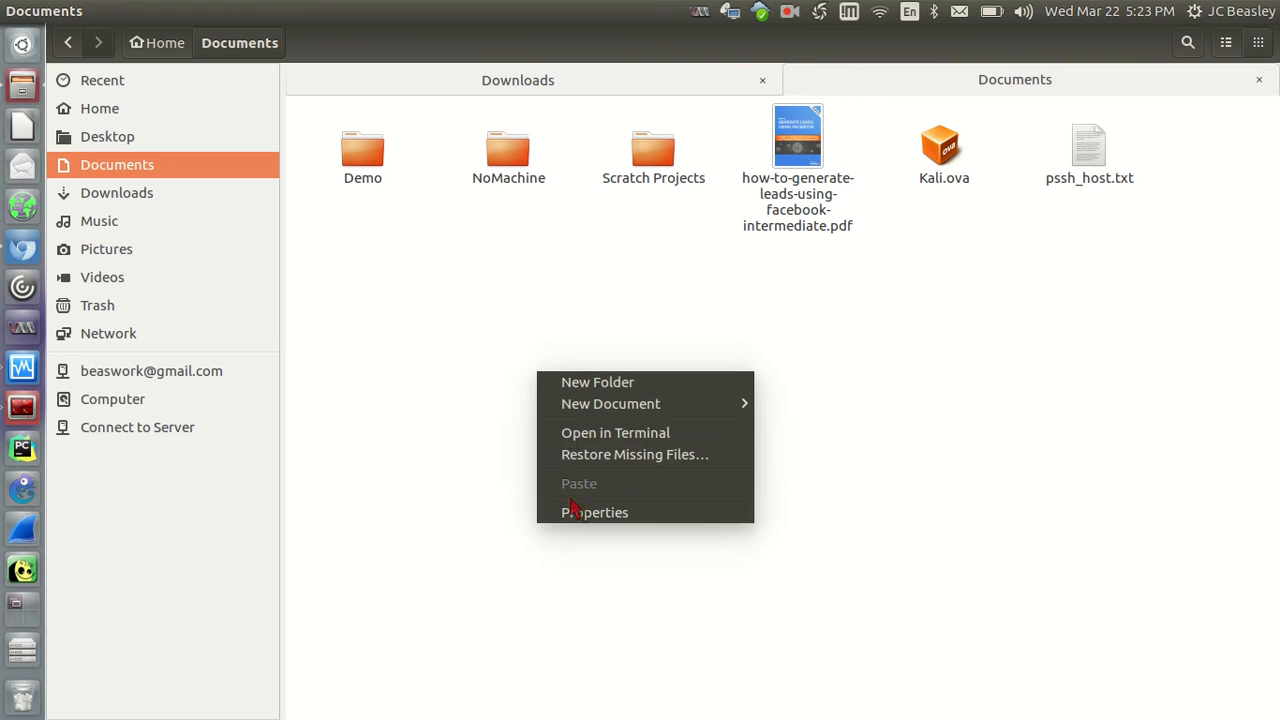
mouse_move(596, 512)
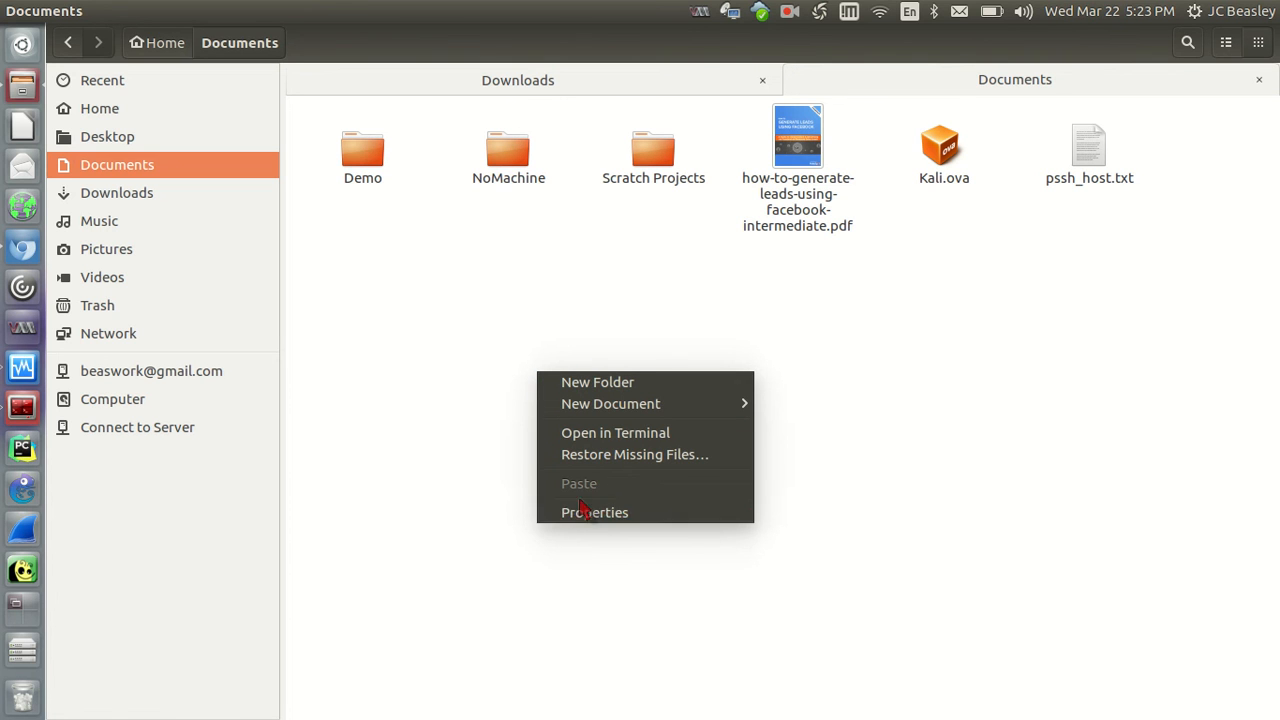
click(508, 150)
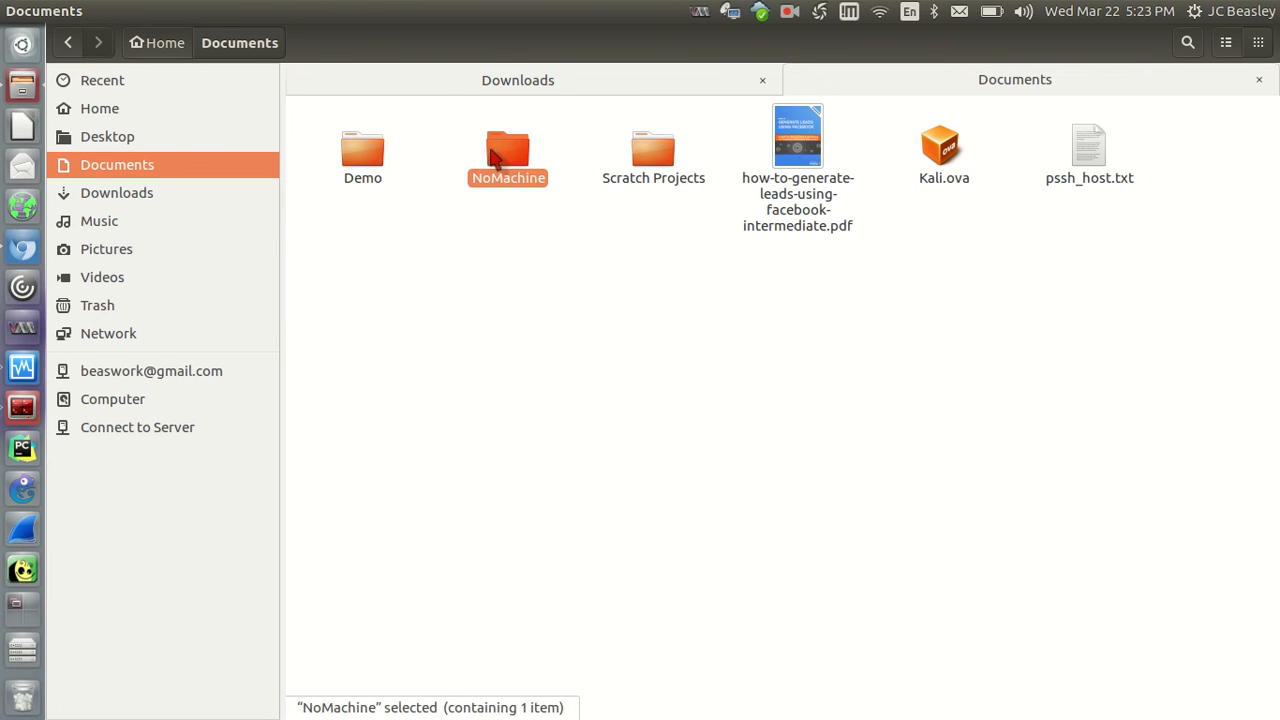
right_click(508, 156)
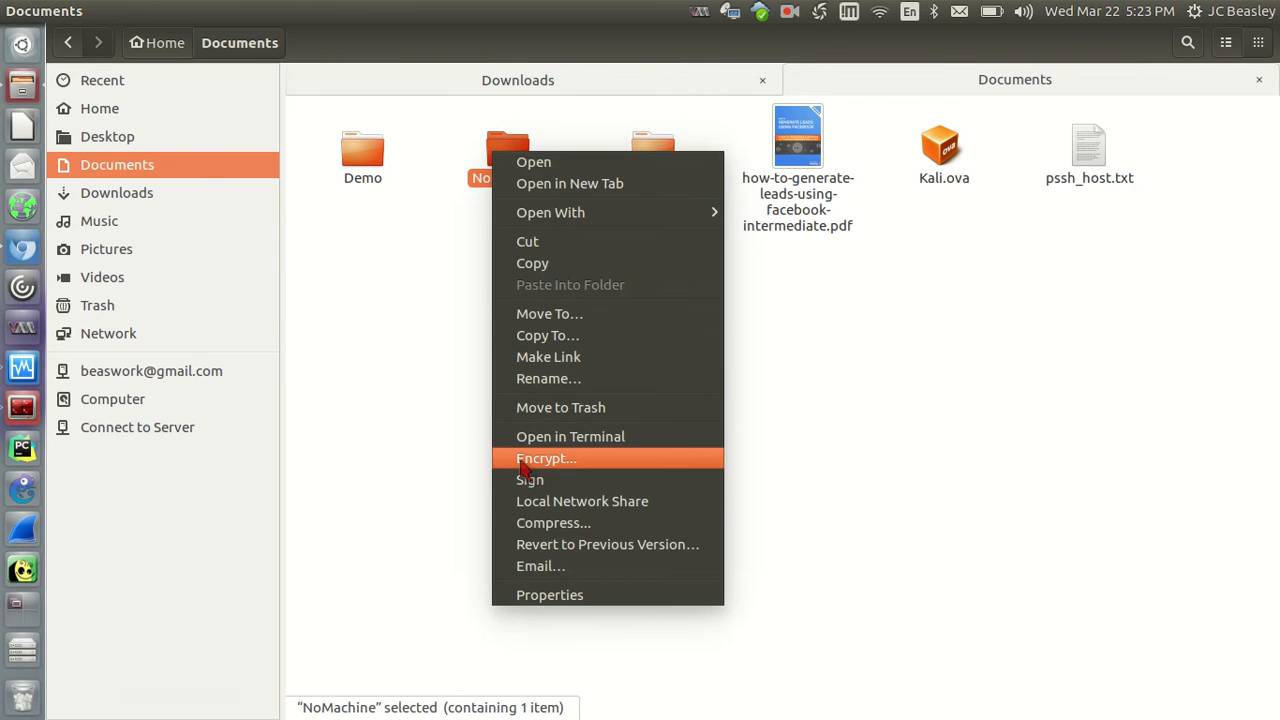
mouse_move(550, 462)
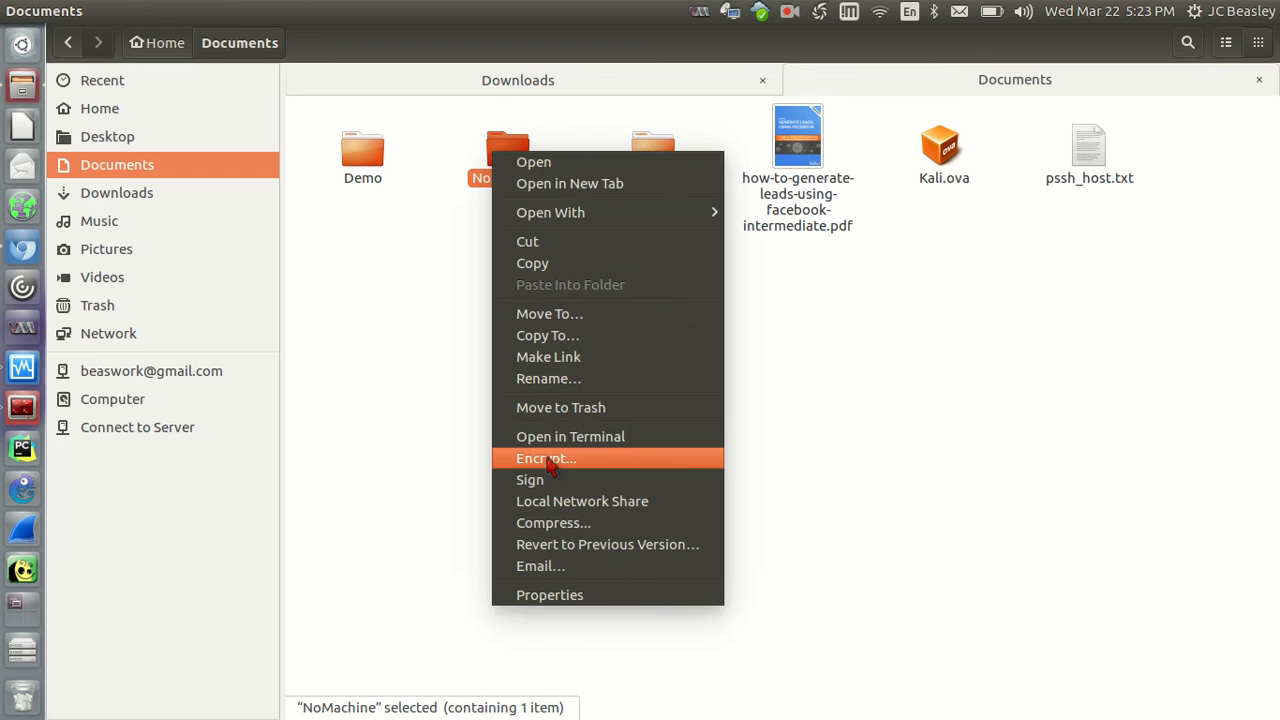
mouse_move(544, 480)
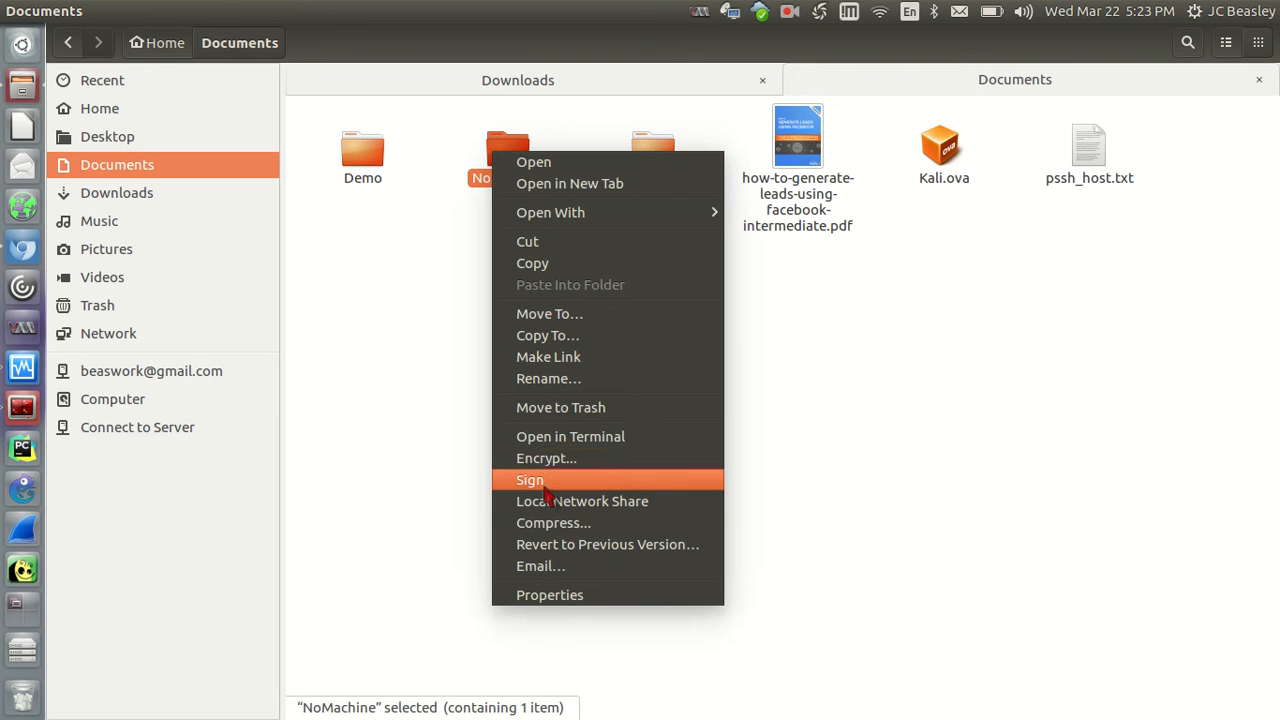
mouse_move(582, 500)
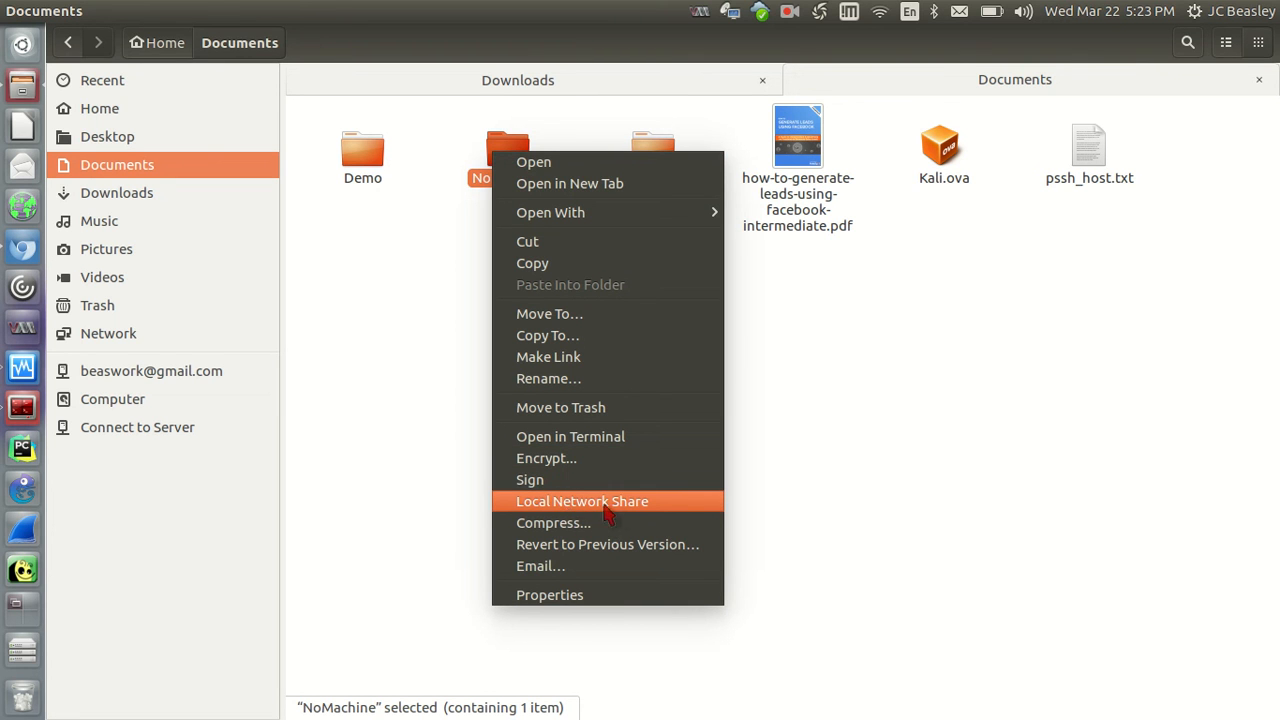
mouse_move(600, 544)
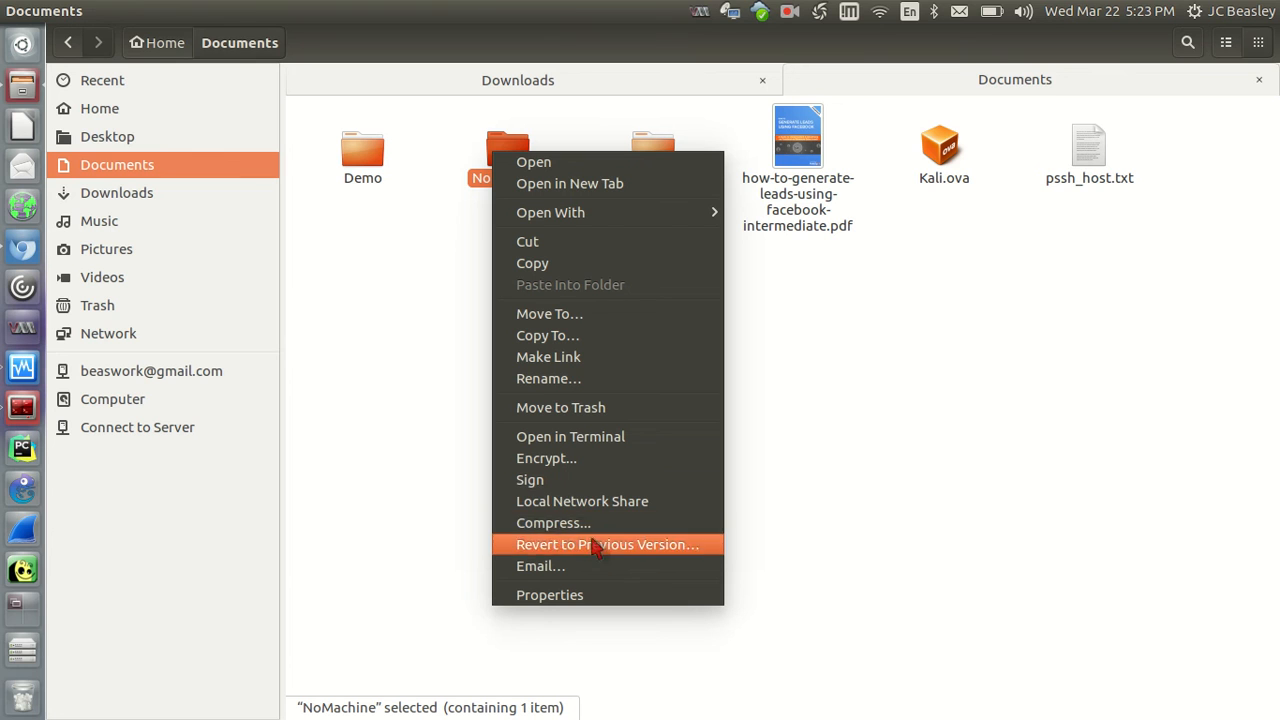
mouse_move(552, 522)
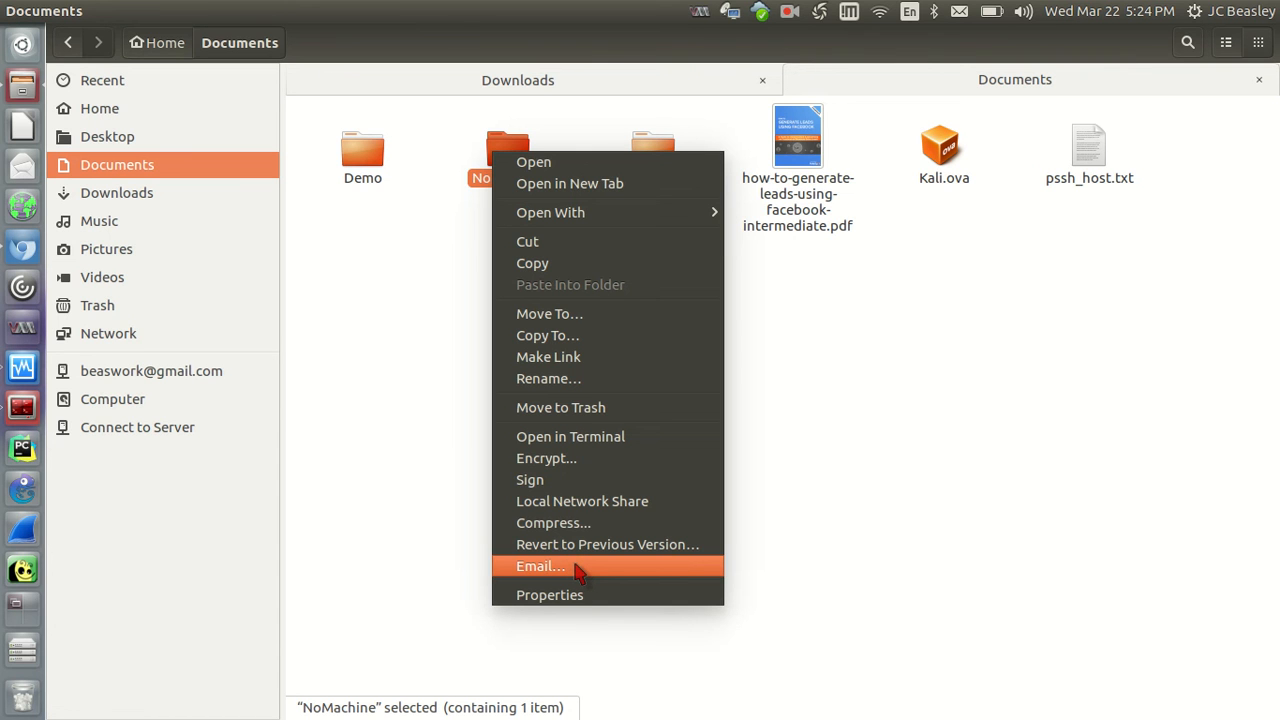
click(584, 574)
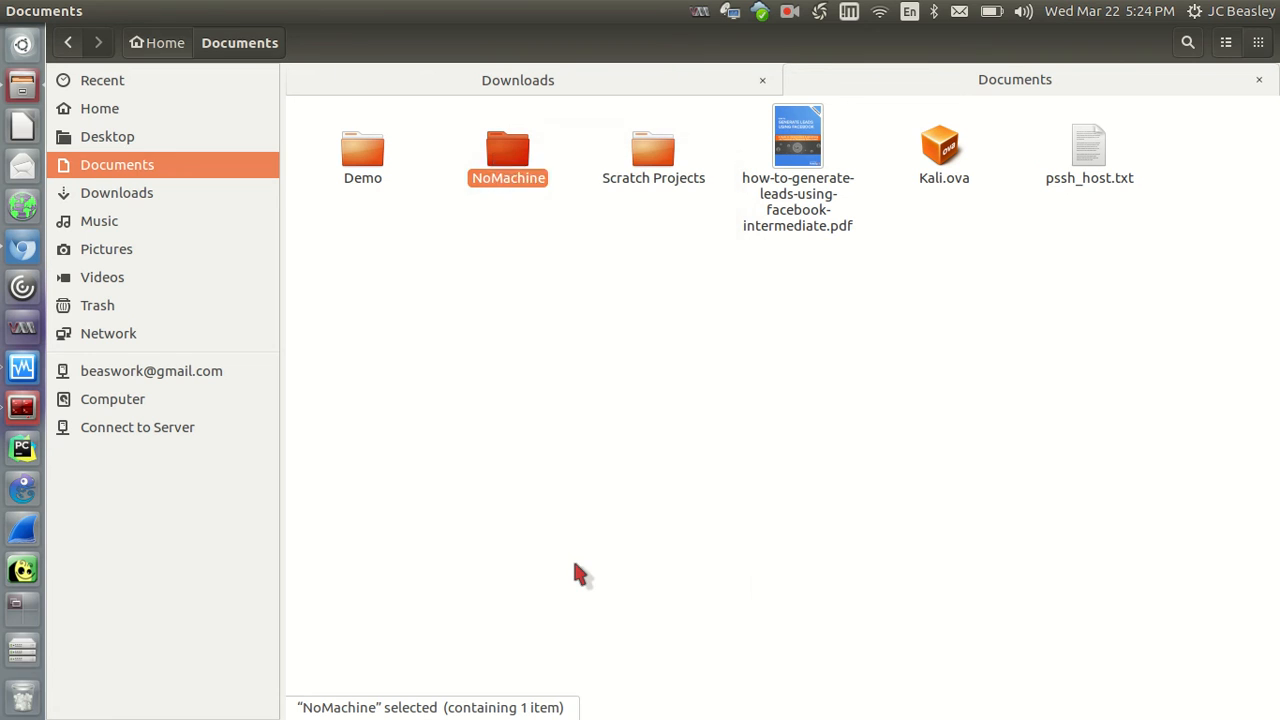
mouse_move(300, 344)
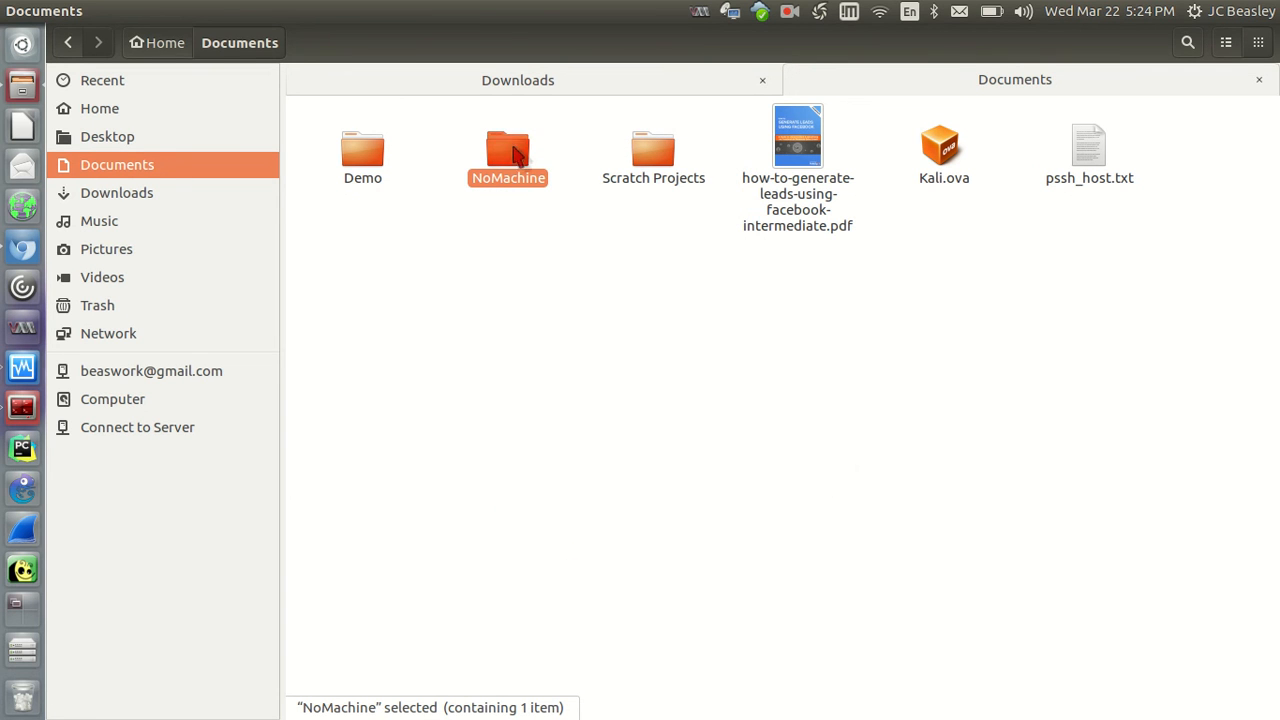
Send the NoMachine folder by email as NoMachine.zip, then return to the Files window
right_click(508, 156)
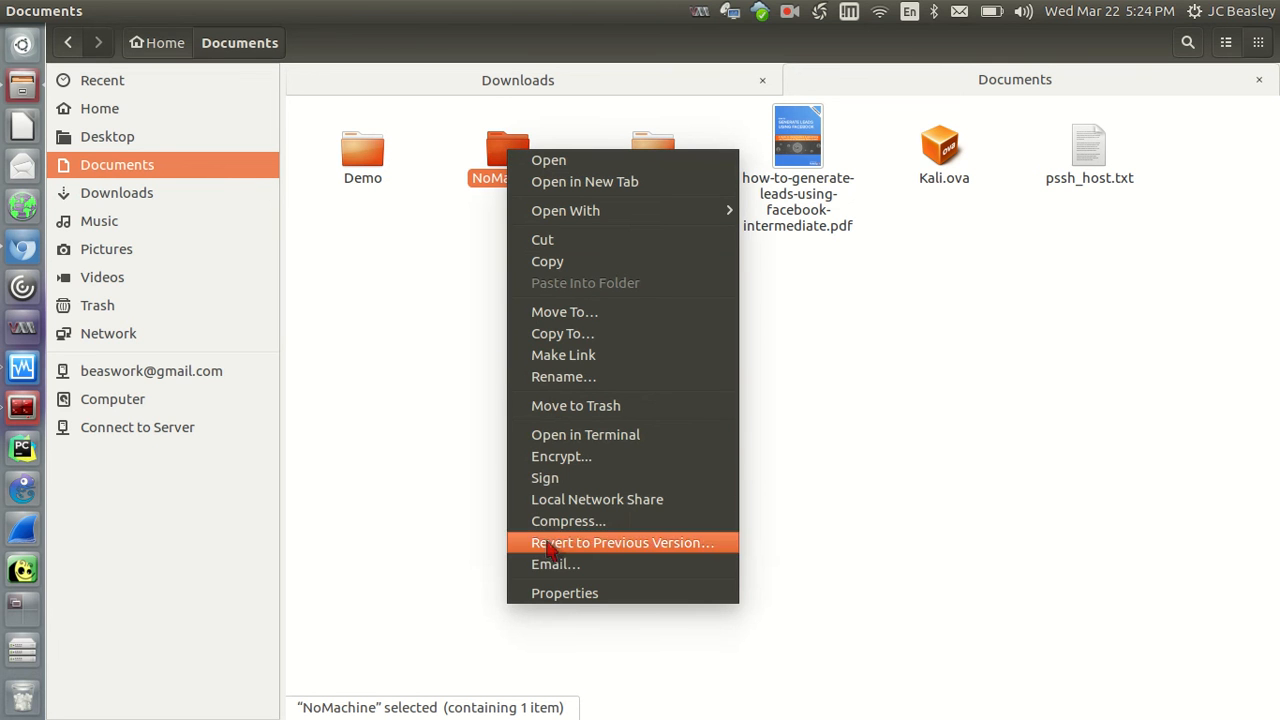
mouse_move(556, 564)
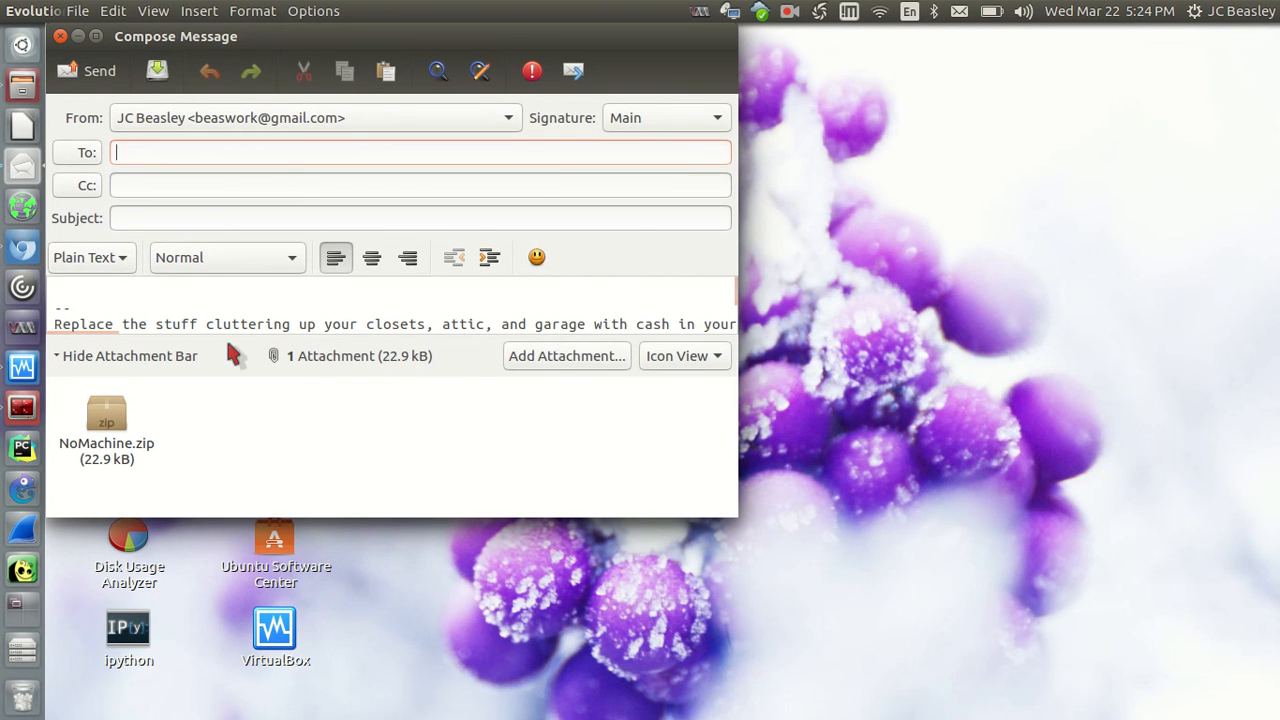
click(106, 420)
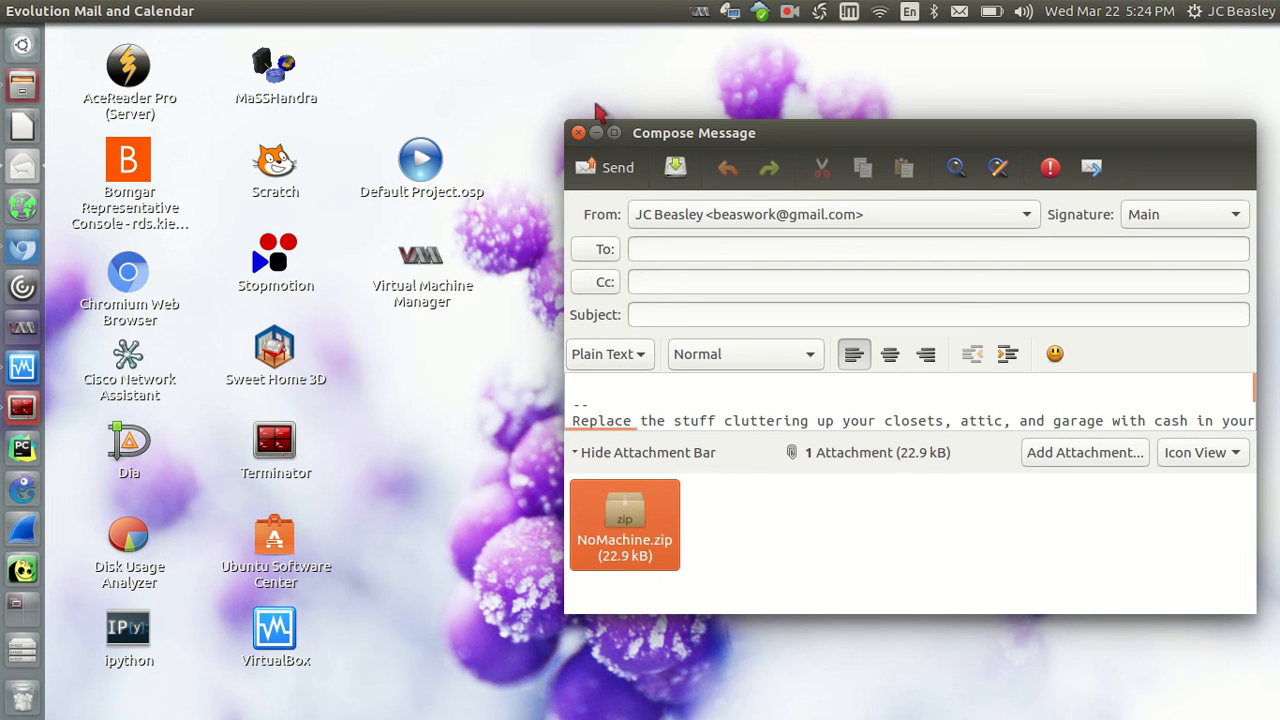
click(578, 132)
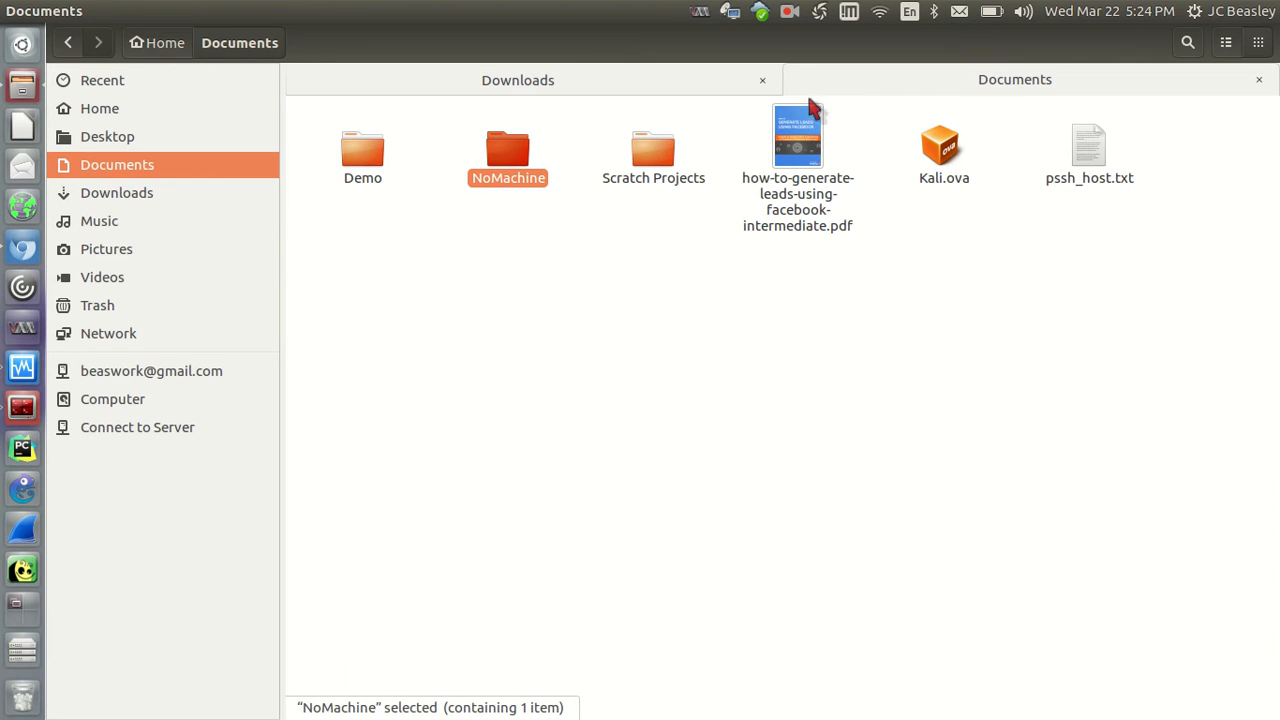
mouse_move(528, 296)
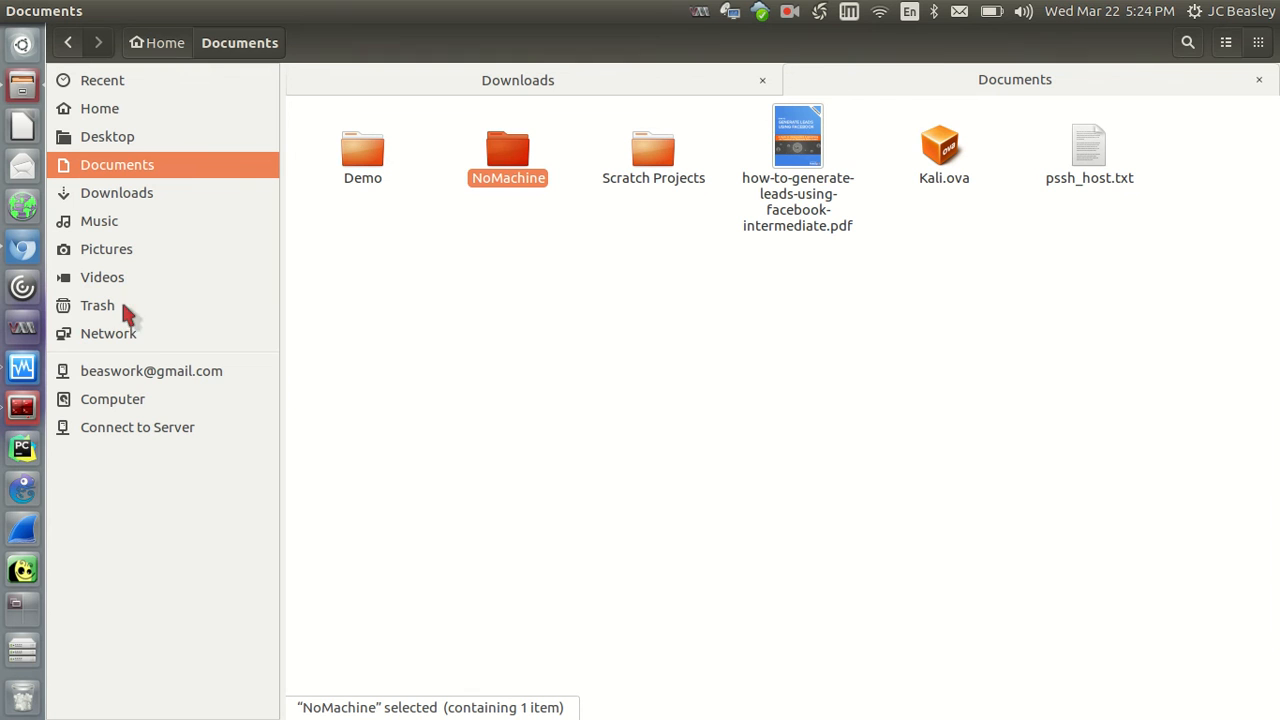
mouse_move(508, 156)
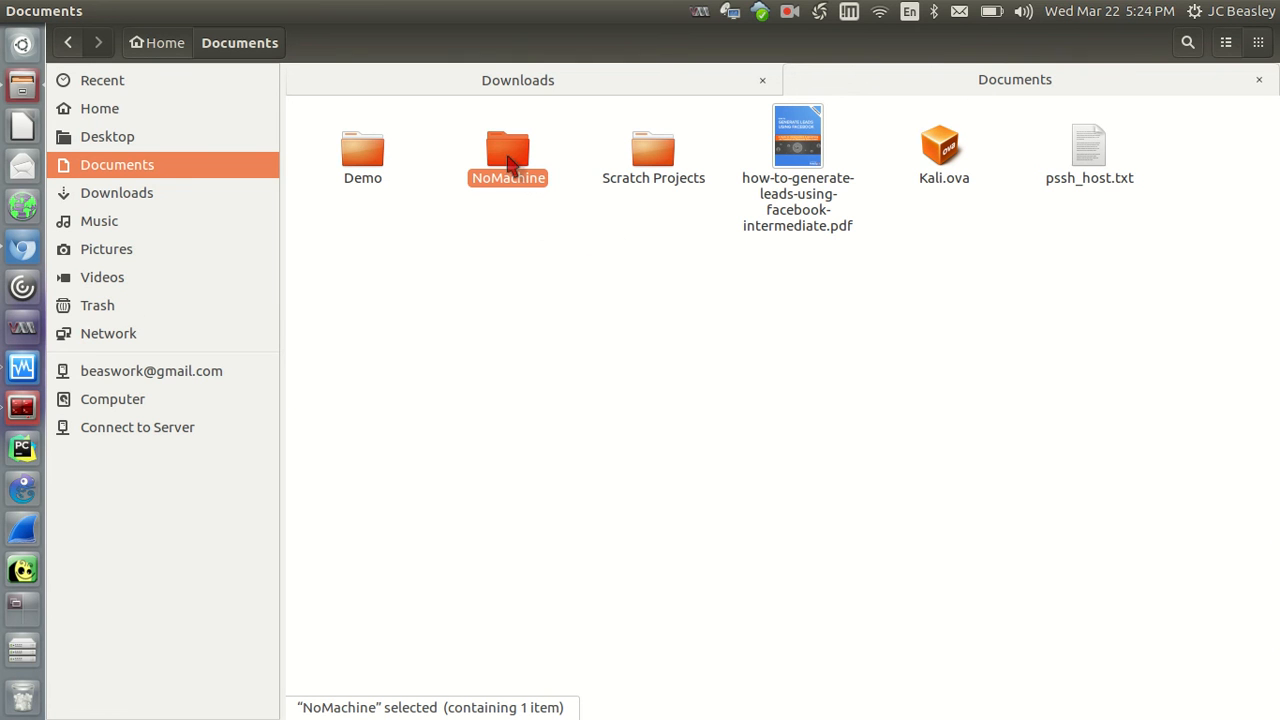
Bring up the NoMachine folder's context menu in Documents
right_click(508, 156)
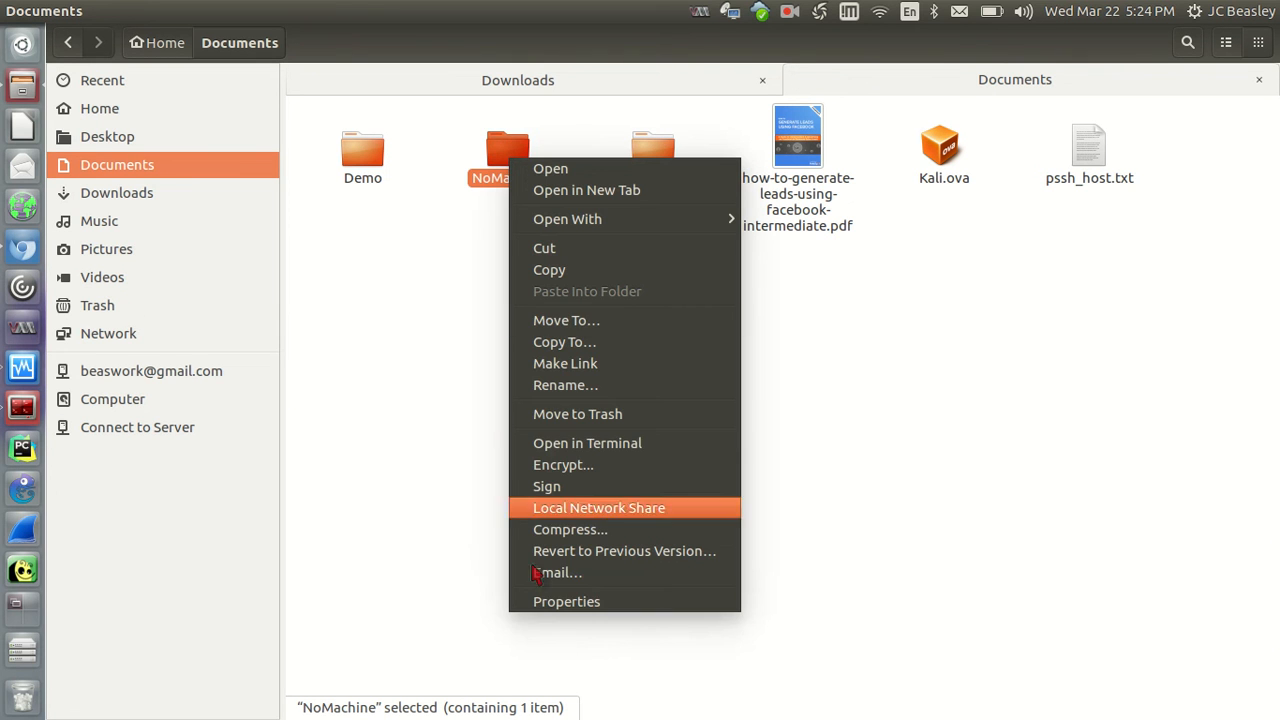
mouse_move(610, 616)
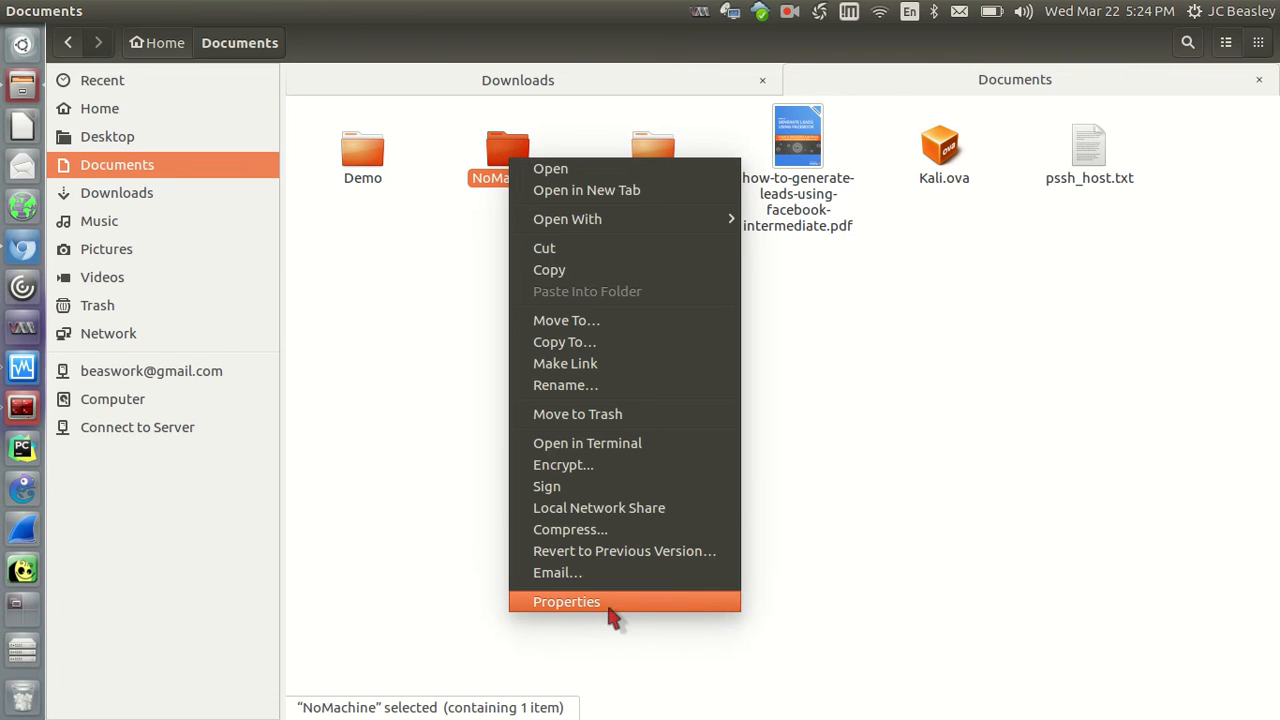
View NoMachine's Properties, its Permissions and Local Network Share settings, then close unchanged
click(566, 600)
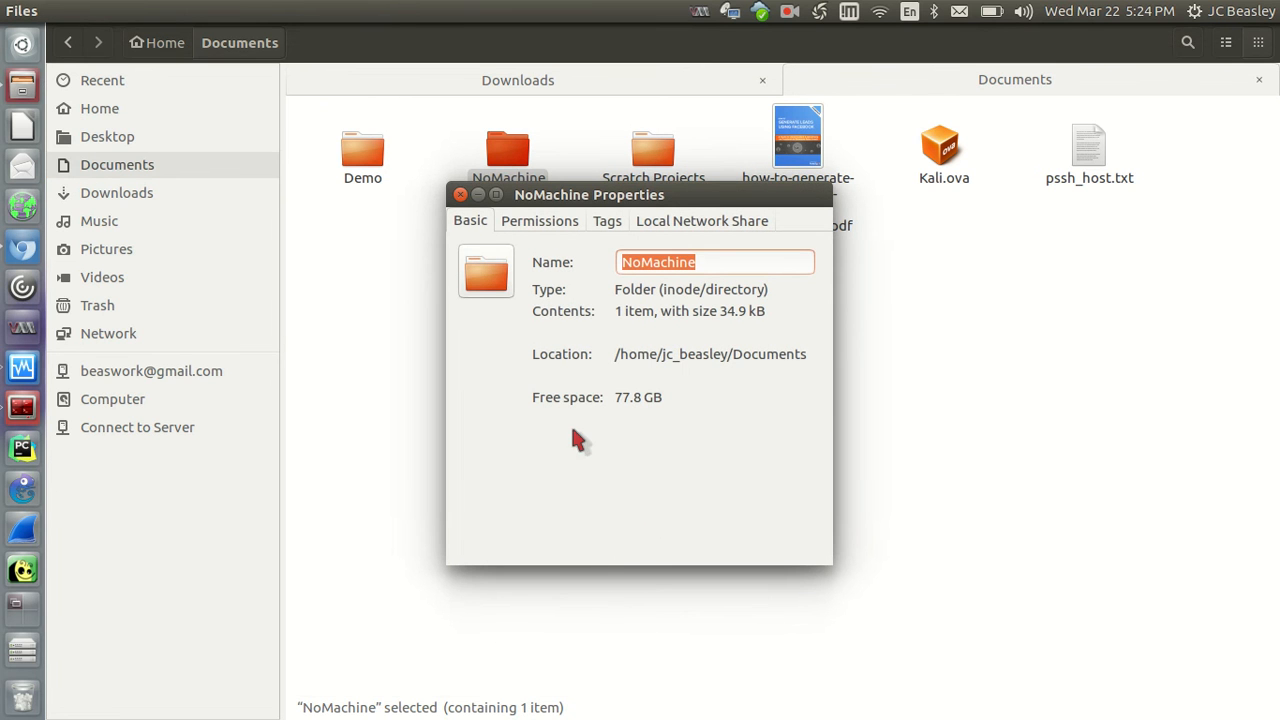
mouse_move(664, 332)
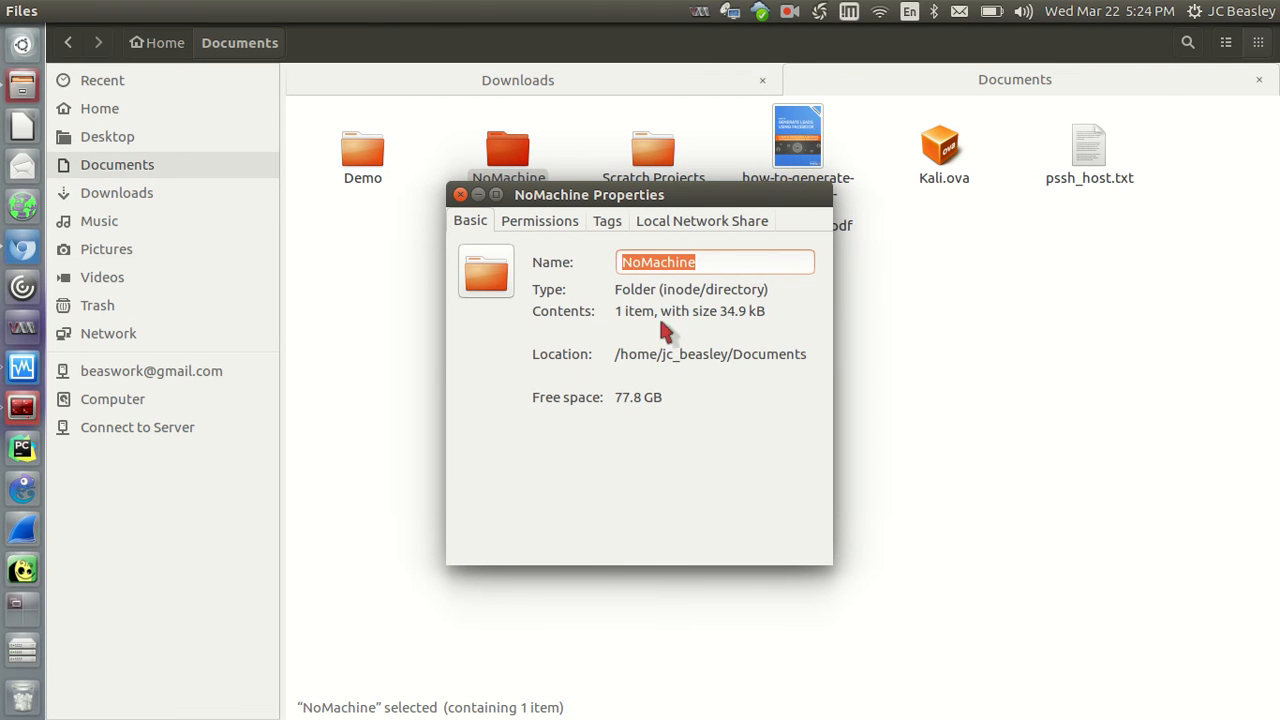
mouse_move(656, 308)
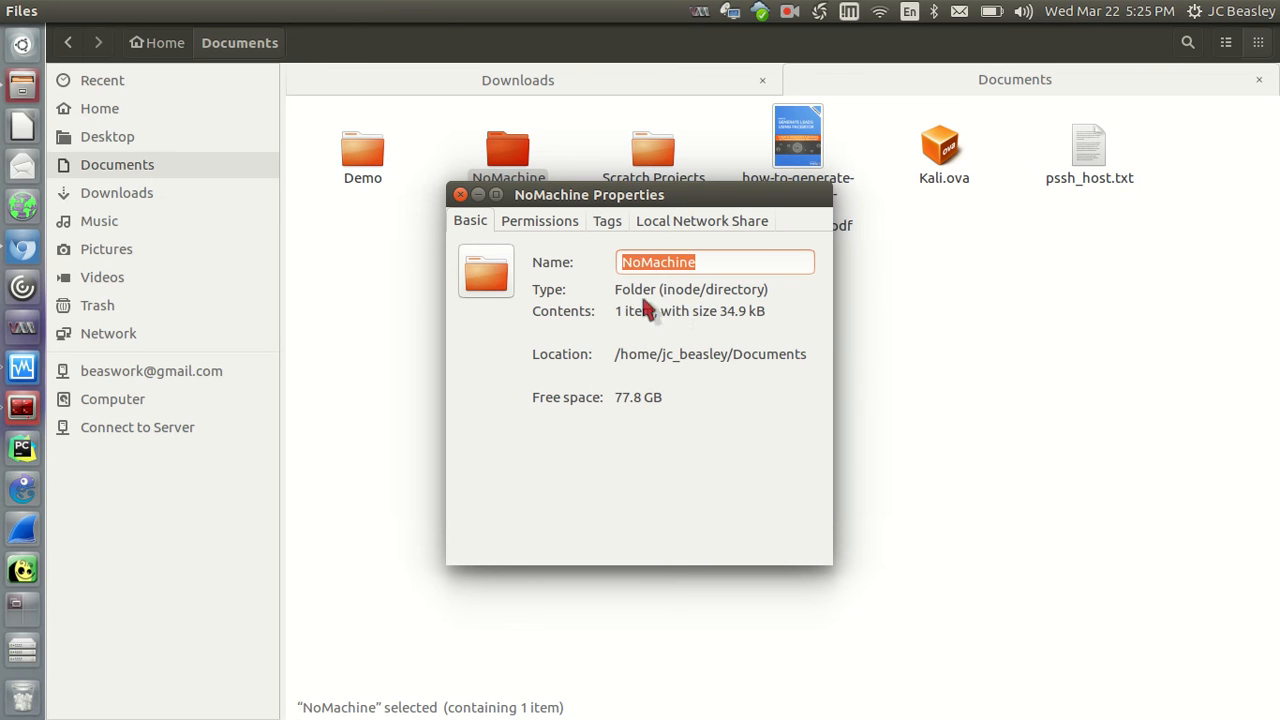
mouse_move(640, 356)
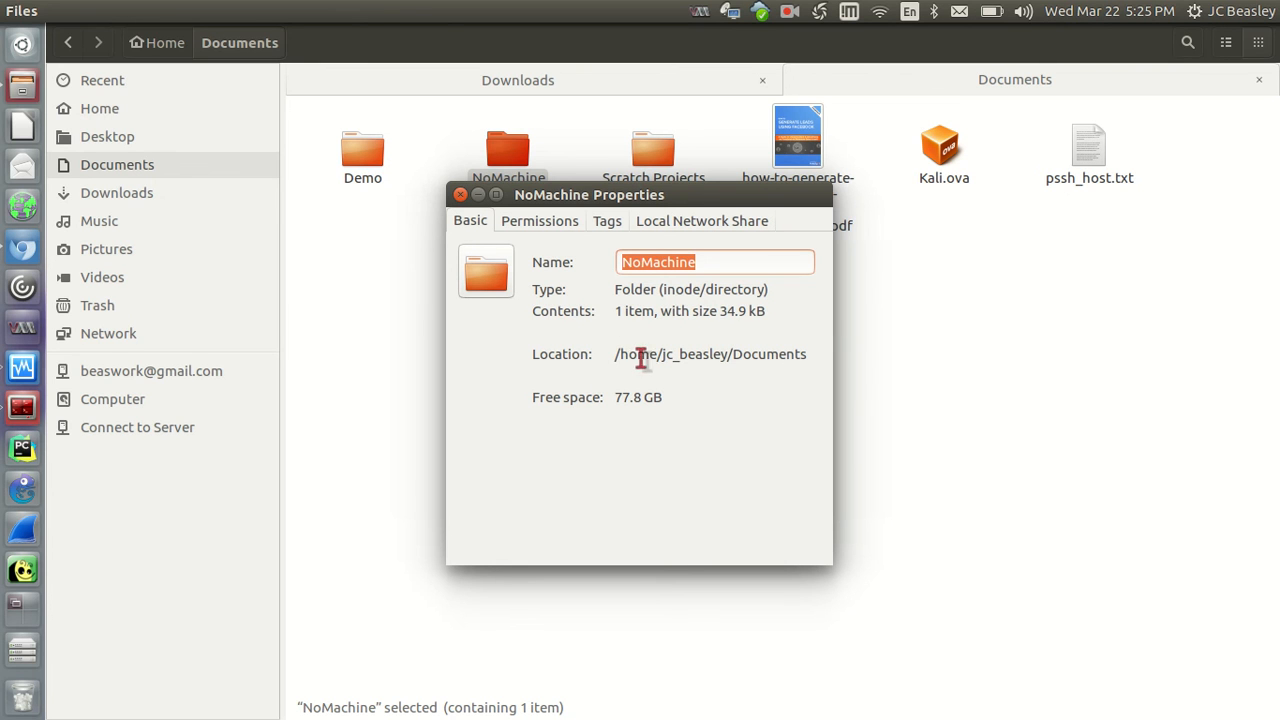
mouse_move(624, 288)
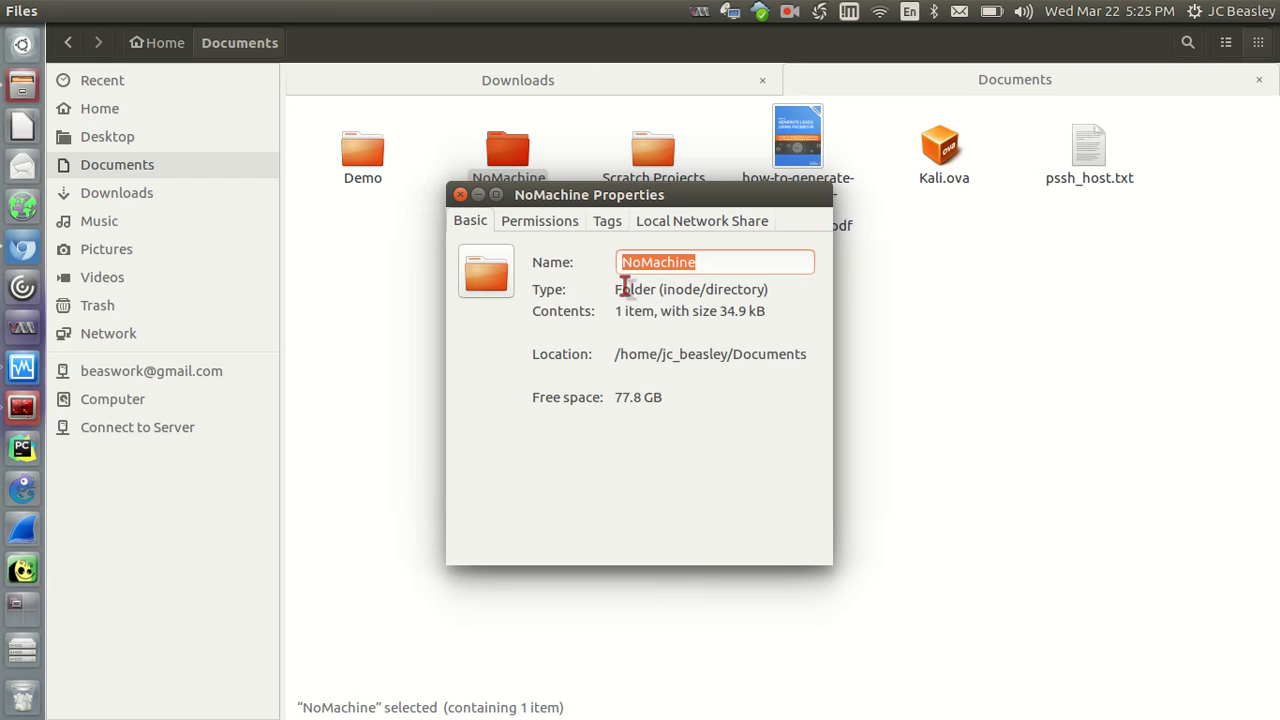
click(540, 220)
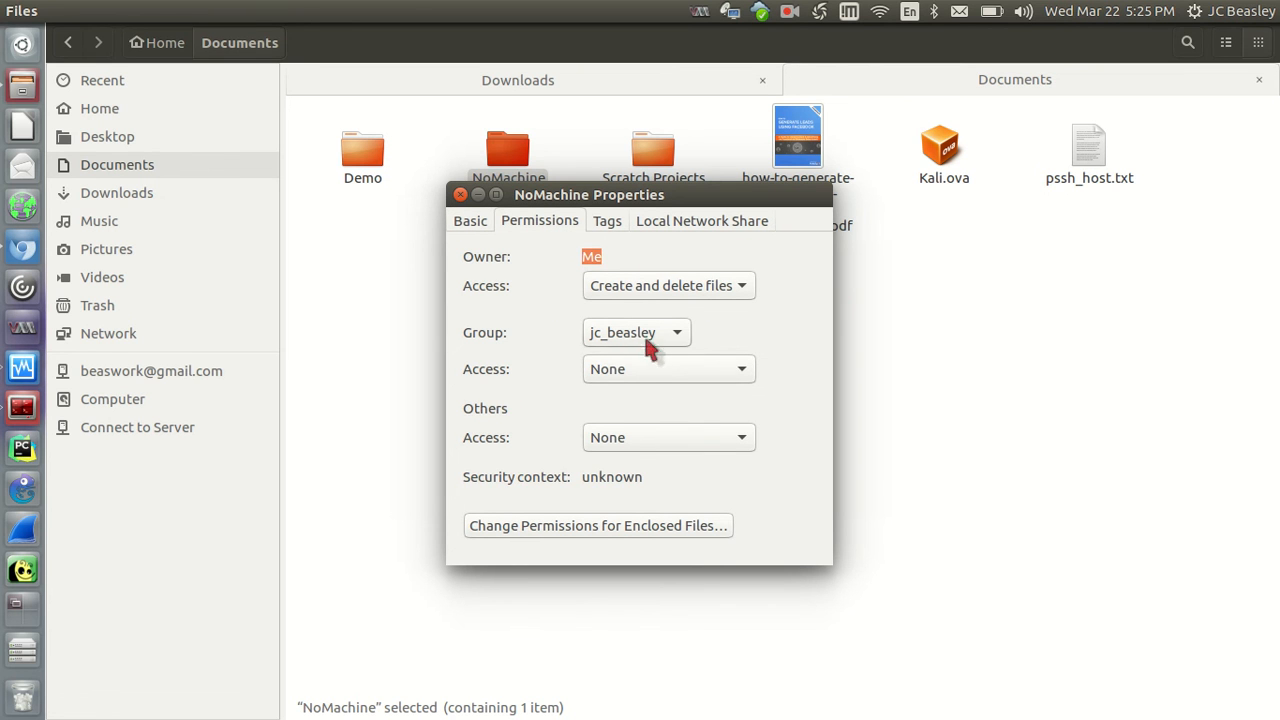
mouse_move(650, 230)
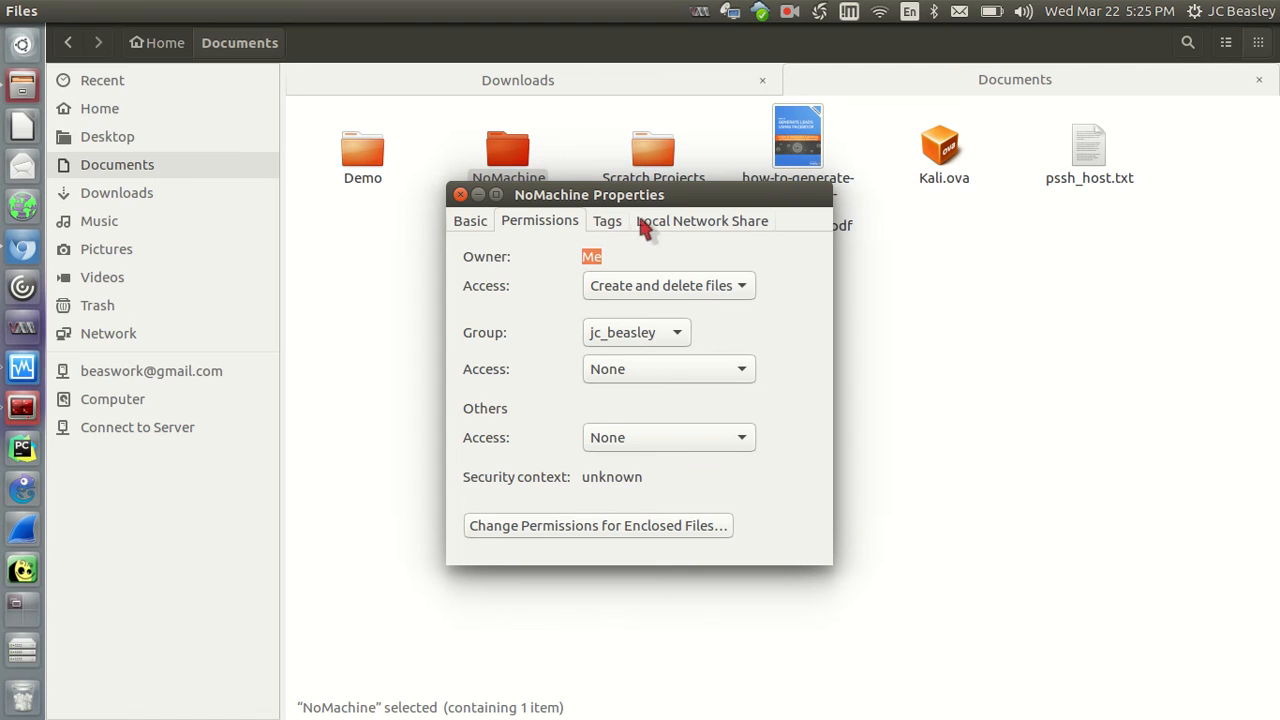
click(702, 220)
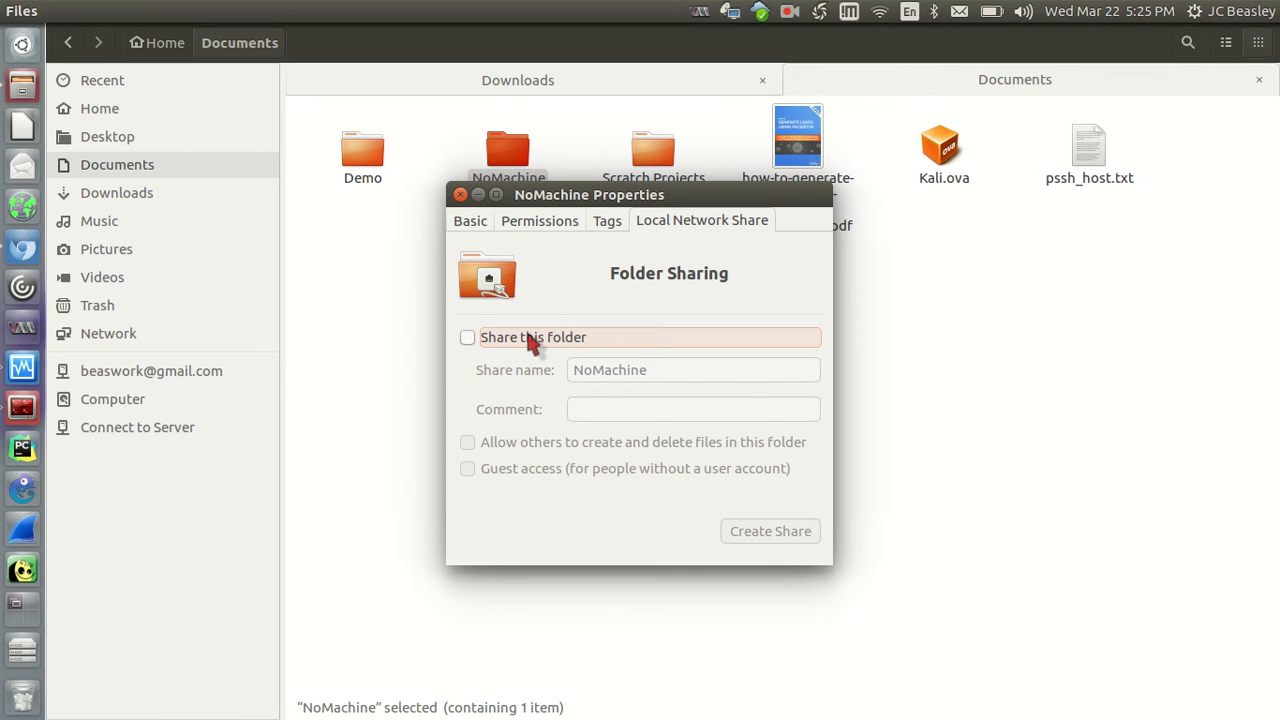
mouse_move(532, 302)
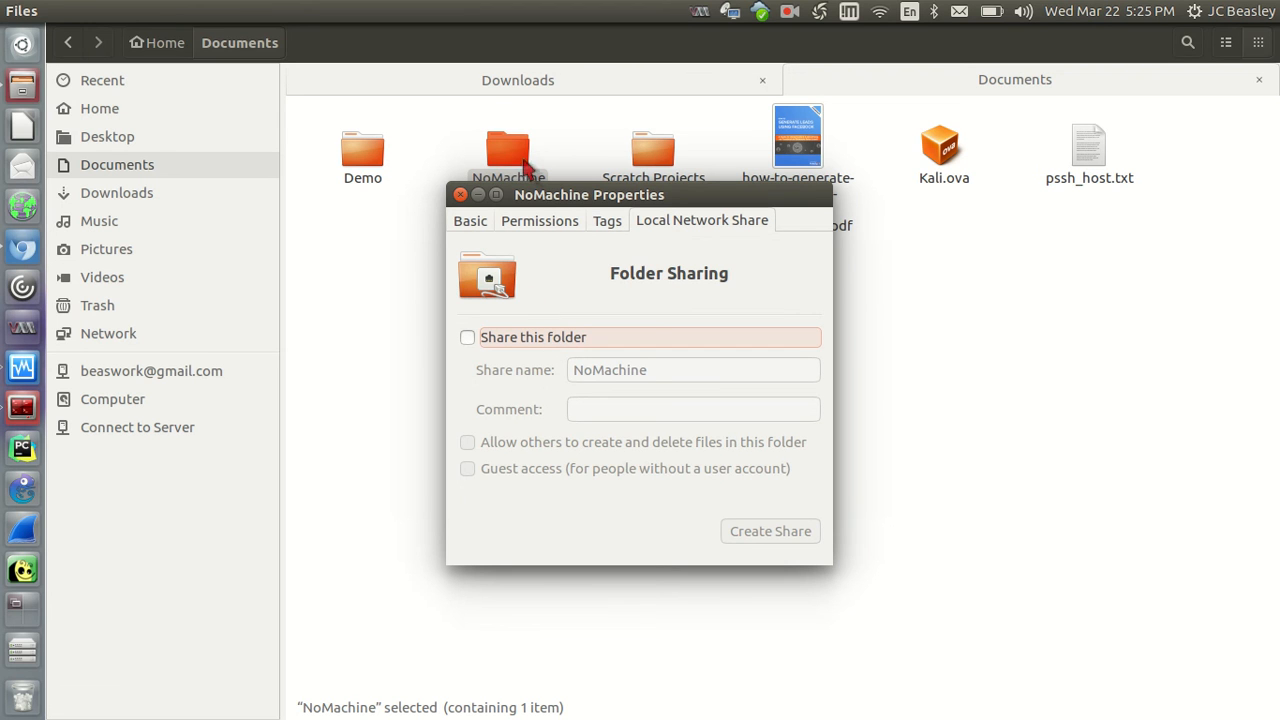
mouse_move(510, 150)
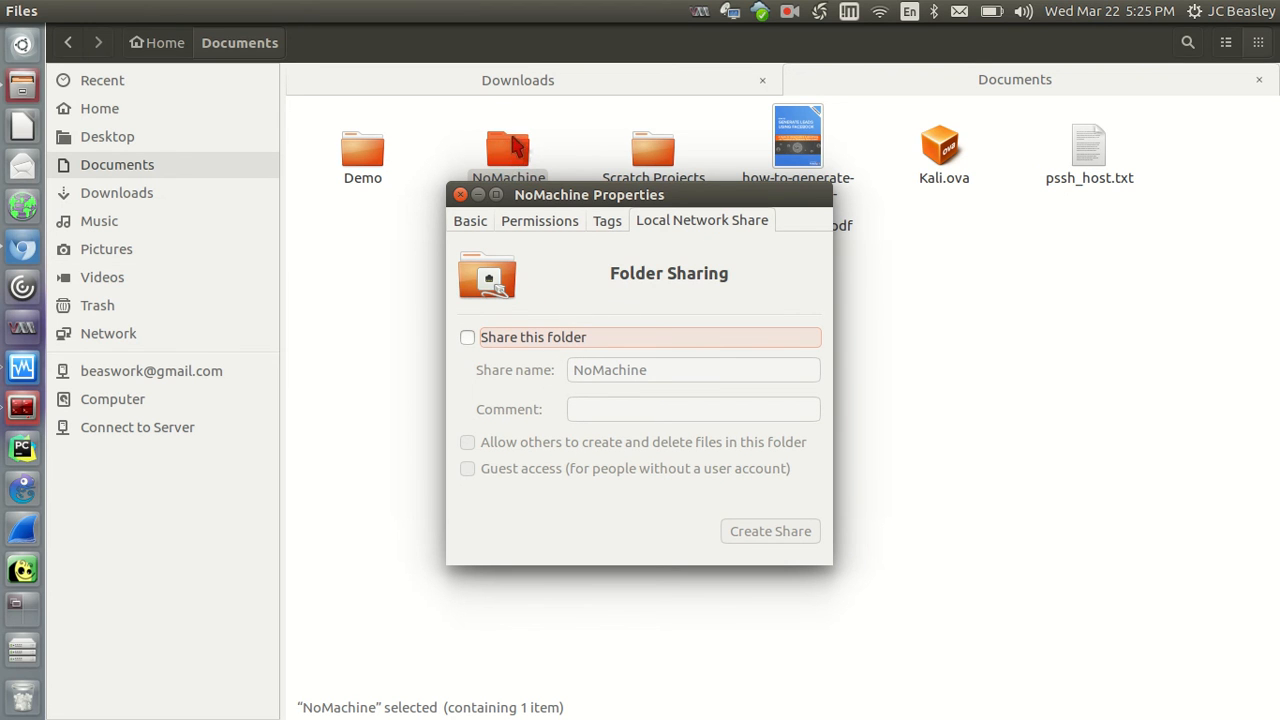
mouse_move(604, 420)
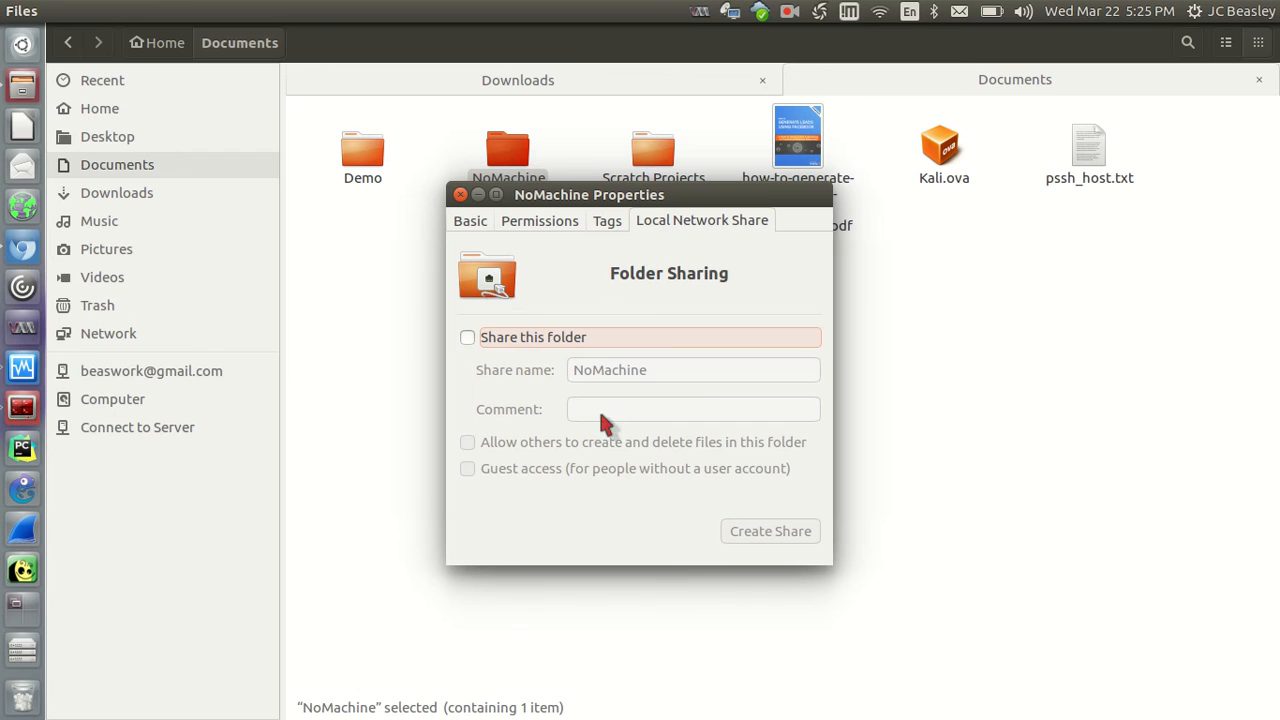
mouse_move(584, 452)
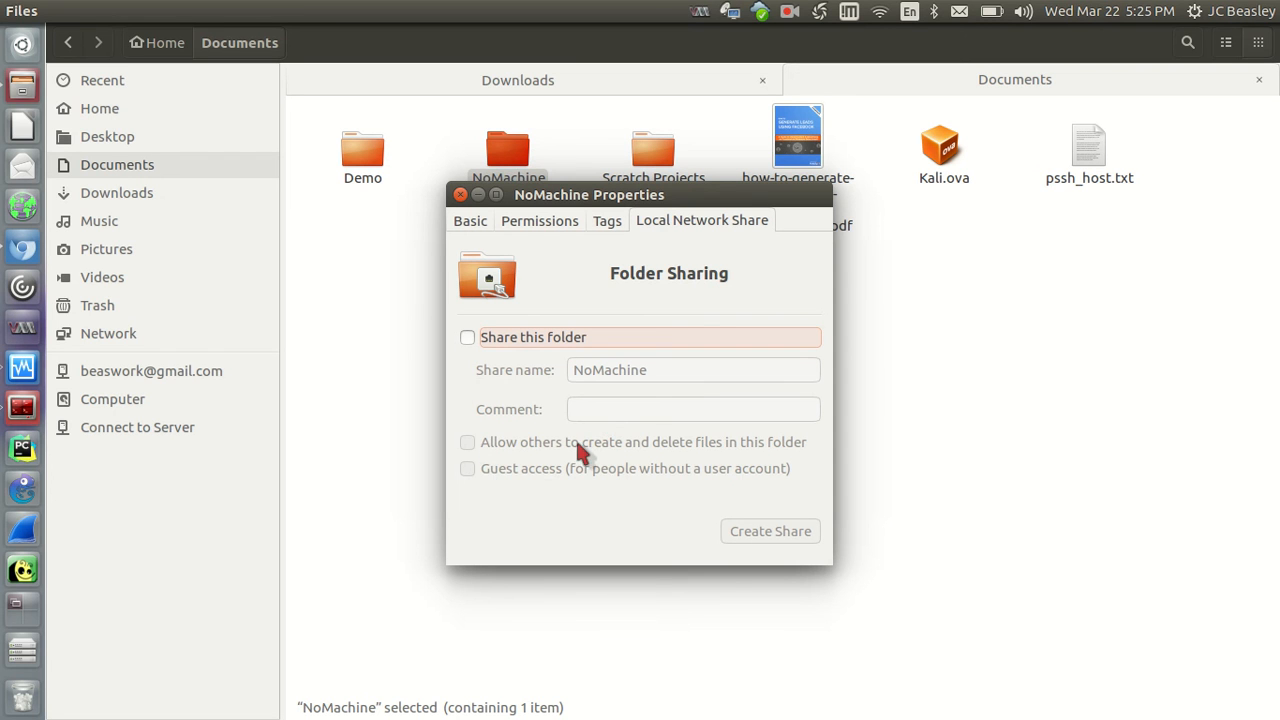
mouse_move(572, 444)
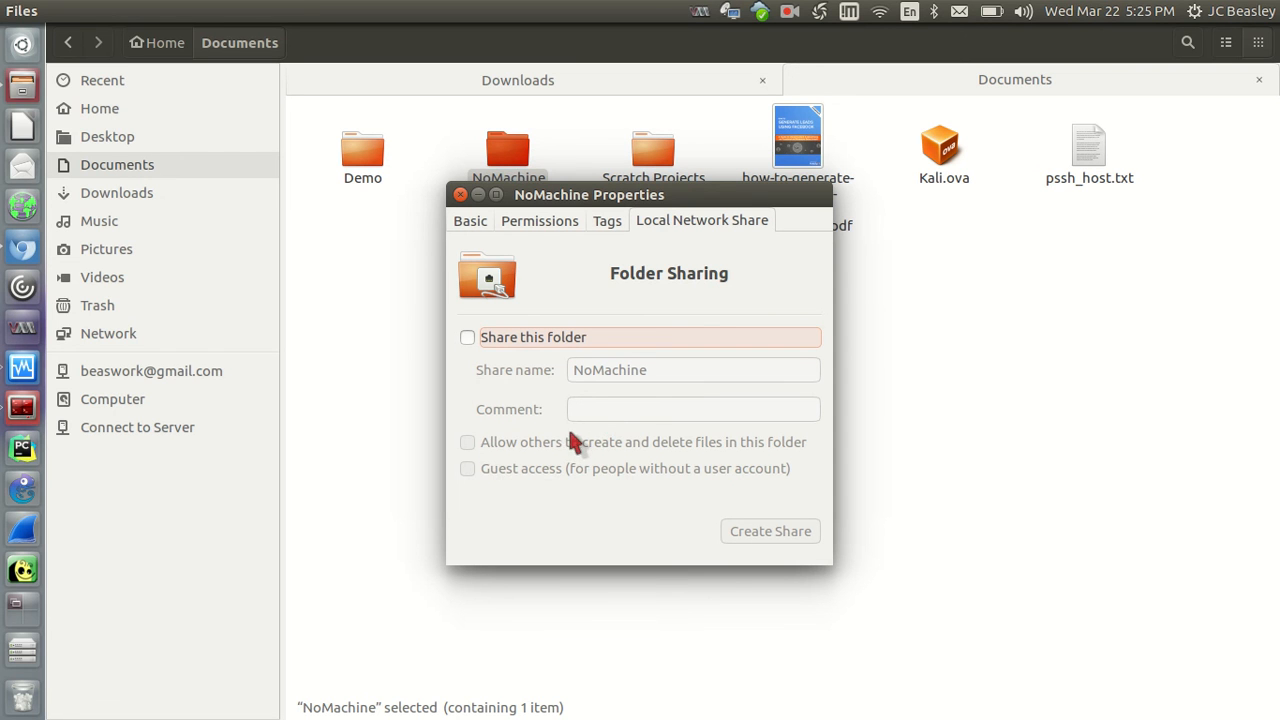
mouse_move(588, 400)
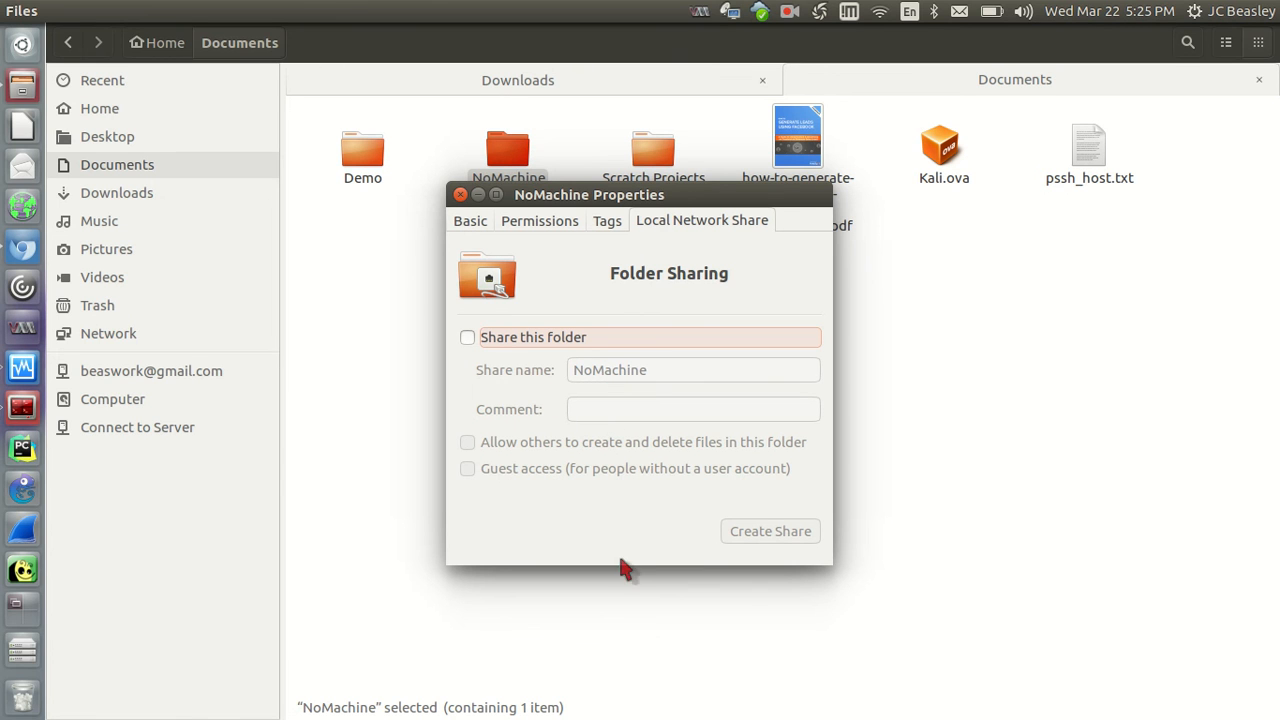
click(460, 196)
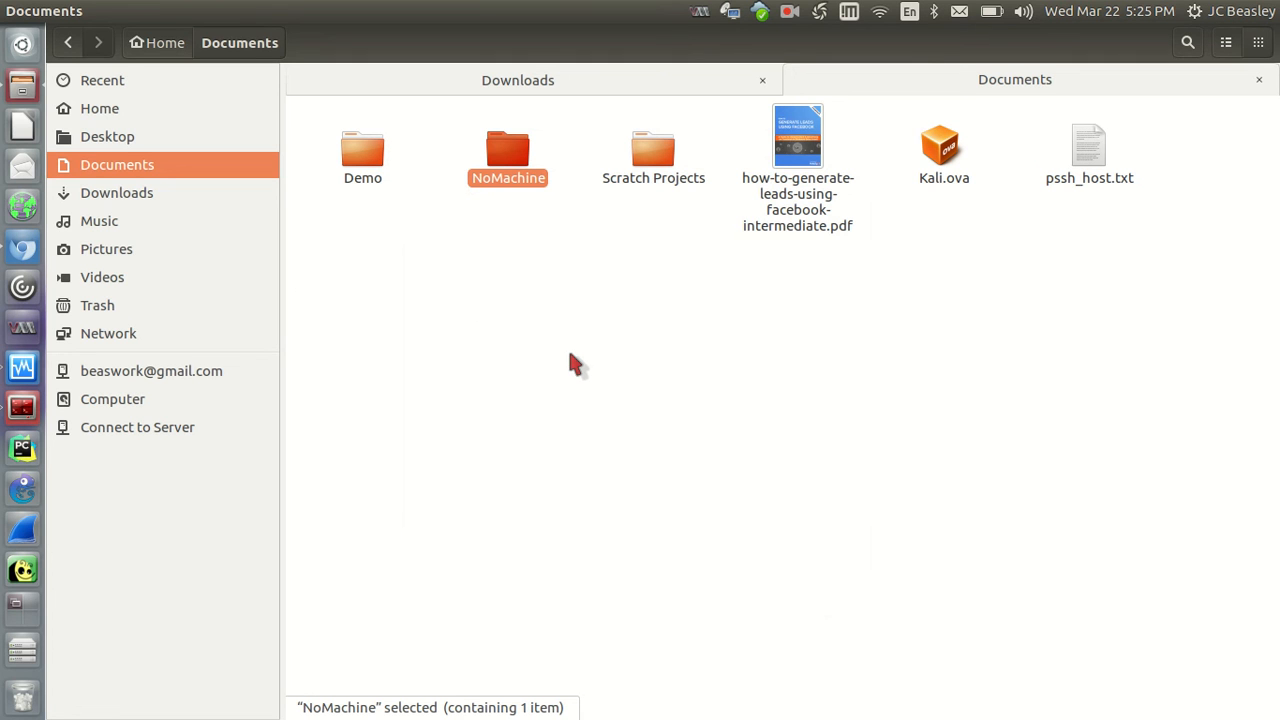
mouse_move(556, 358)
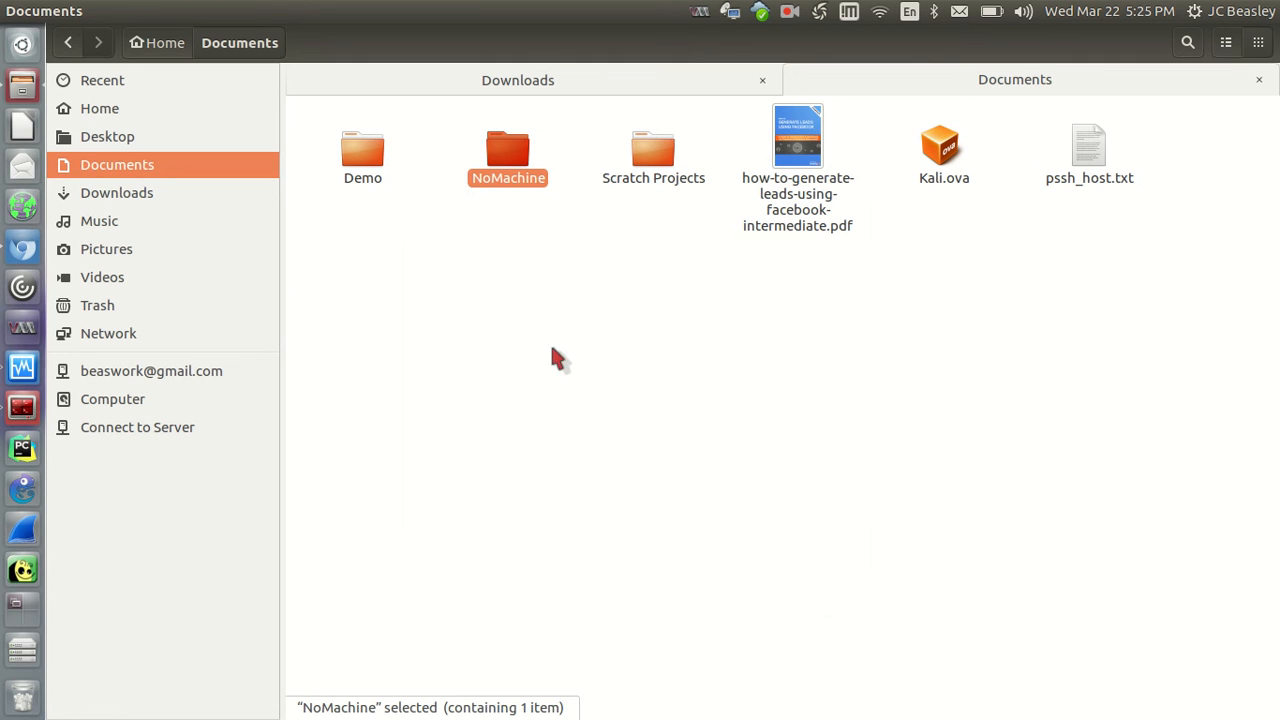
mouse_move(640, 388)
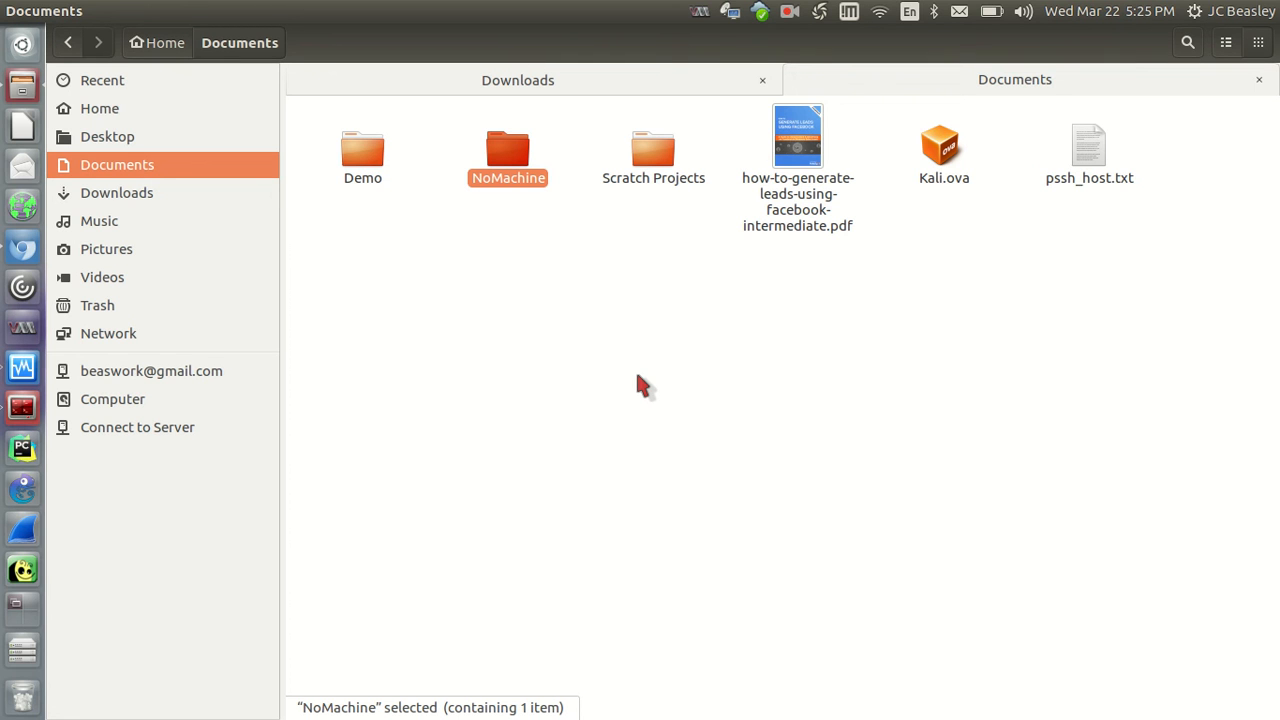
mouse_move(650, 358)
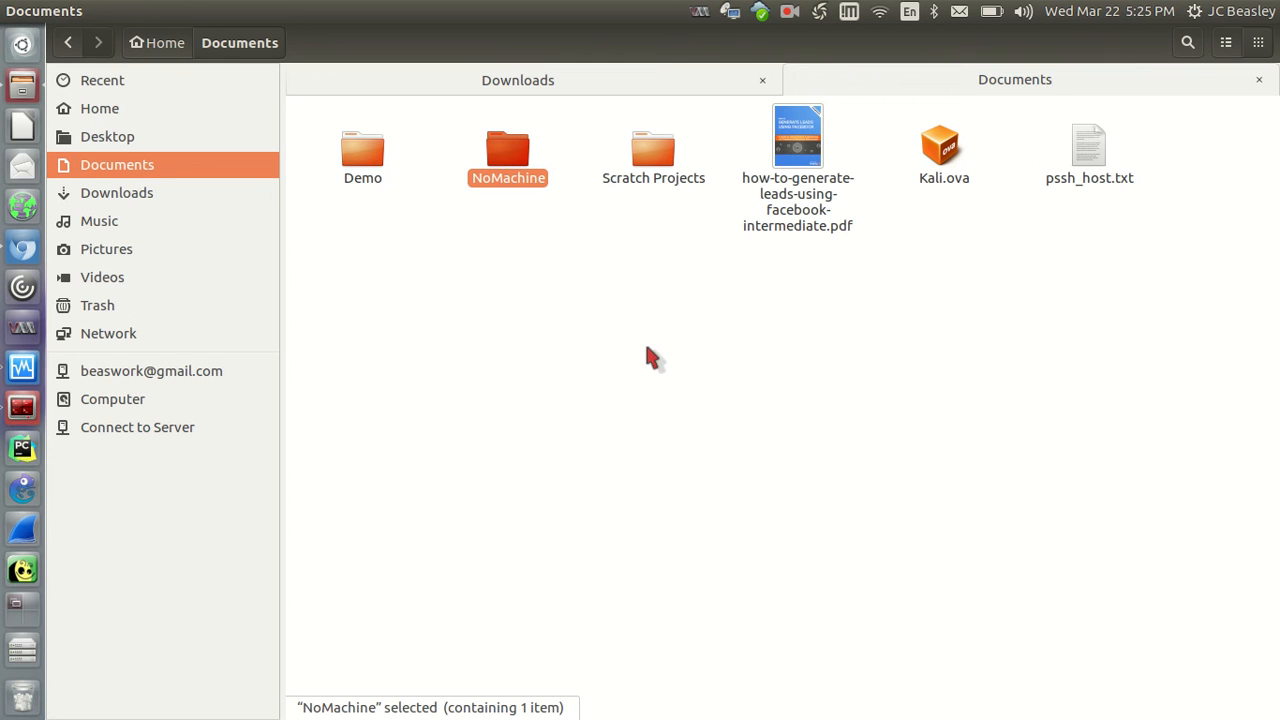
mouse_move(784, 30)
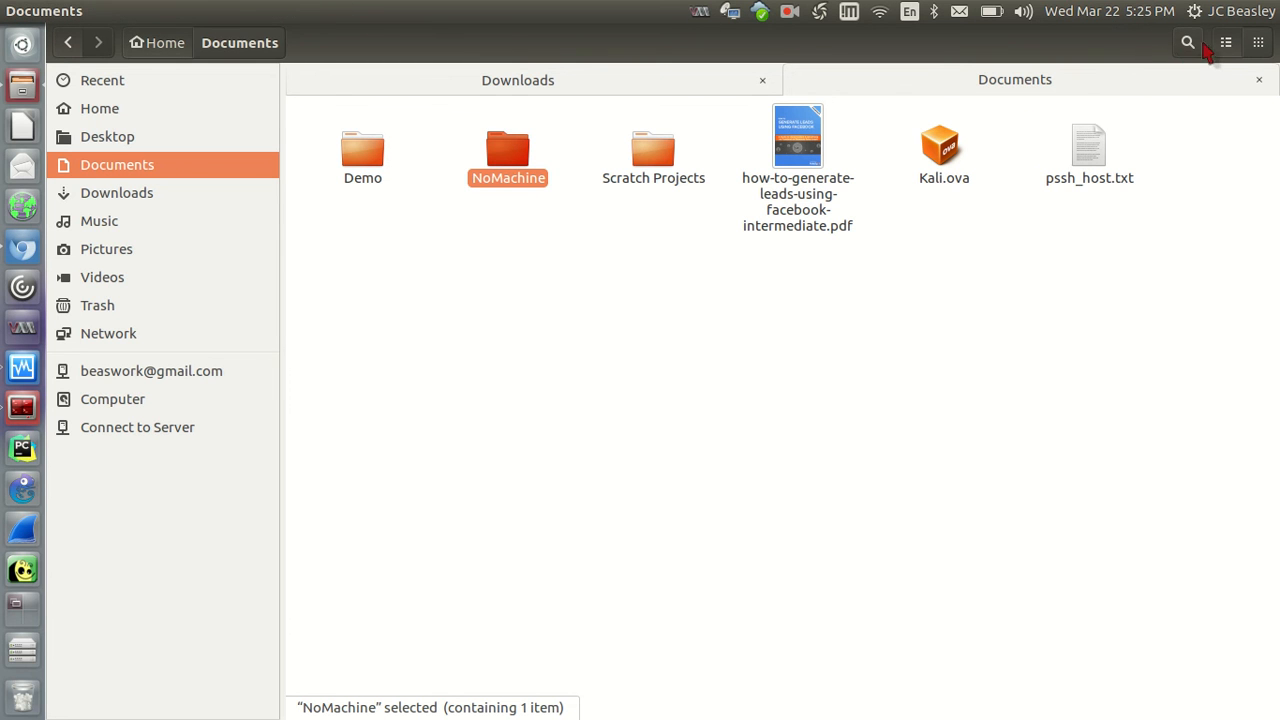
mouse_move(1188, 42)
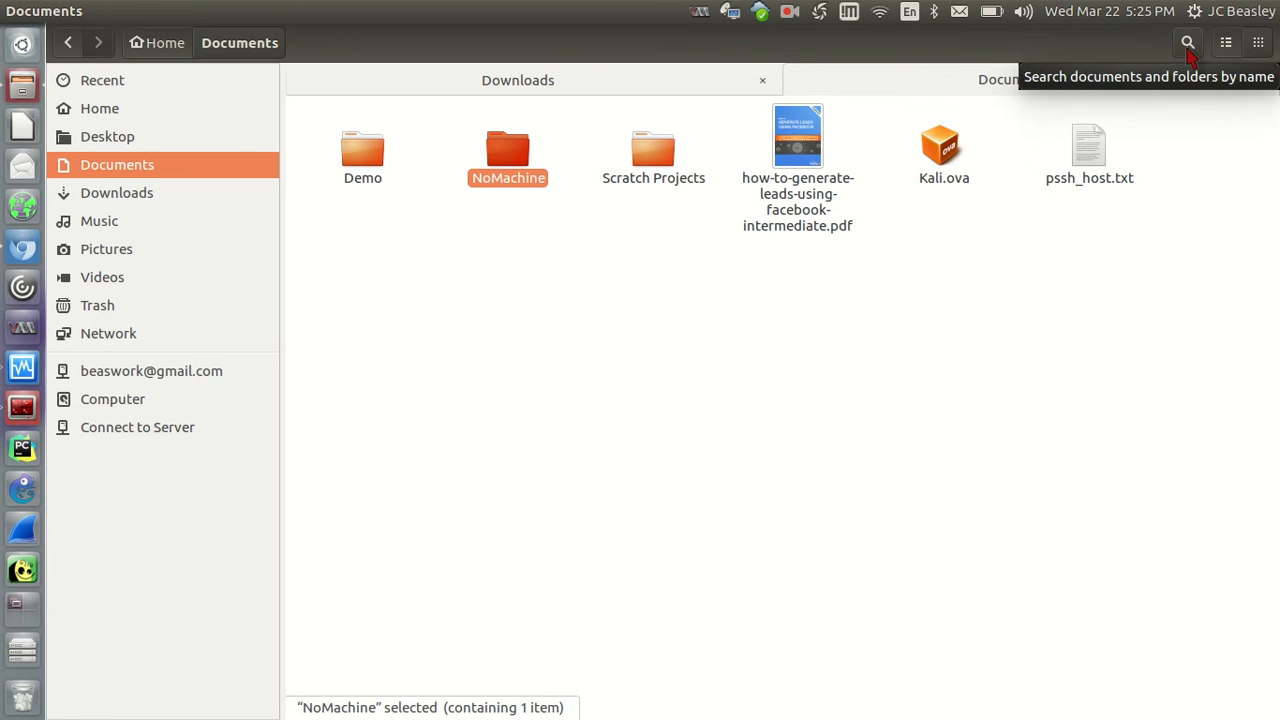
Search Home by name, trying 'linu' then trimming the query down to 'l'
click(1188, 42)
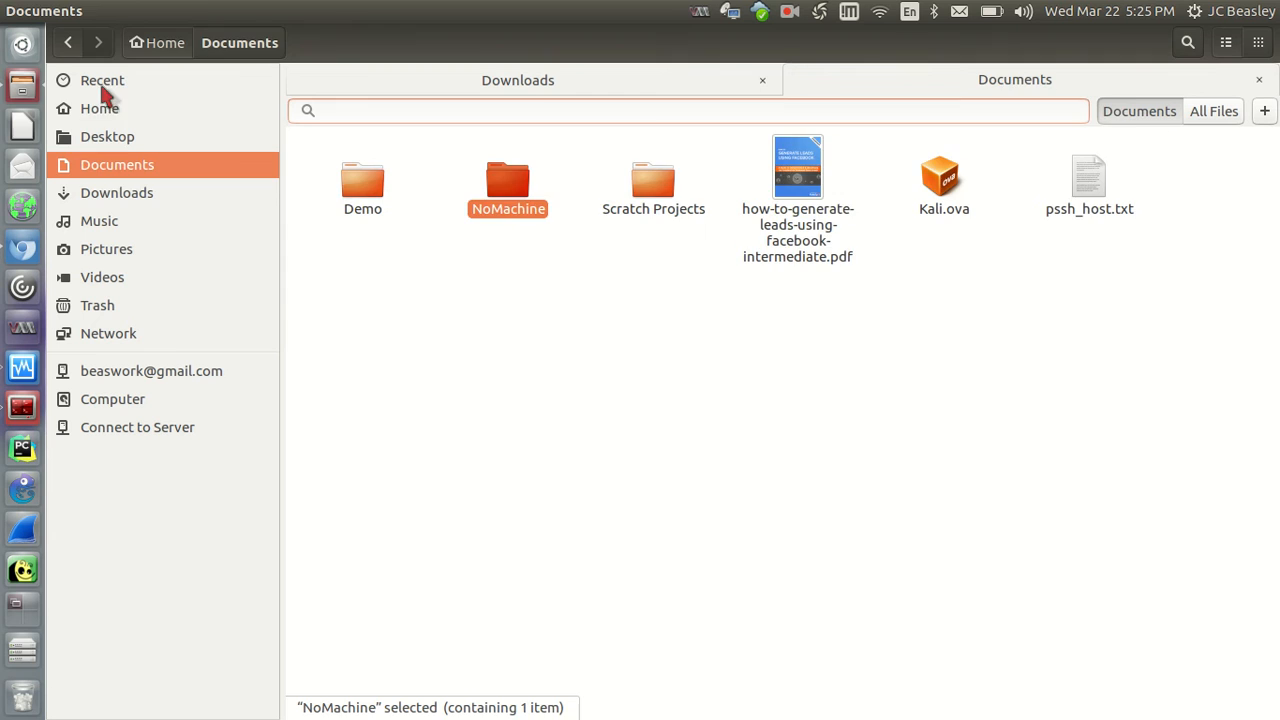
click(100, 108)
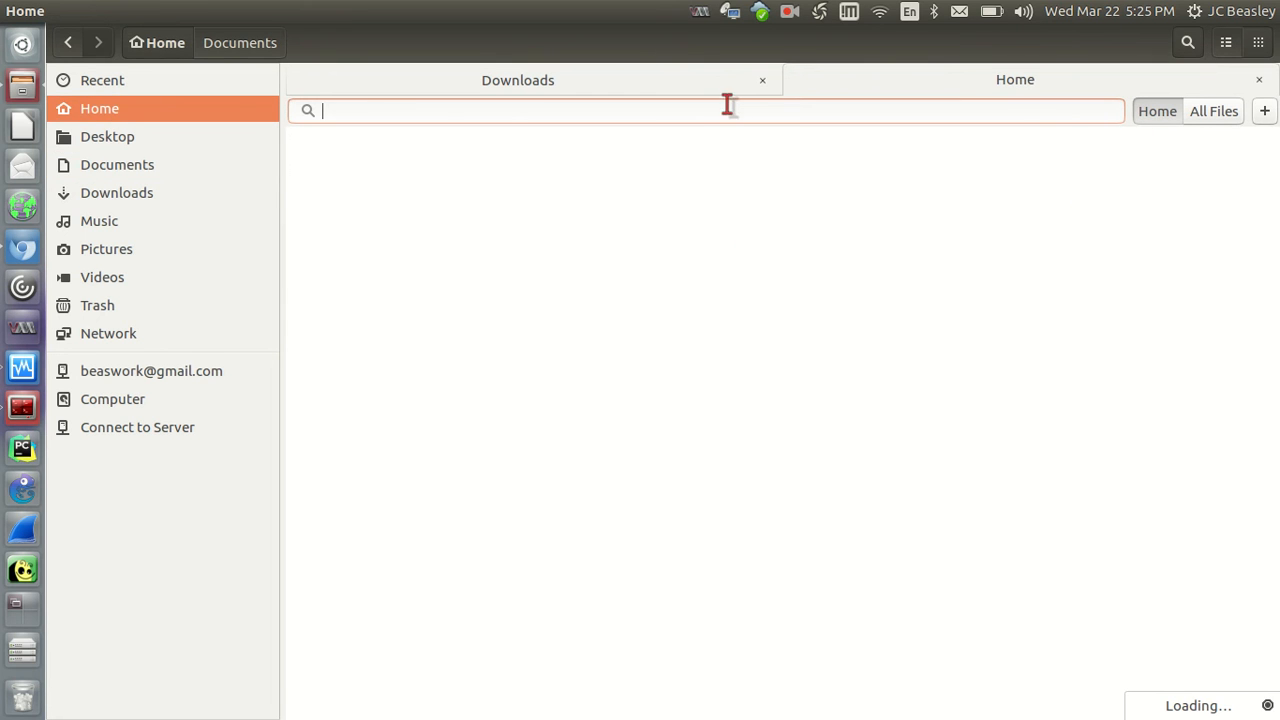
mouse_move(724, 112)
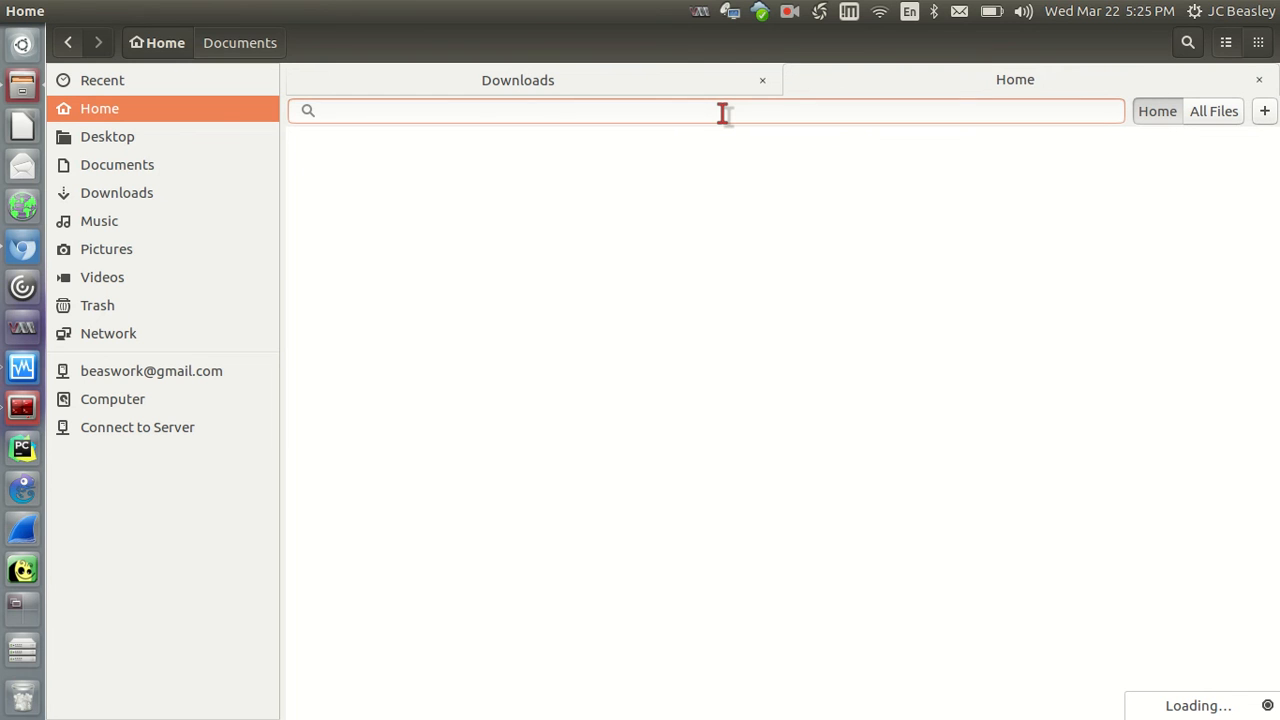
text(lin)
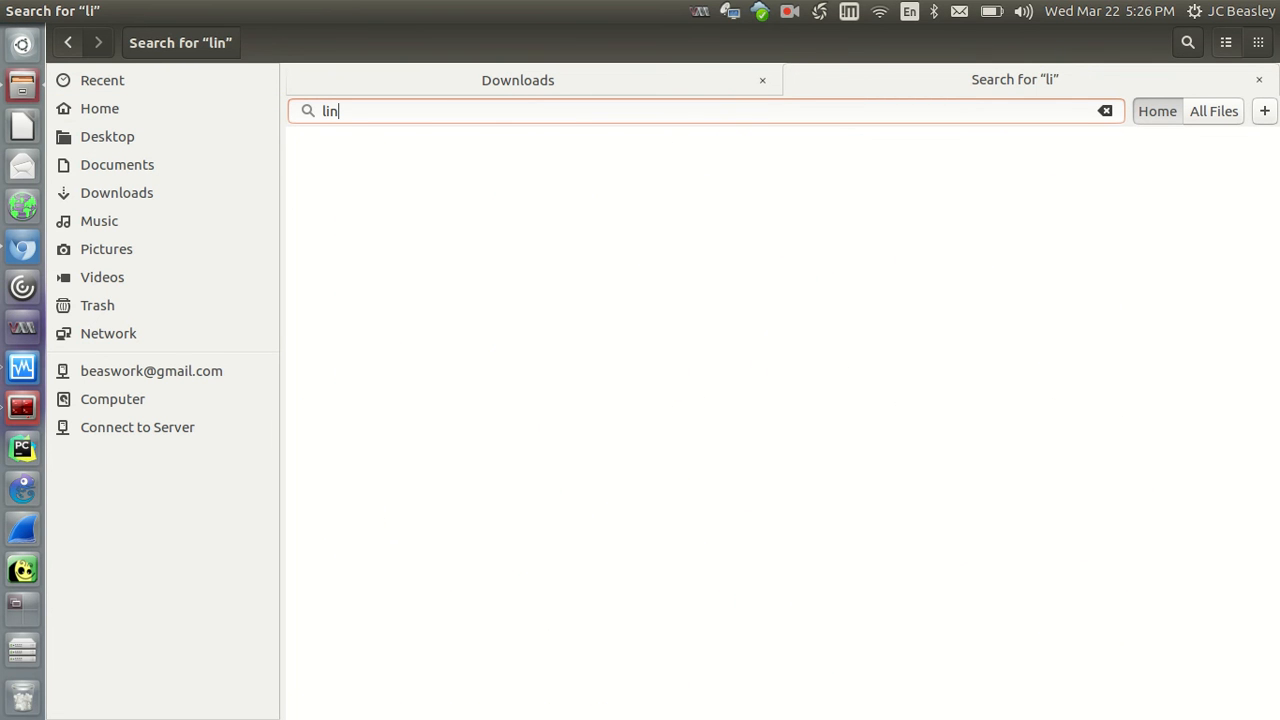
text(ux)
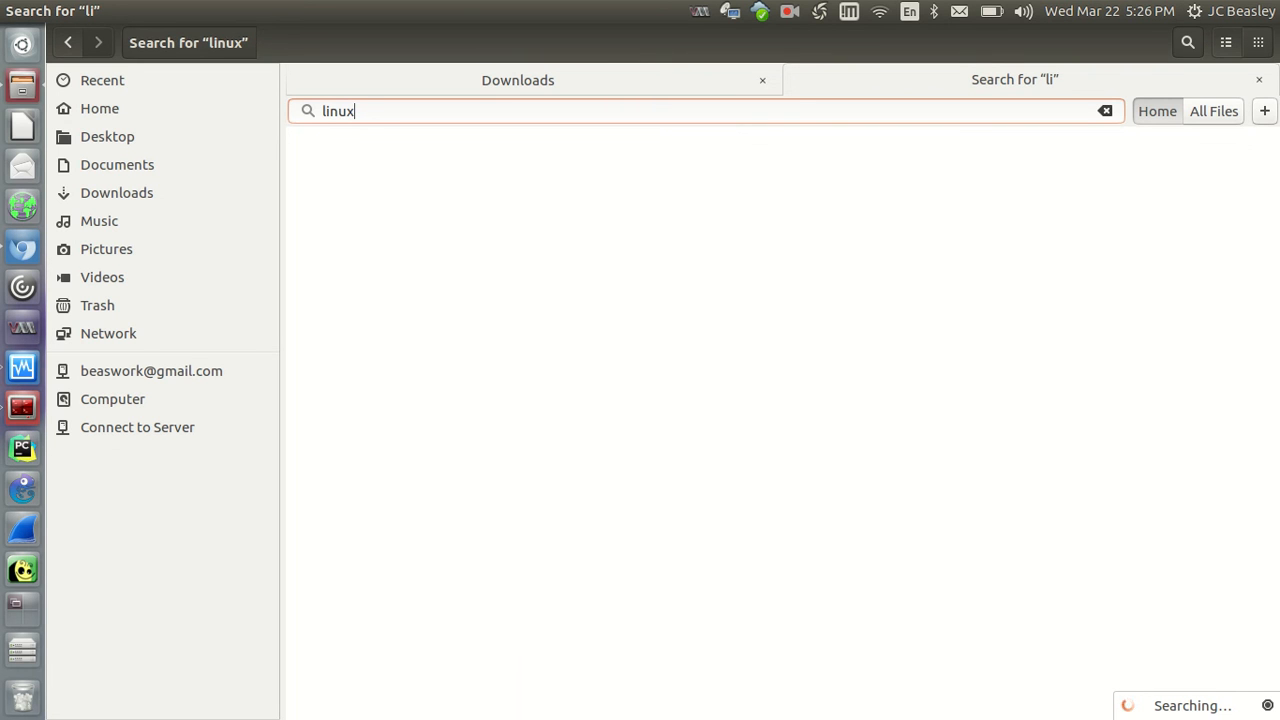
key(BackSpace)
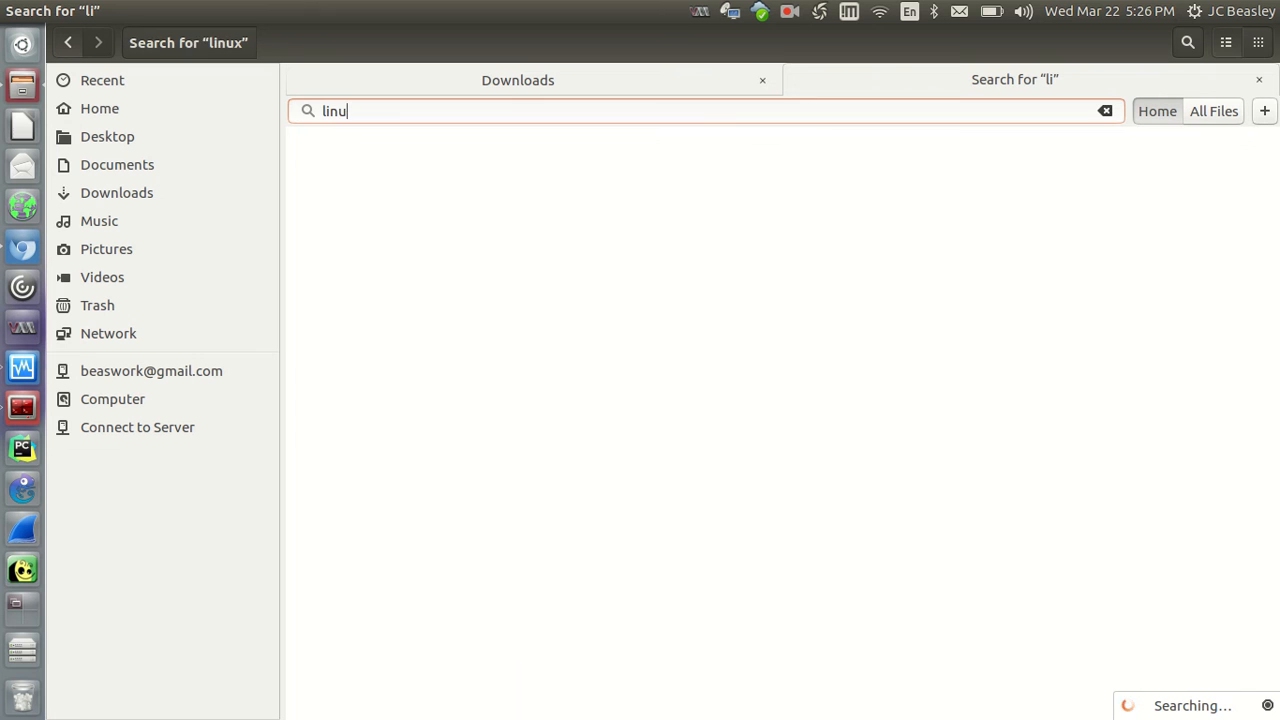
key(BackSpace)
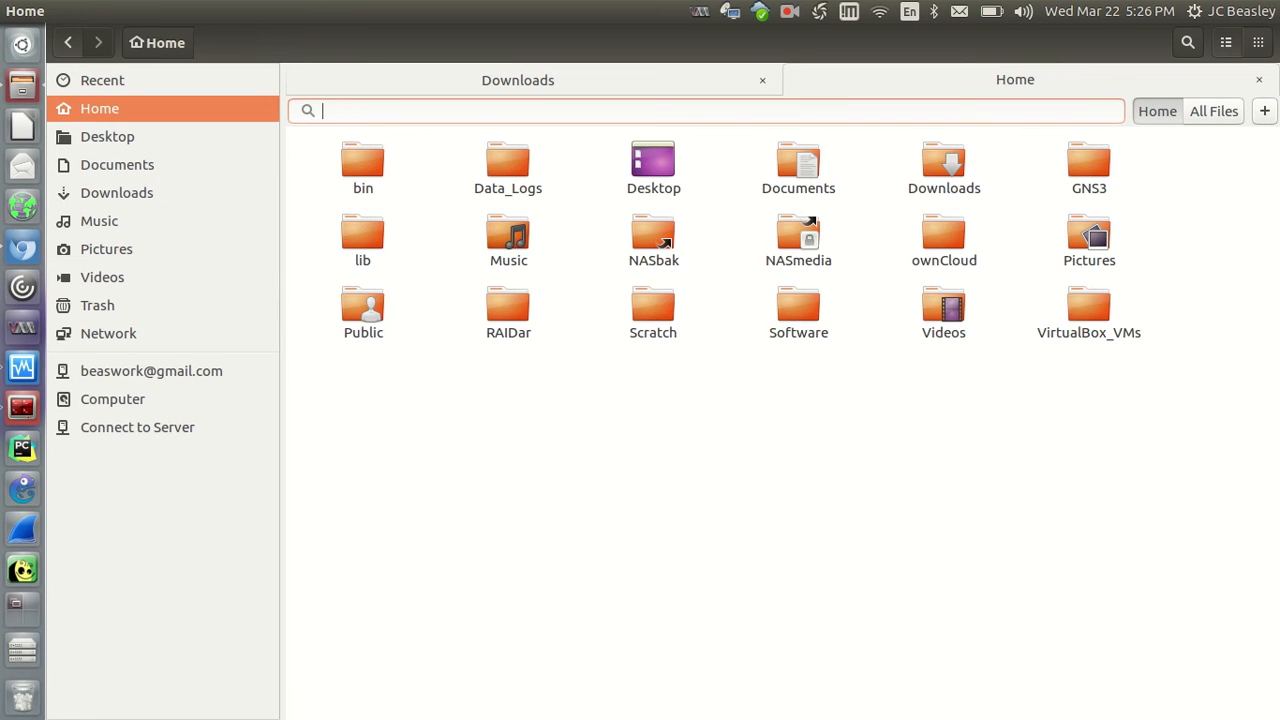
text(l)
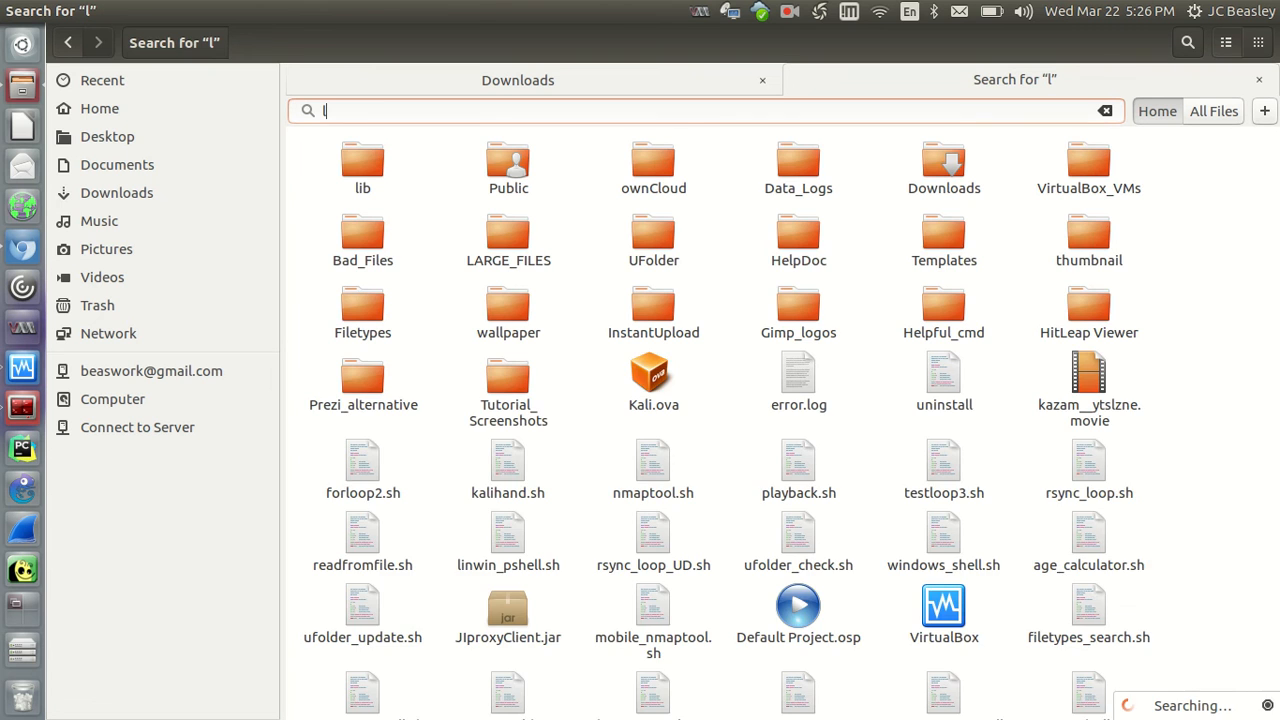
Extend the query to 'li', scroll through the matches, then refine it toward 'kali'
click(364, 160)
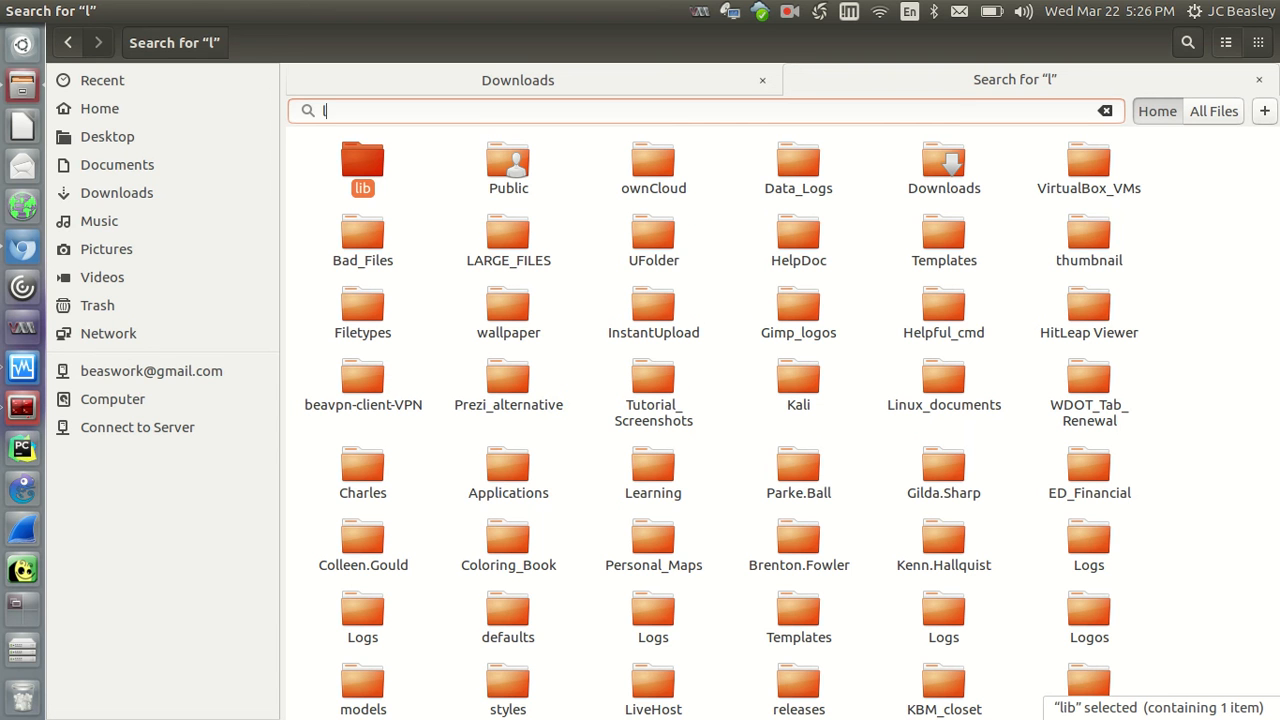
text(i)
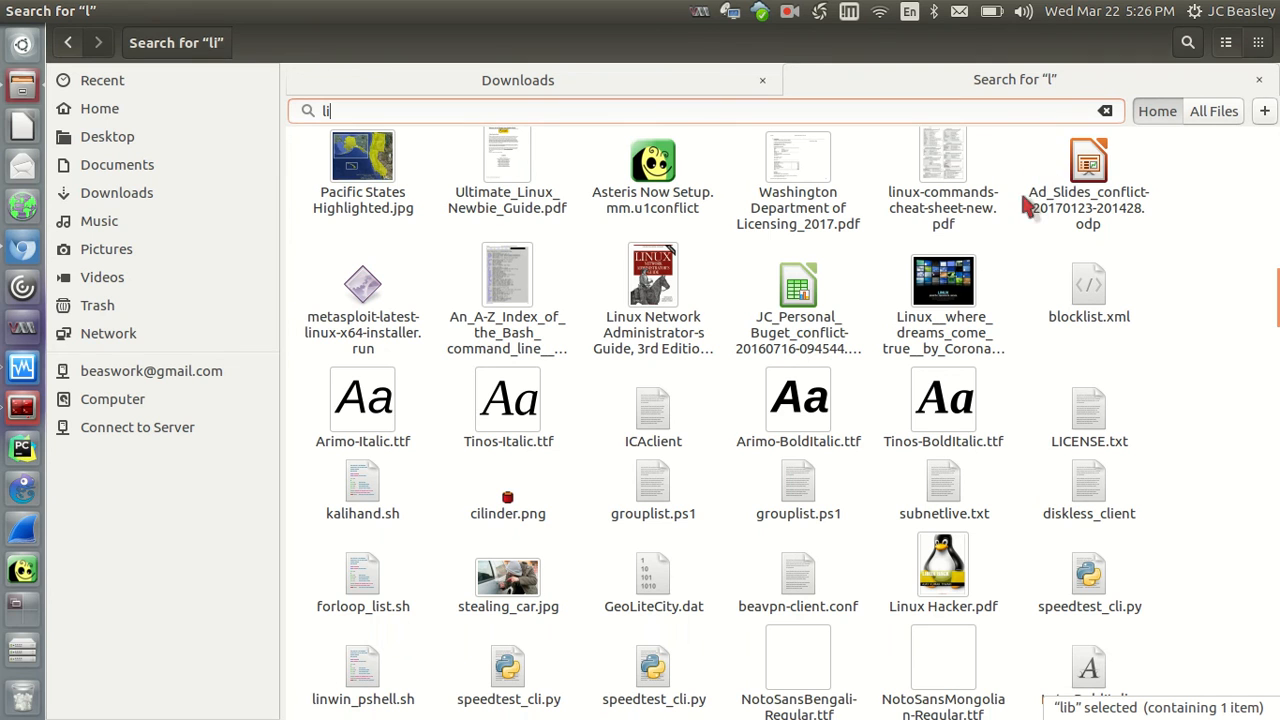
mouse_move(880, 360)
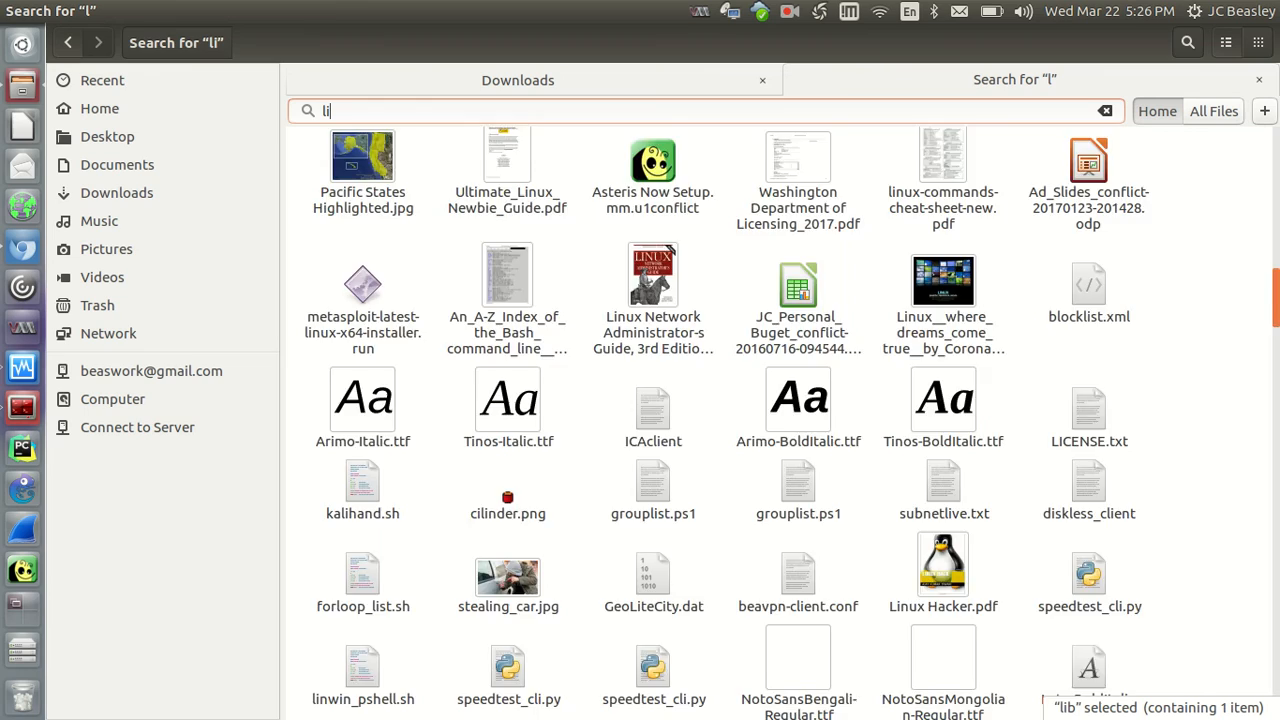
scroll(down, 3)
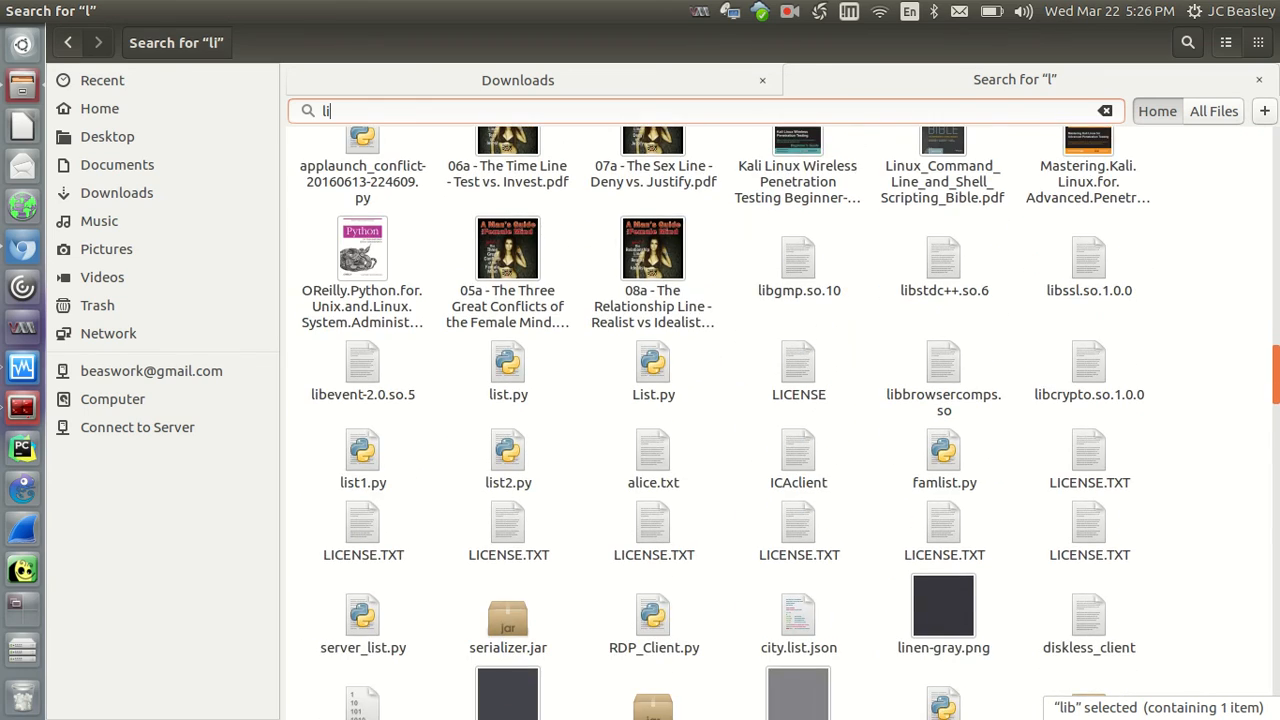
scroll(down, 3)
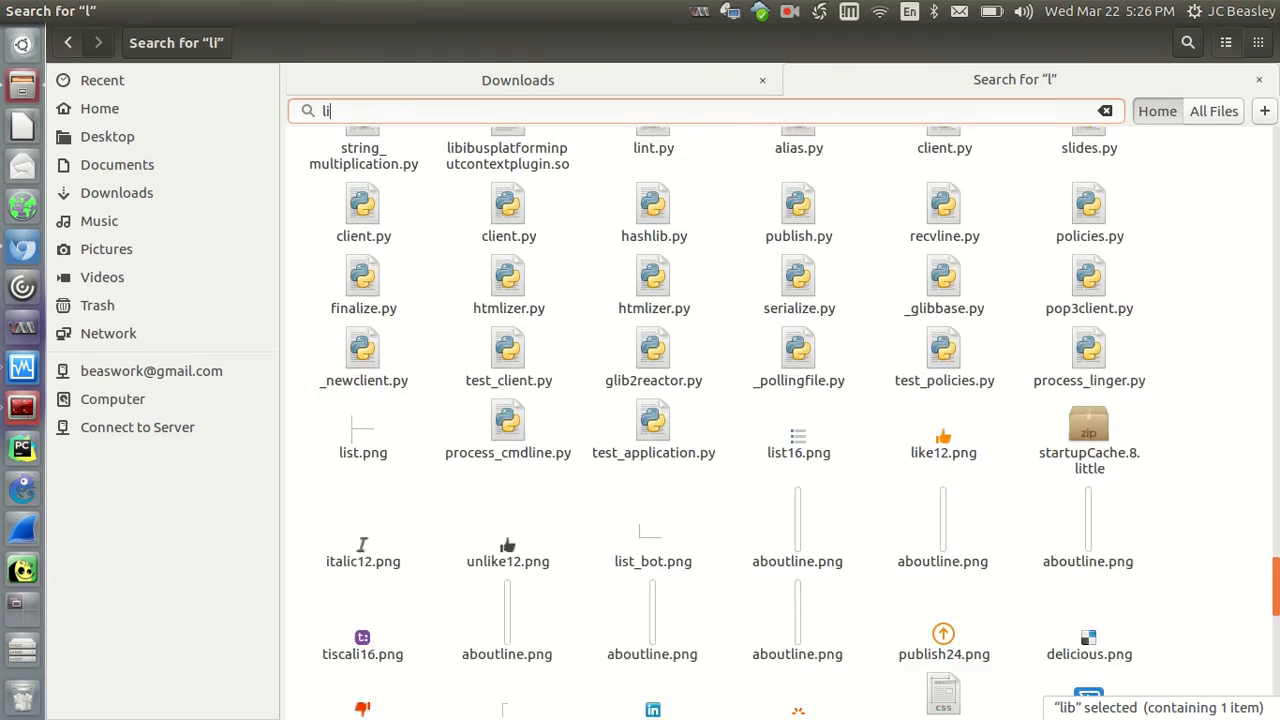
scroll(down, 3)
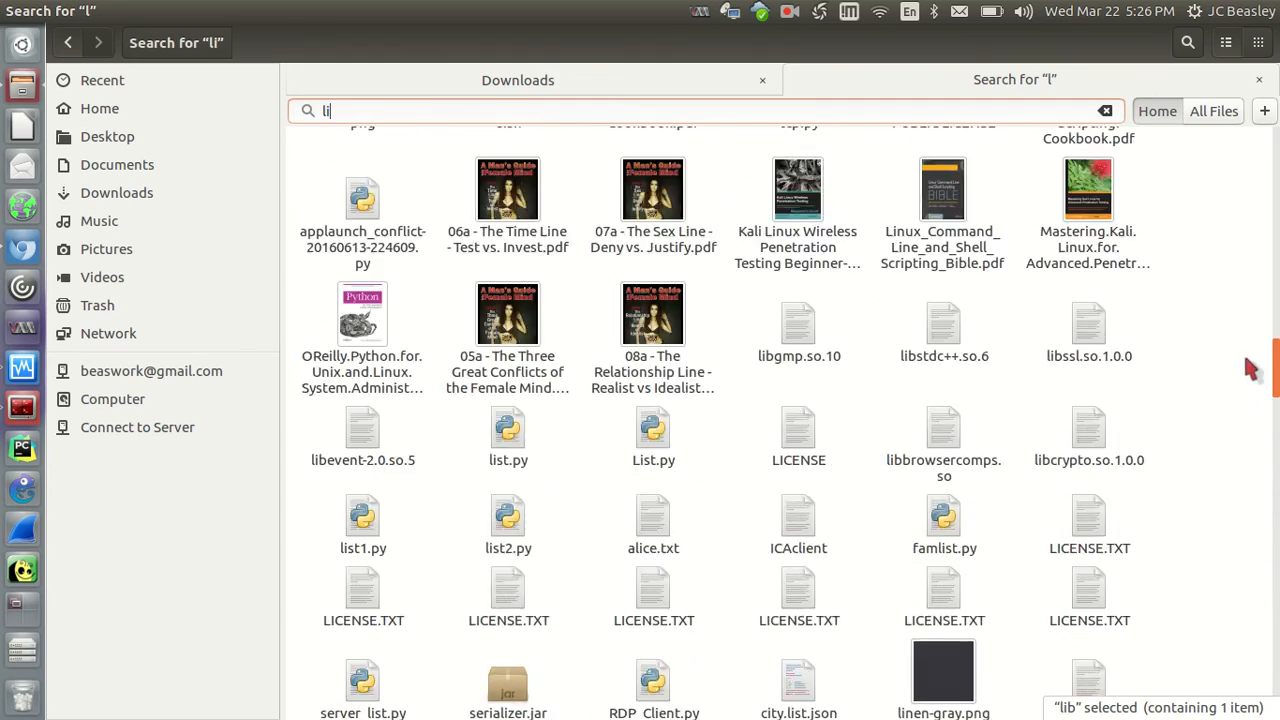
scroll(down, 3)
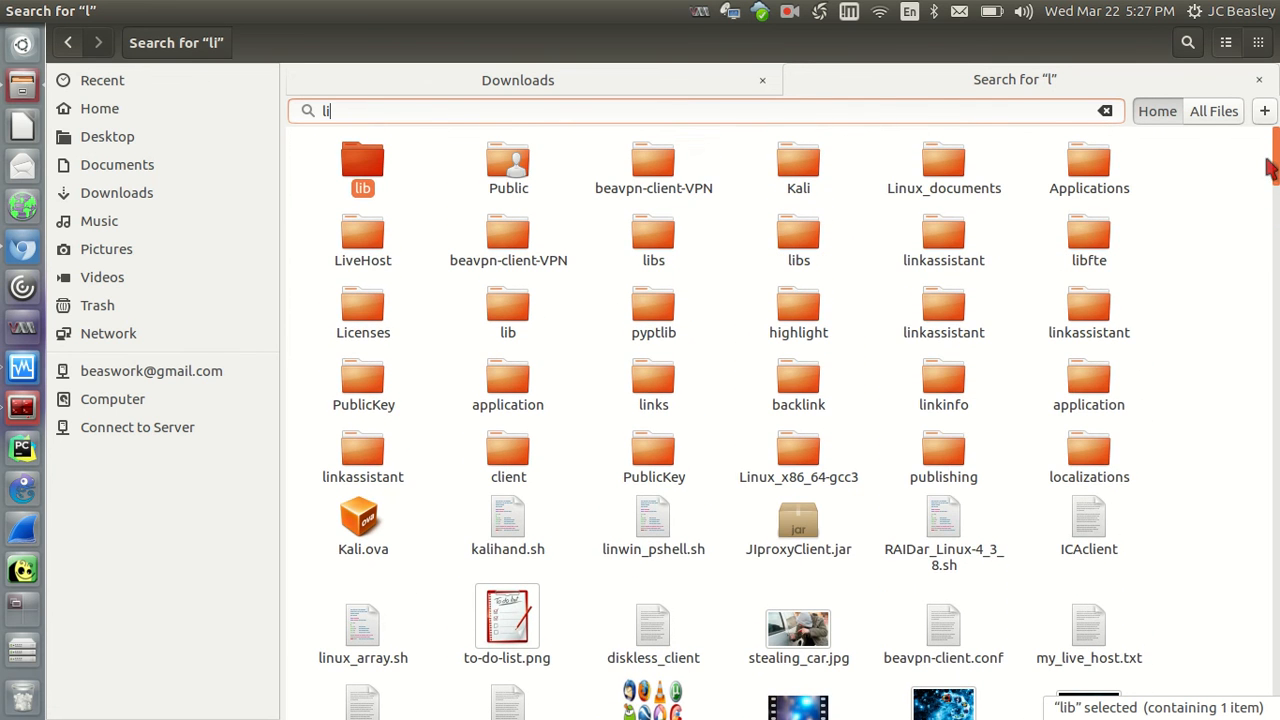
scroll(down, 3)
text(k)
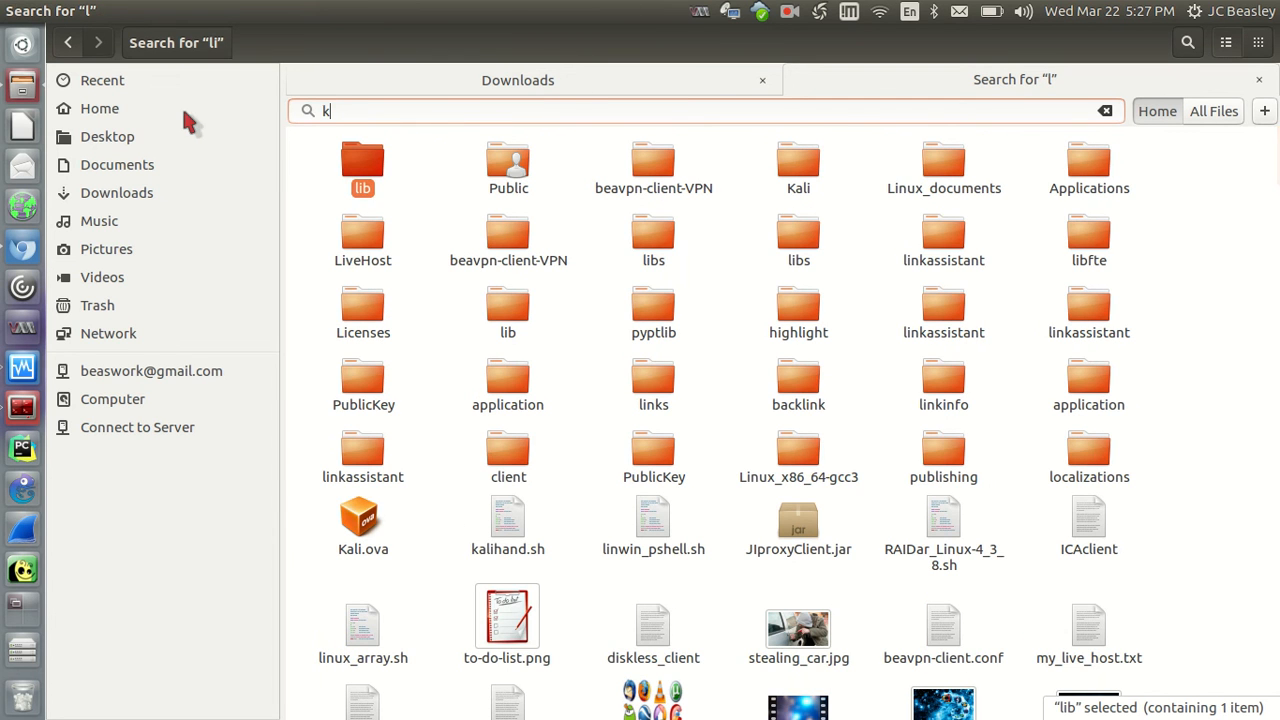
text(ali)
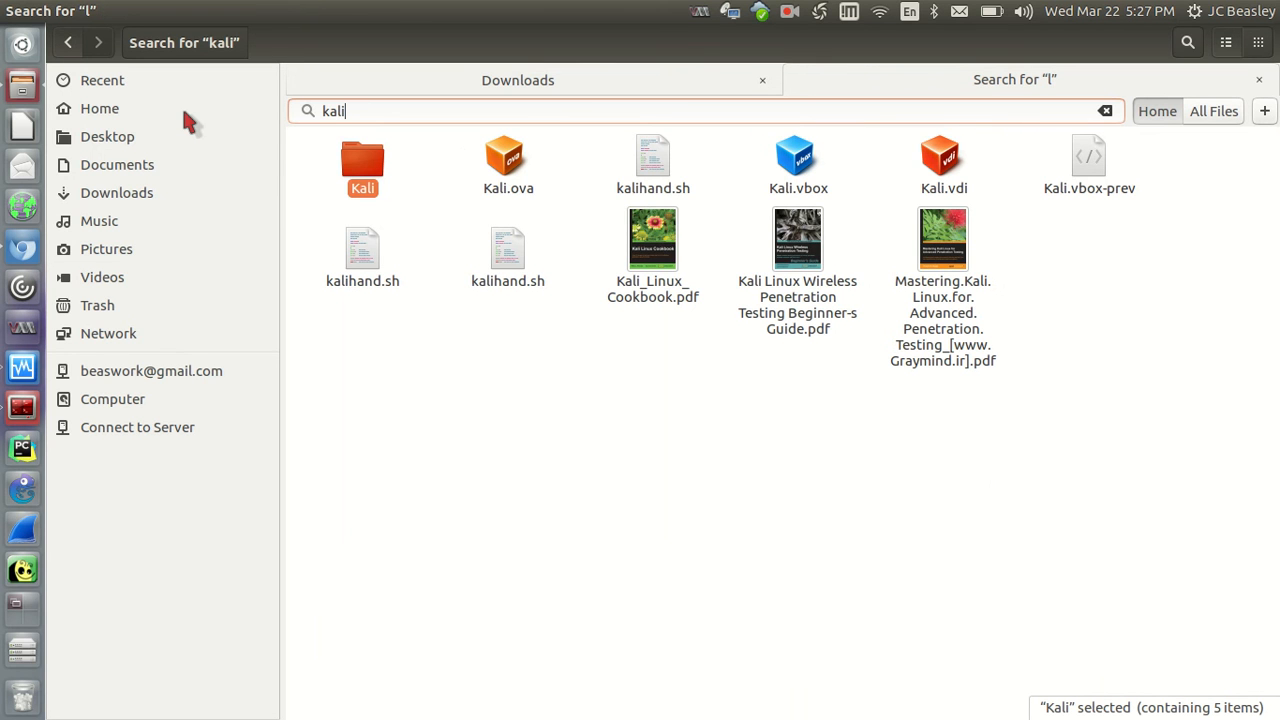
mouse_move(392, 244)
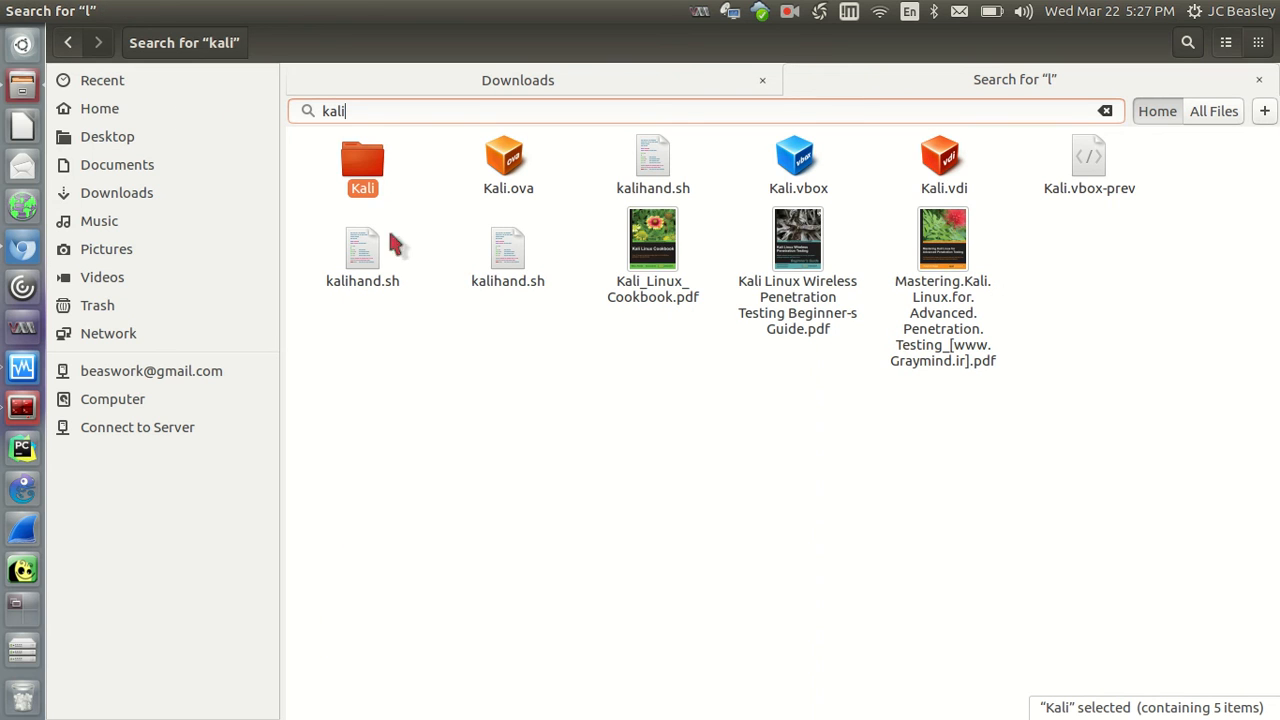
Select Kali_Linux_Cookbook.pdf, visit the Kali folder's location in Workstations, then return to Home
click(652, 240)
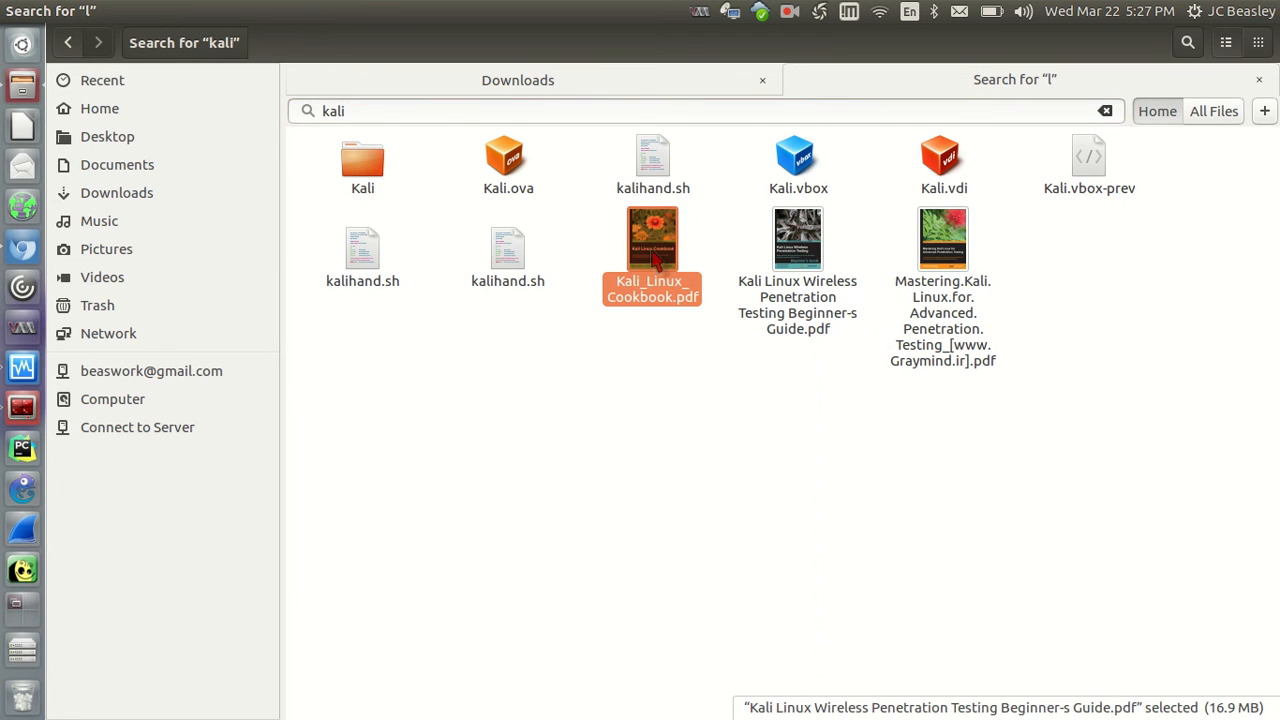
click(942, 160)
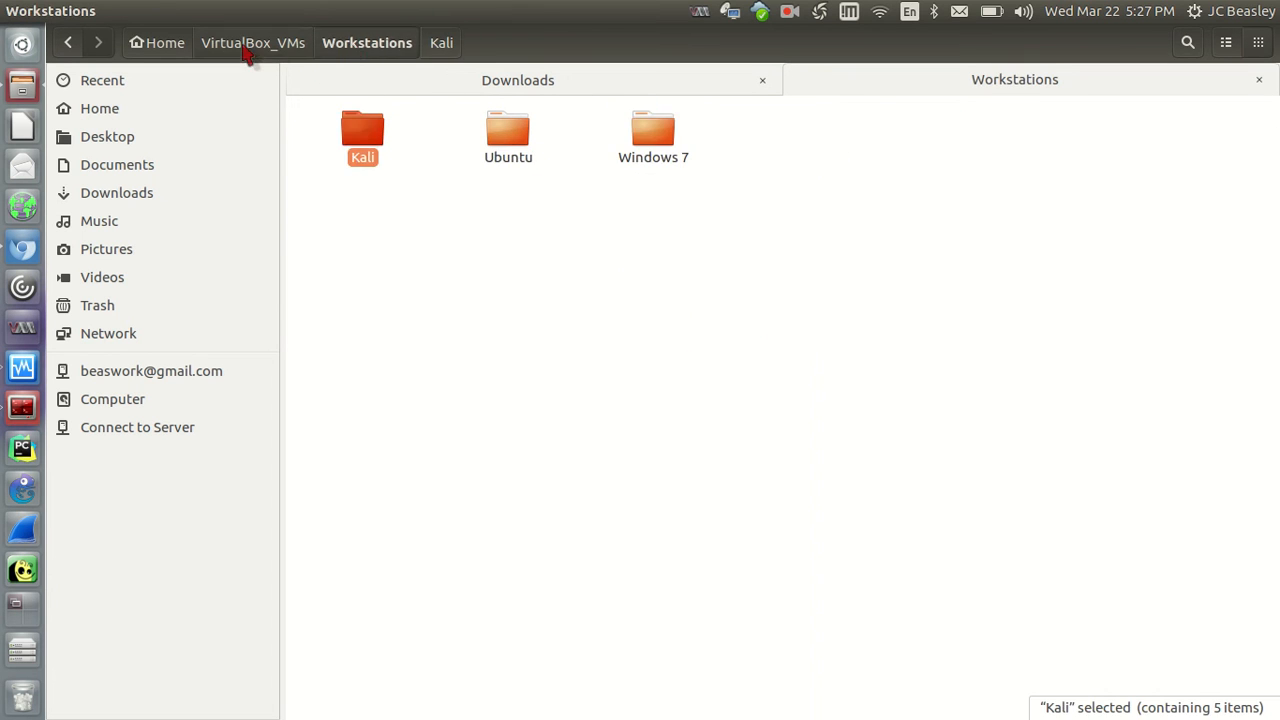
click(156, 42)
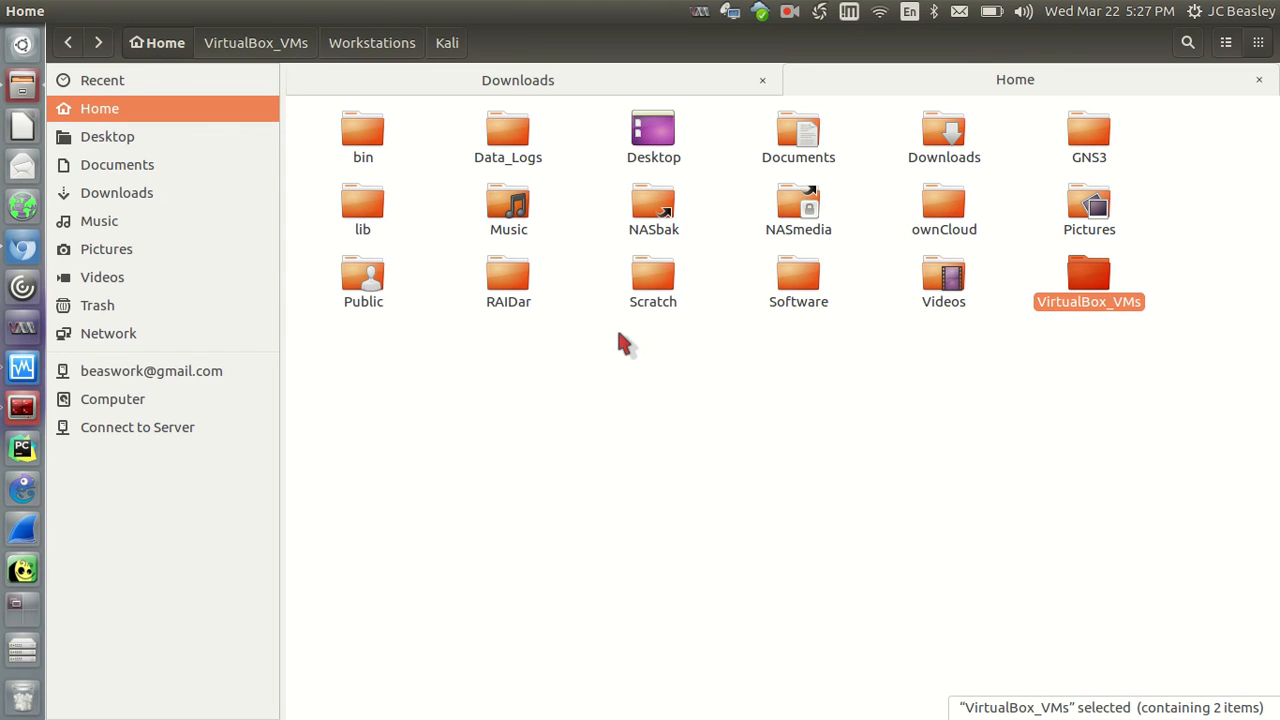
mouse_move(748, 172)
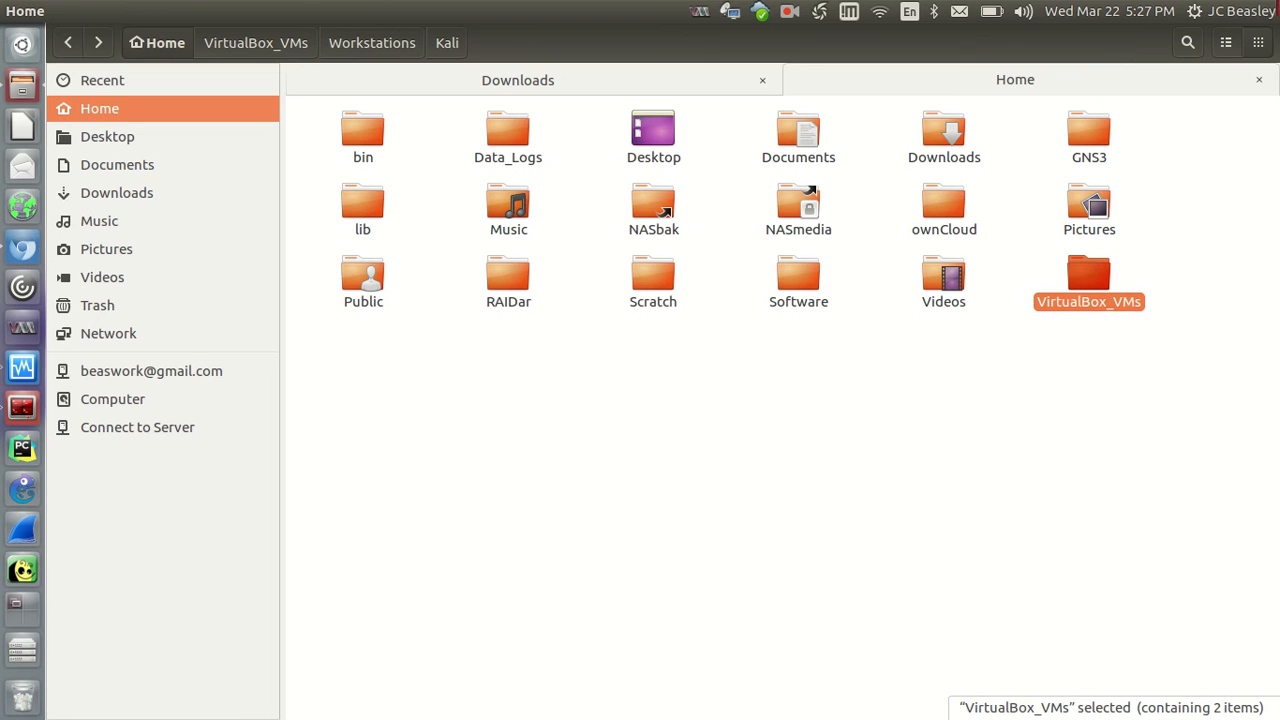
mouse_move(1216, 64)
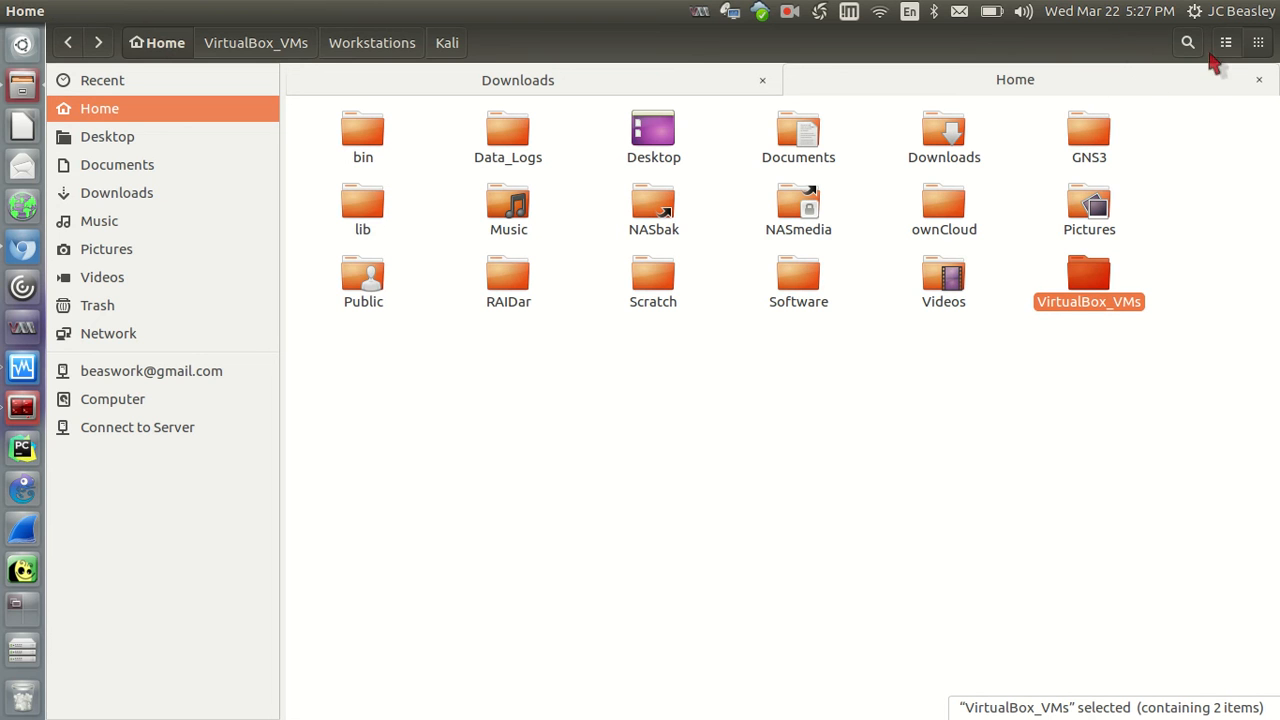
mouse_move(1226, 42)
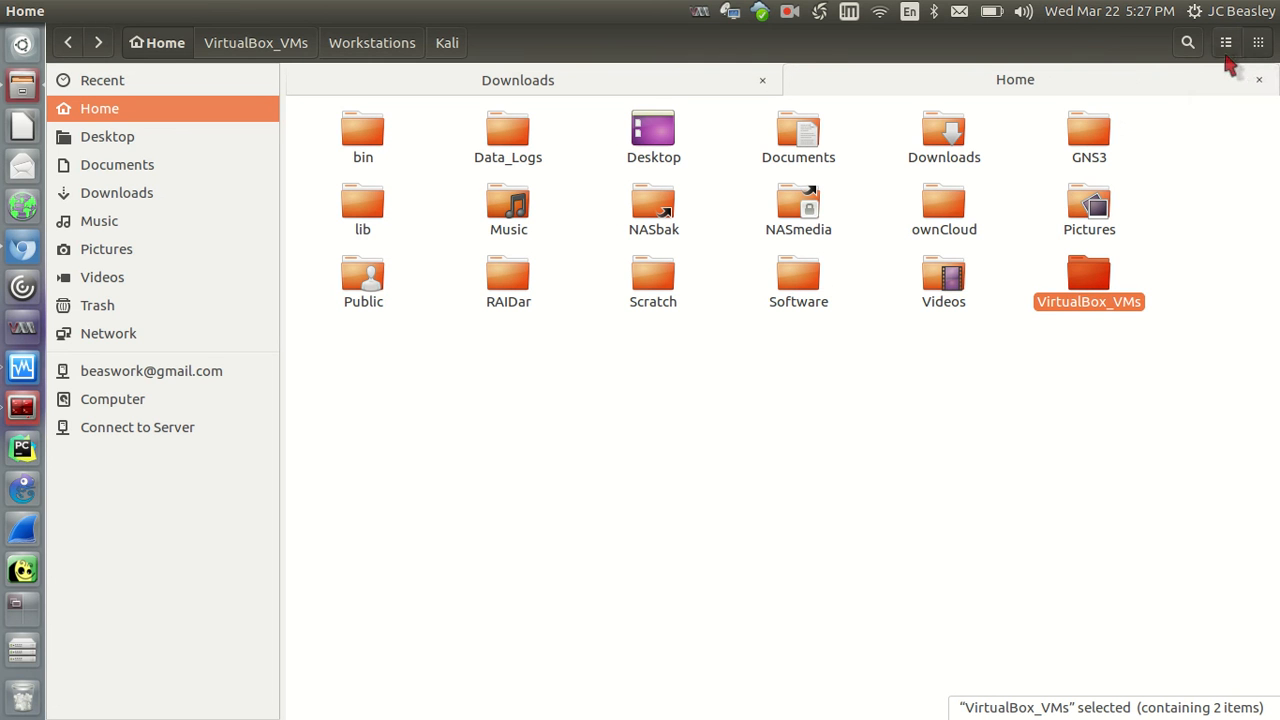
mouse_move(1232, 62)
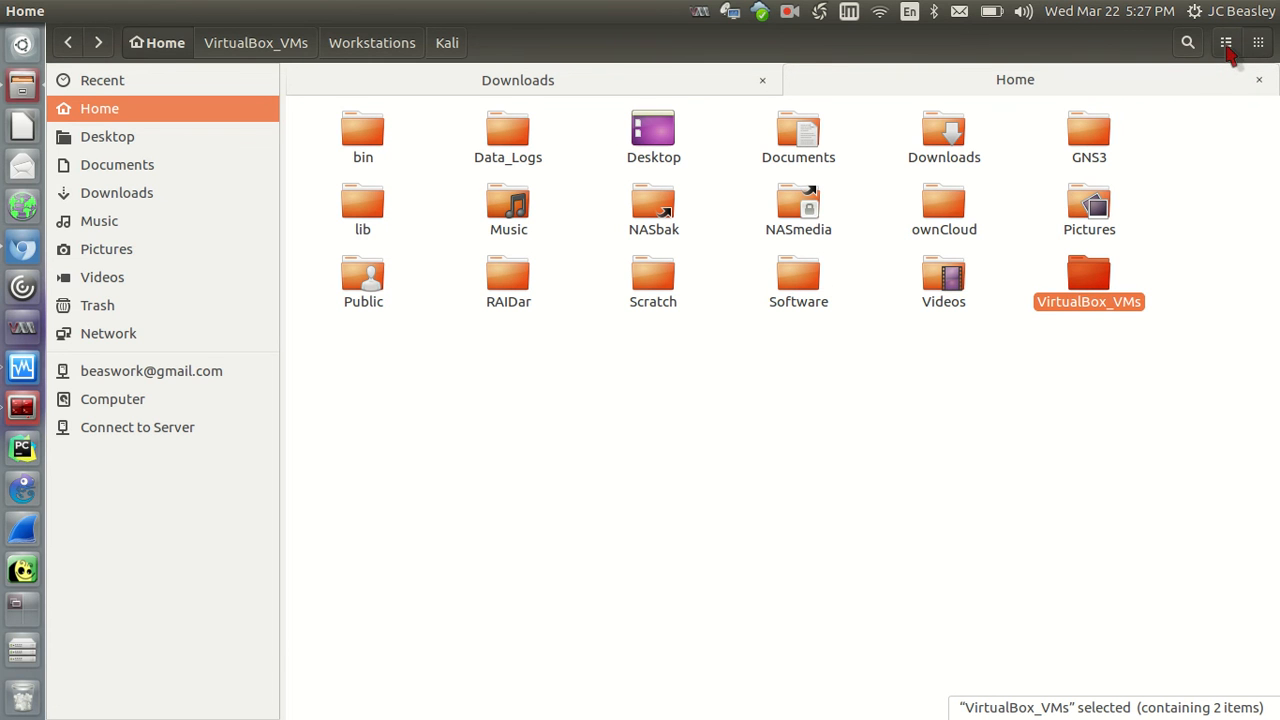
click(1226, 42)
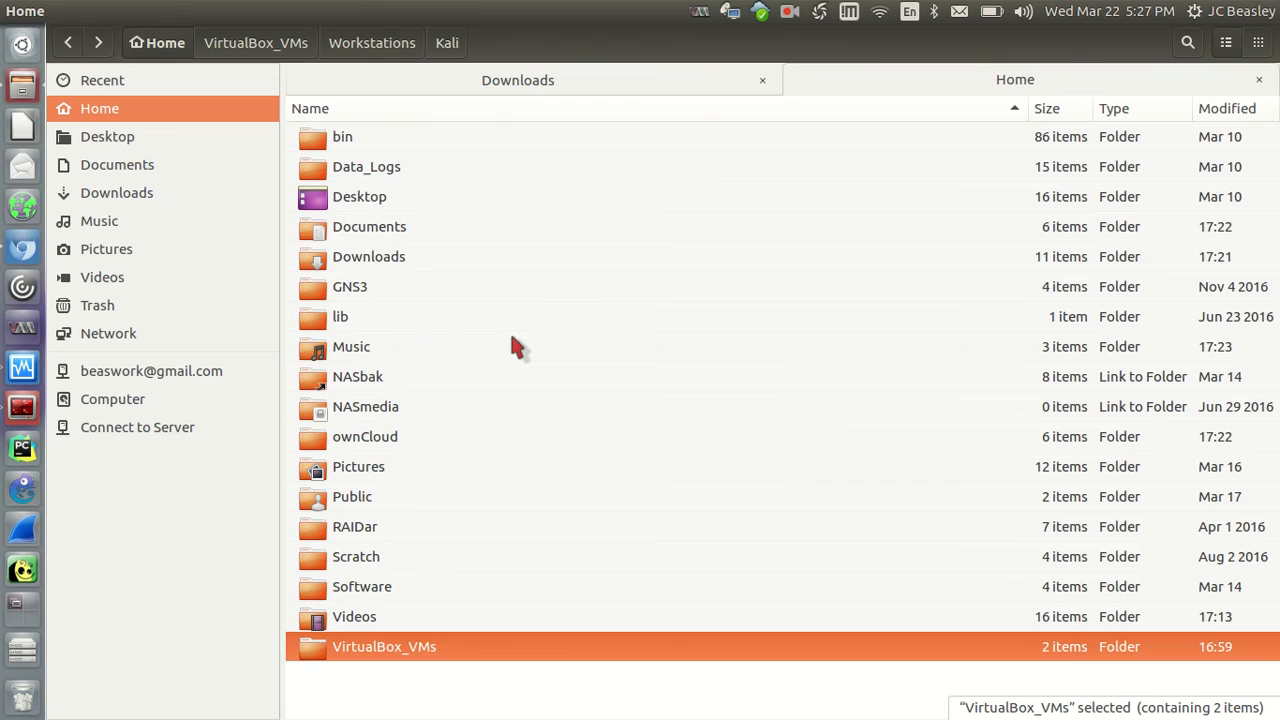
mouse_move(344, 256)
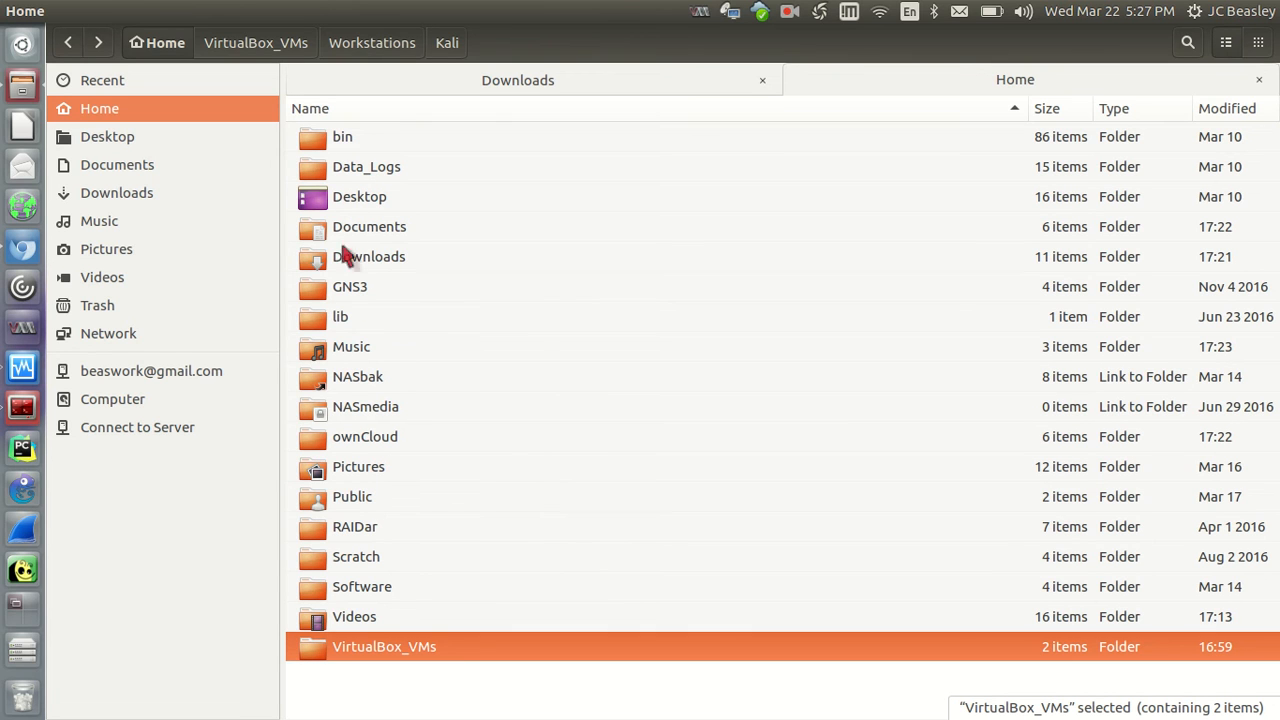
mouse_move(1096, 56)
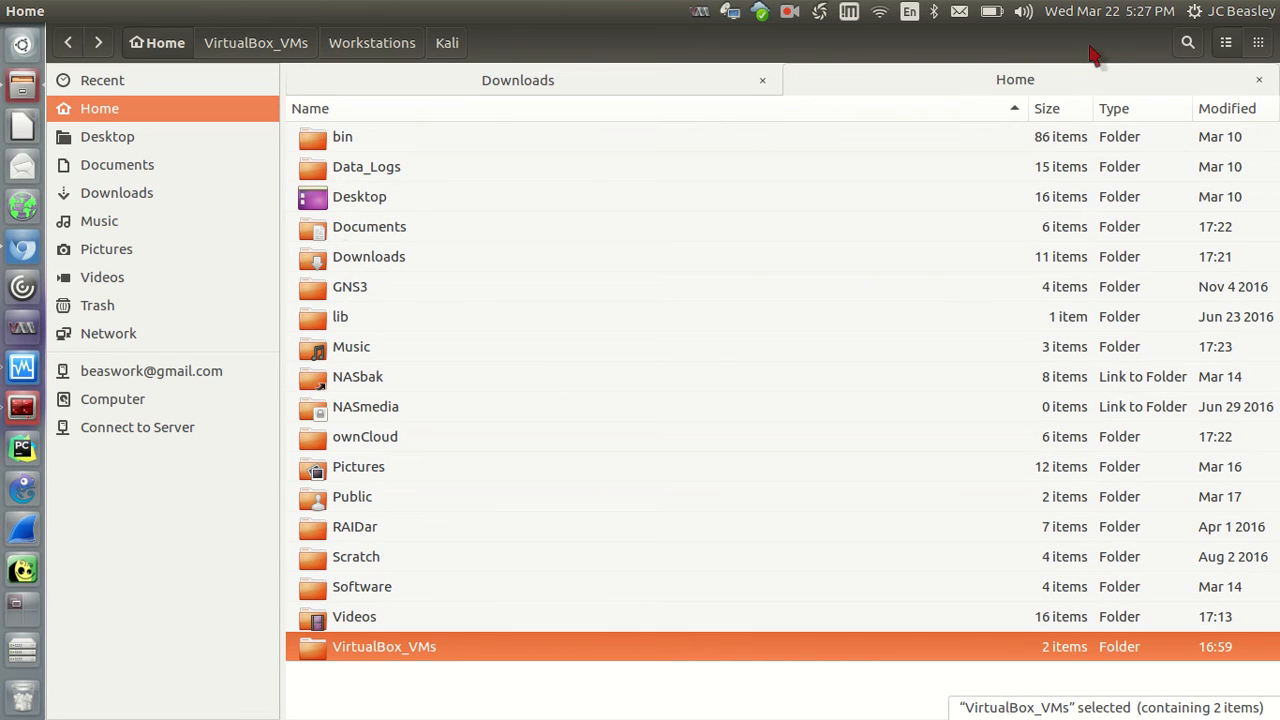
mouse_move(1230, 104)
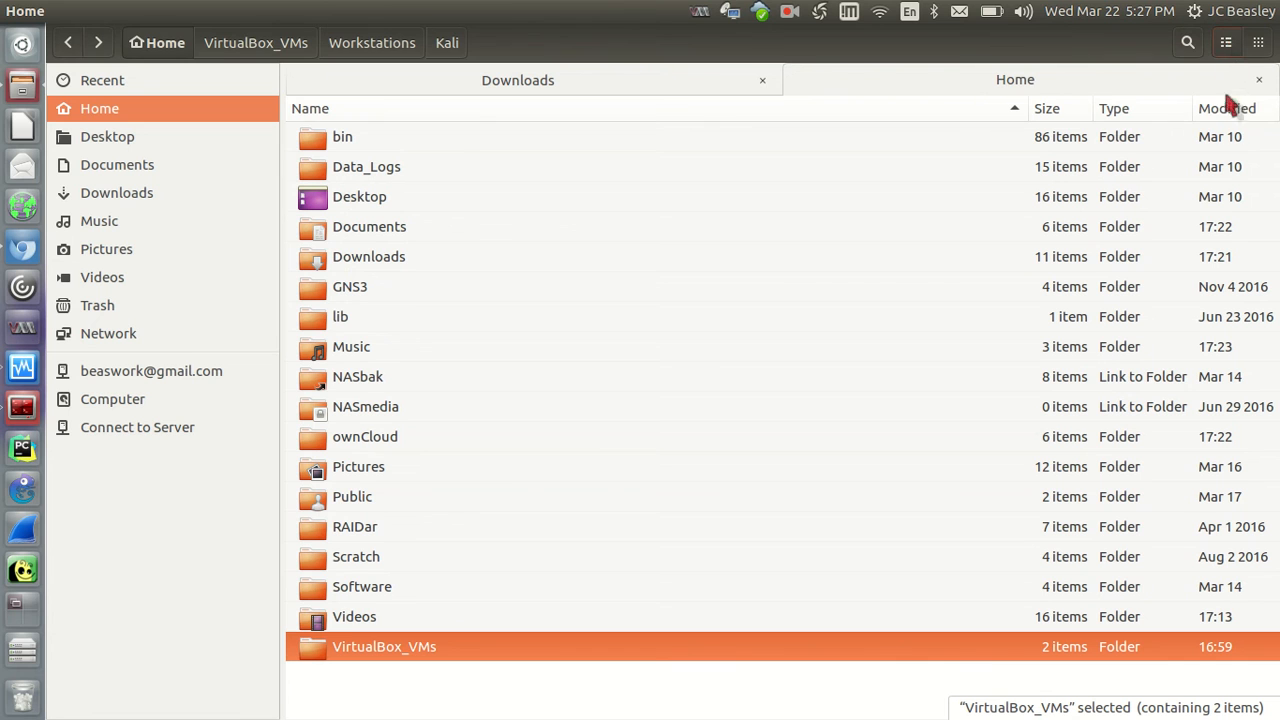
mouse_move(1260, 44)
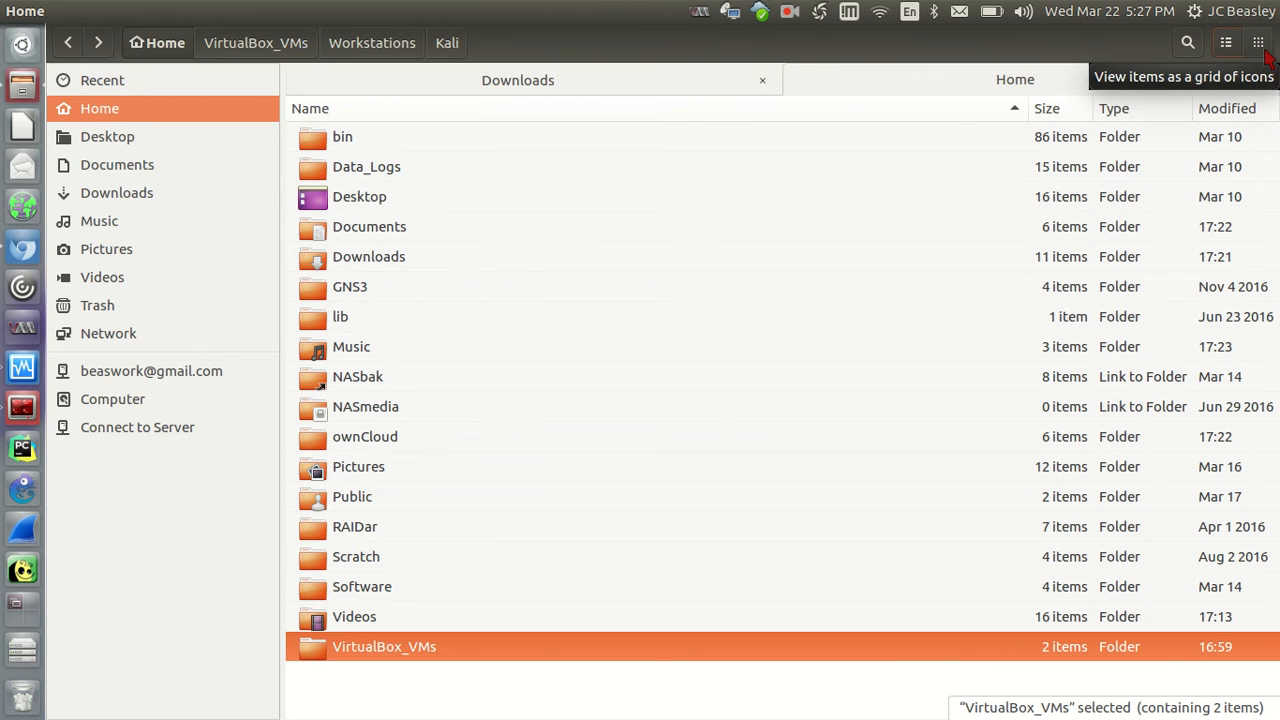
click(1226, 42)
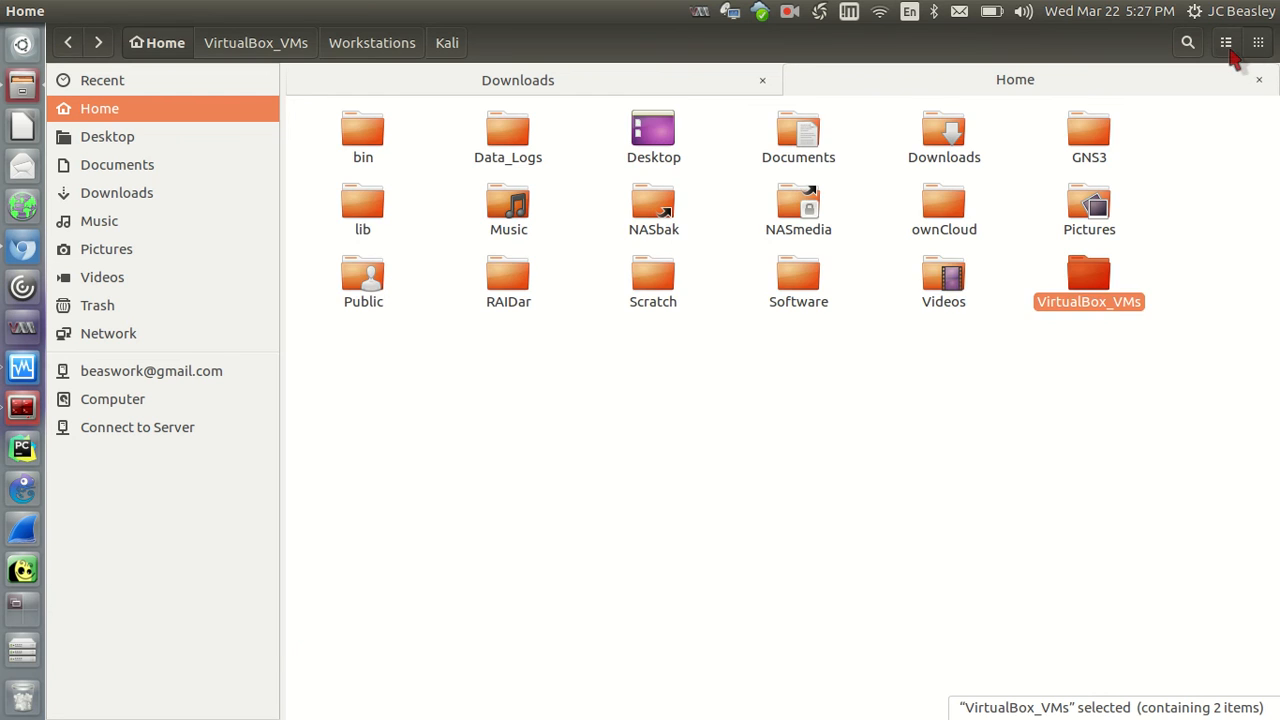
mouse_move(1258, 44)
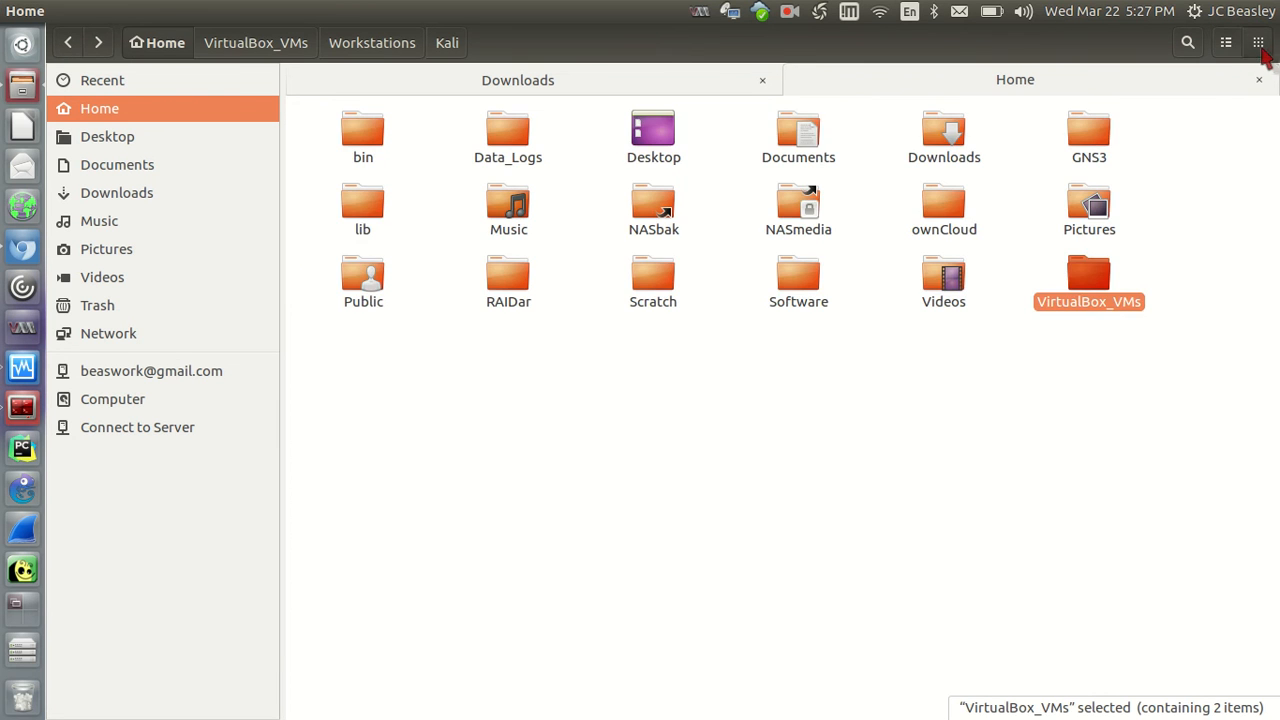
mouse_move(990, 270)
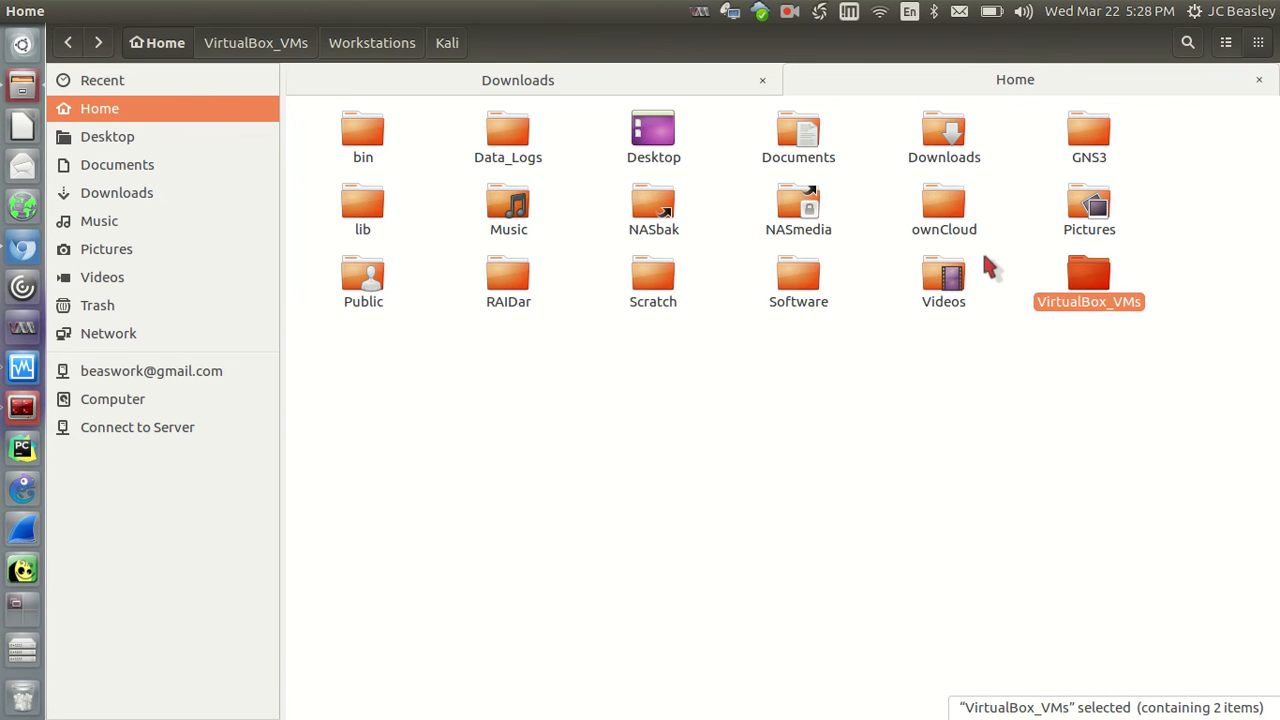
mouse_move(862, 228)
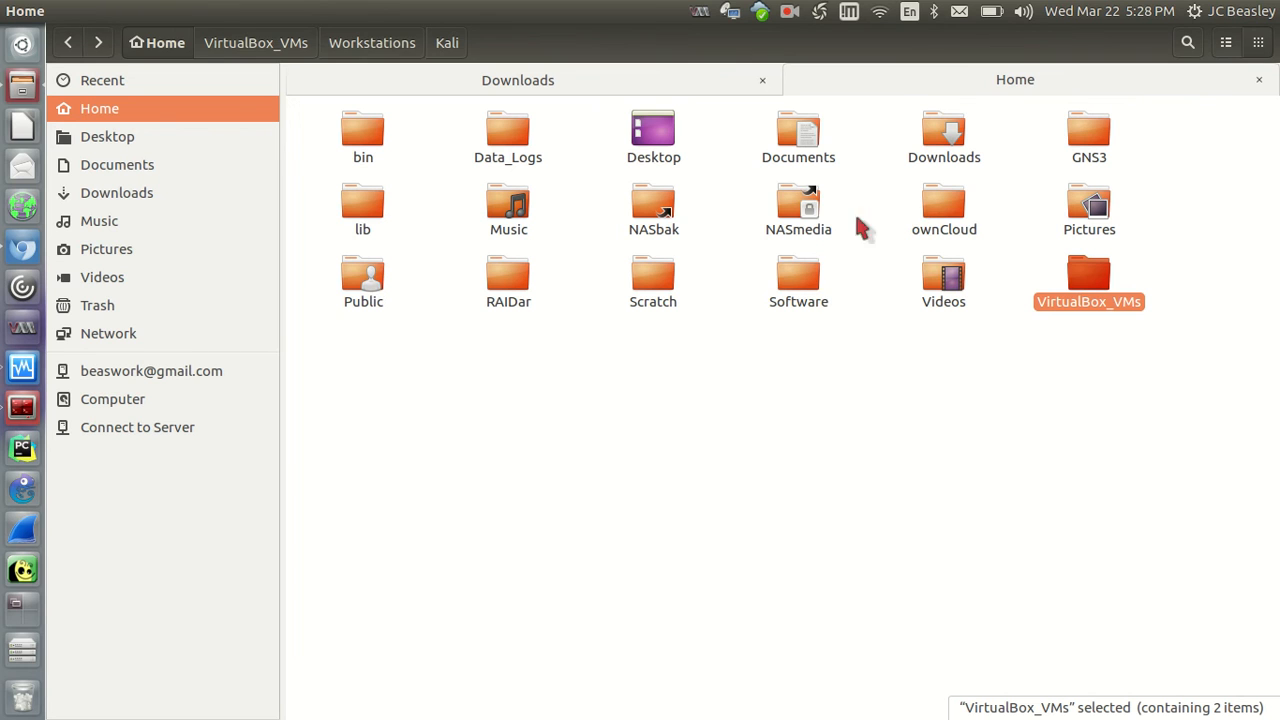
mouse_move(662, 408)
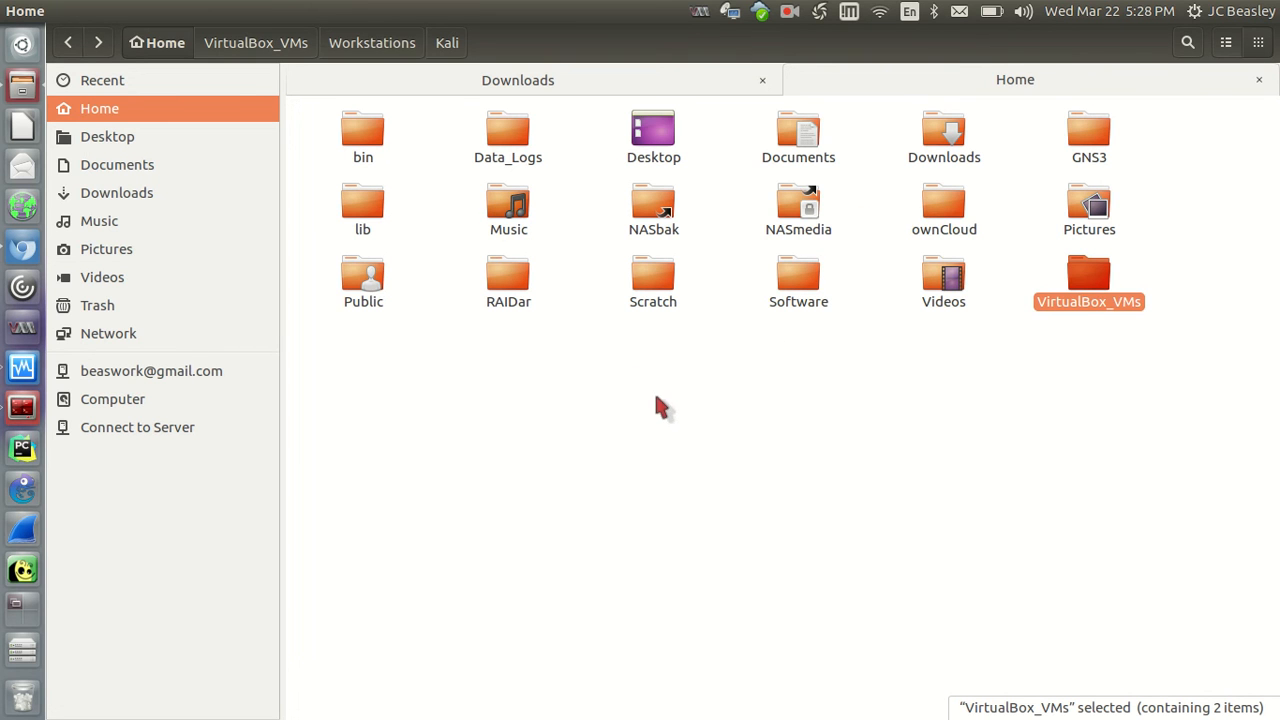
mouse_move(752, 468)
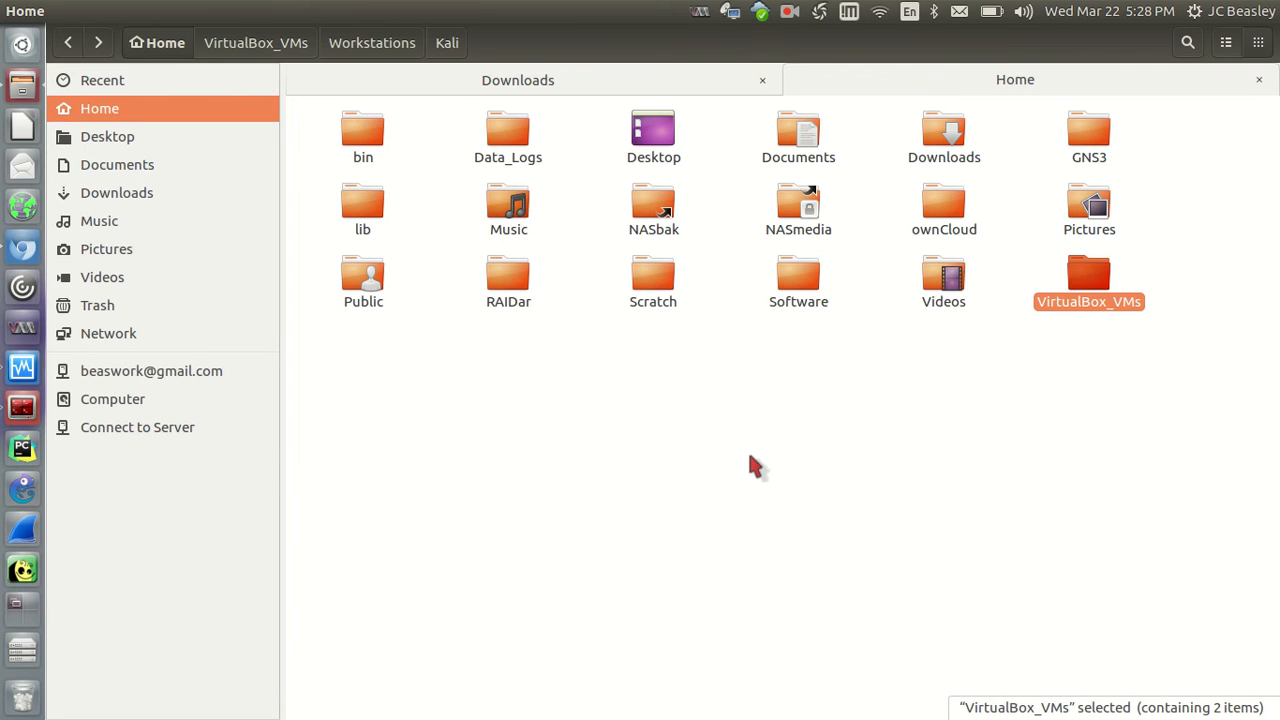